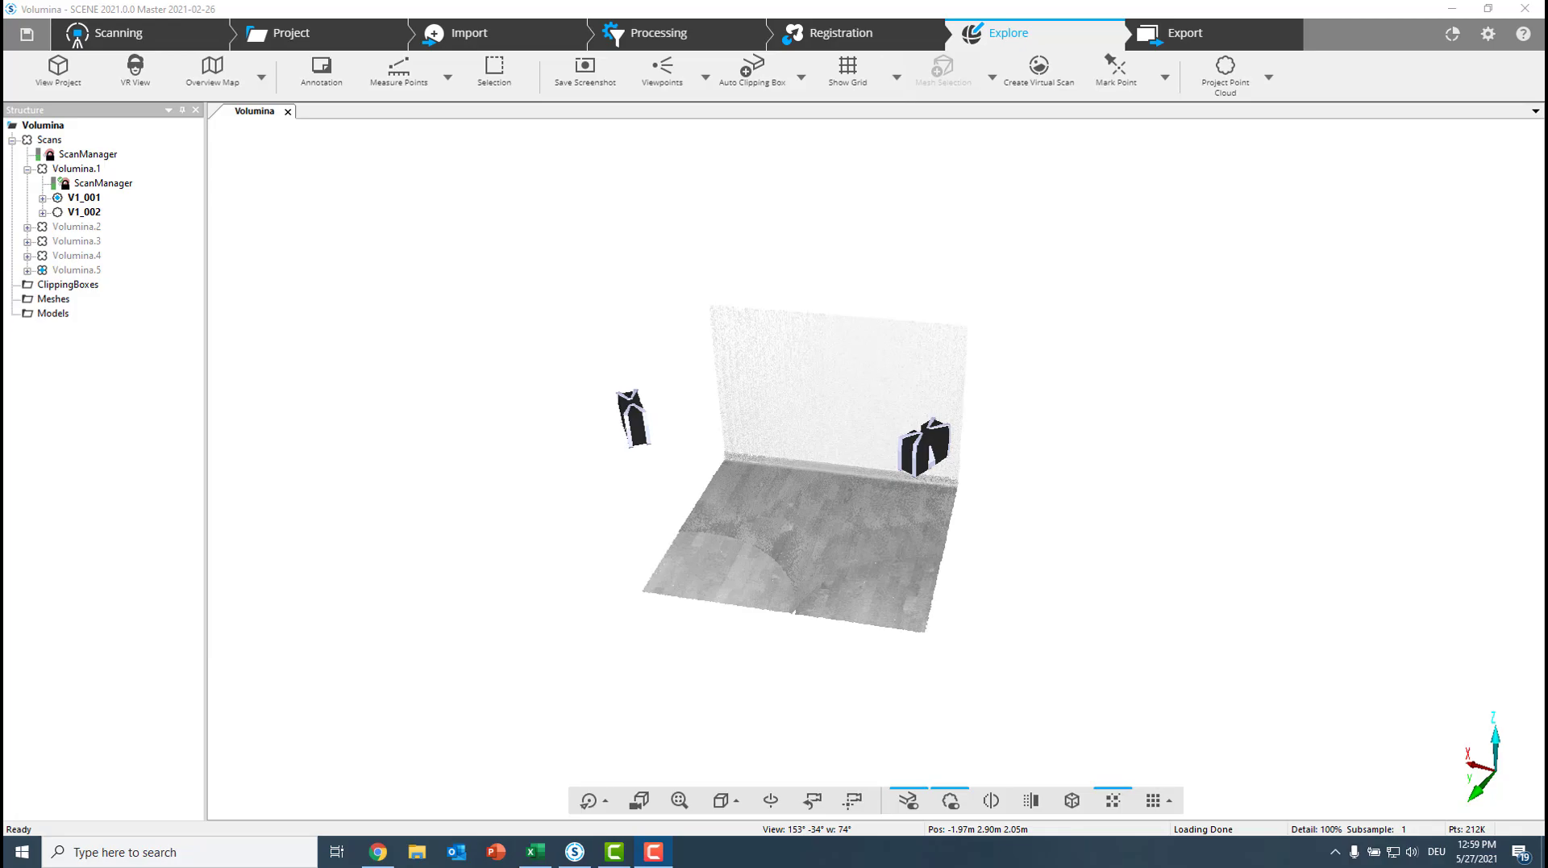
Hide the Volumina.1 scan, then briefly expand and collapse its node in the Structure tree
click(75, 170)
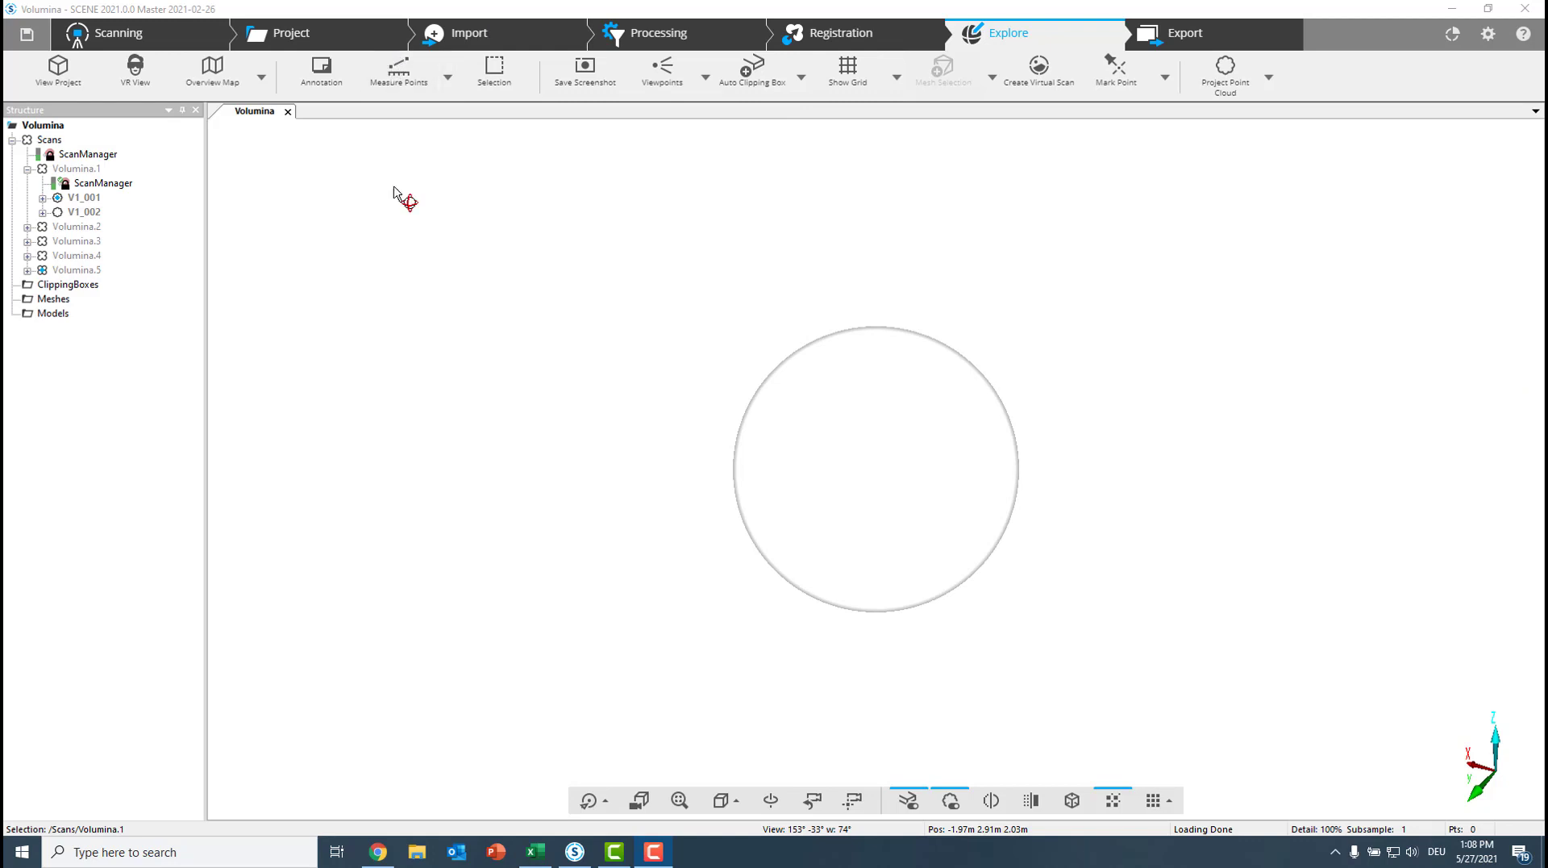
mouse_move(432, 187)
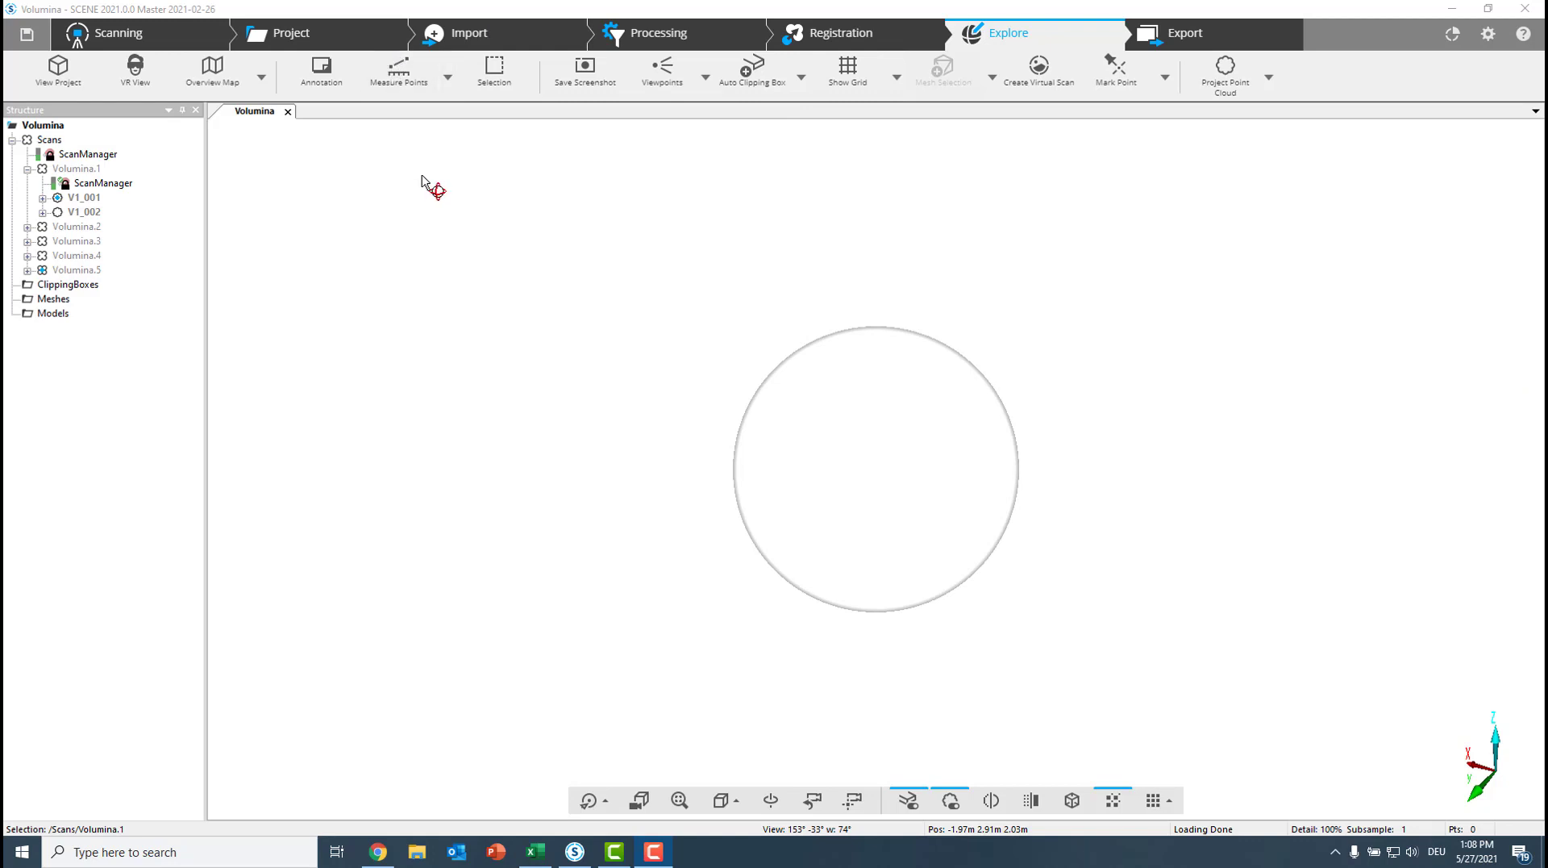
mouse_move(116, 227)
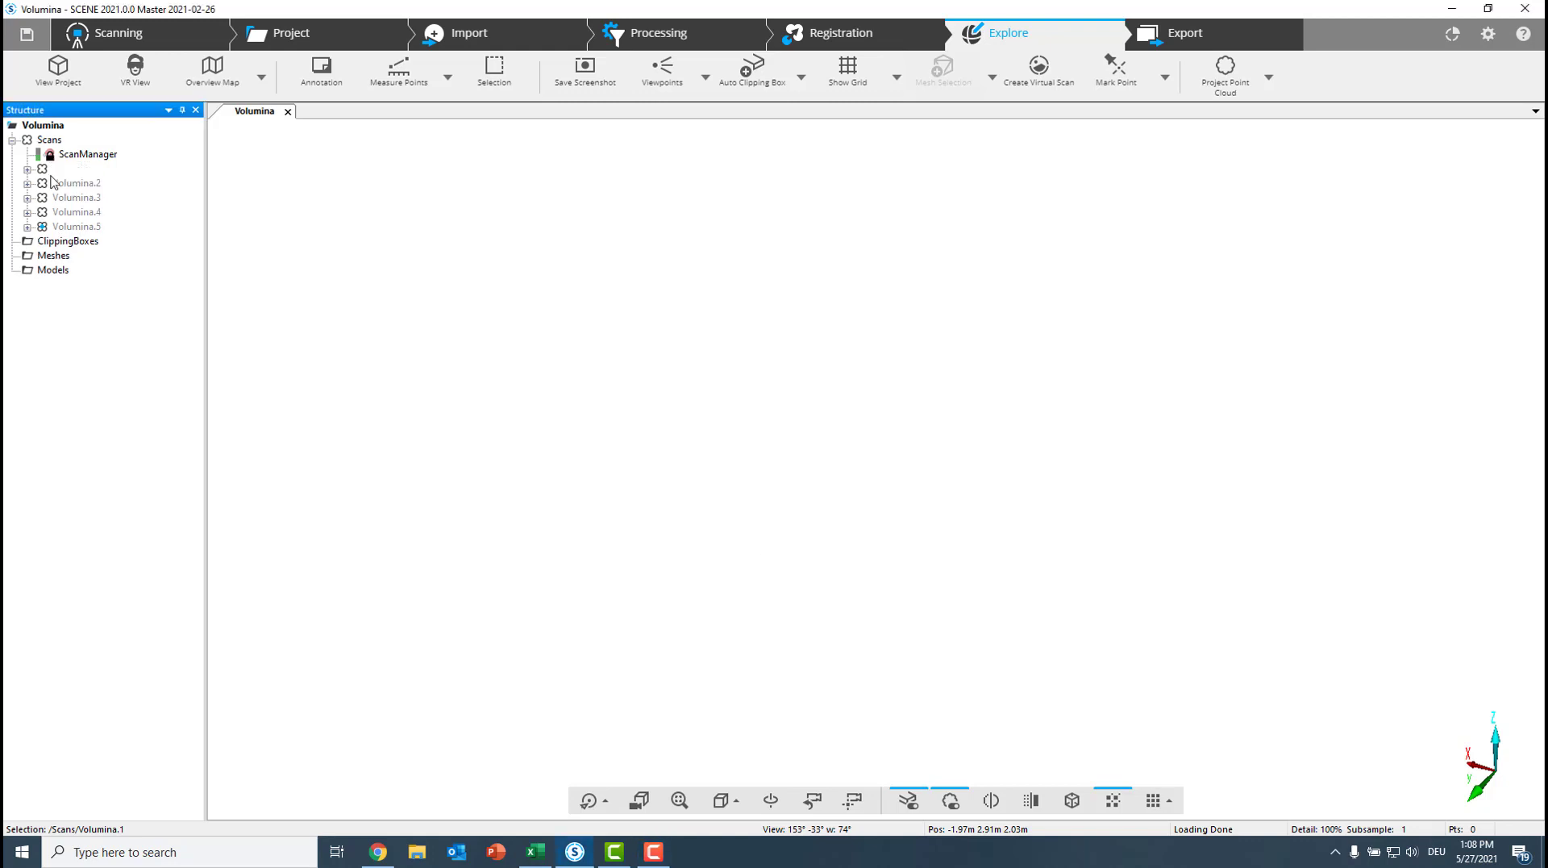
click(29, 170)
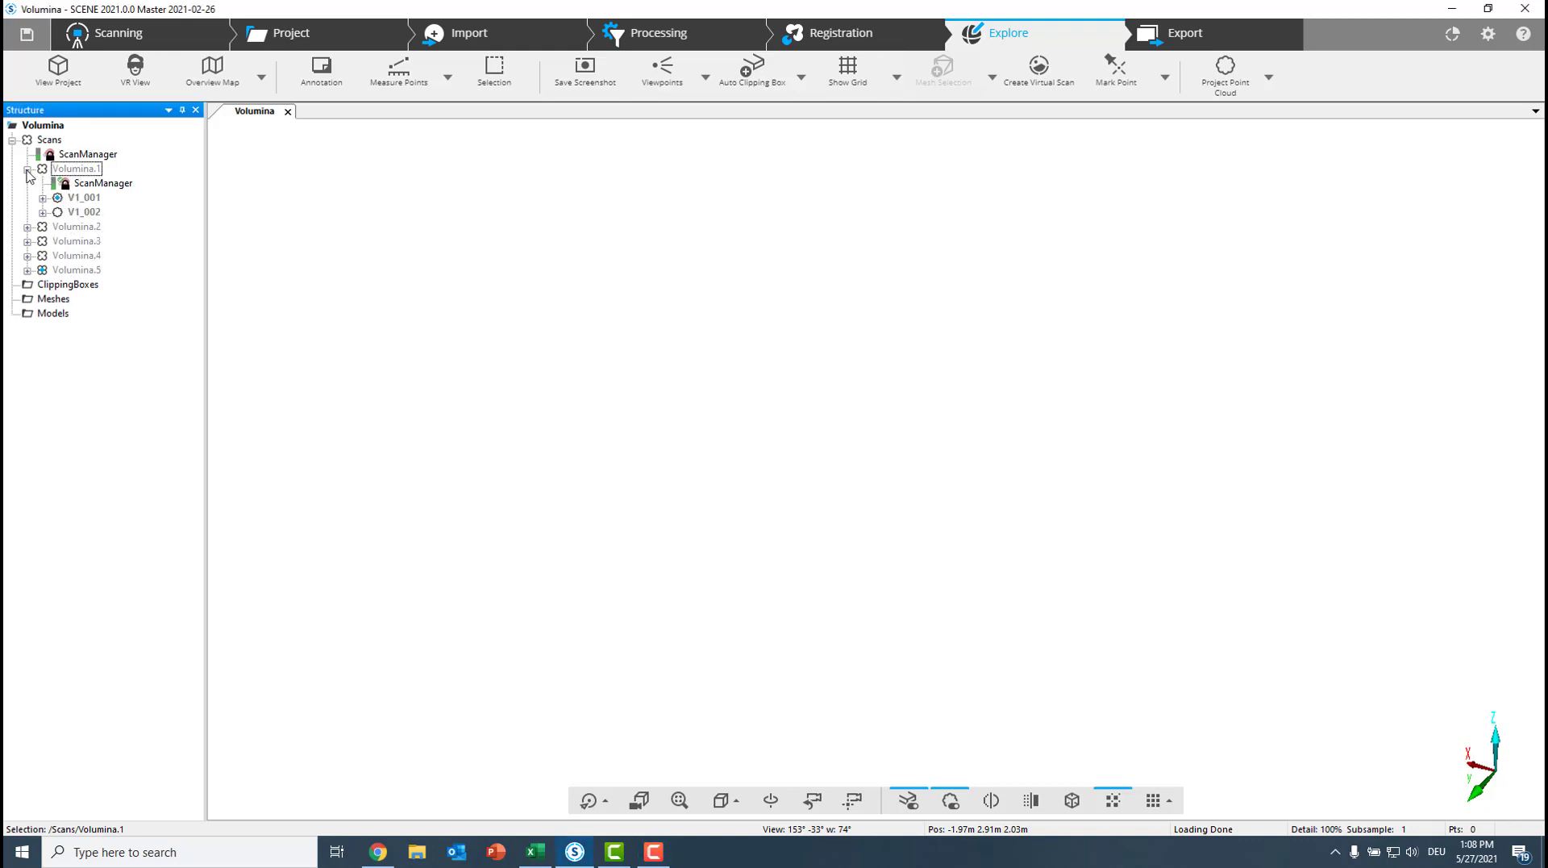
click(28, 168)
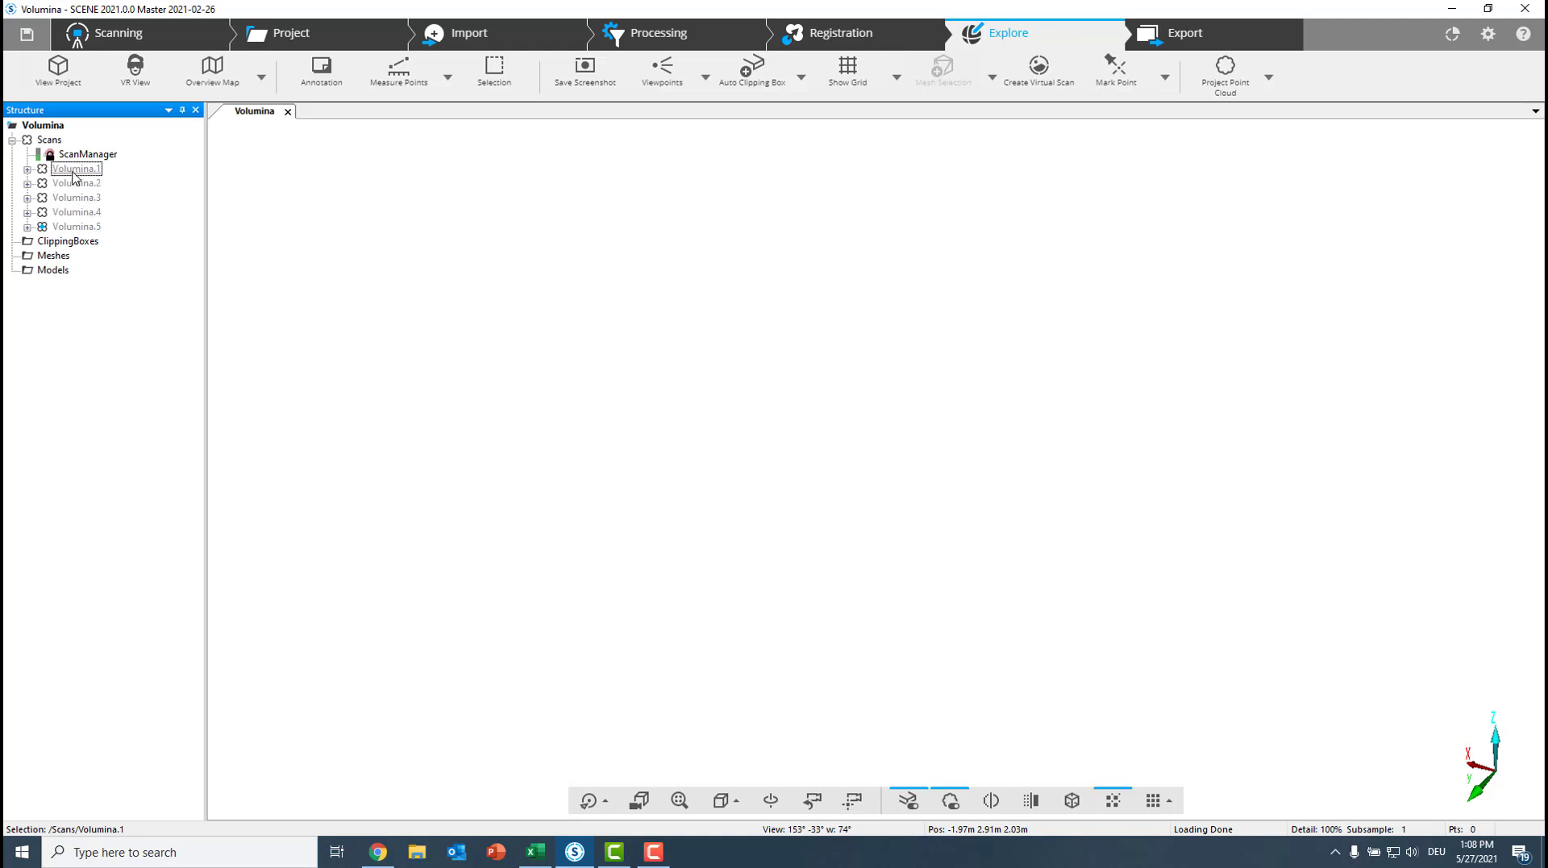
click(76, 168)
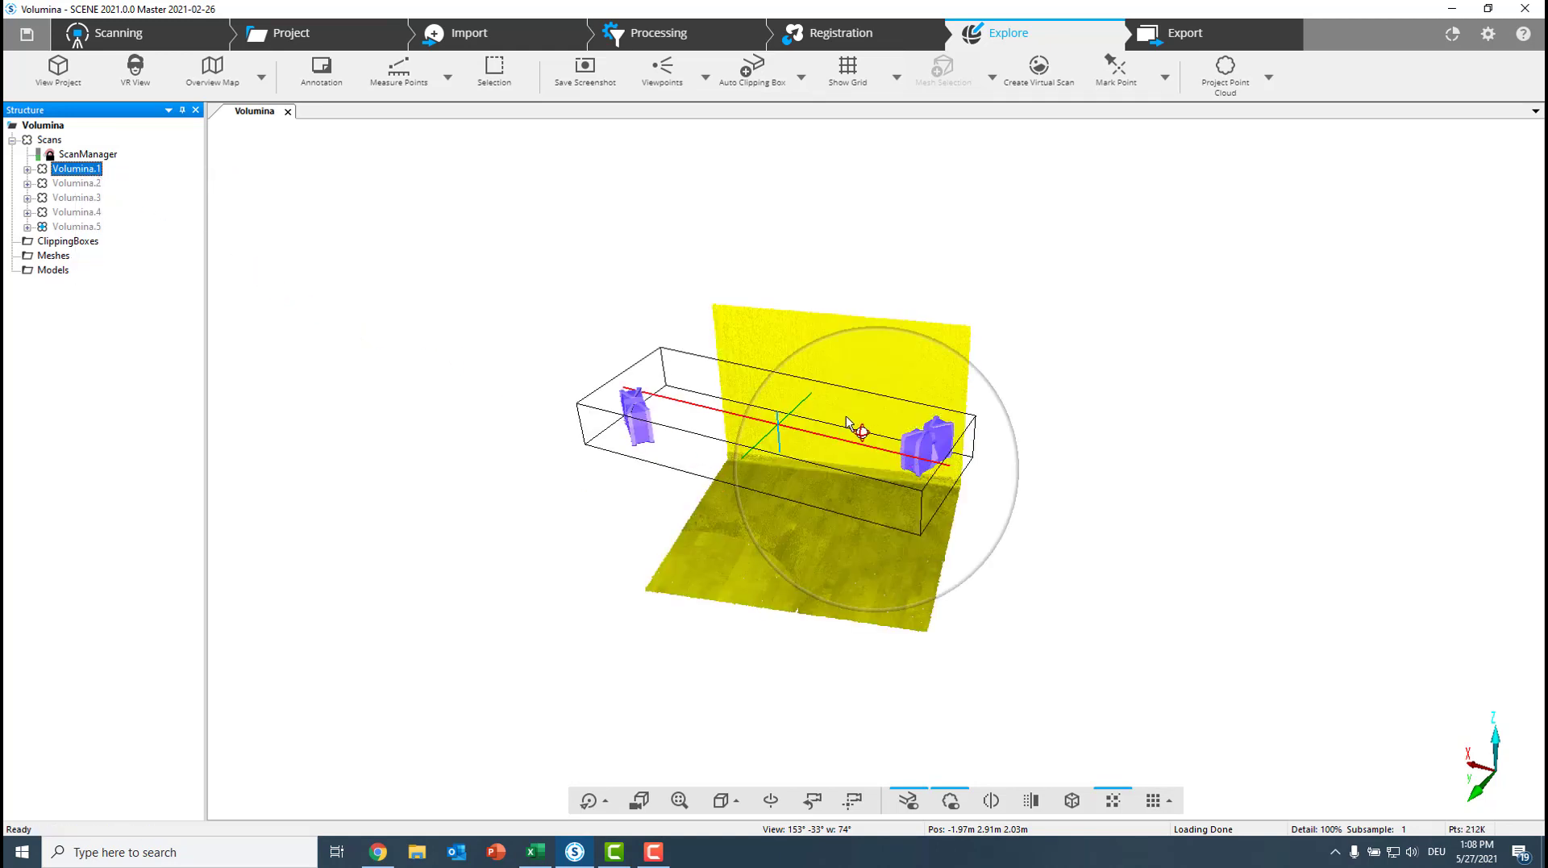
right_click(76, 167)
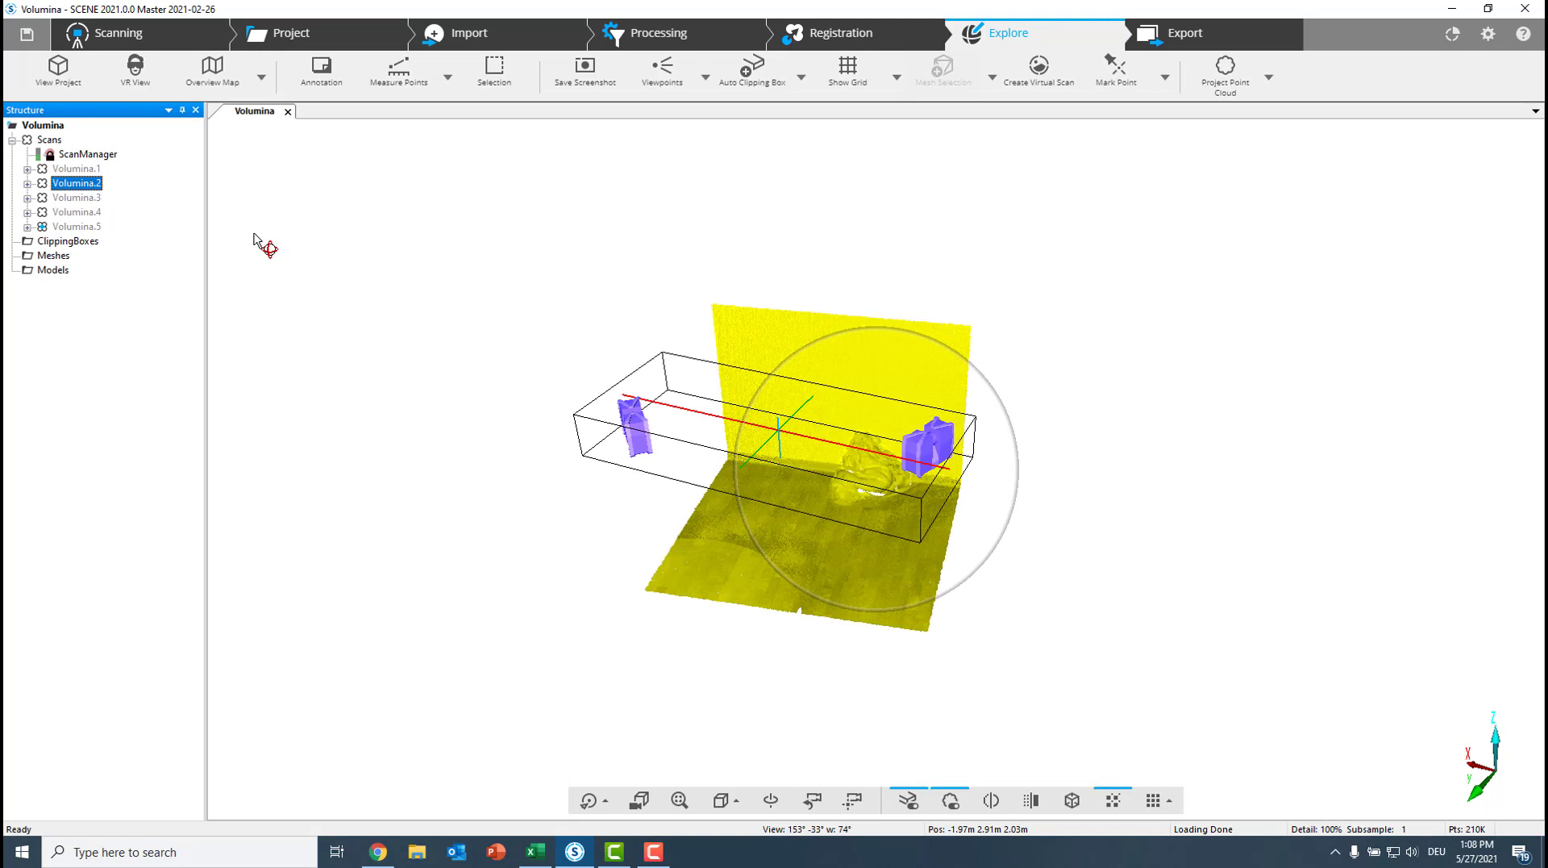
right_click(76, 196)
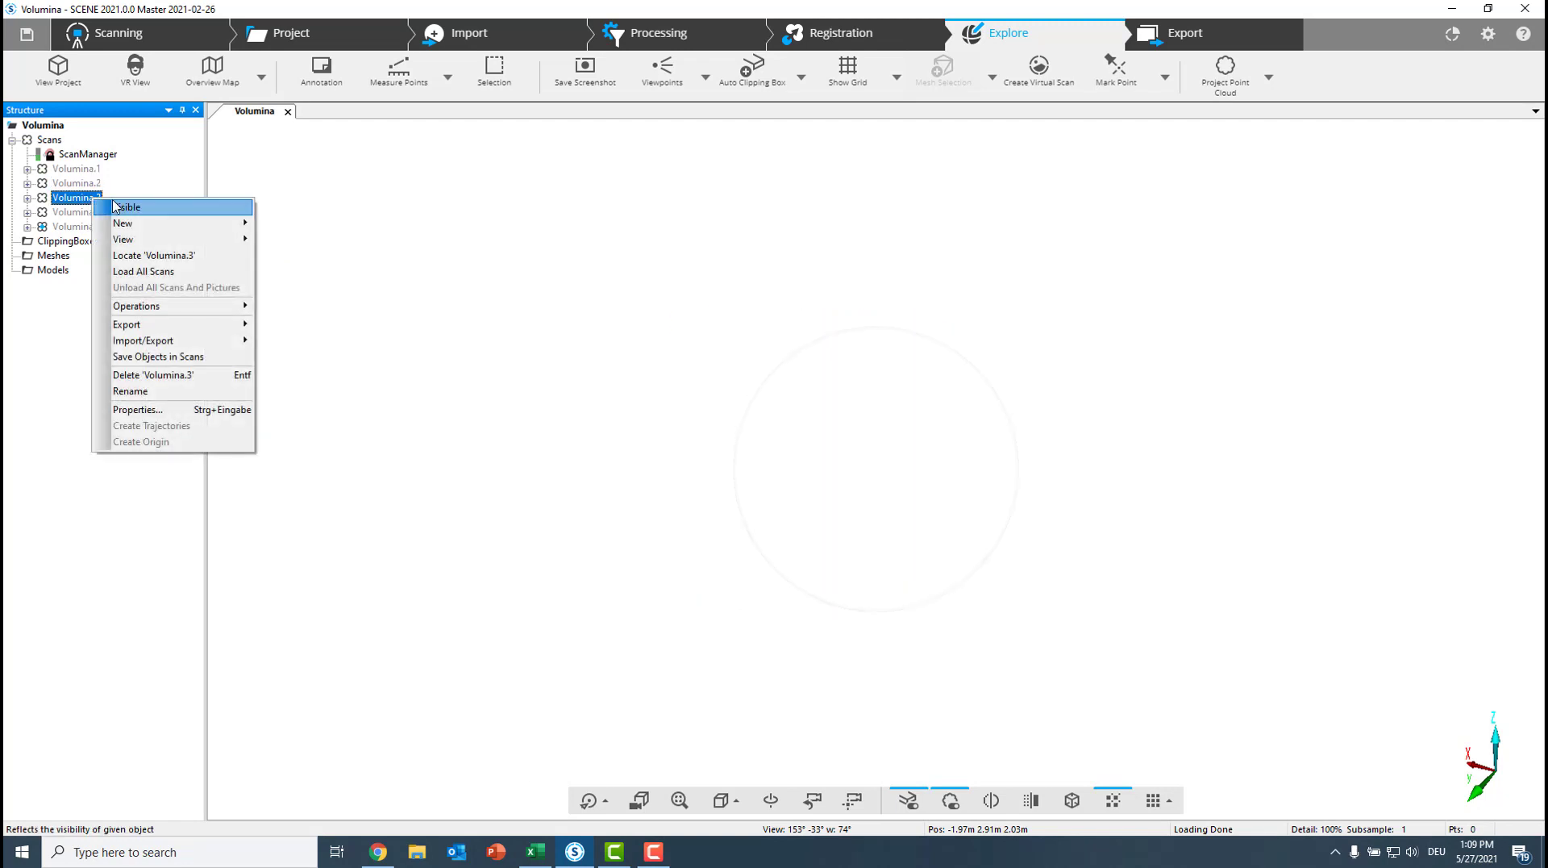
click(129, 207)
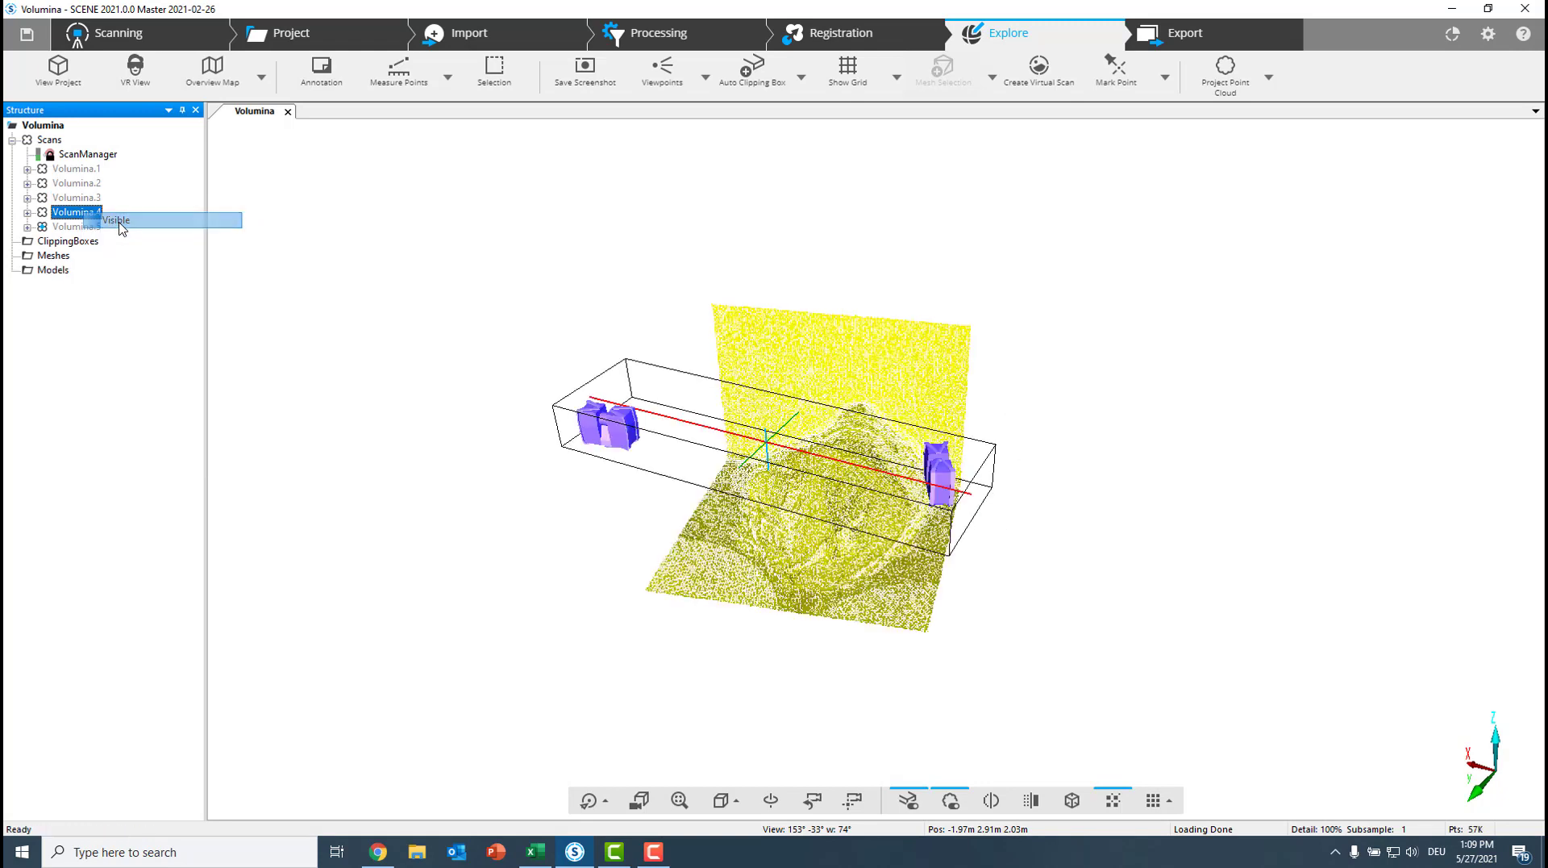
right_click(76, 211)
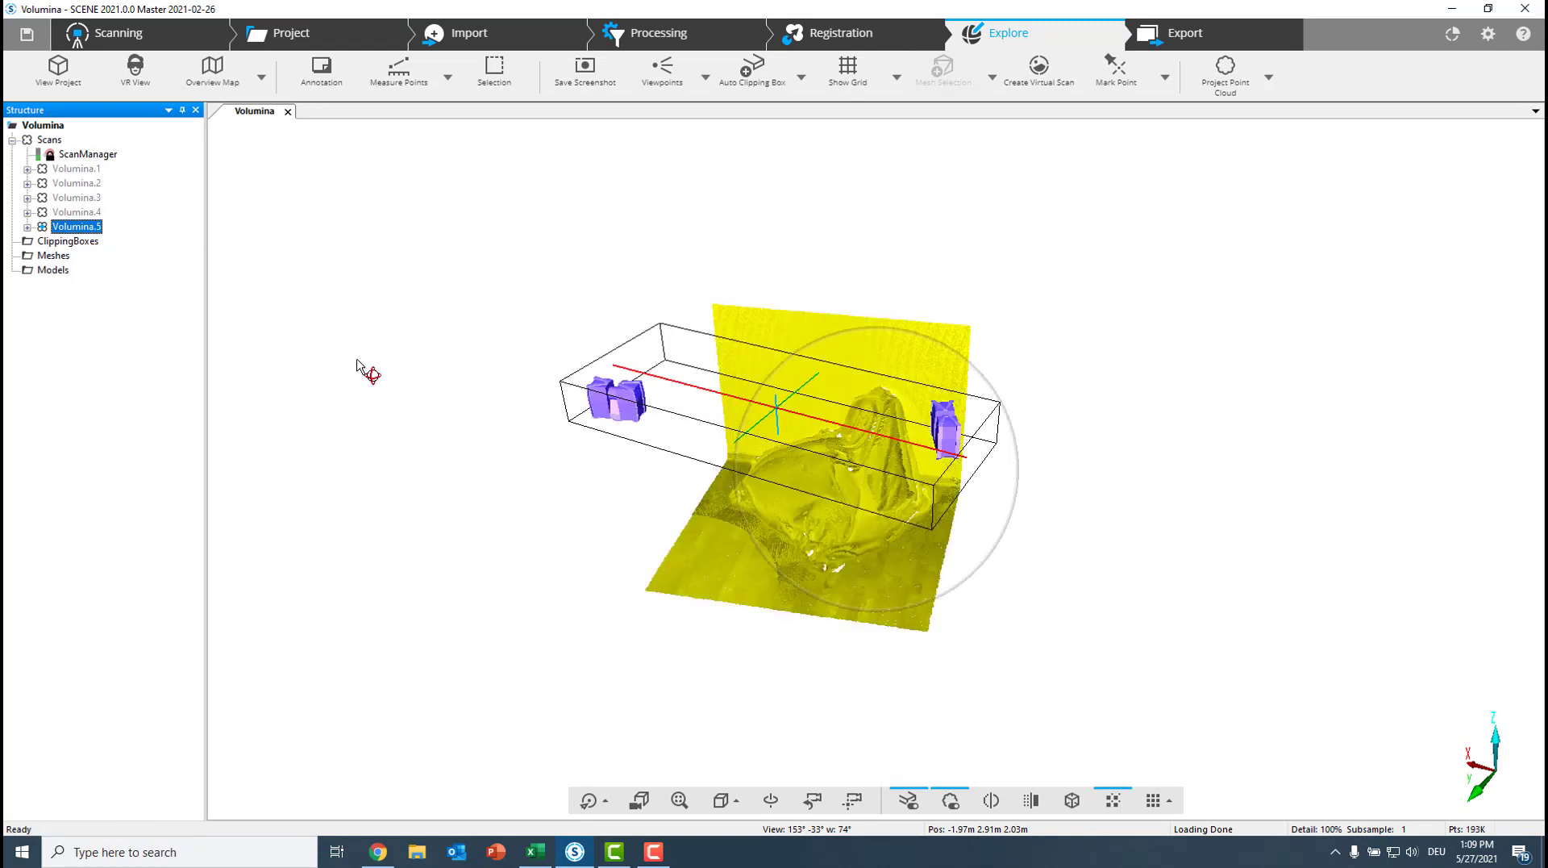
click(75, 211)
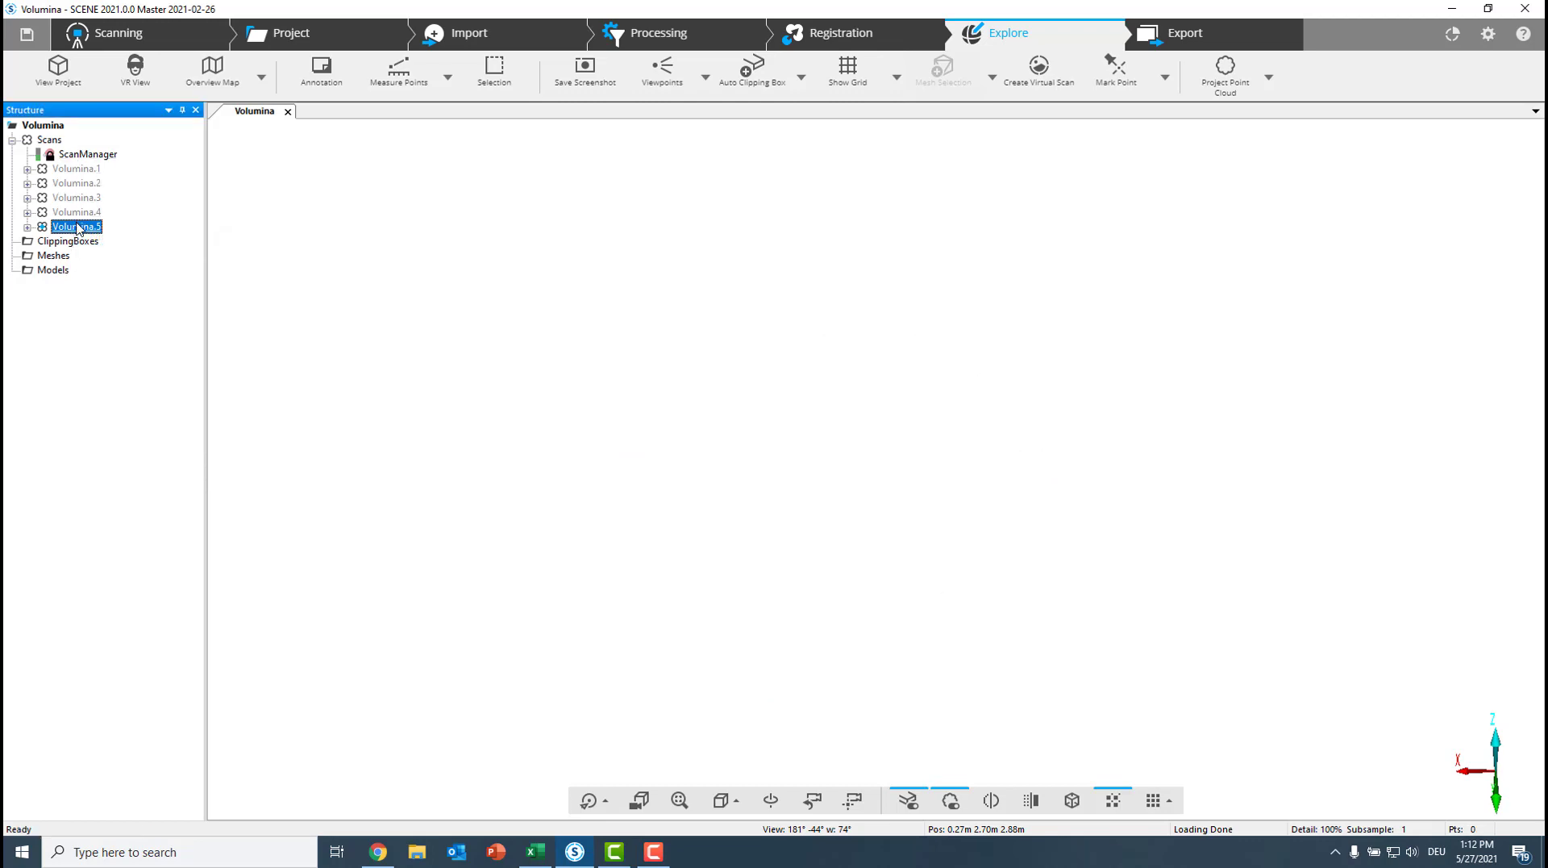
Show Volumina.1 again and mark its floor with the Mark Plane tool, creating a matched plane
click(76, 168)
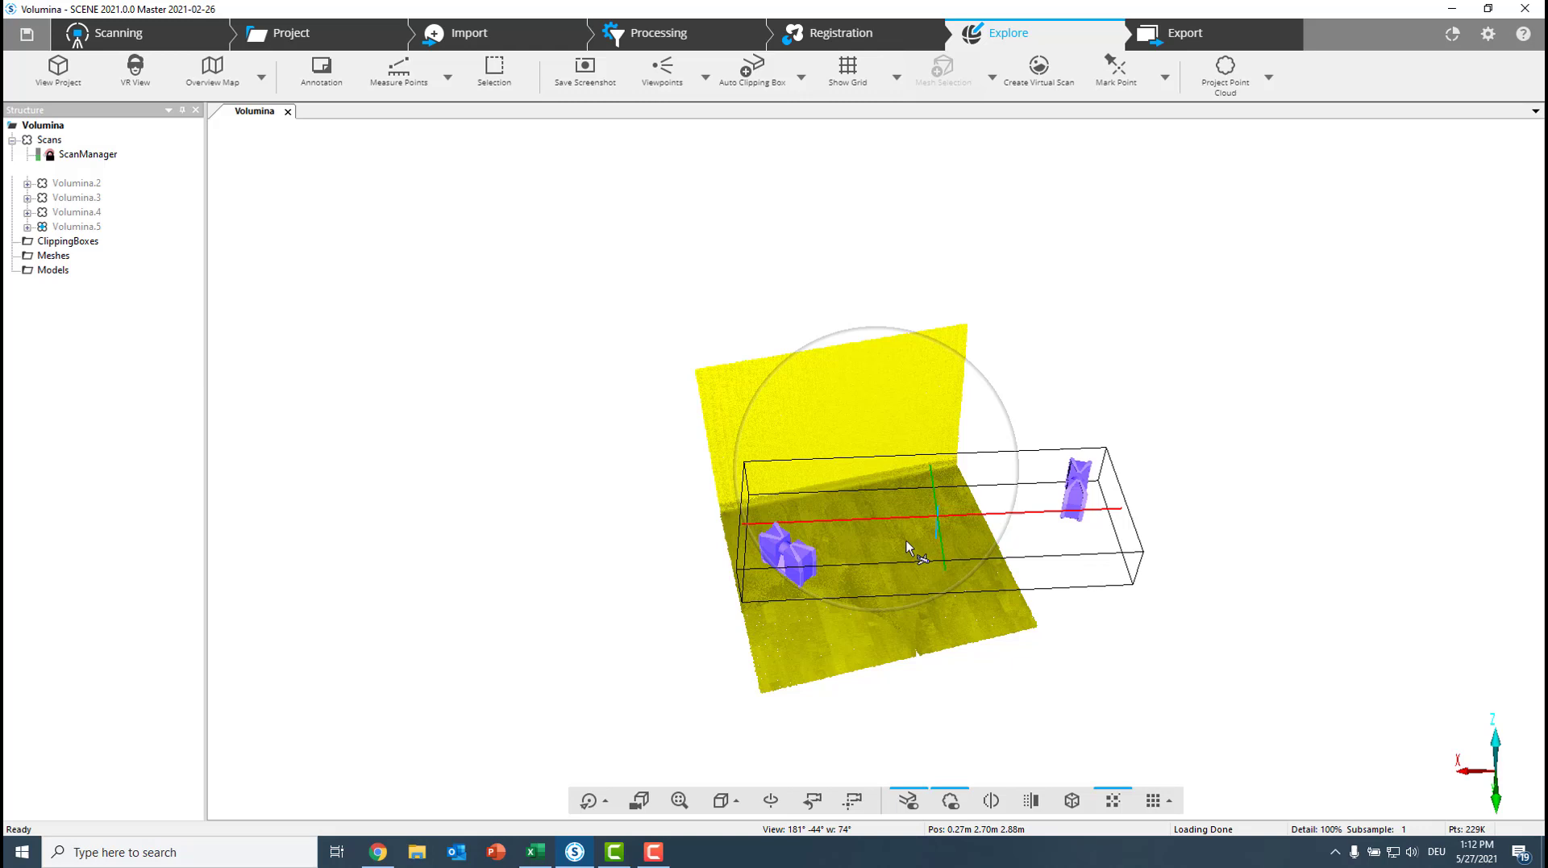
click(1164, 78)
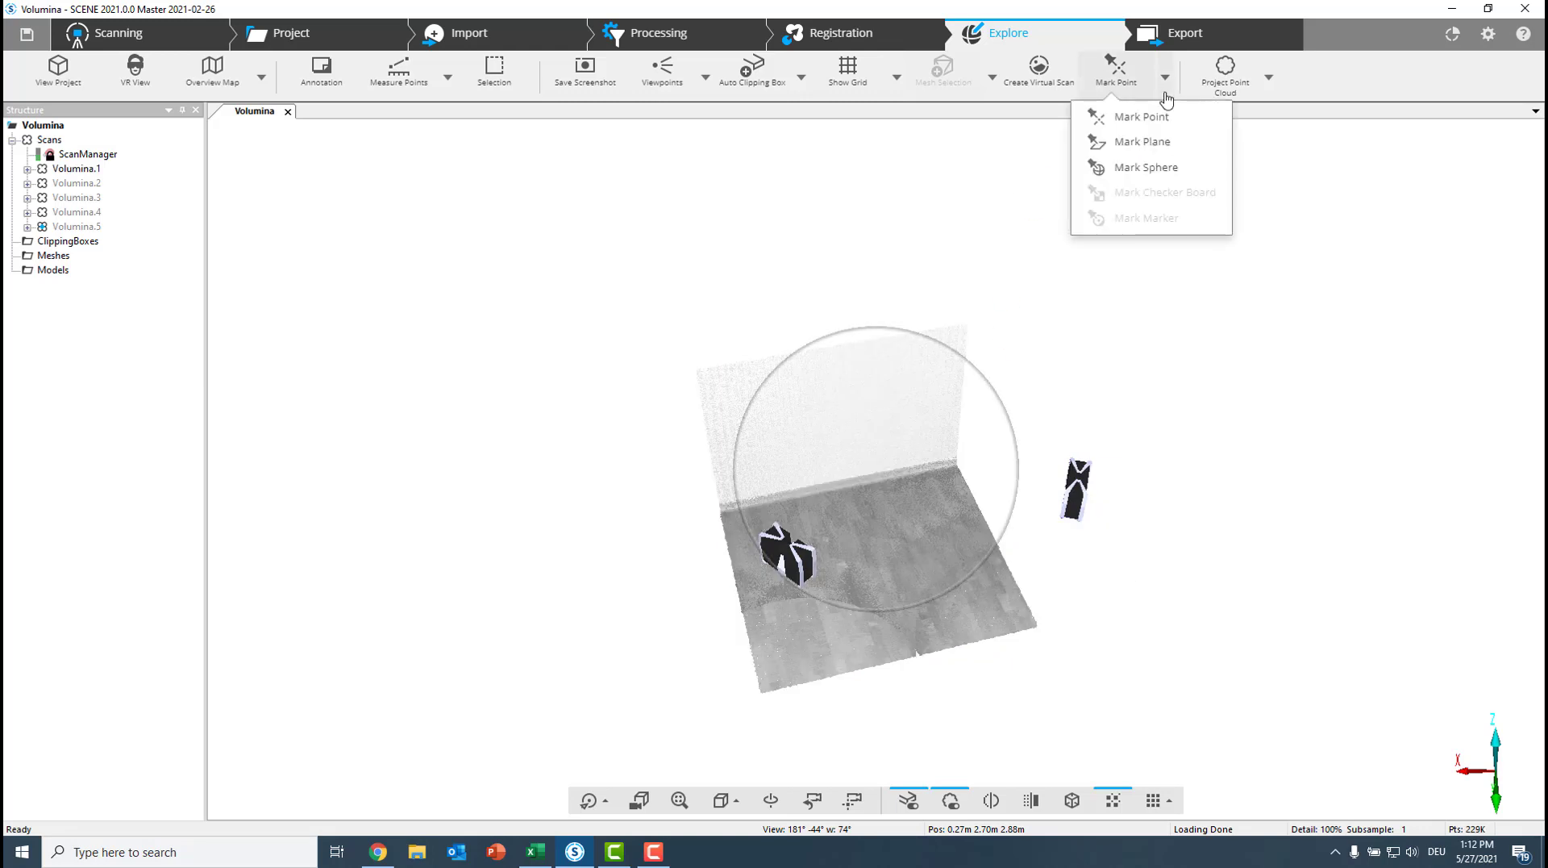
mouse_move(1142, 142)
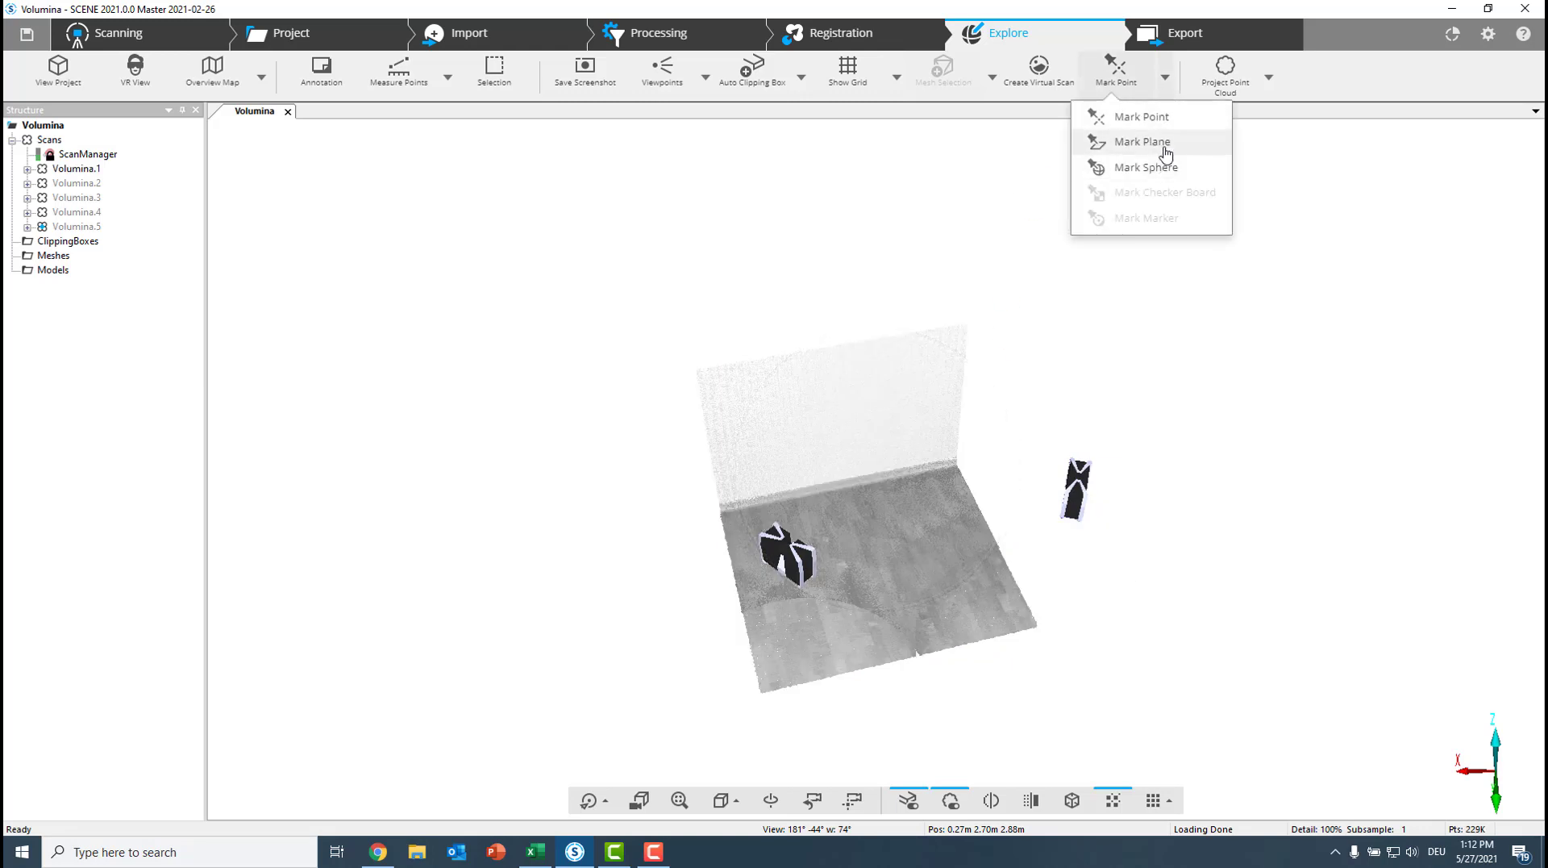
click(1141, 141)
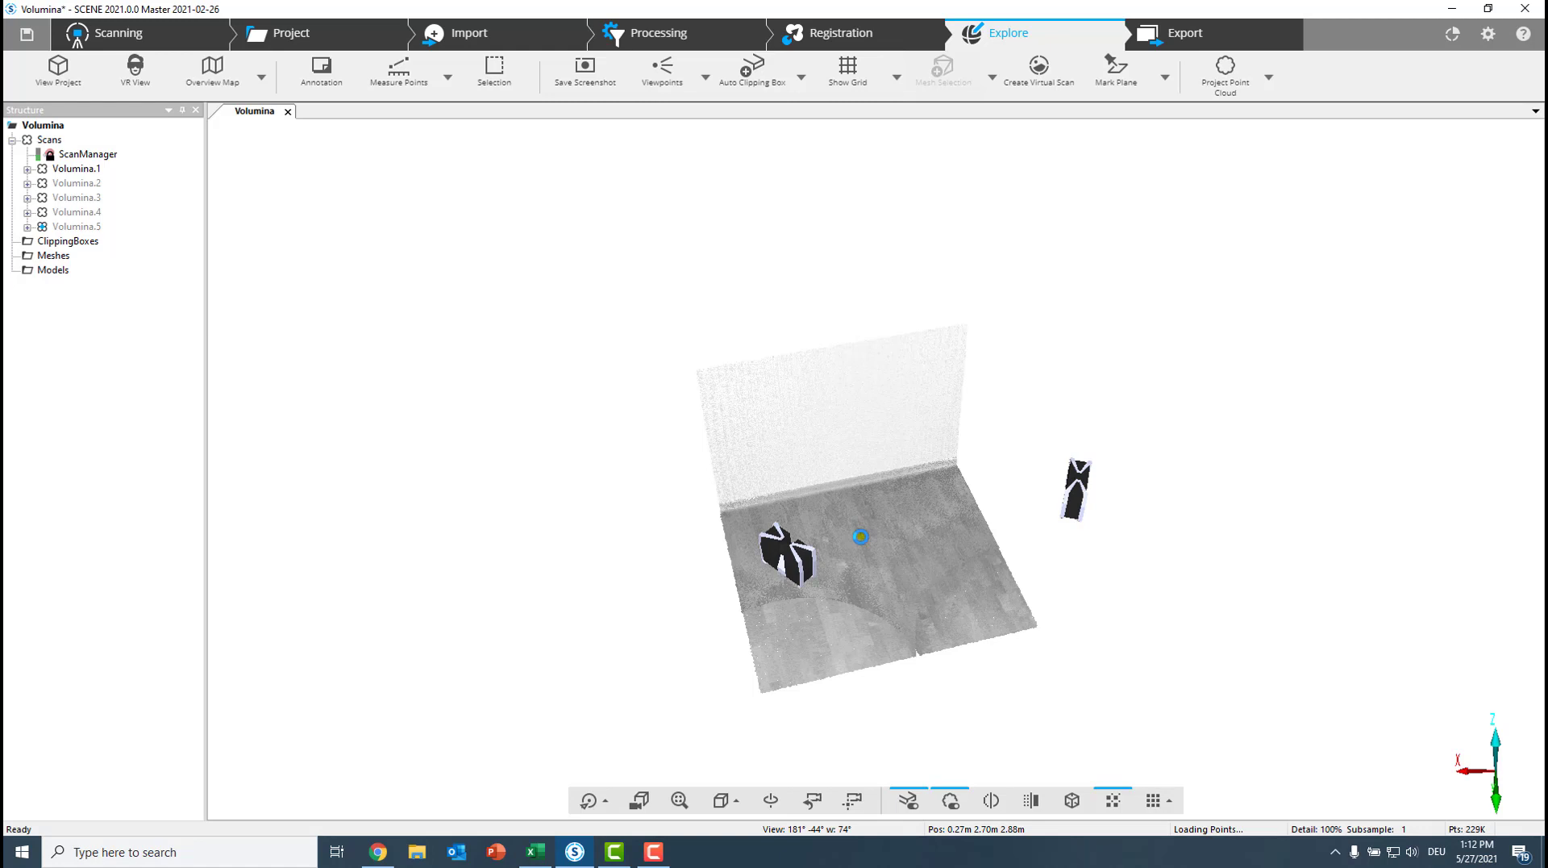
click(860, 535)
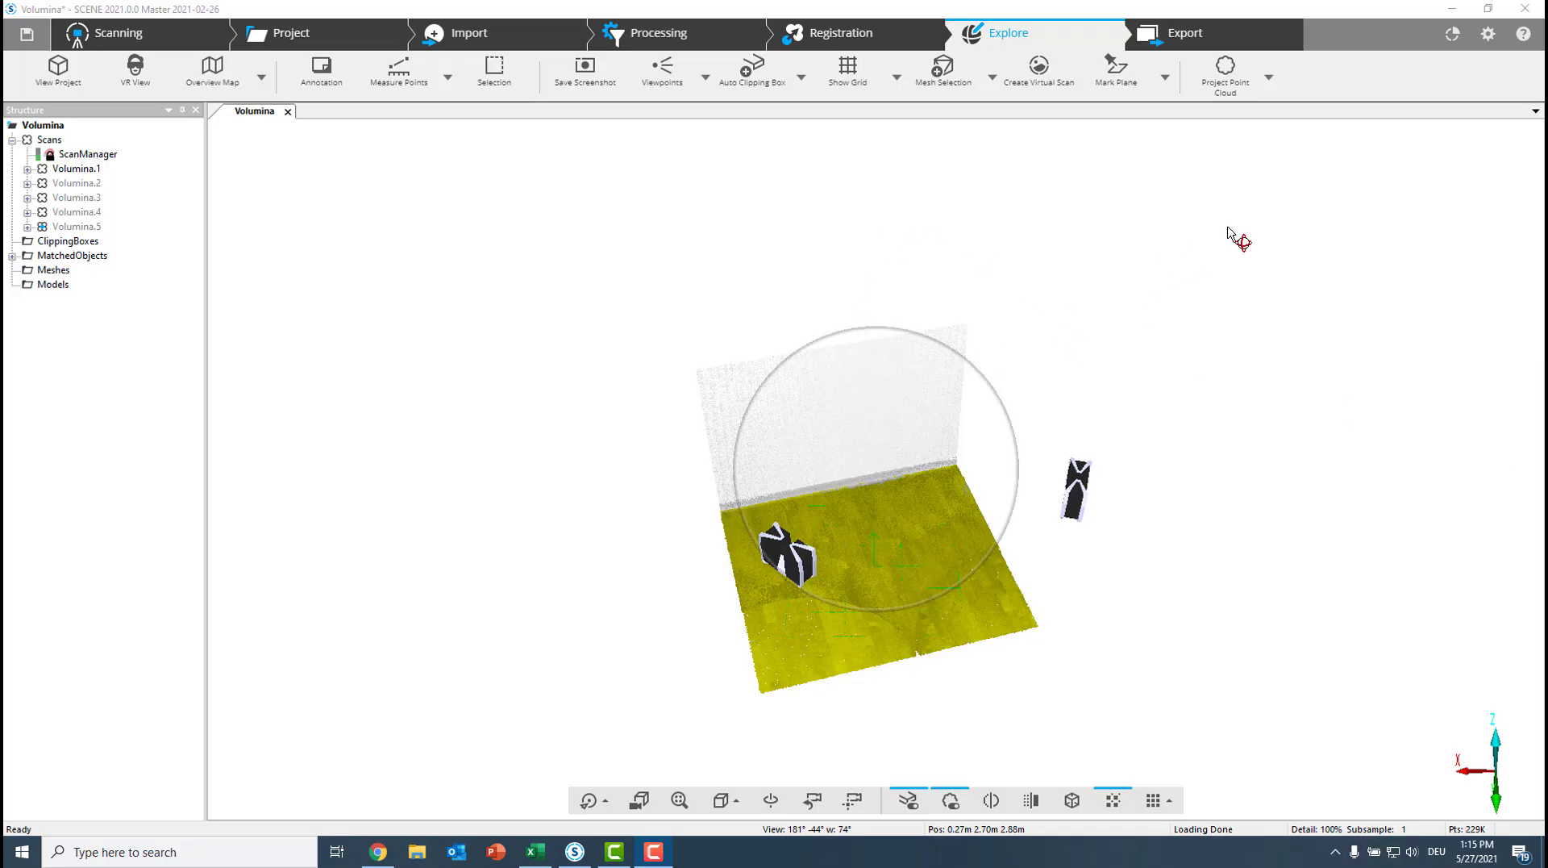
mouse_move(1435, 32)
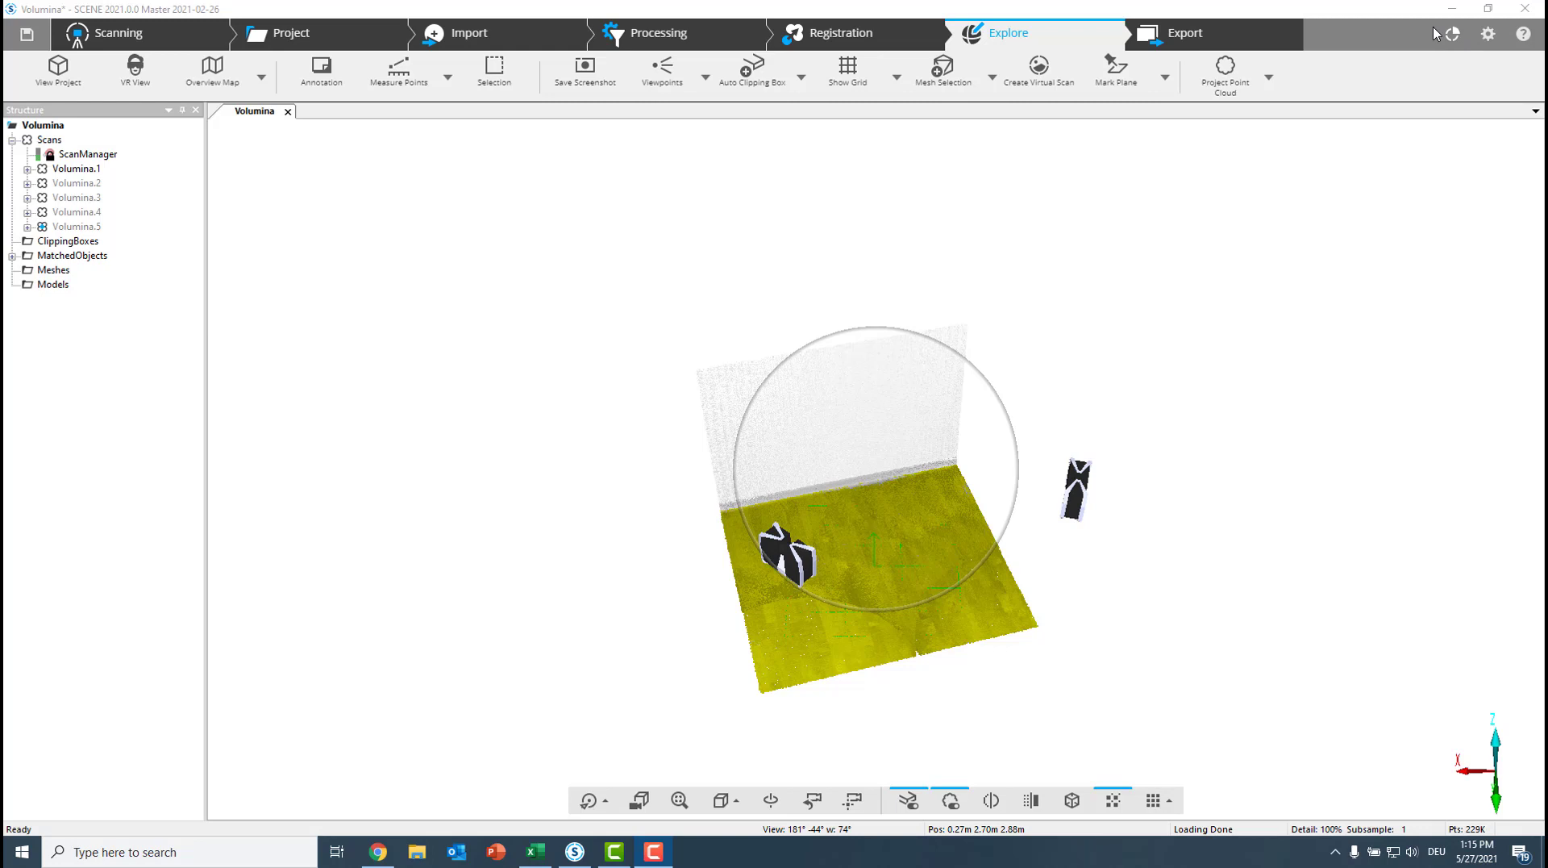
Bring up the installed apps and the volume measurement start options
click(1451, 34)
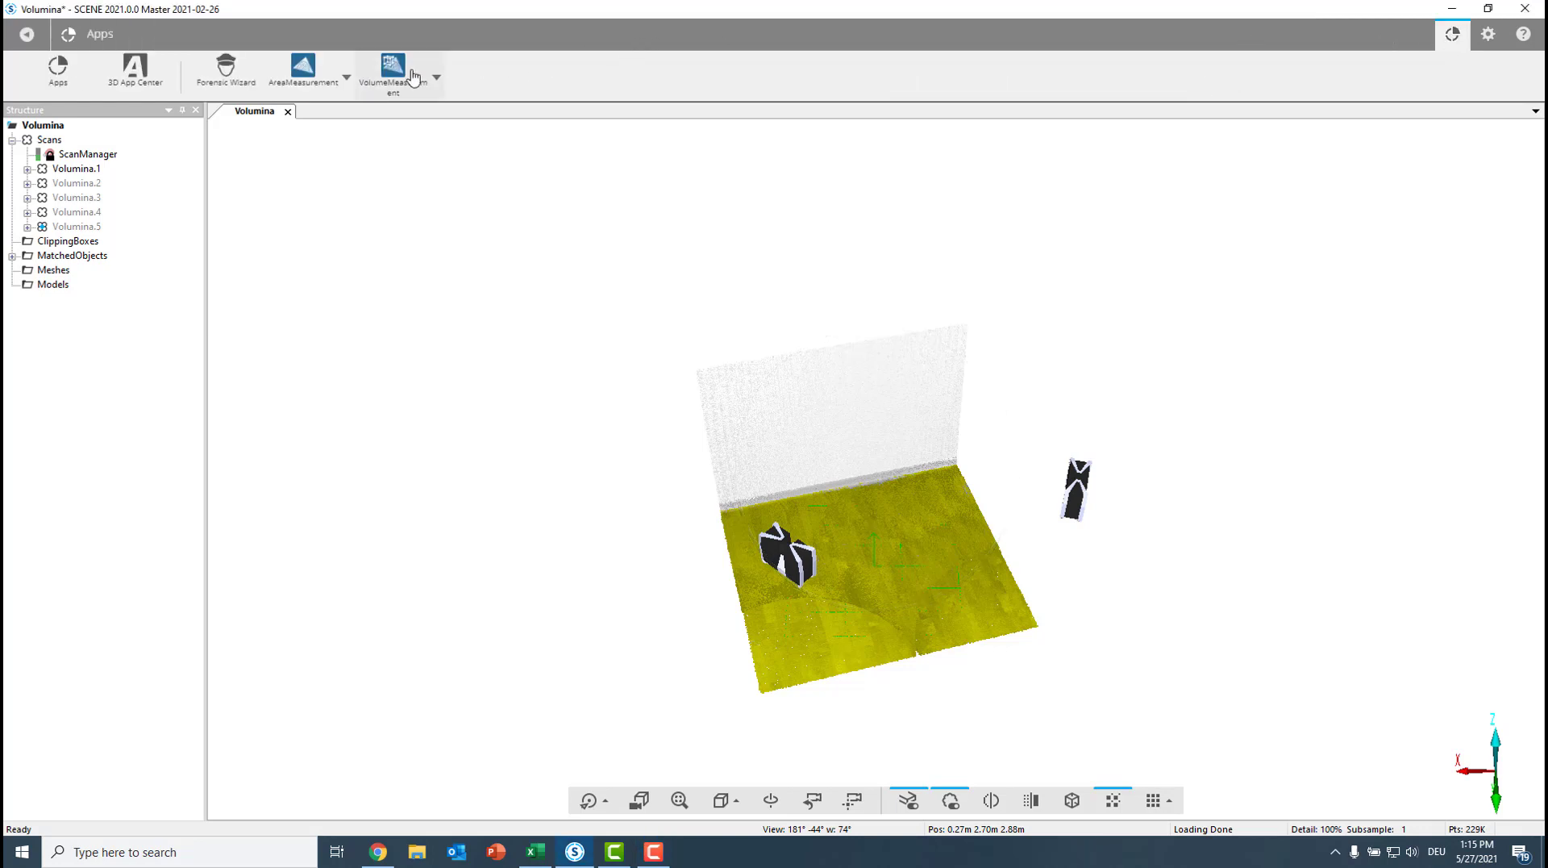
click(437, 73)
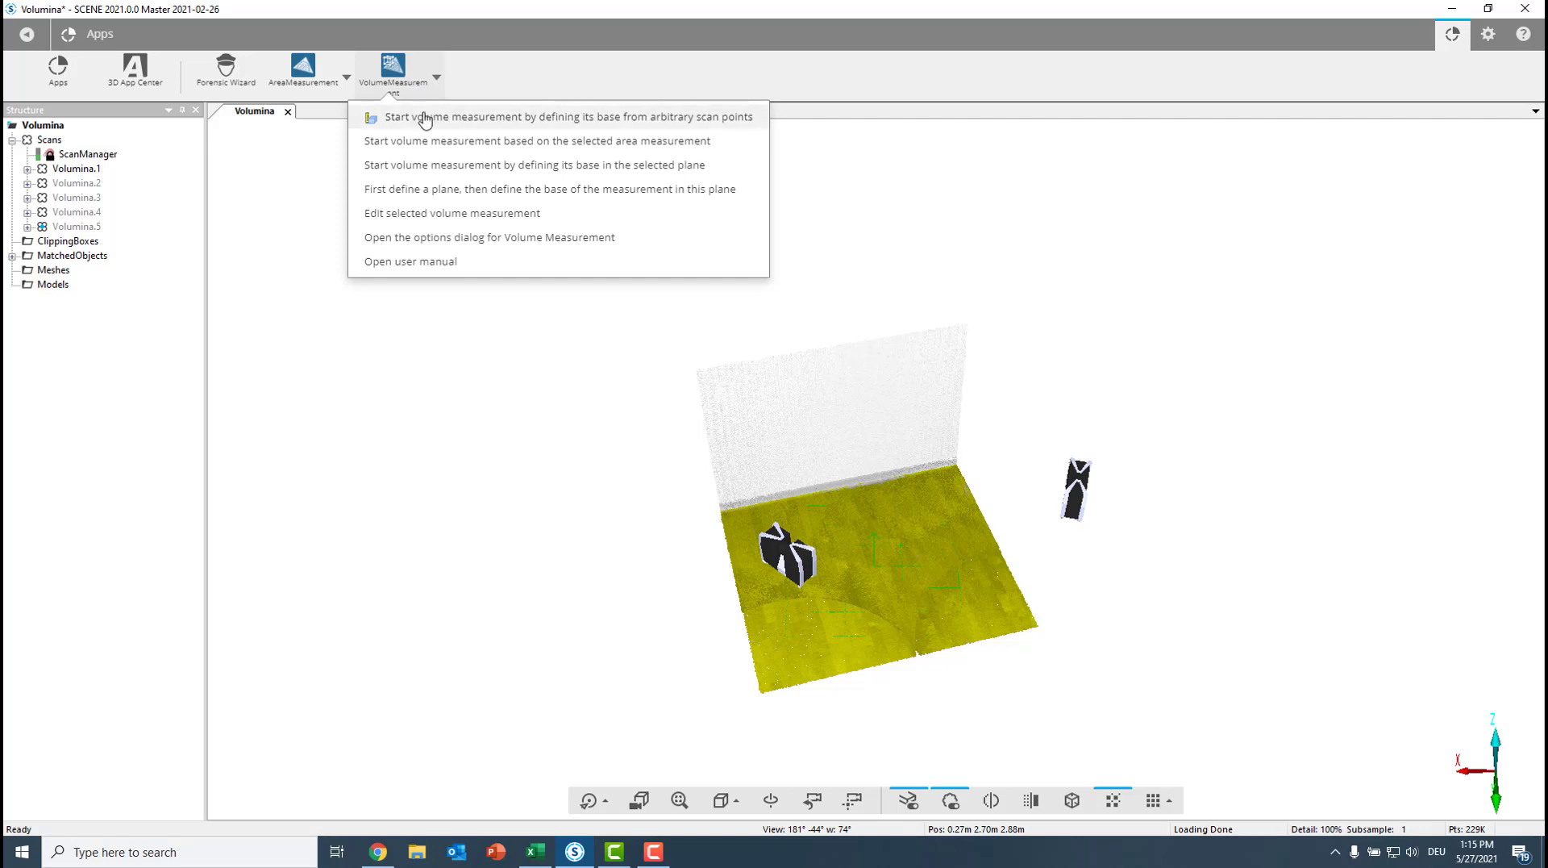
mouse_move(561, 123)
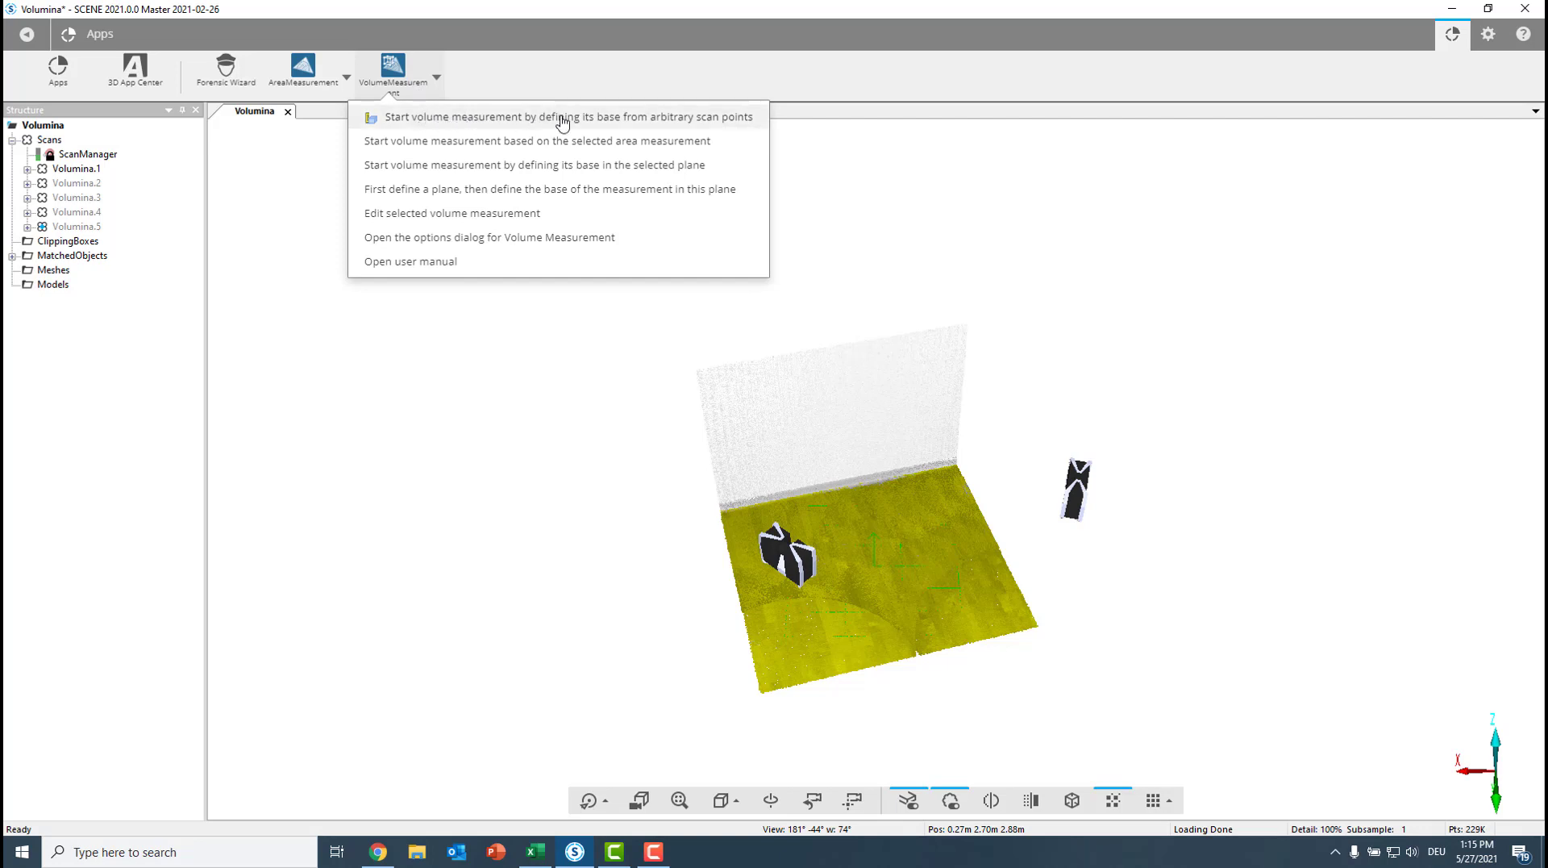
mouse_move(641, 125)
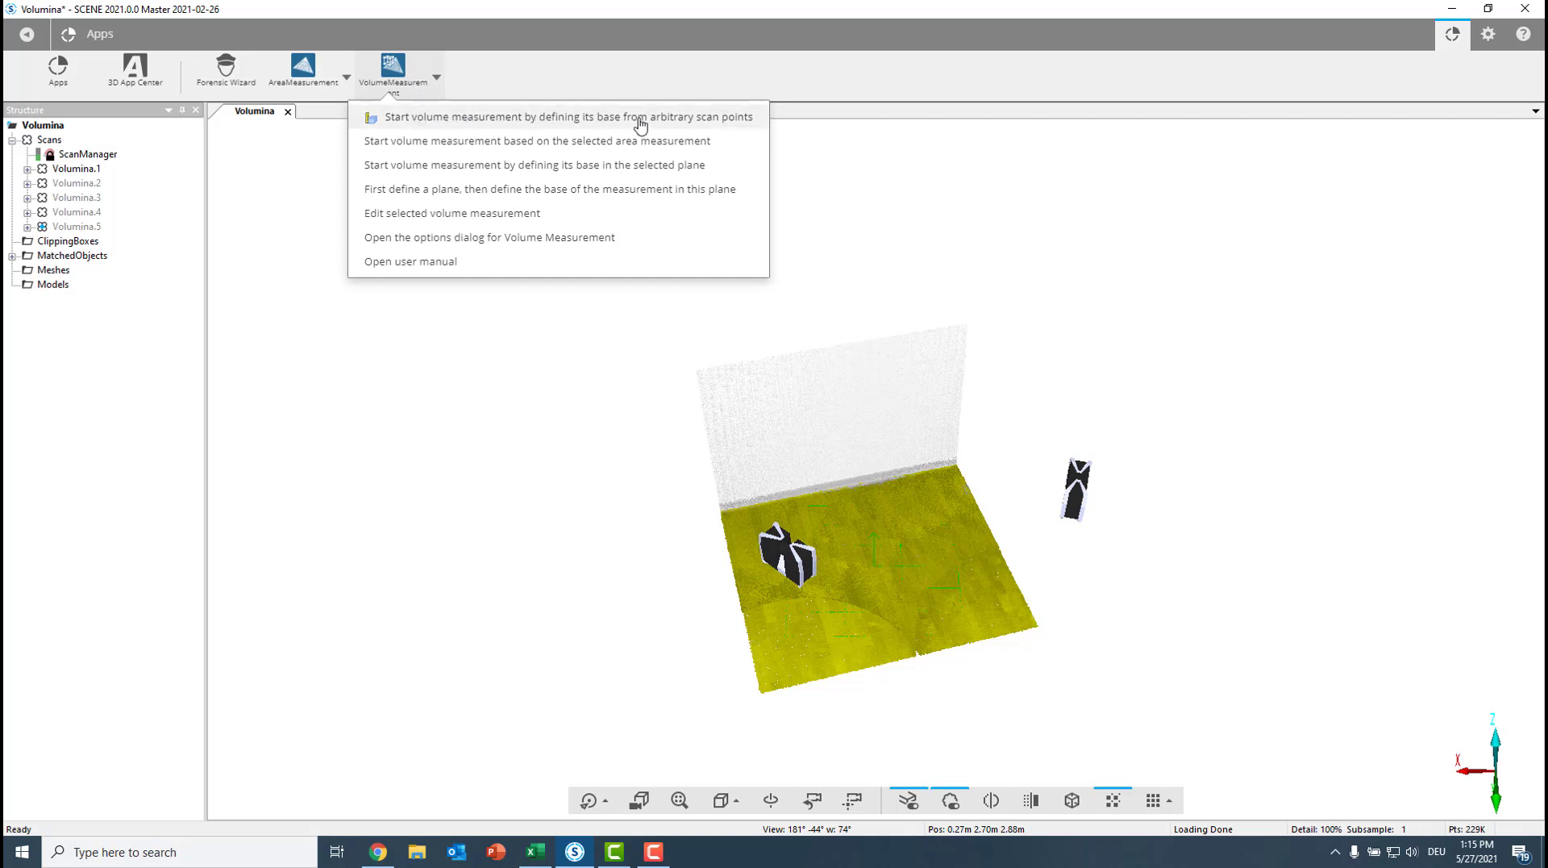
mouse_move(634, 134)
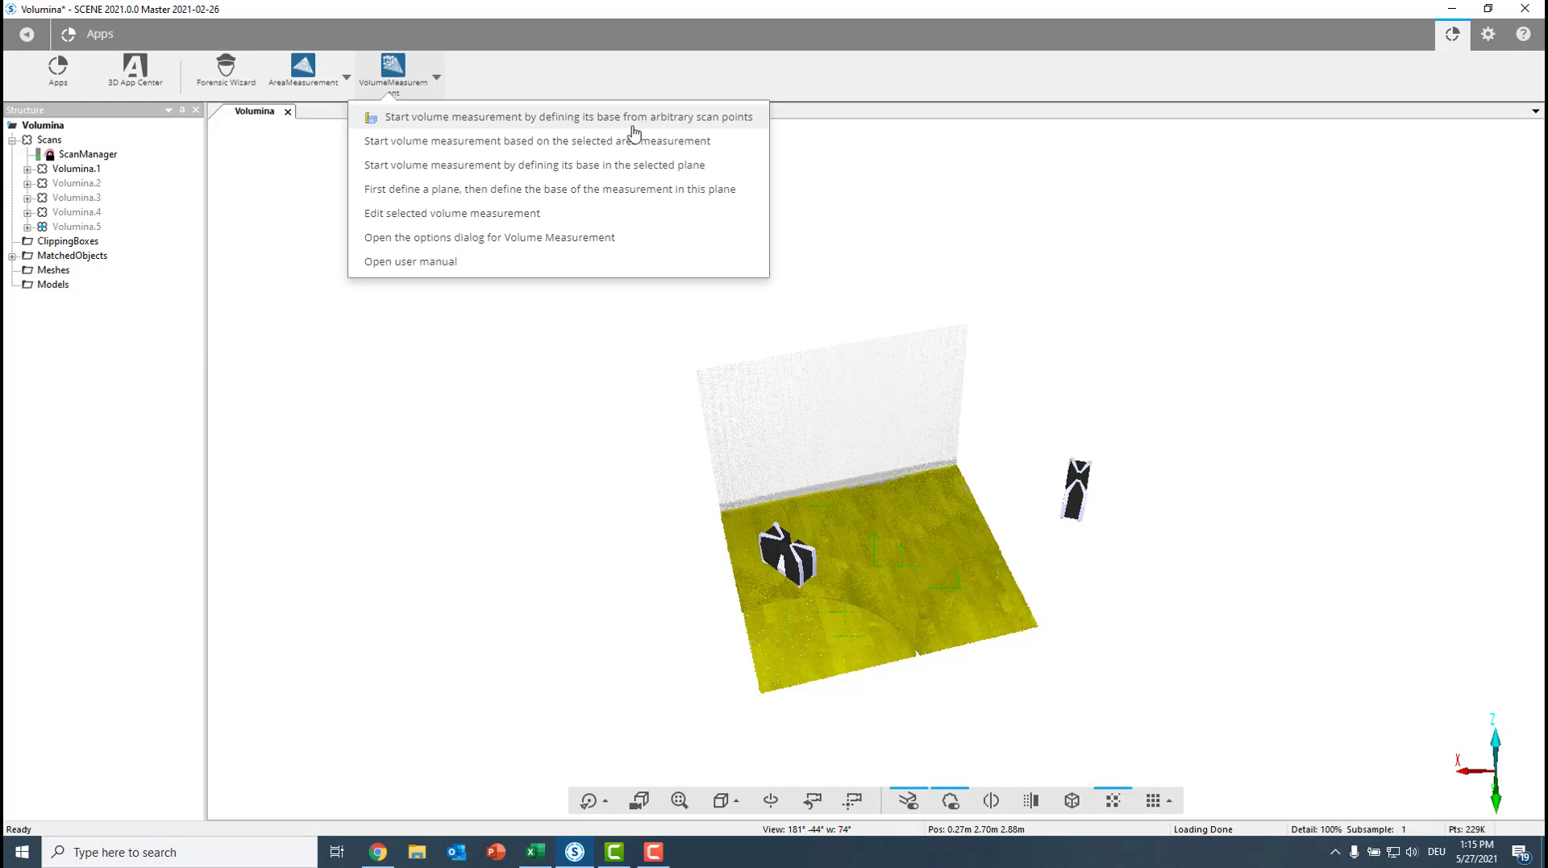
mouse_move(619, 147)
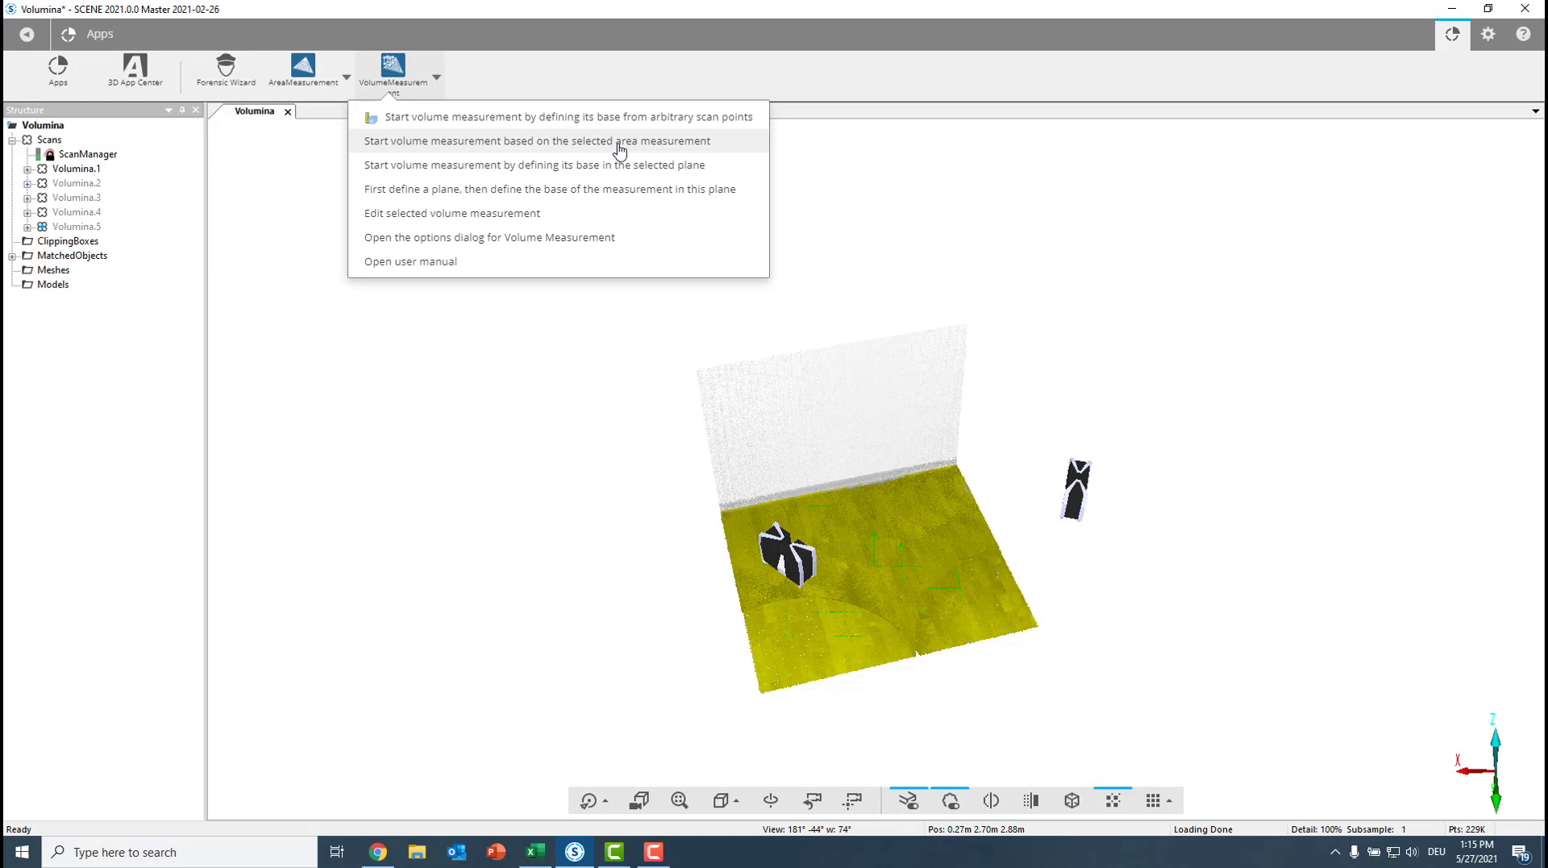
mouse_move(596, 171)
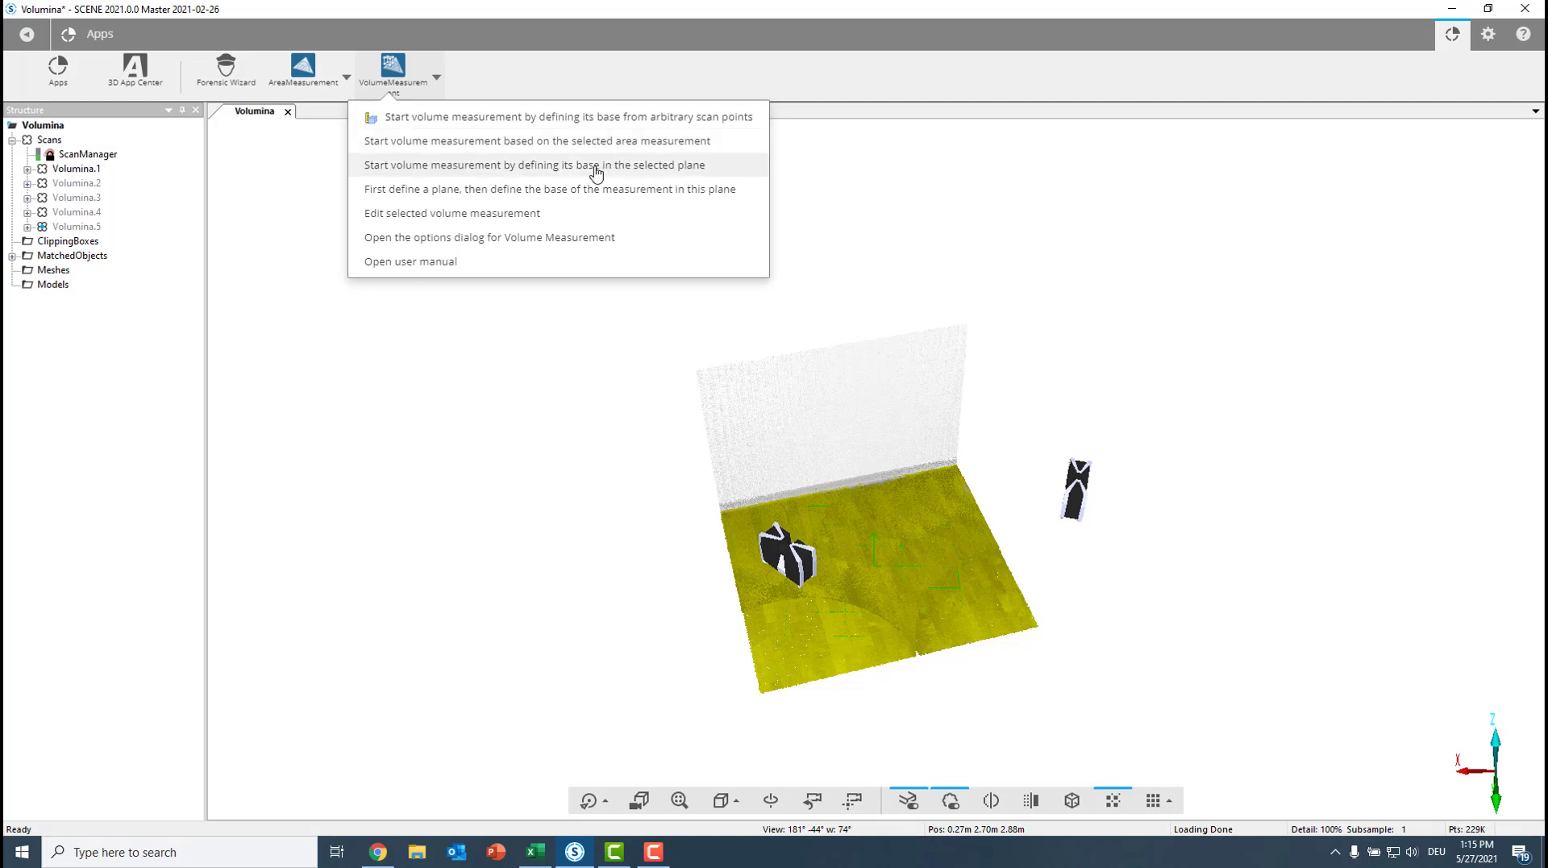
mouse_move(609, 173)
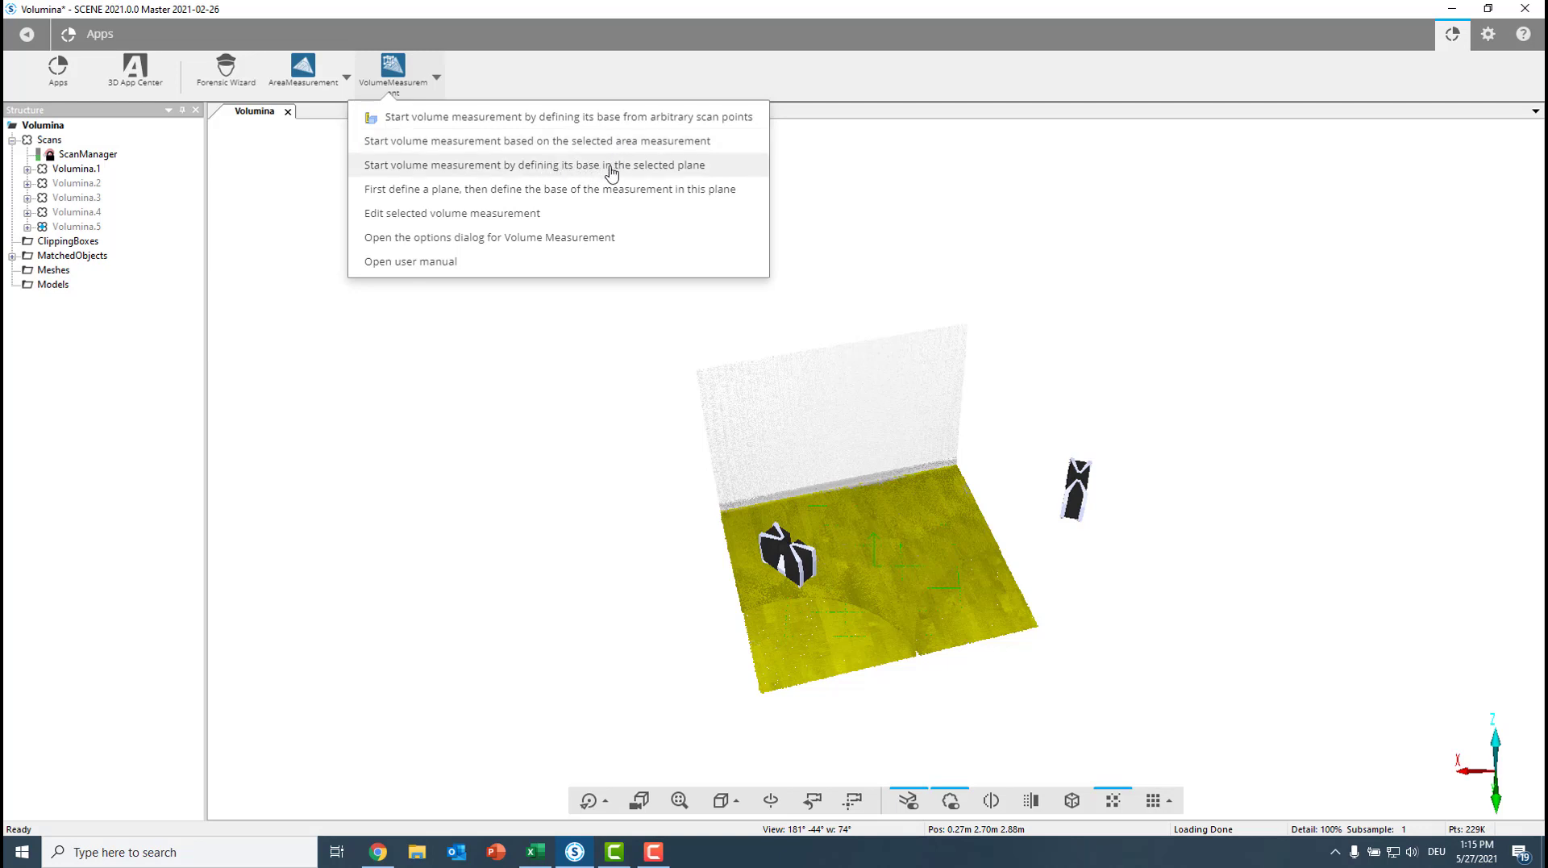
mouse_move(602, 171)
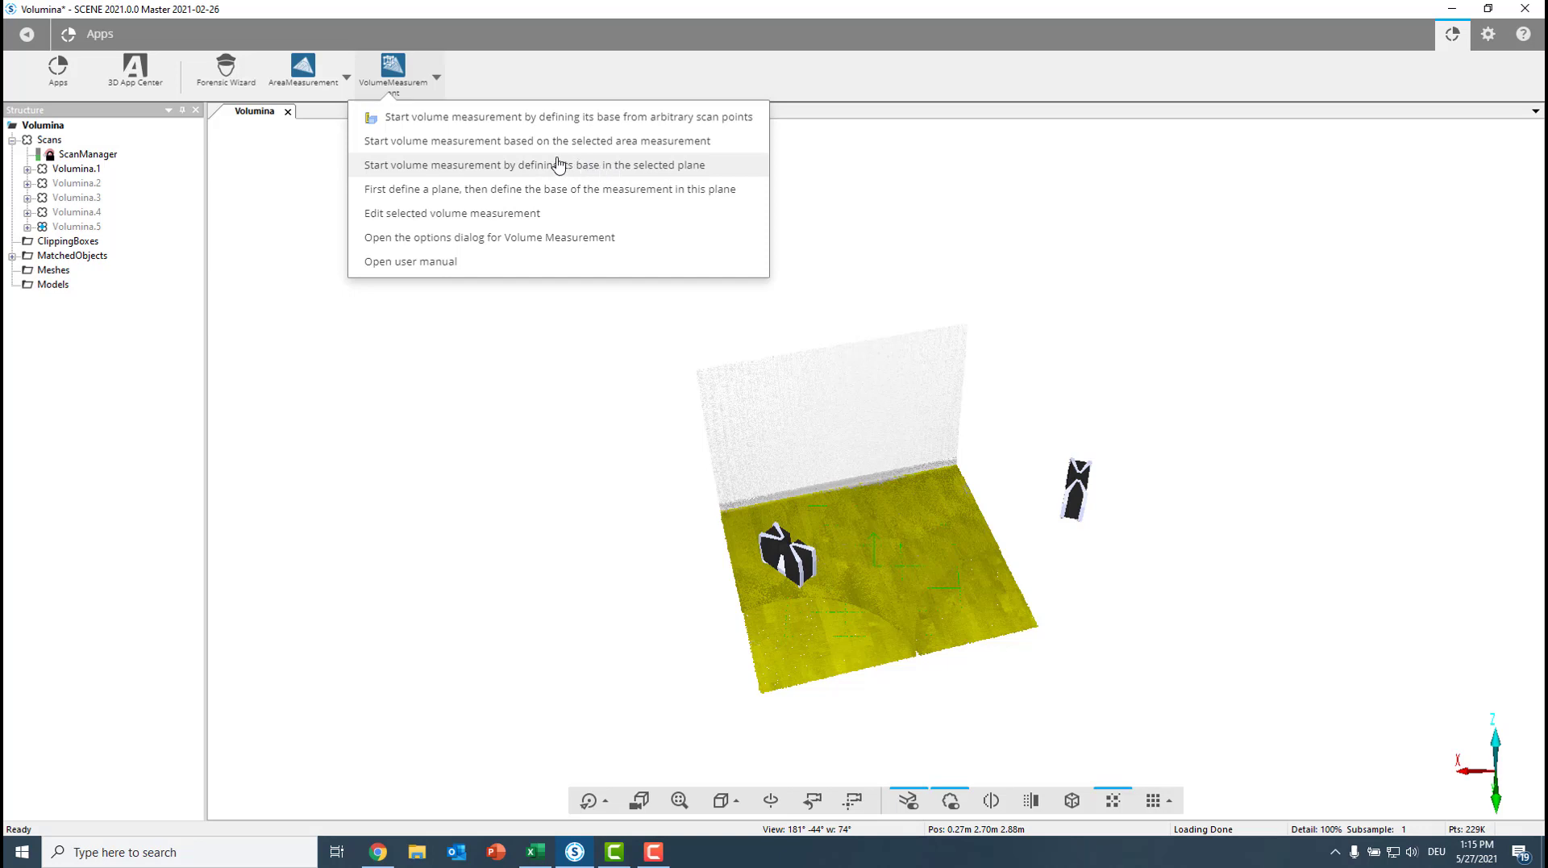
mouse_move(529, 174)
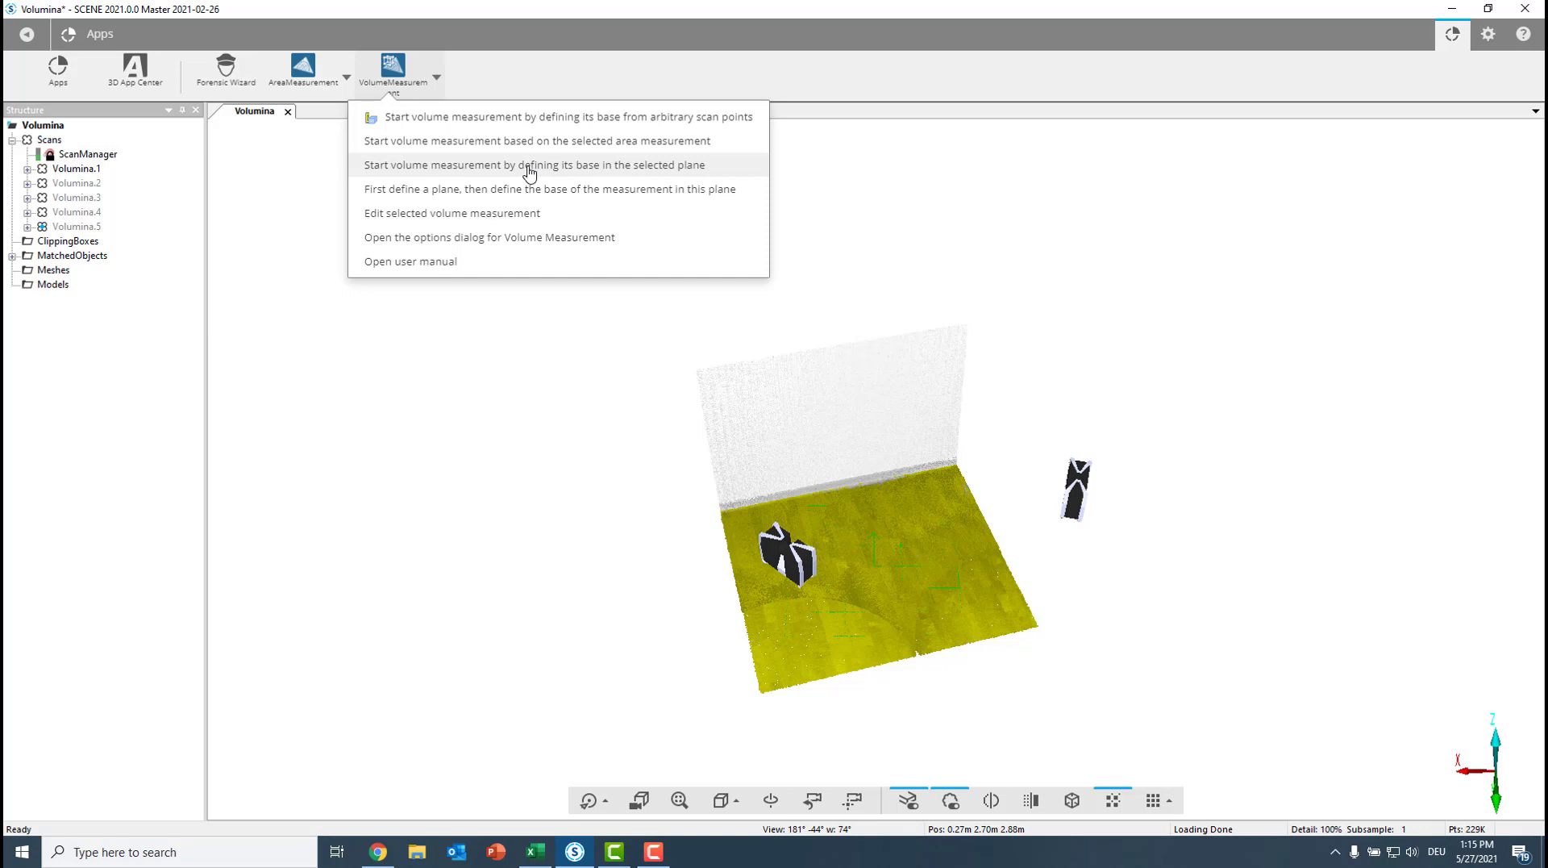
mouse_move(526, 142)
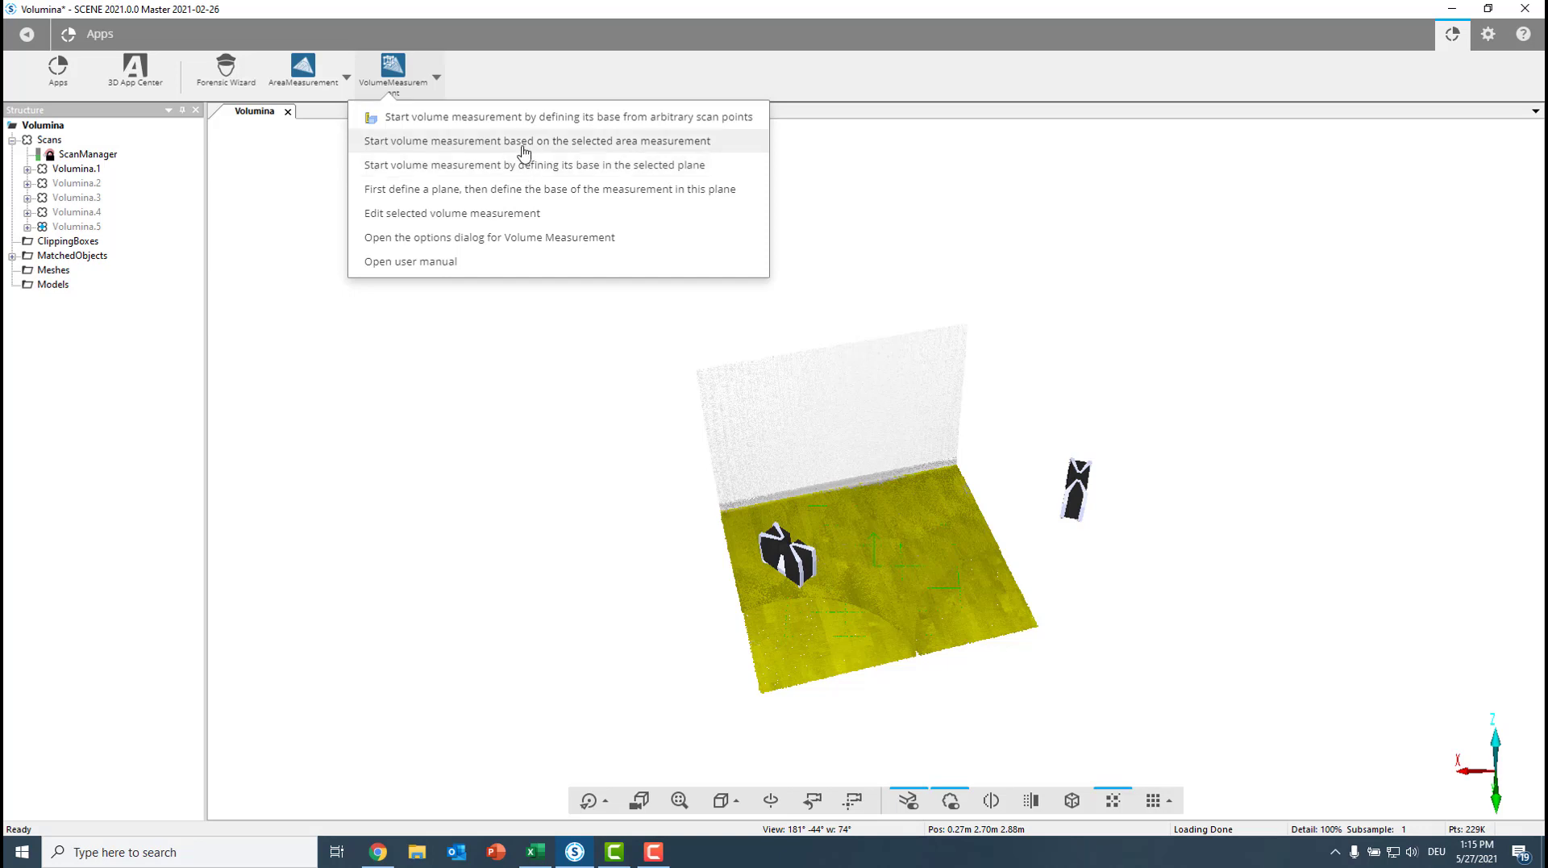
mouse_move(569, 148)
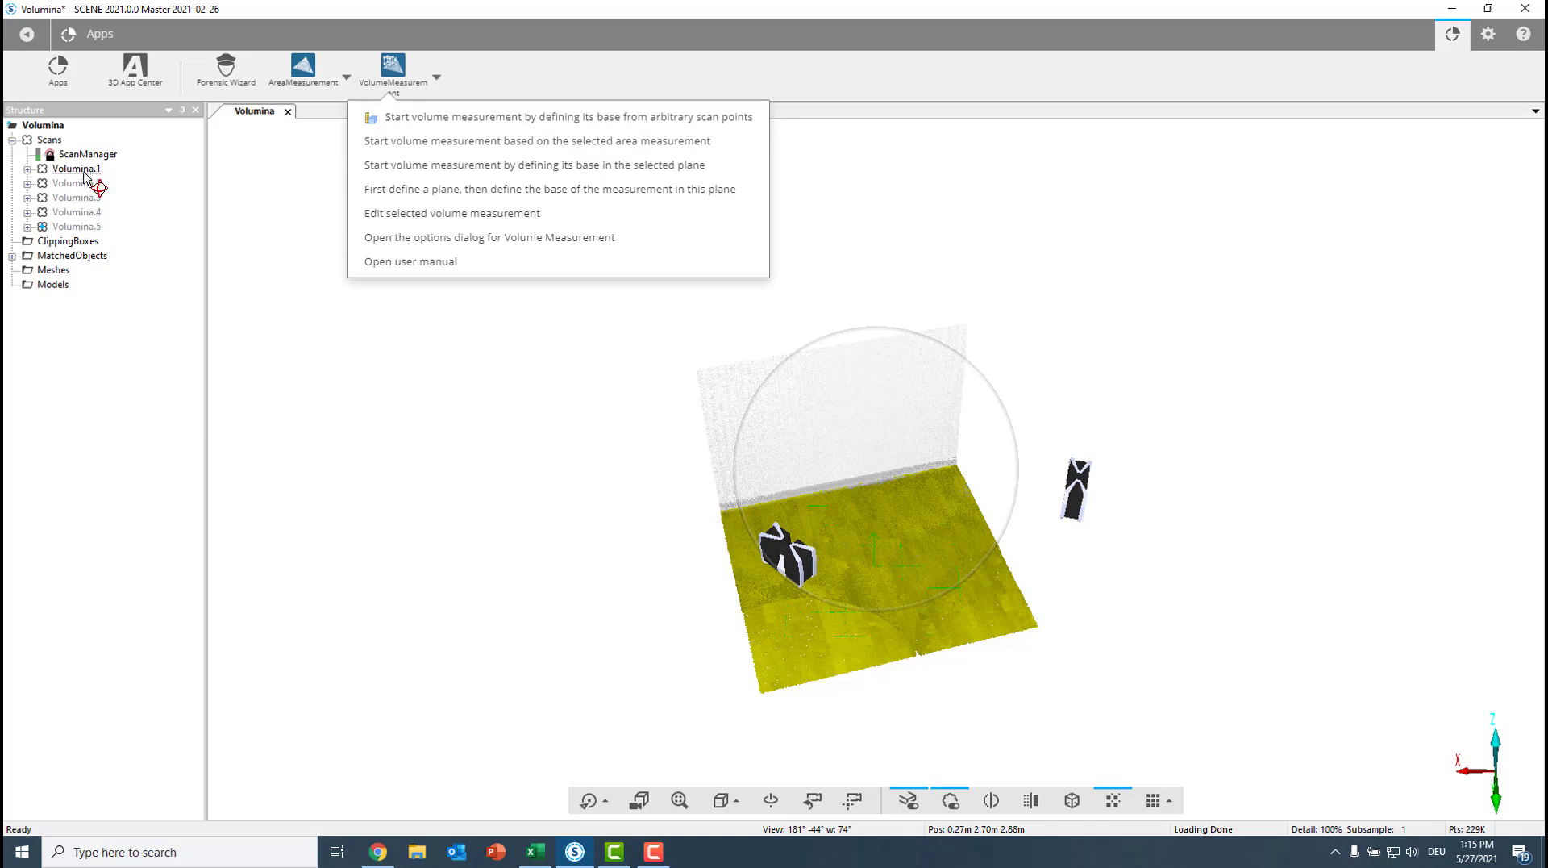
mouse_move(477, 141)
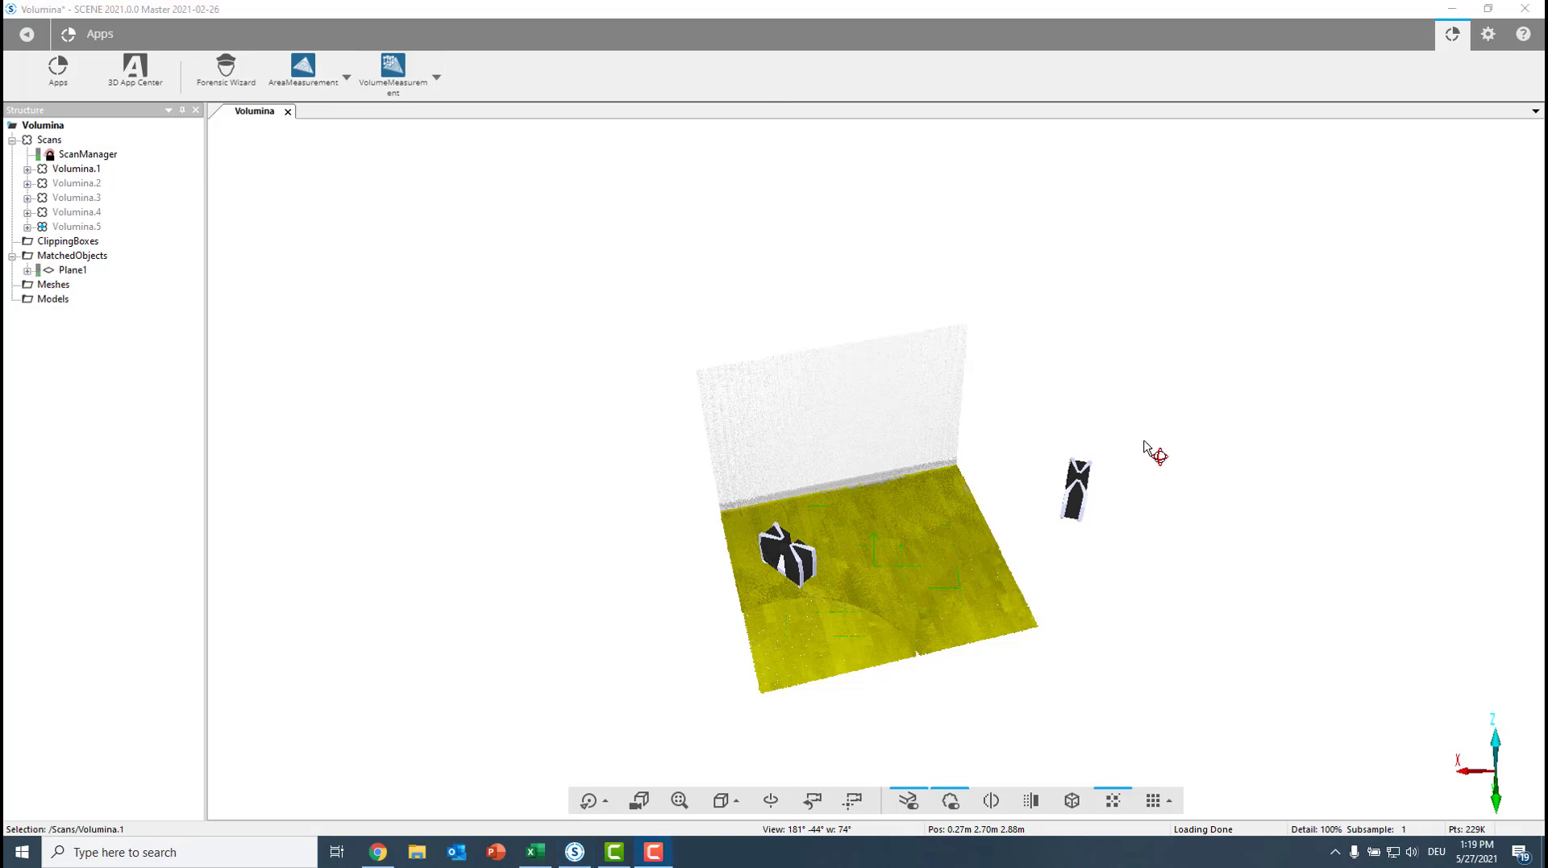
Review the AreaMeasurement options and select Plane1 under MatchedObjects as the reference plane
click(345, 75)
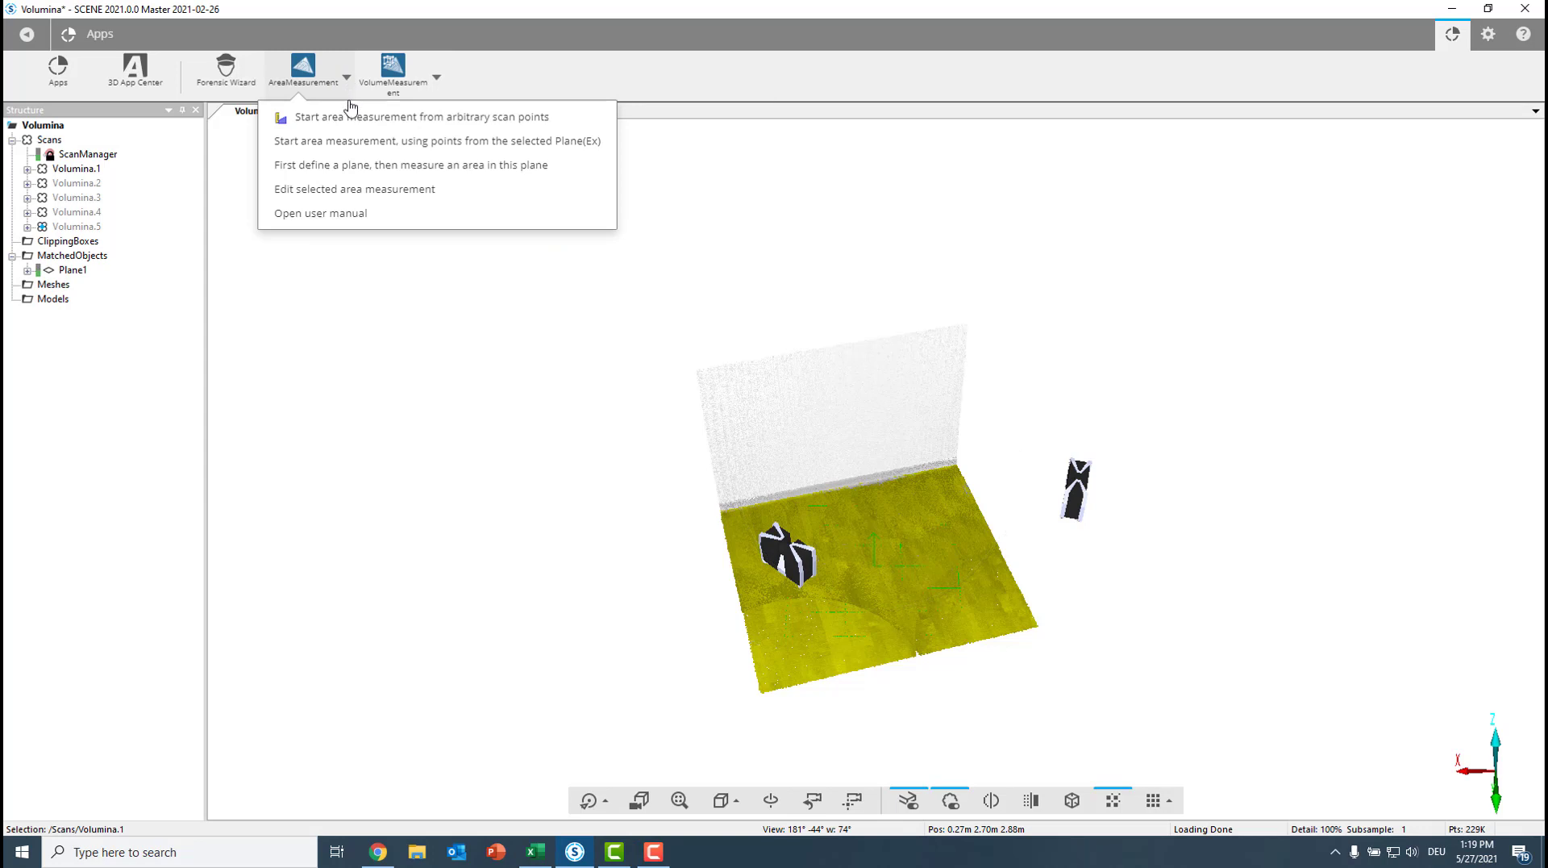
mouse_move(346, 121)
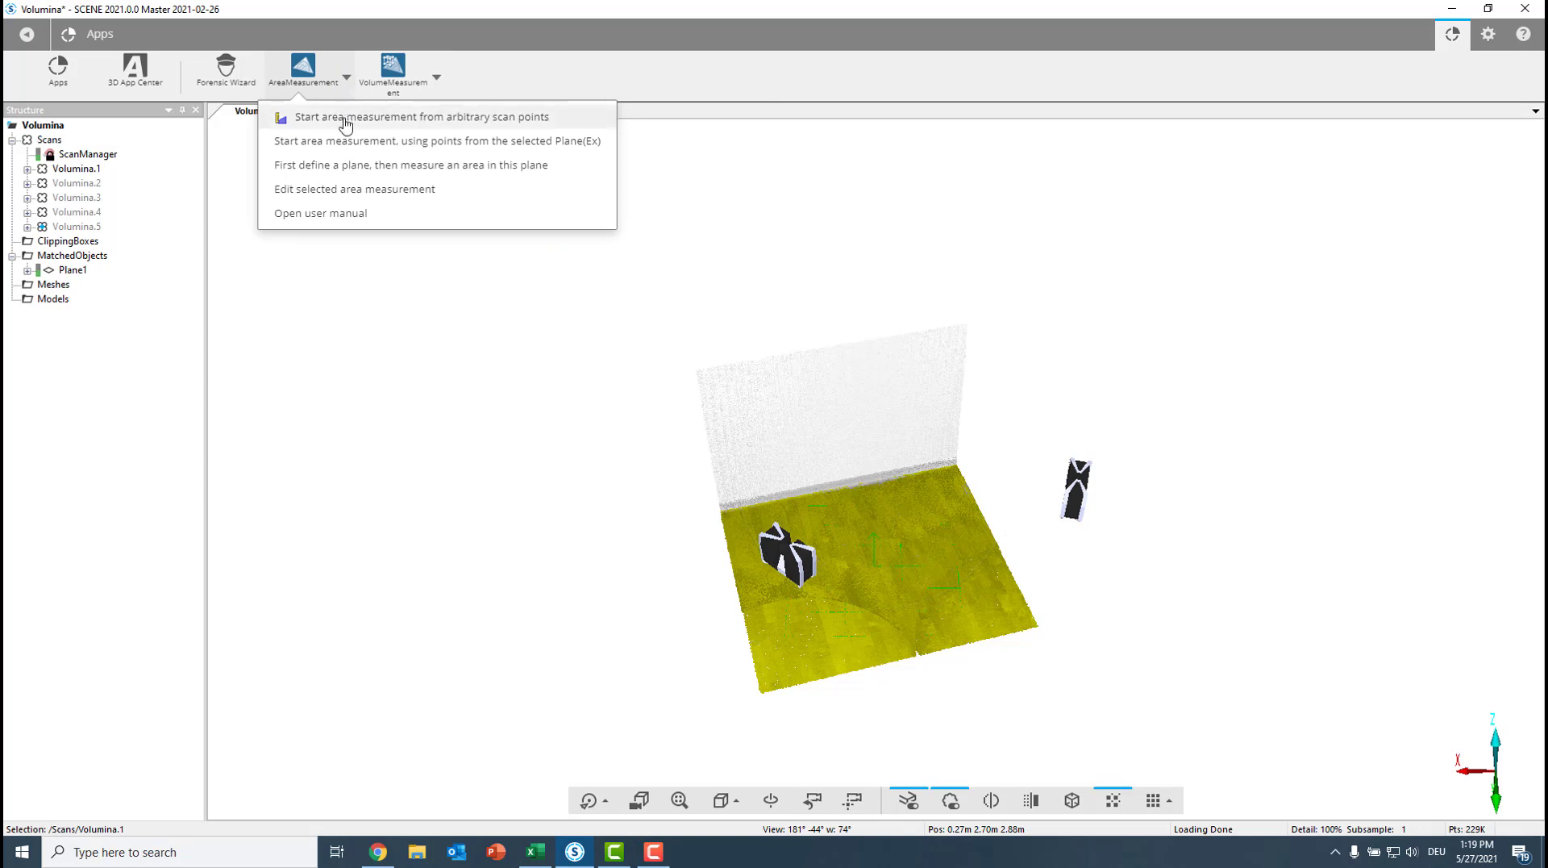
mouse_move(352, 121)
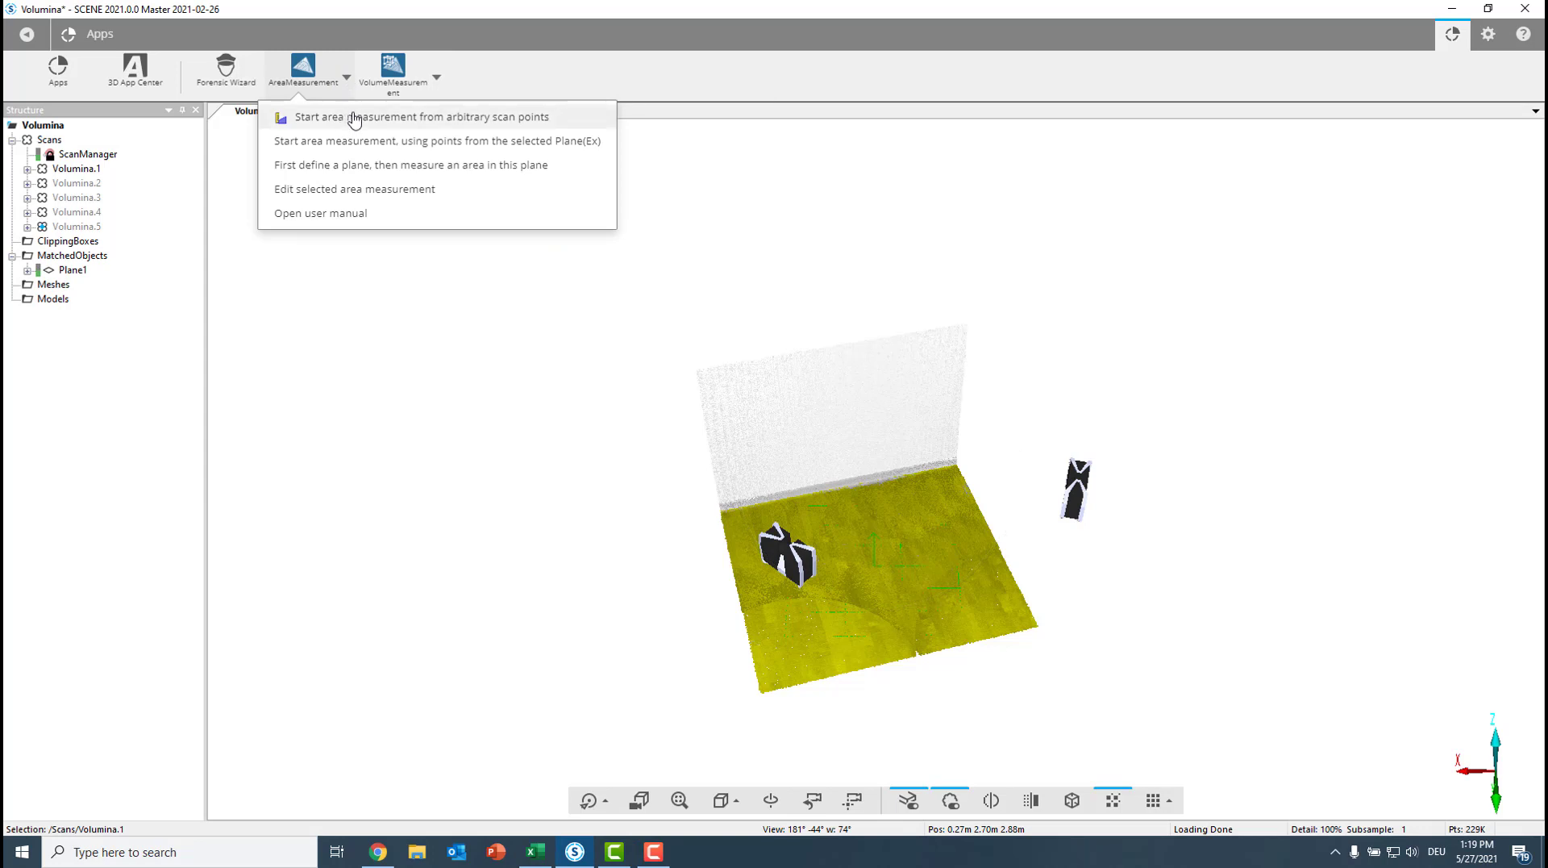
mouse_move(358, 151)
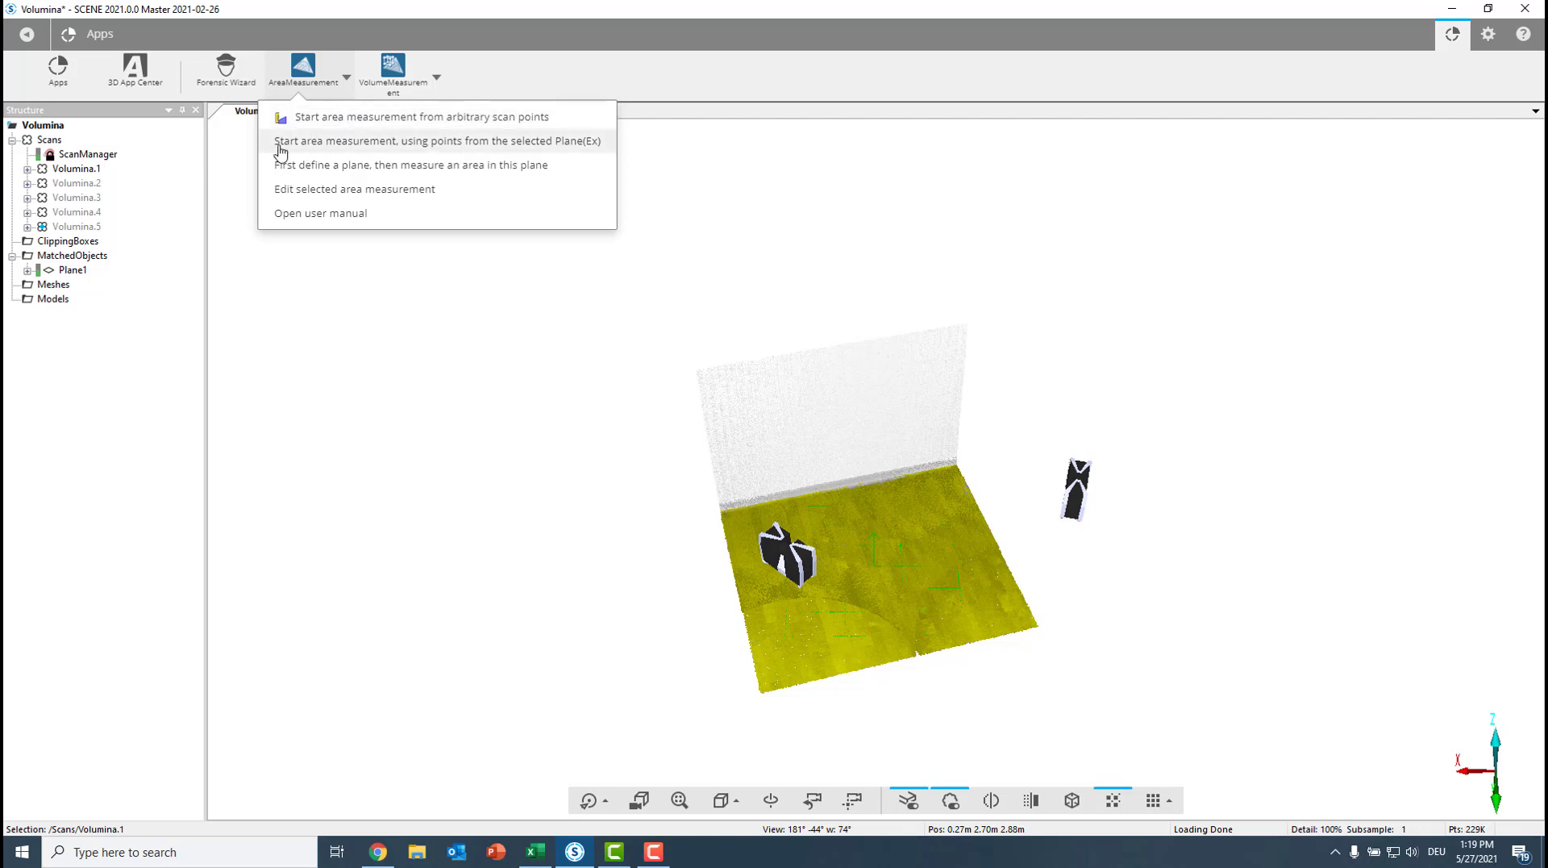
mouse_move(474, 149)
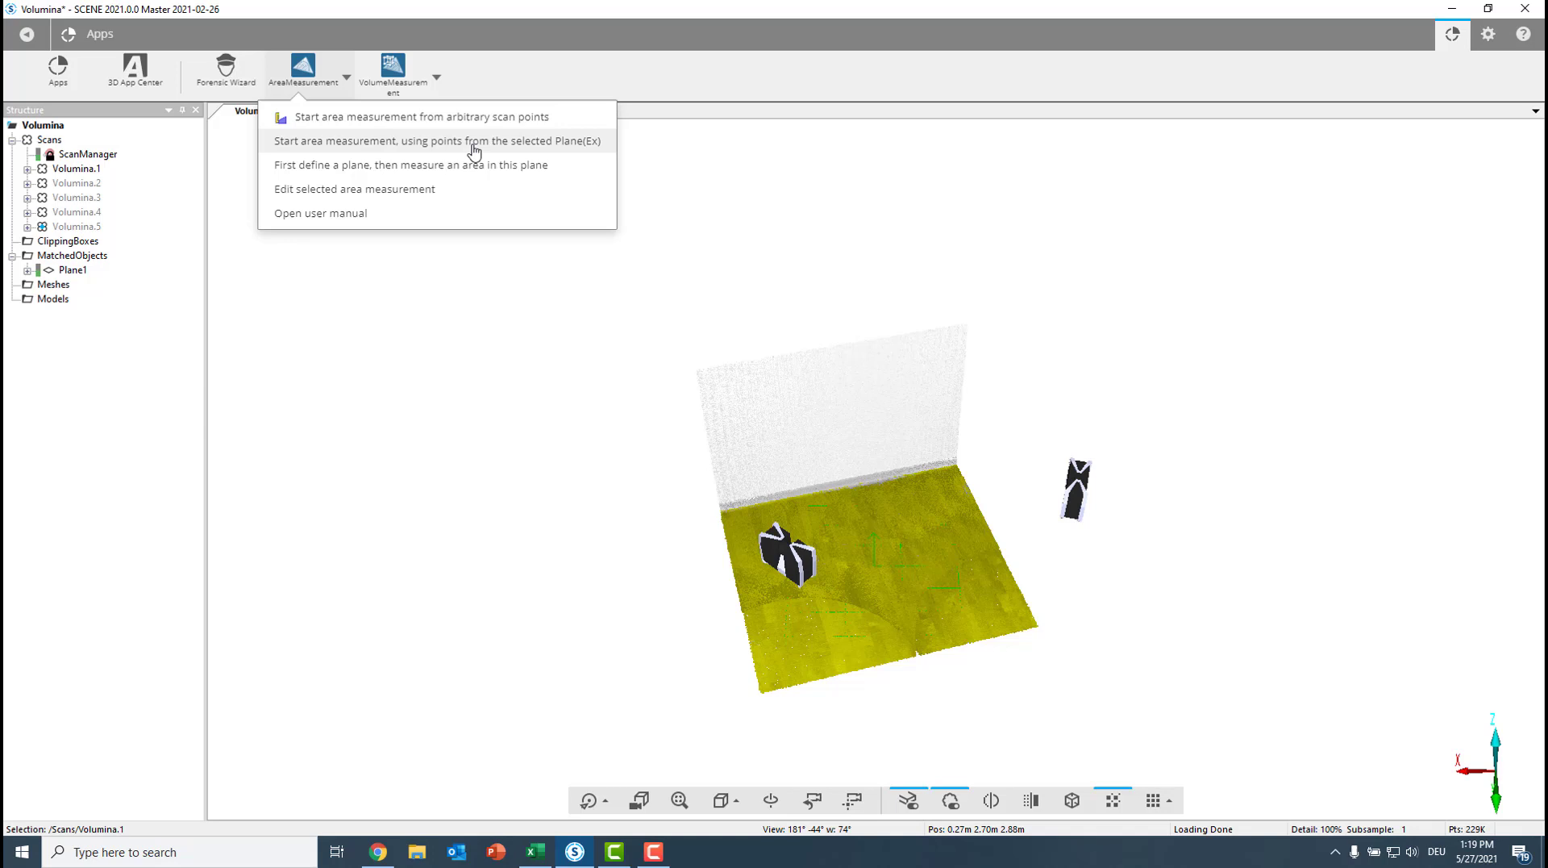
mouse_move(564, 152)
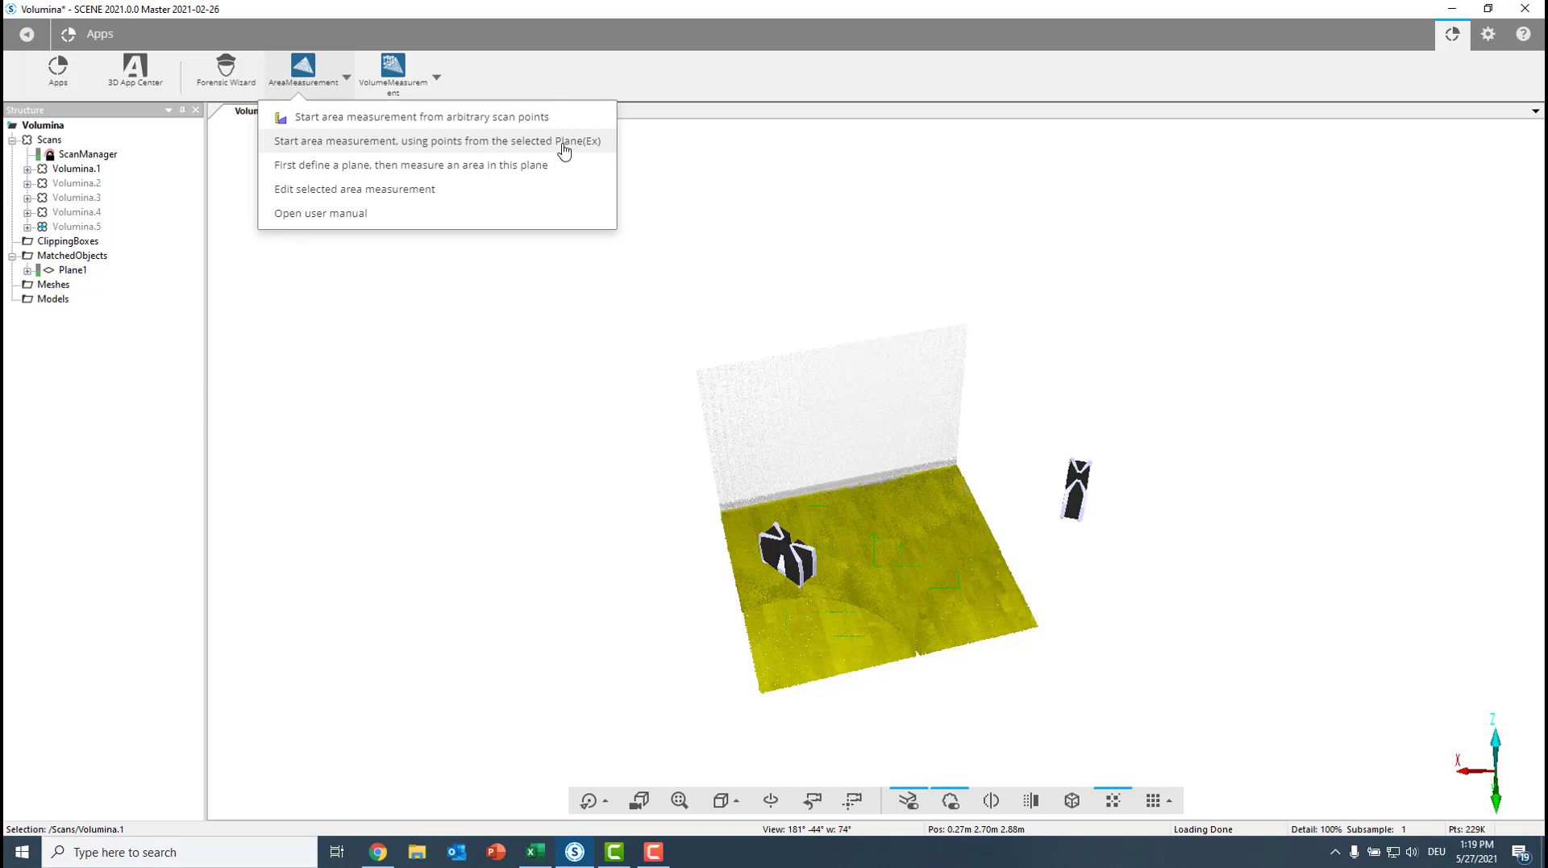
mouse_move(464, 146)
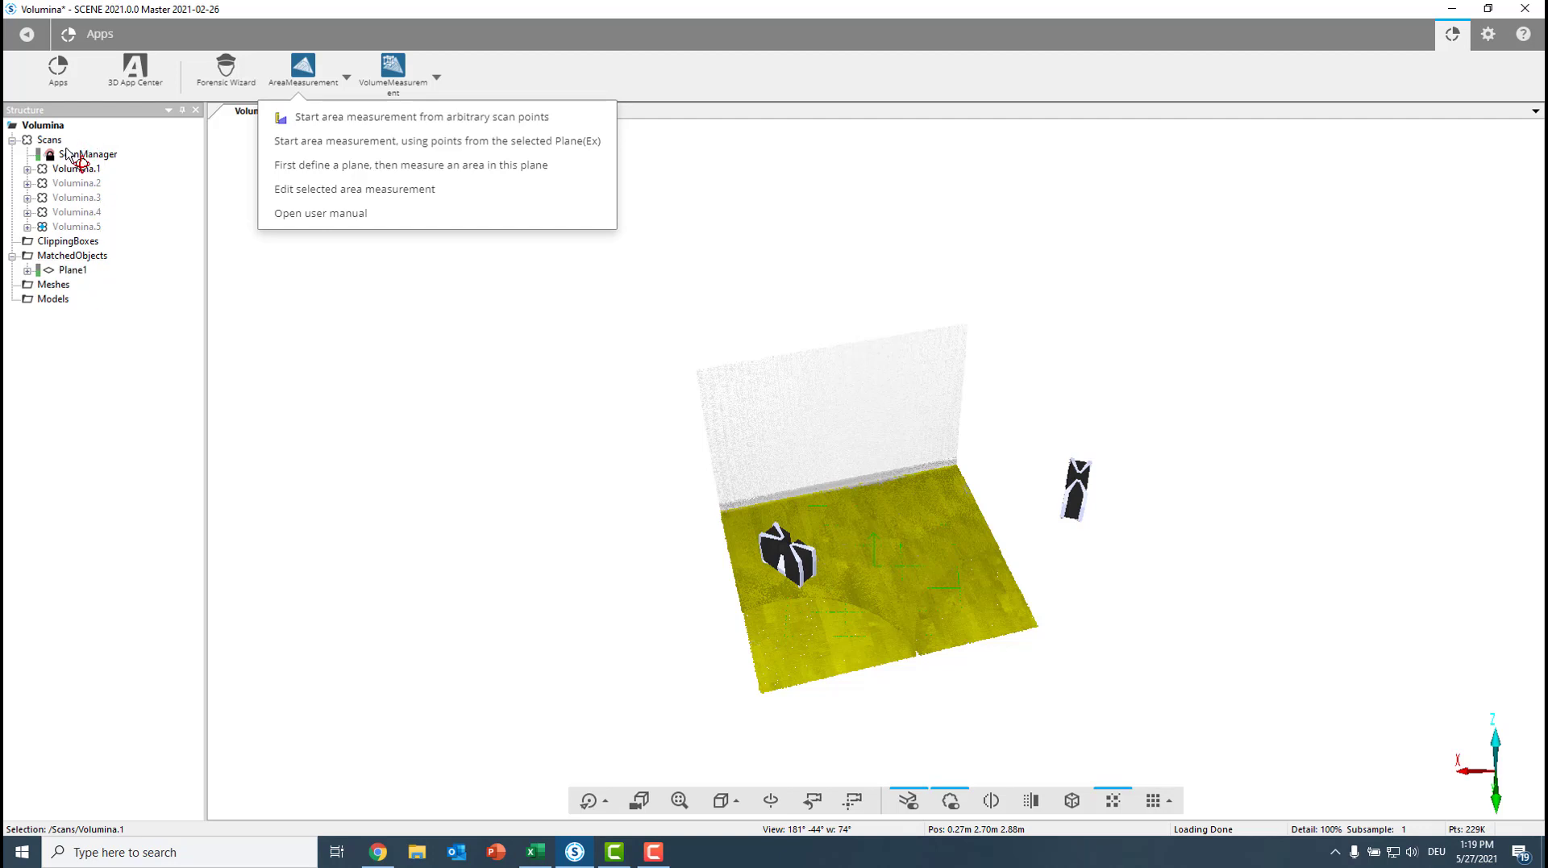
click(73, 270)
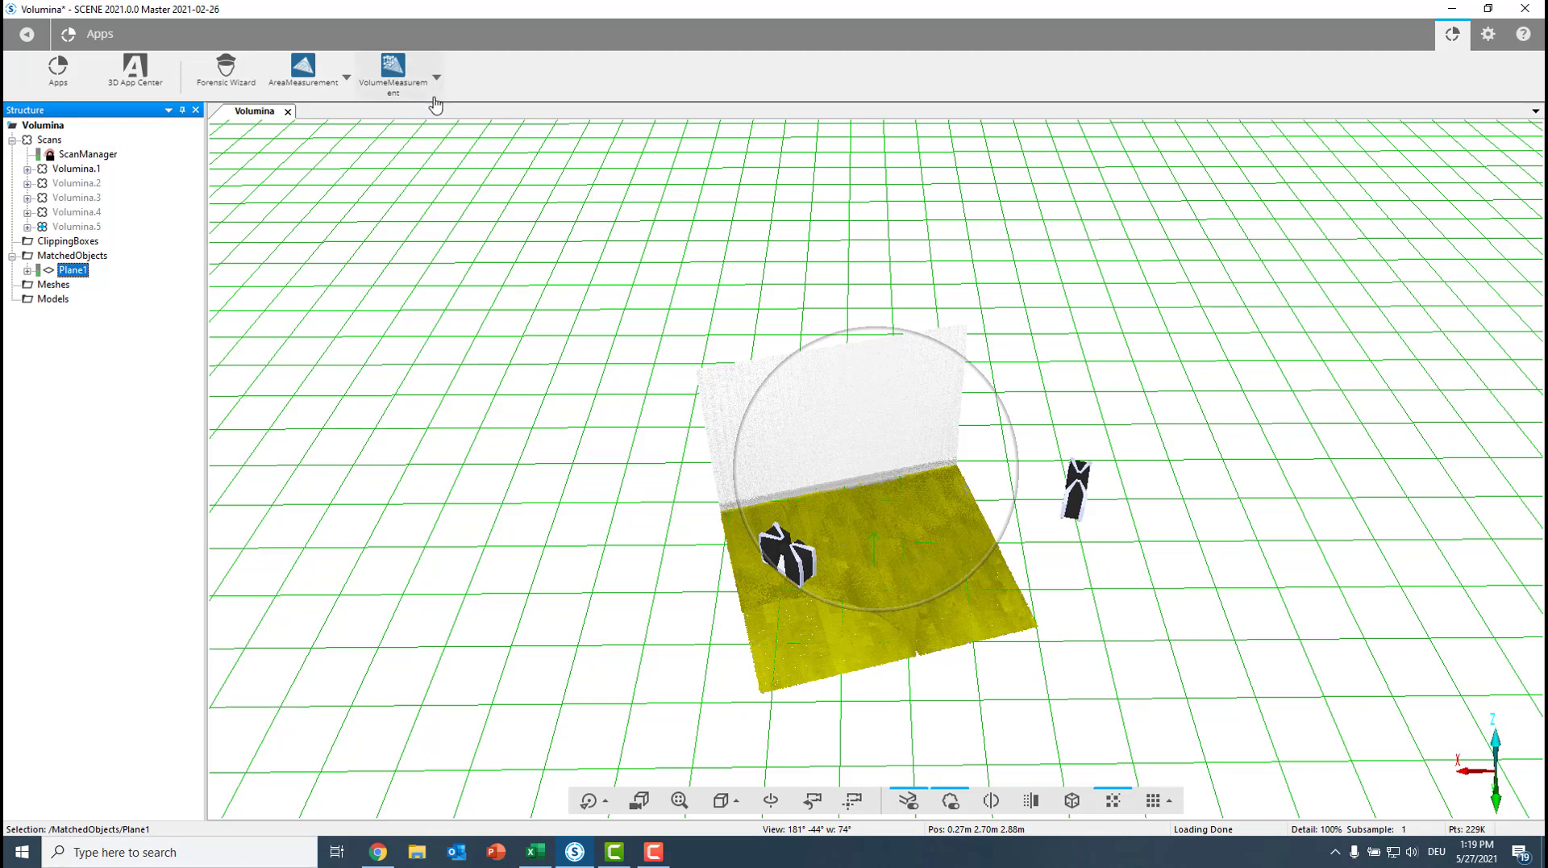
Start an area measurement on Plane1 and place boundary points along the floor's lower edge to the far corner
click(345, 74)
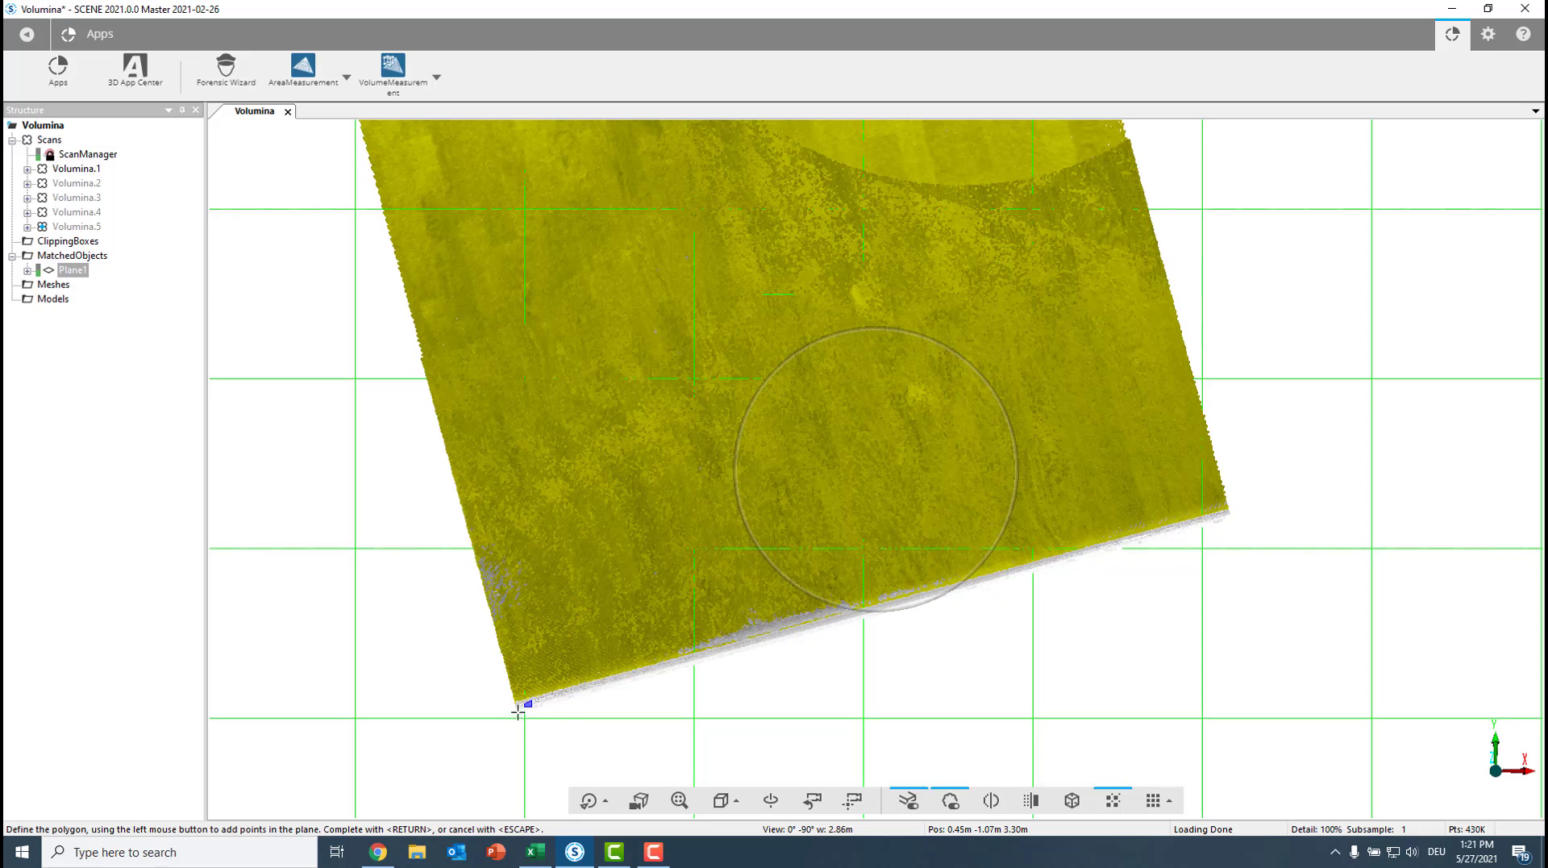
click(518, 707)
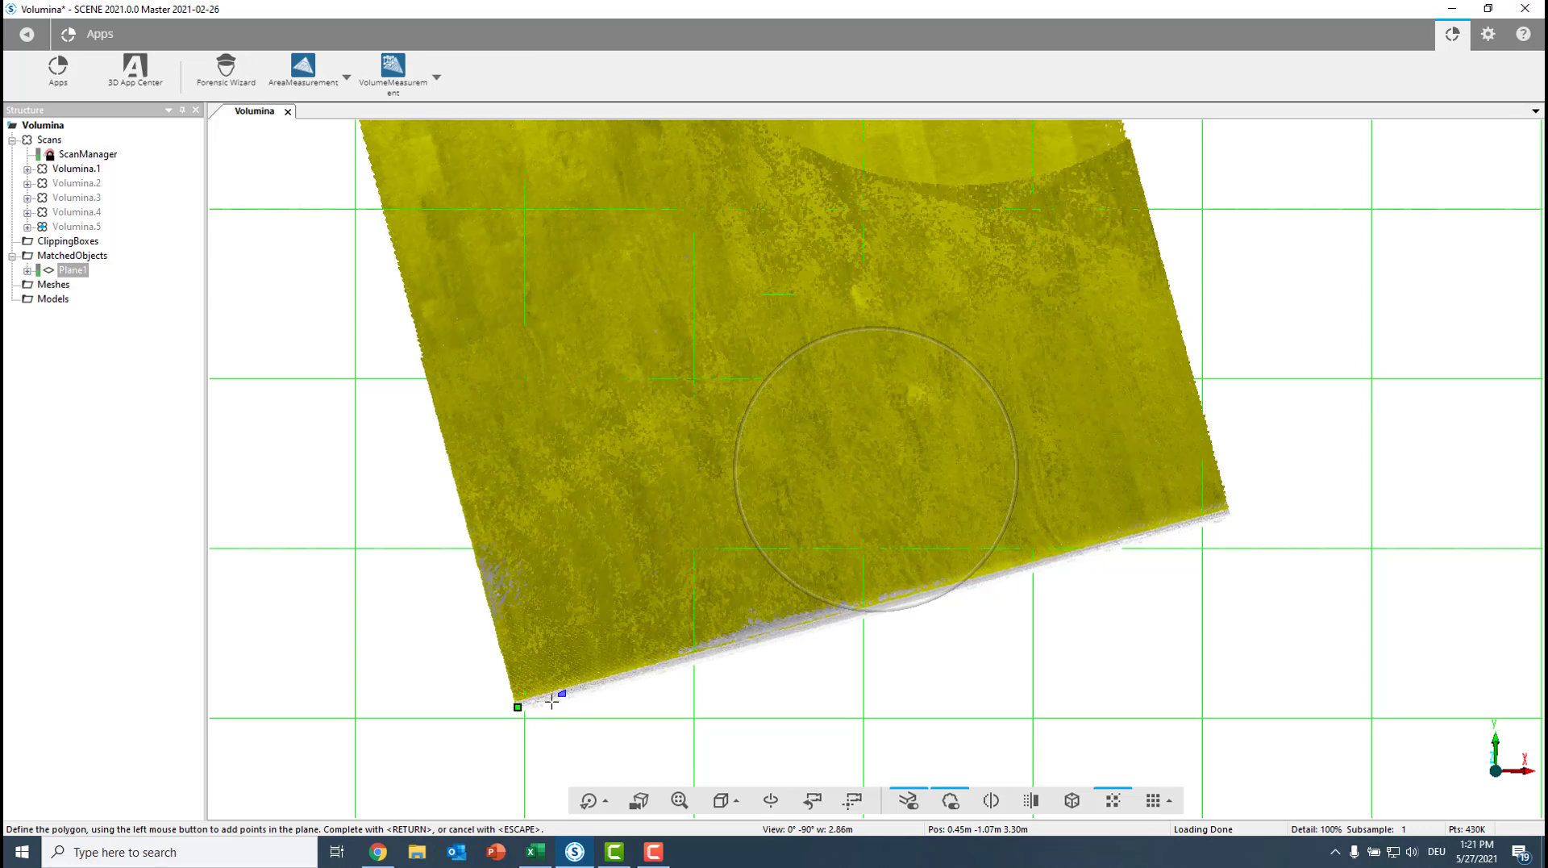
click(600, 688)
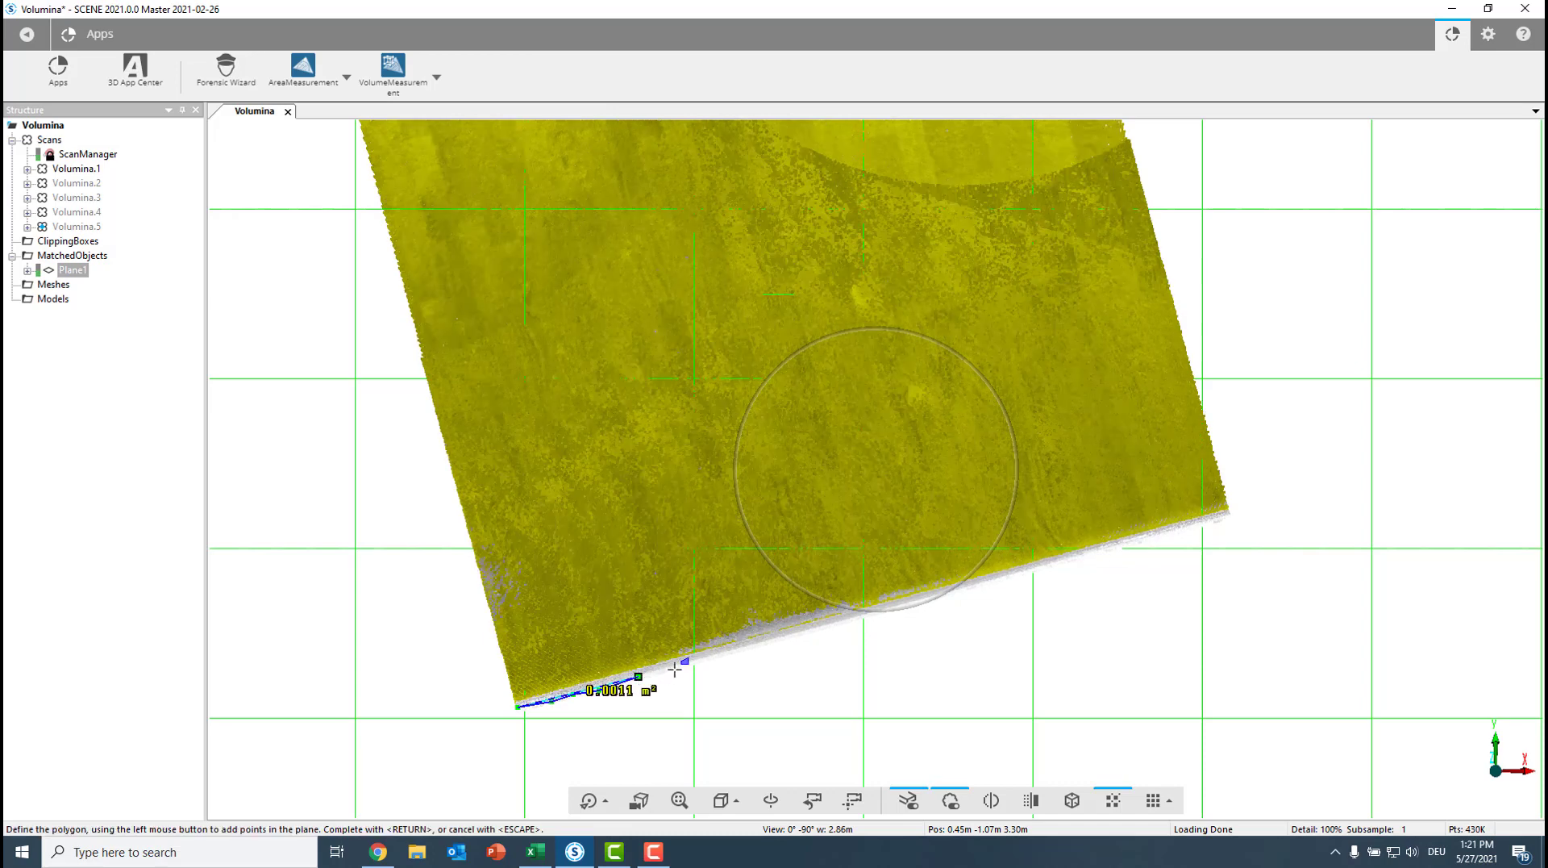
click(711, 654)
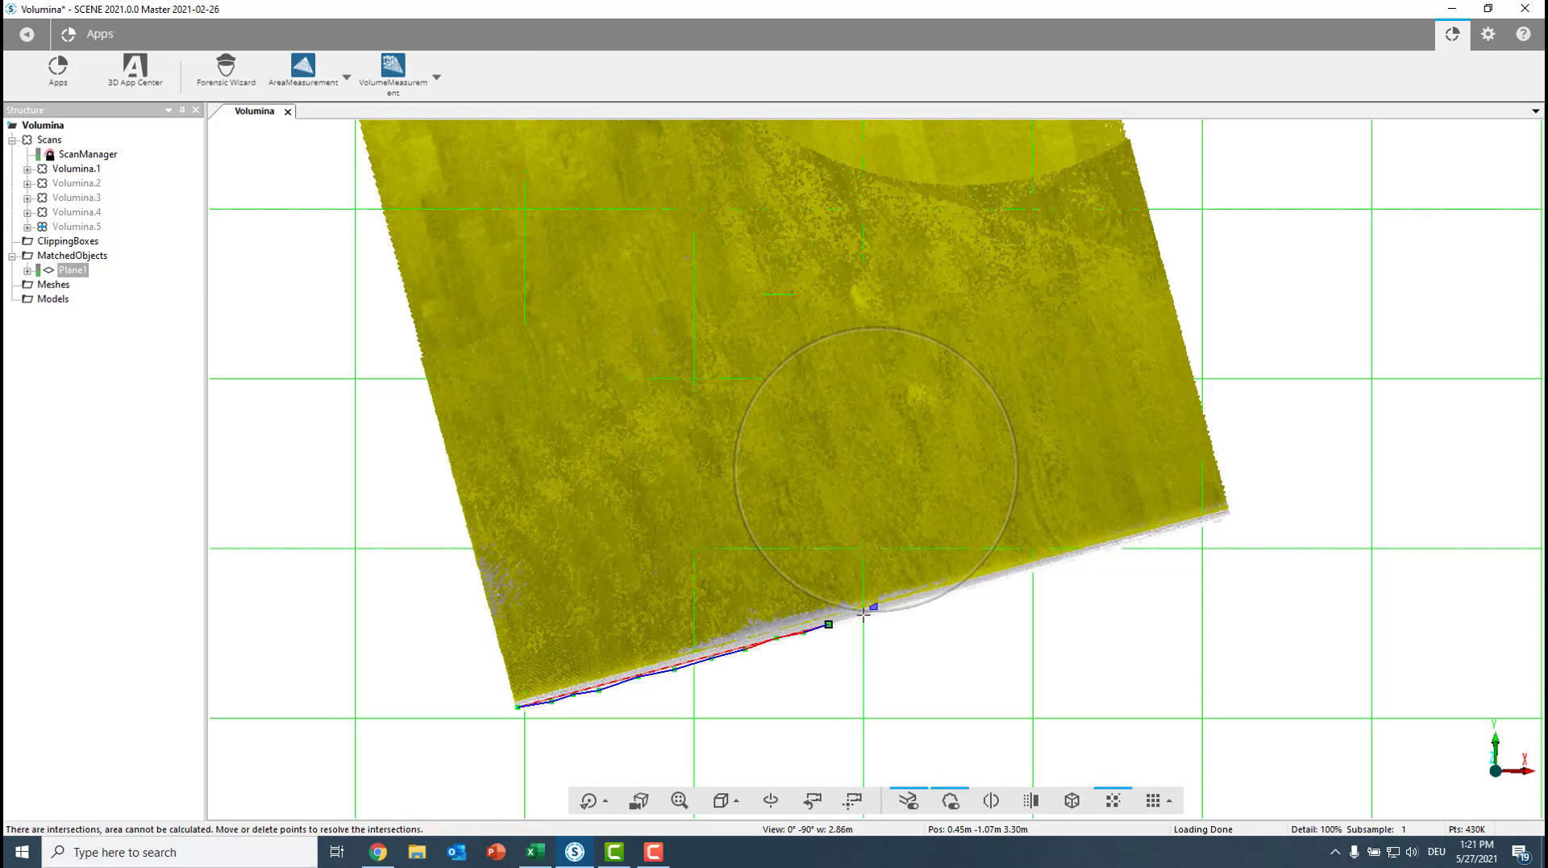
click(938, 588)
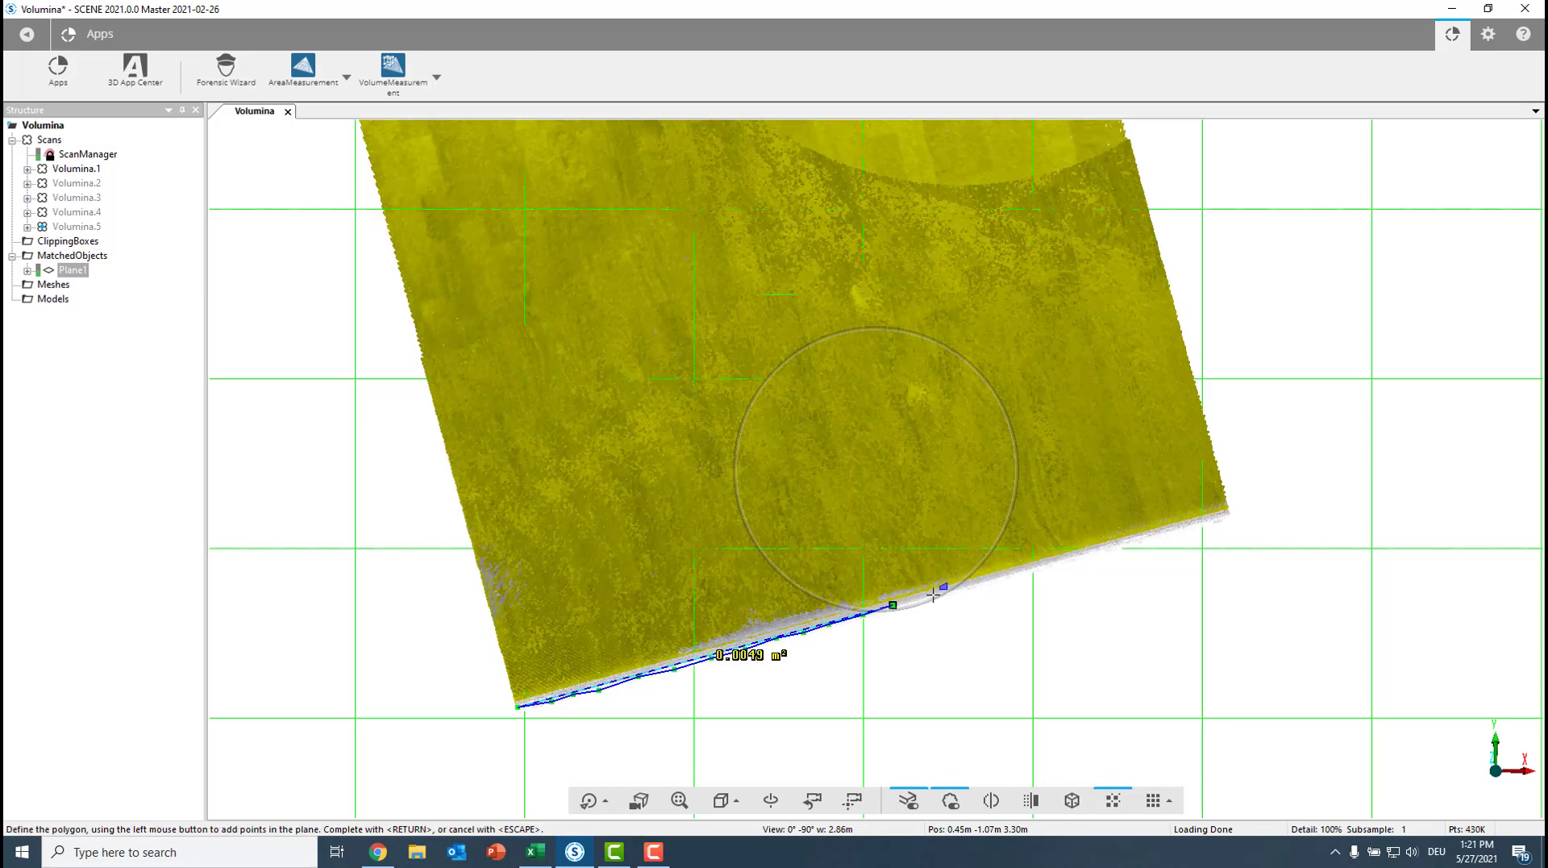
click(936, 592)
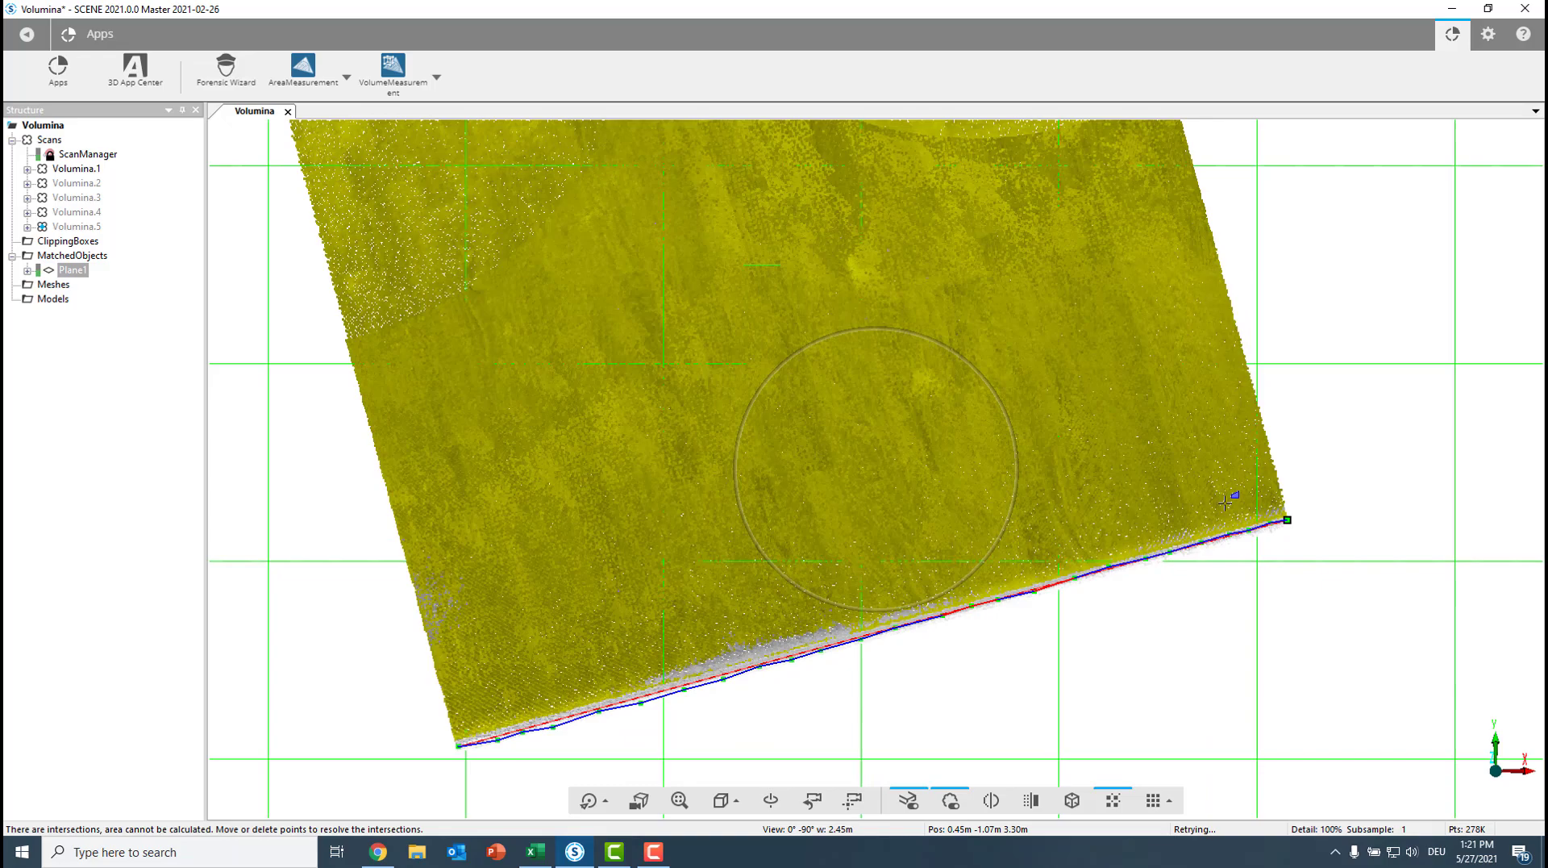
scroll(down, 3)
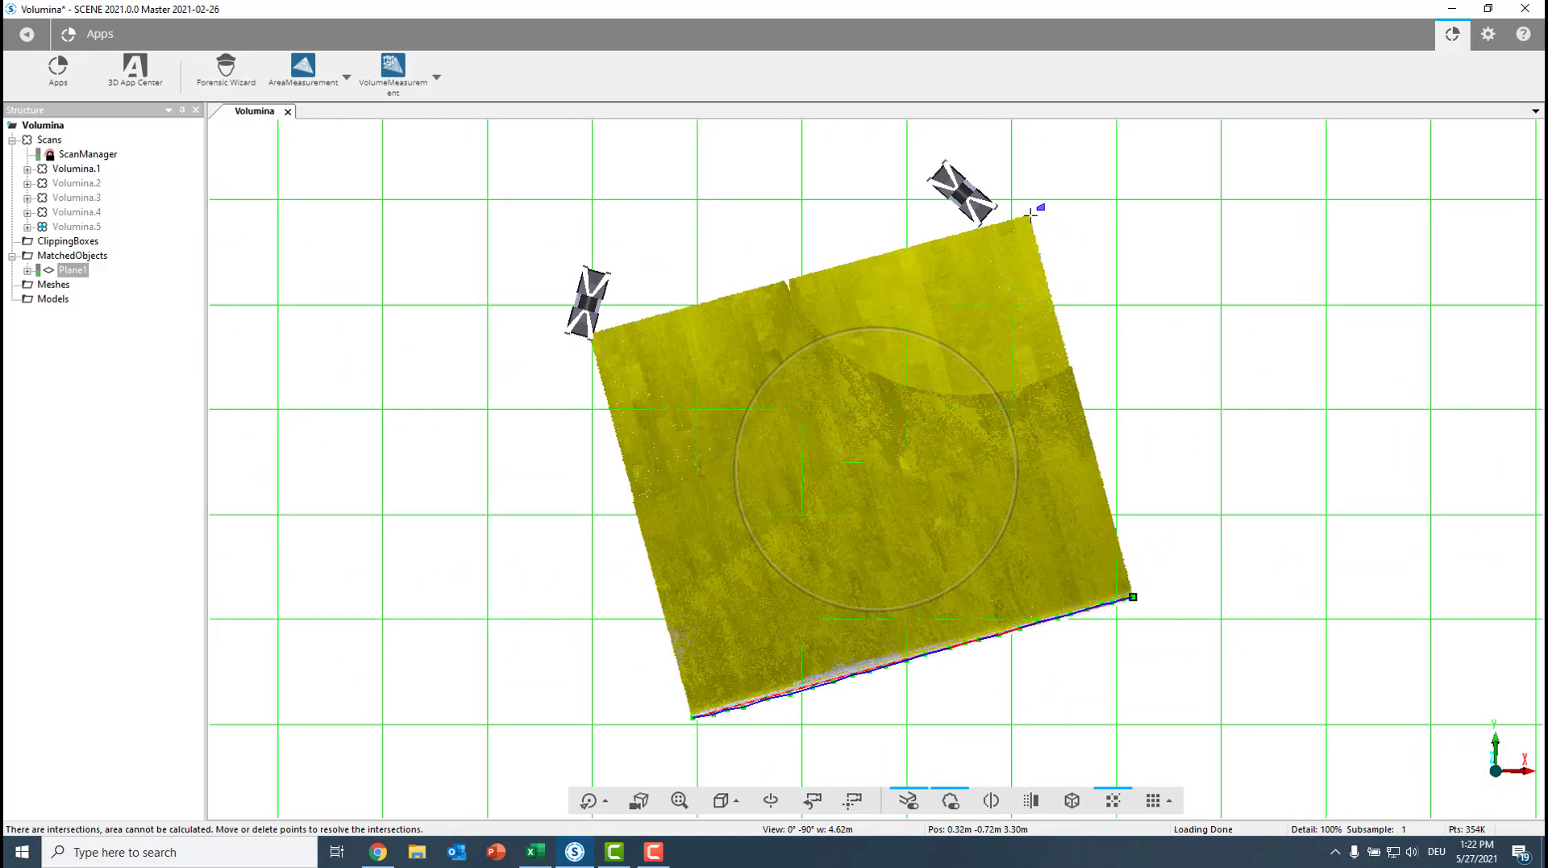
click(1028, 215)
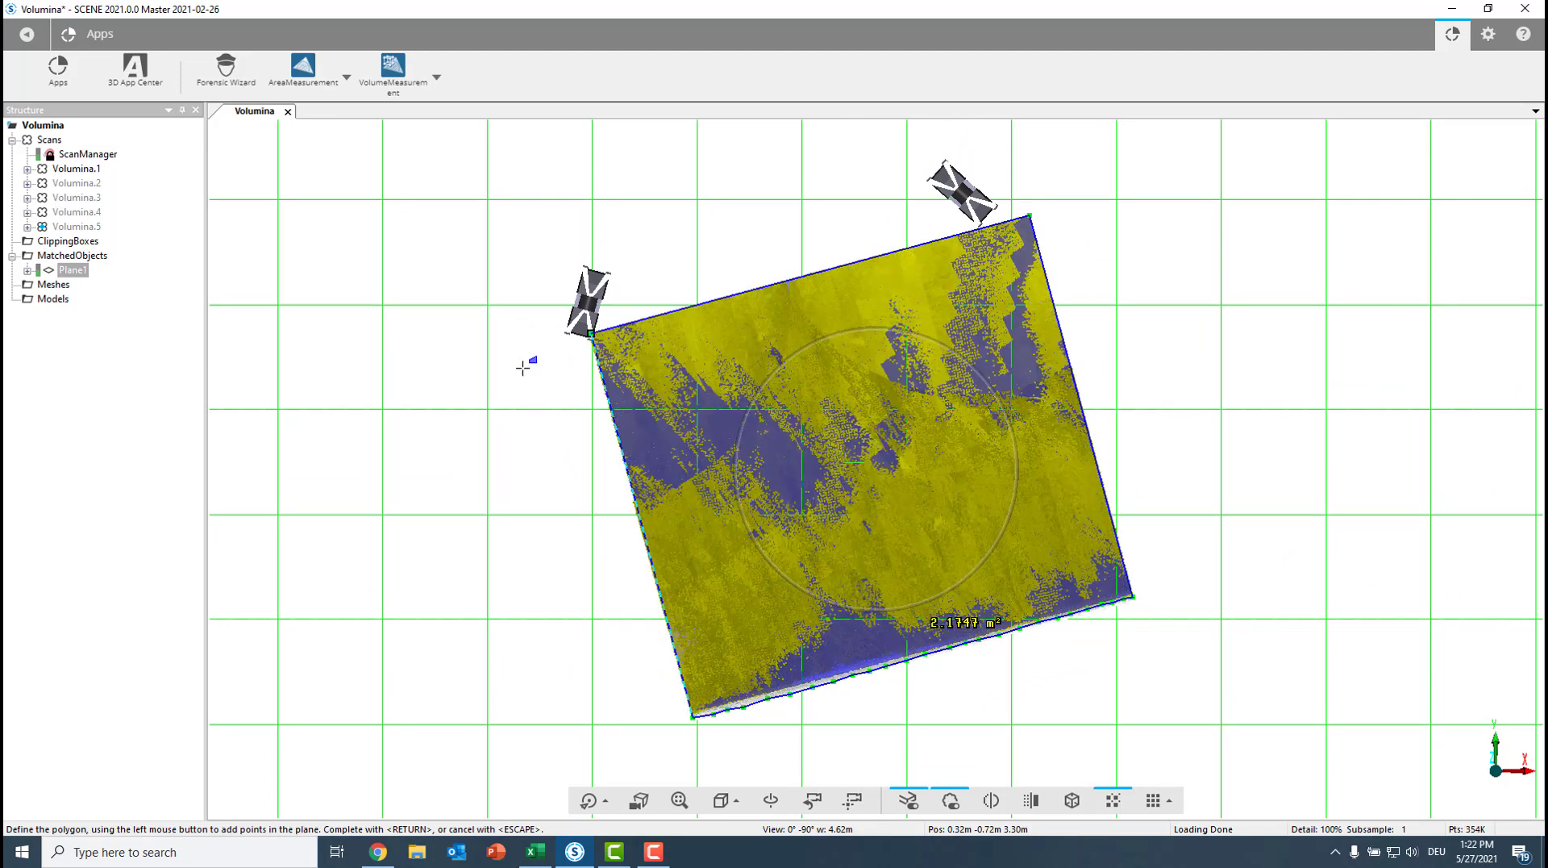
mouse_move(702, 368)
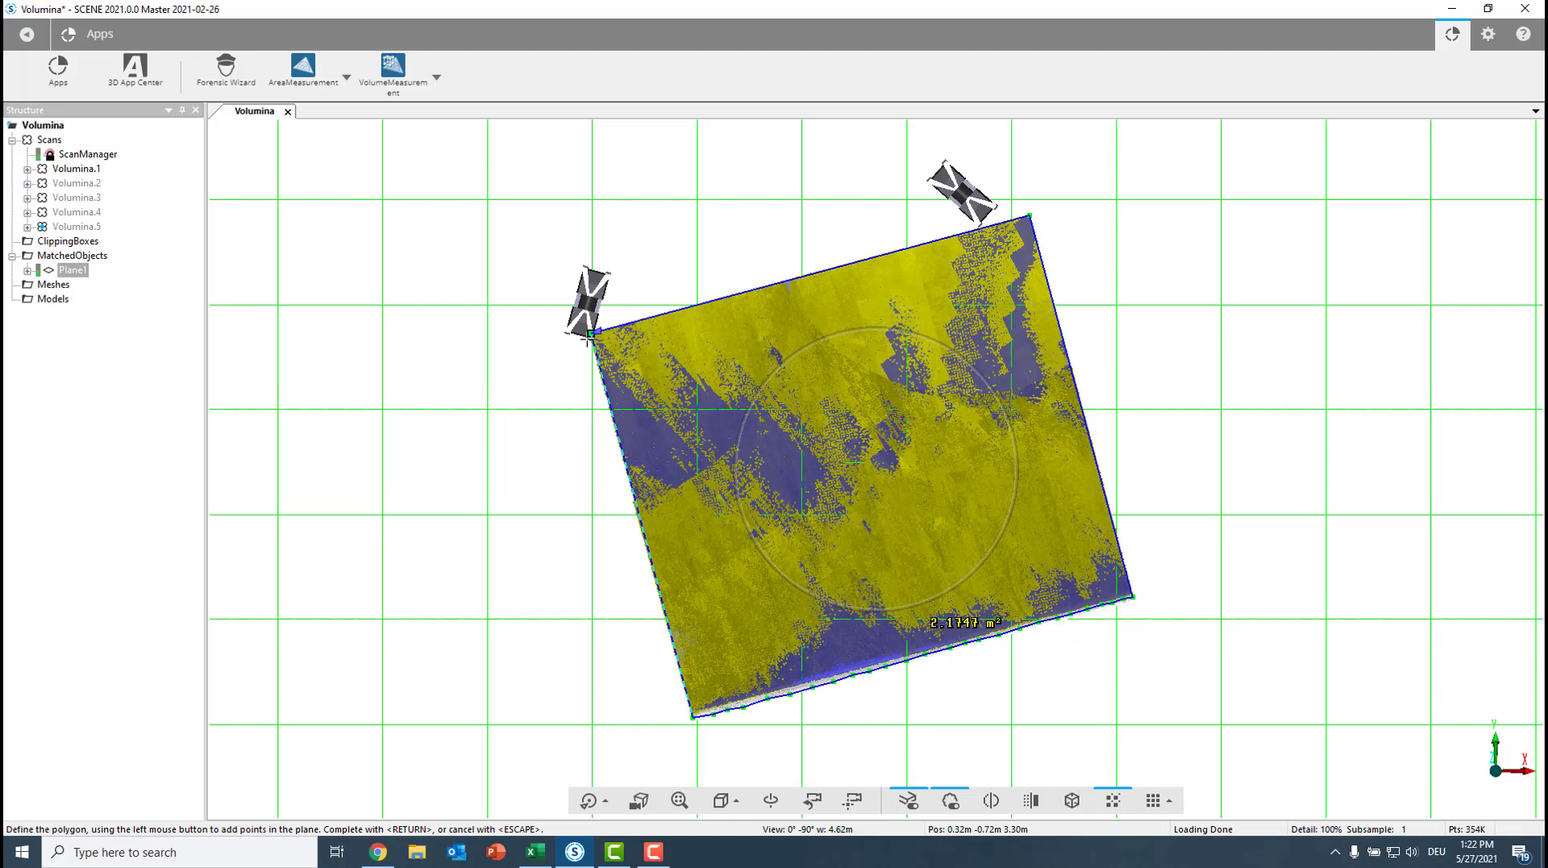
mouse_move(547, 456)
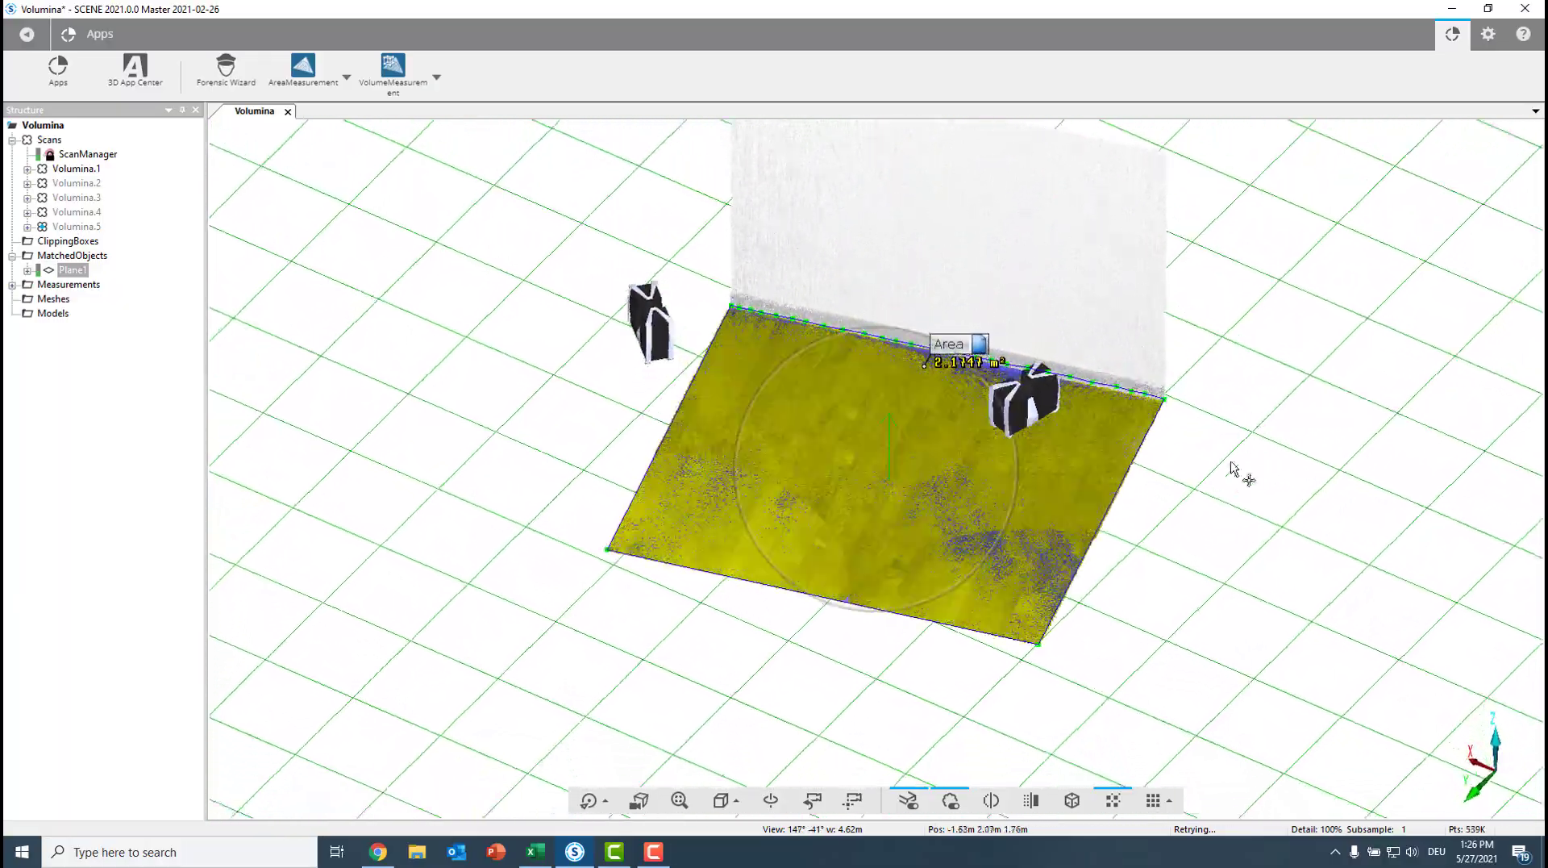
Show Volumina.2 and hide Volumina.1, then bring up the volume measurement options
click(75, 168)
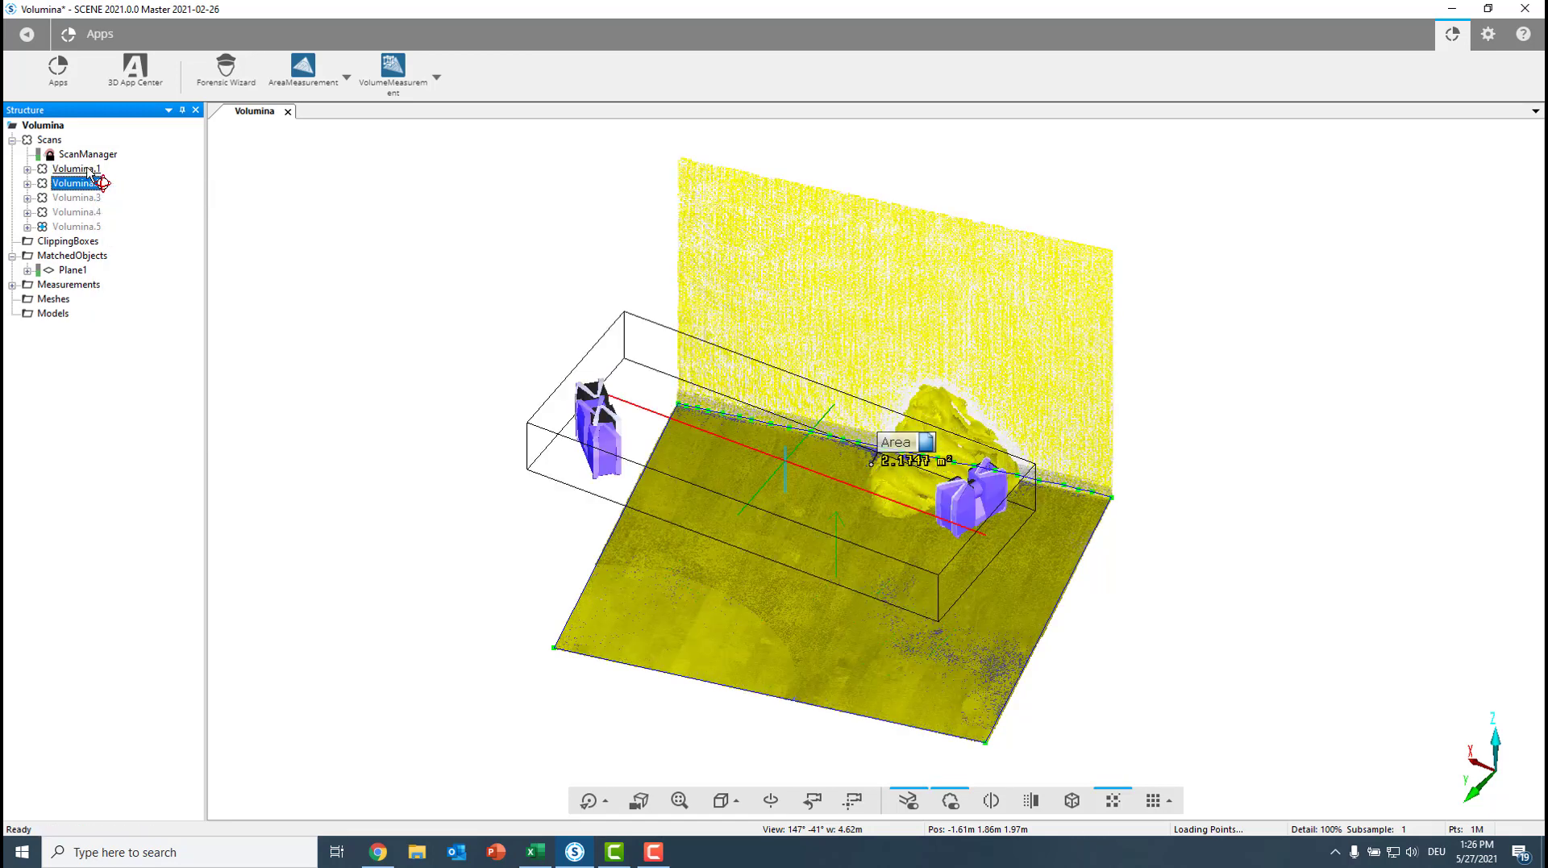
click(74, 182)
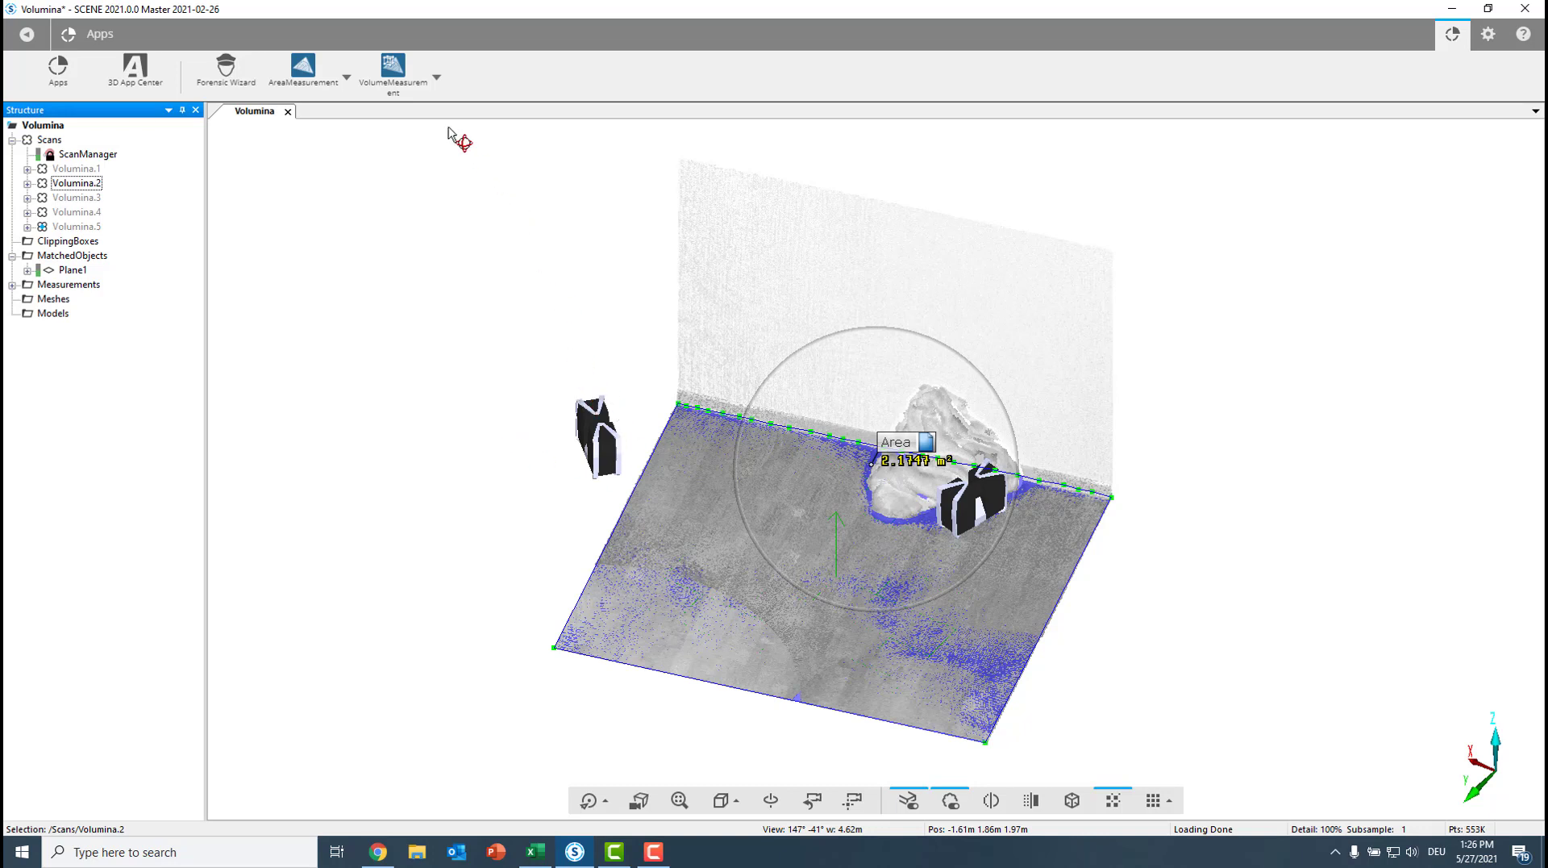
click(435, 72)
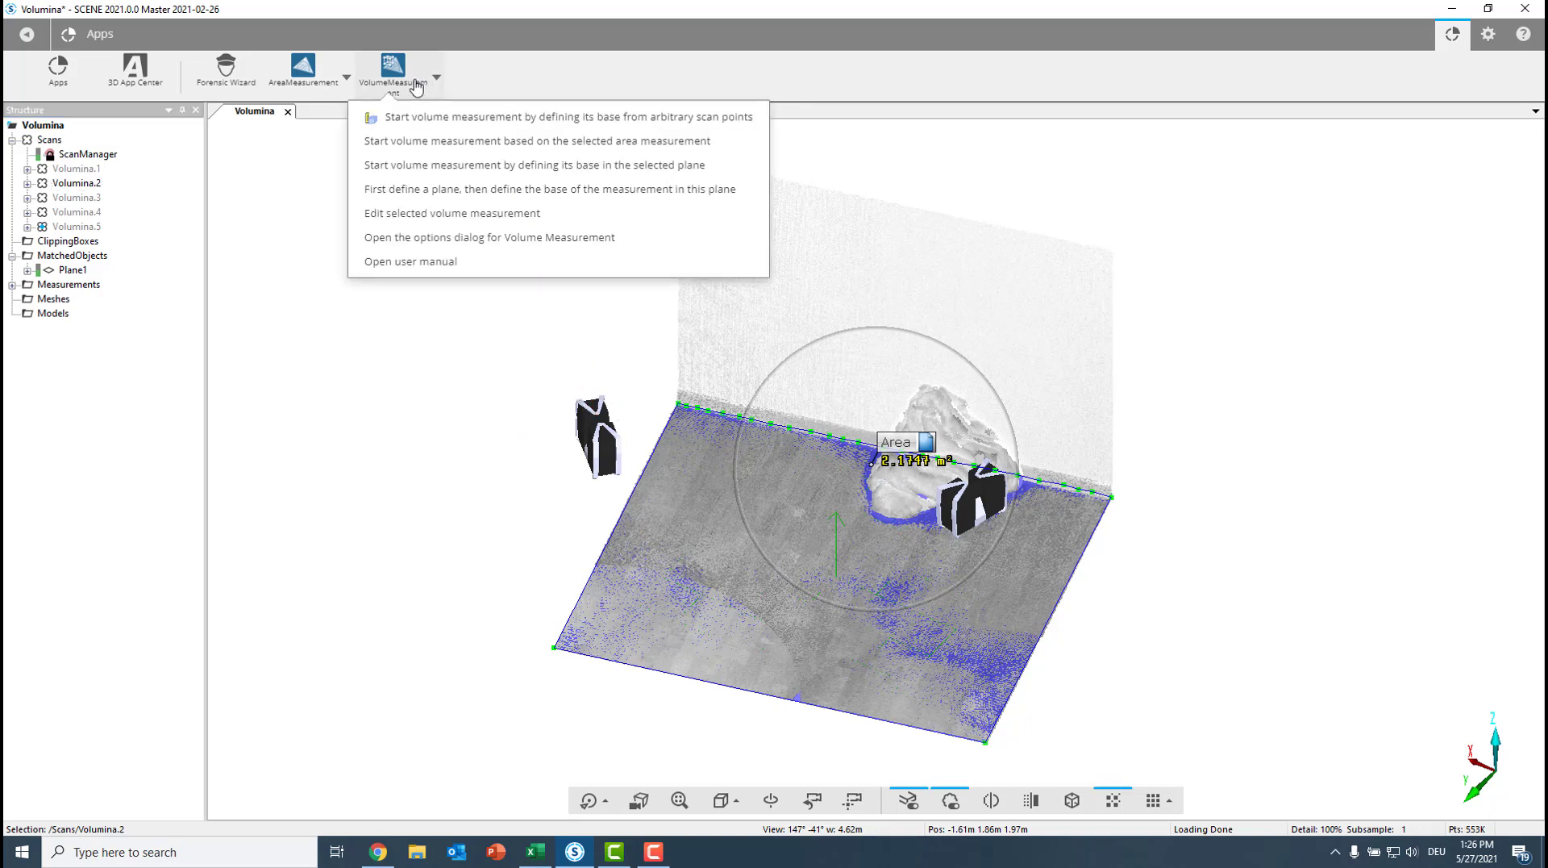
mouse_move(430, 142)
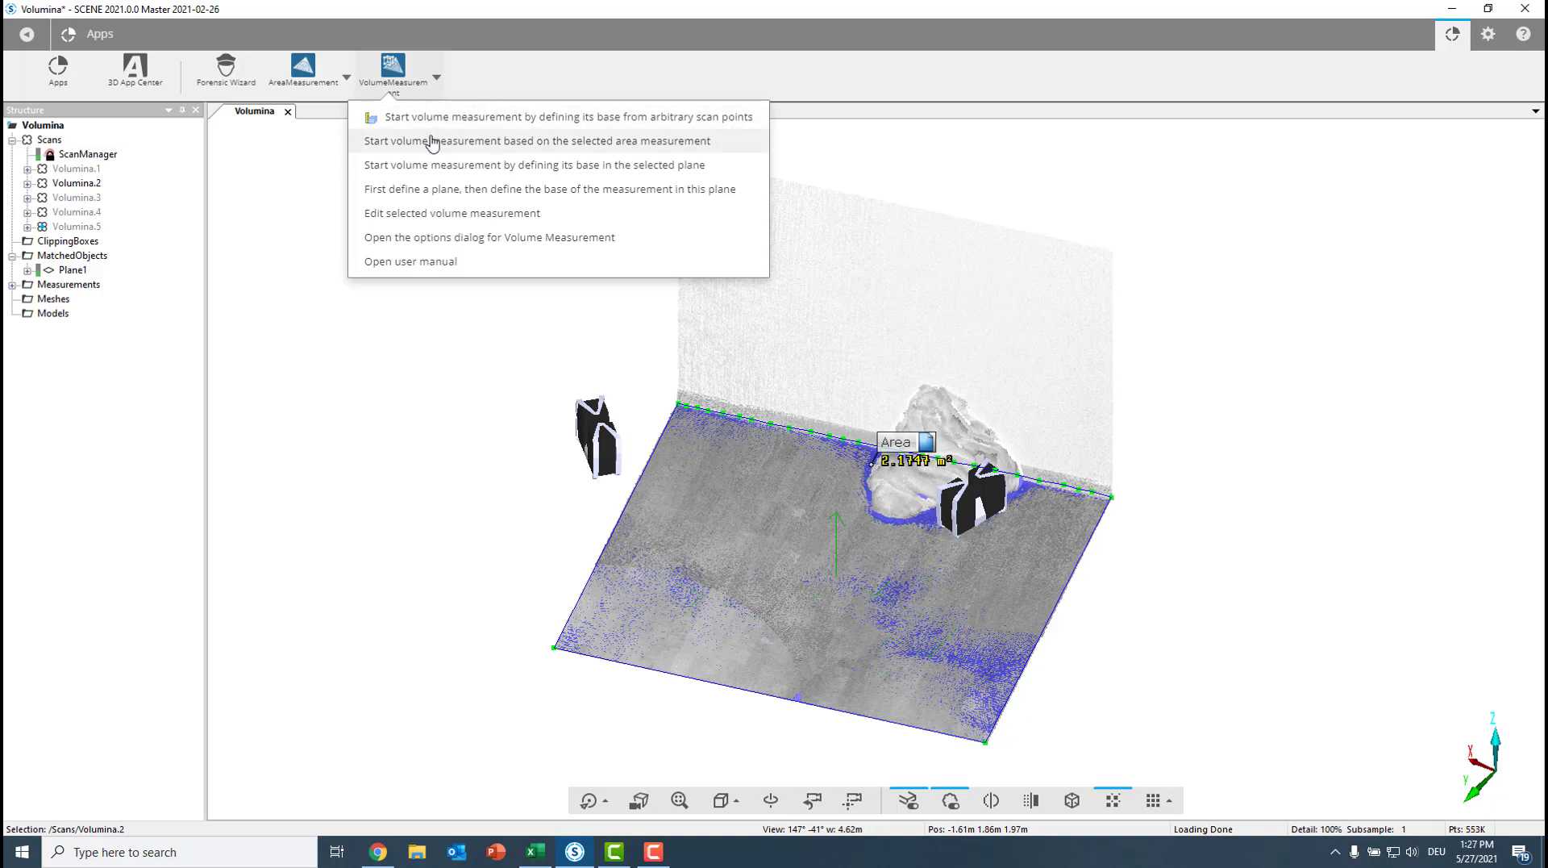
mouse_move(427, 123)
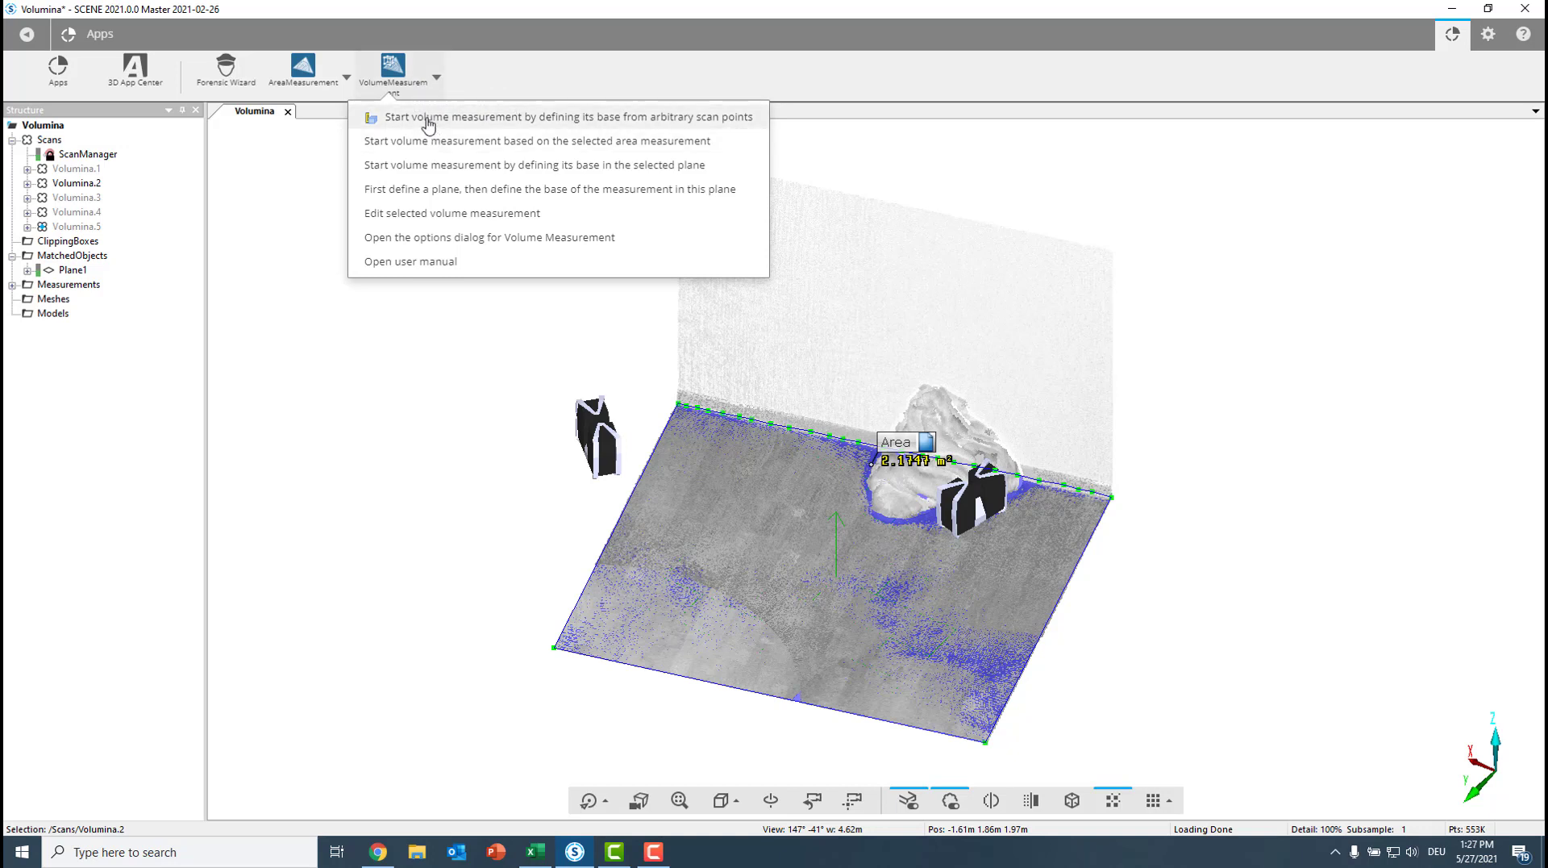
Select the saved floor Area measurement and start a volume measurement from it, completing the frame
click(11, 283)
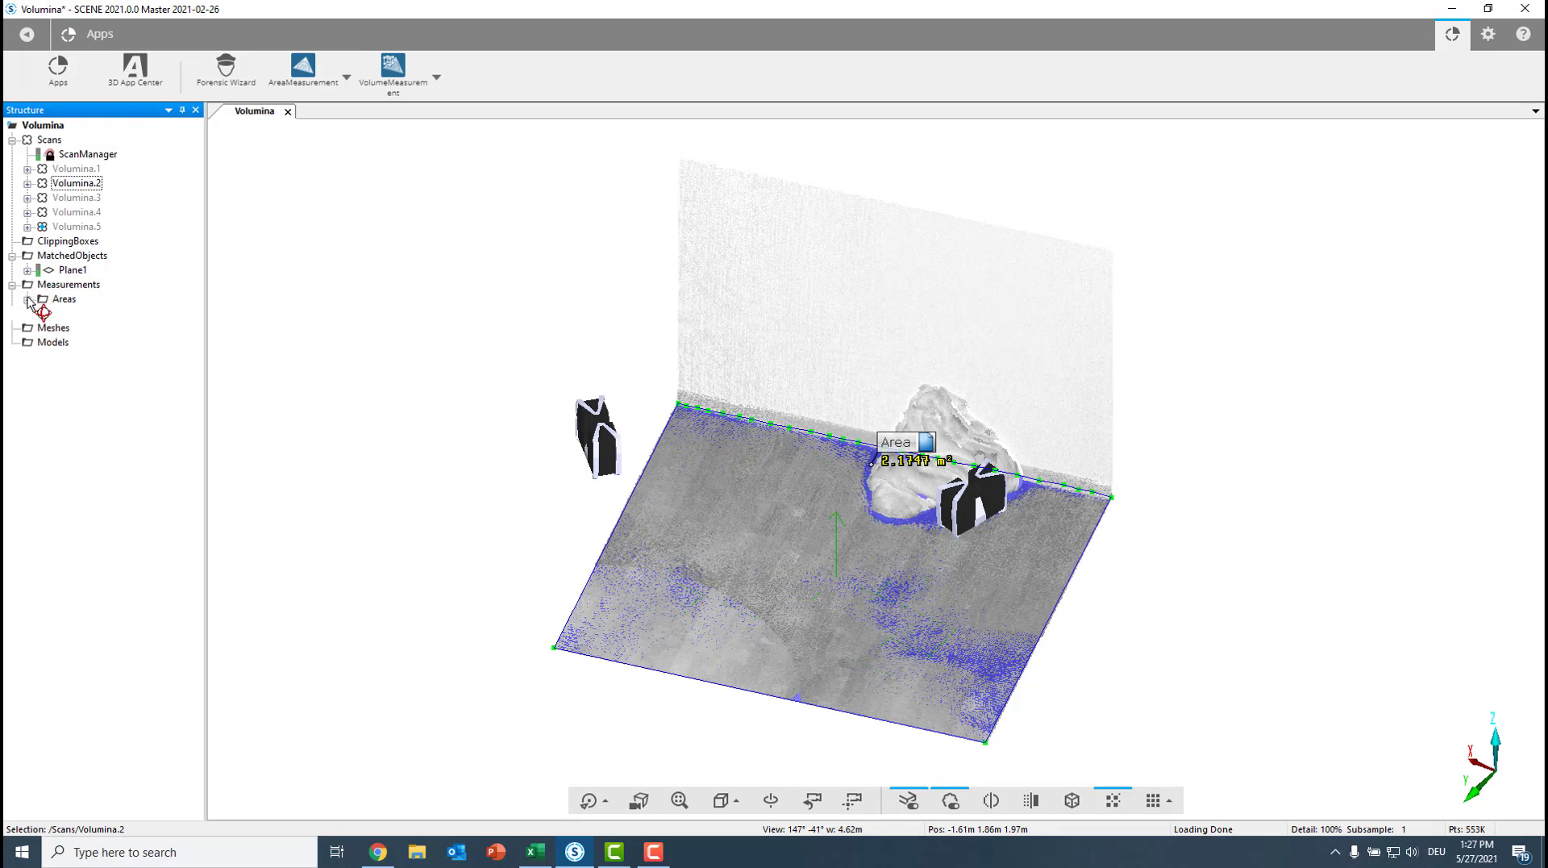
click(75, 315)
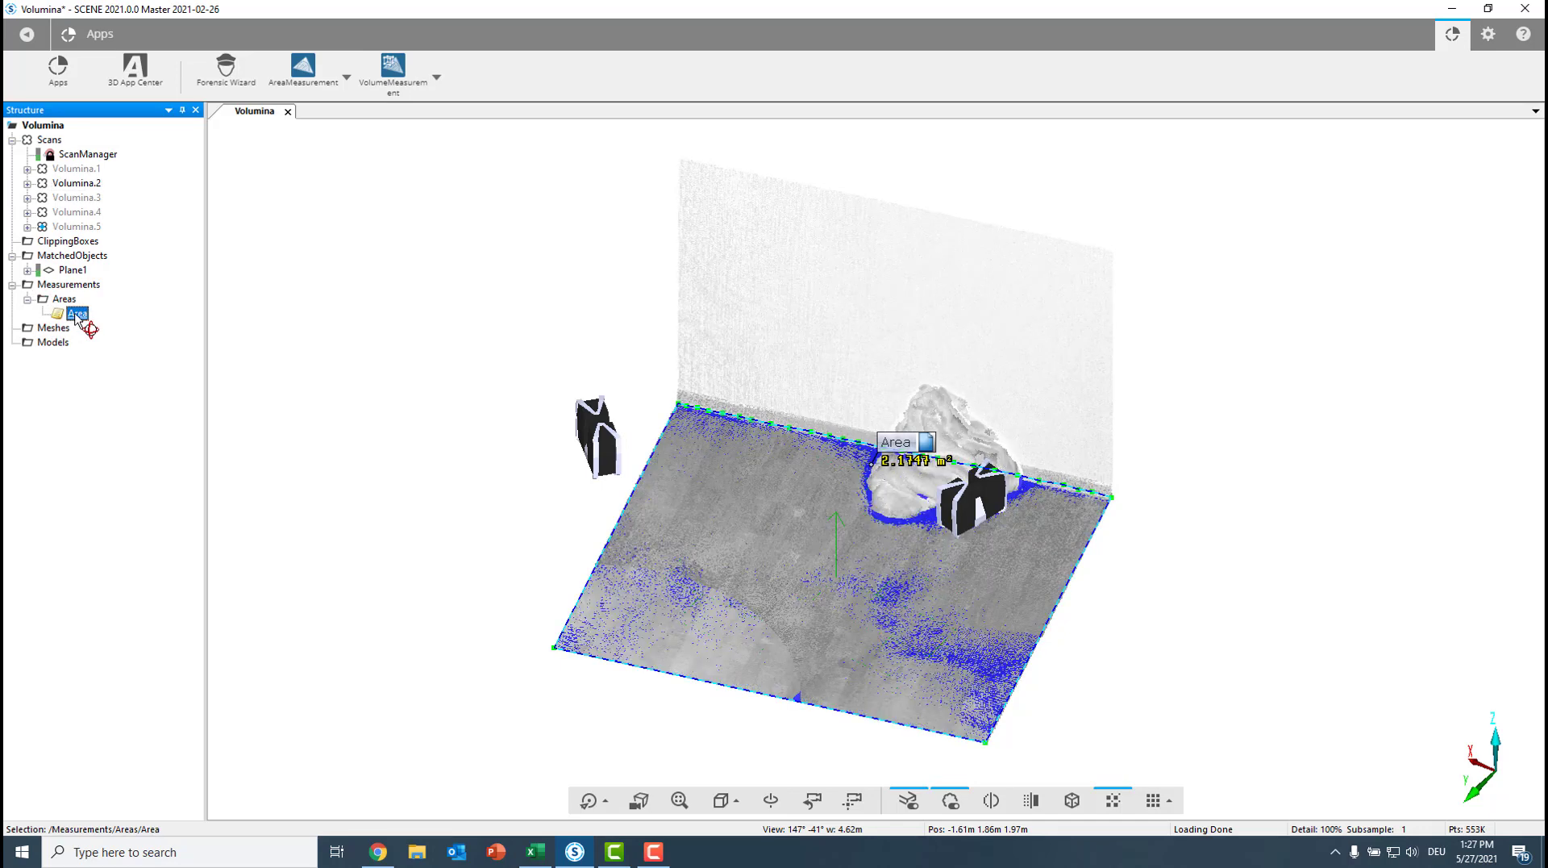
click(436, 73)
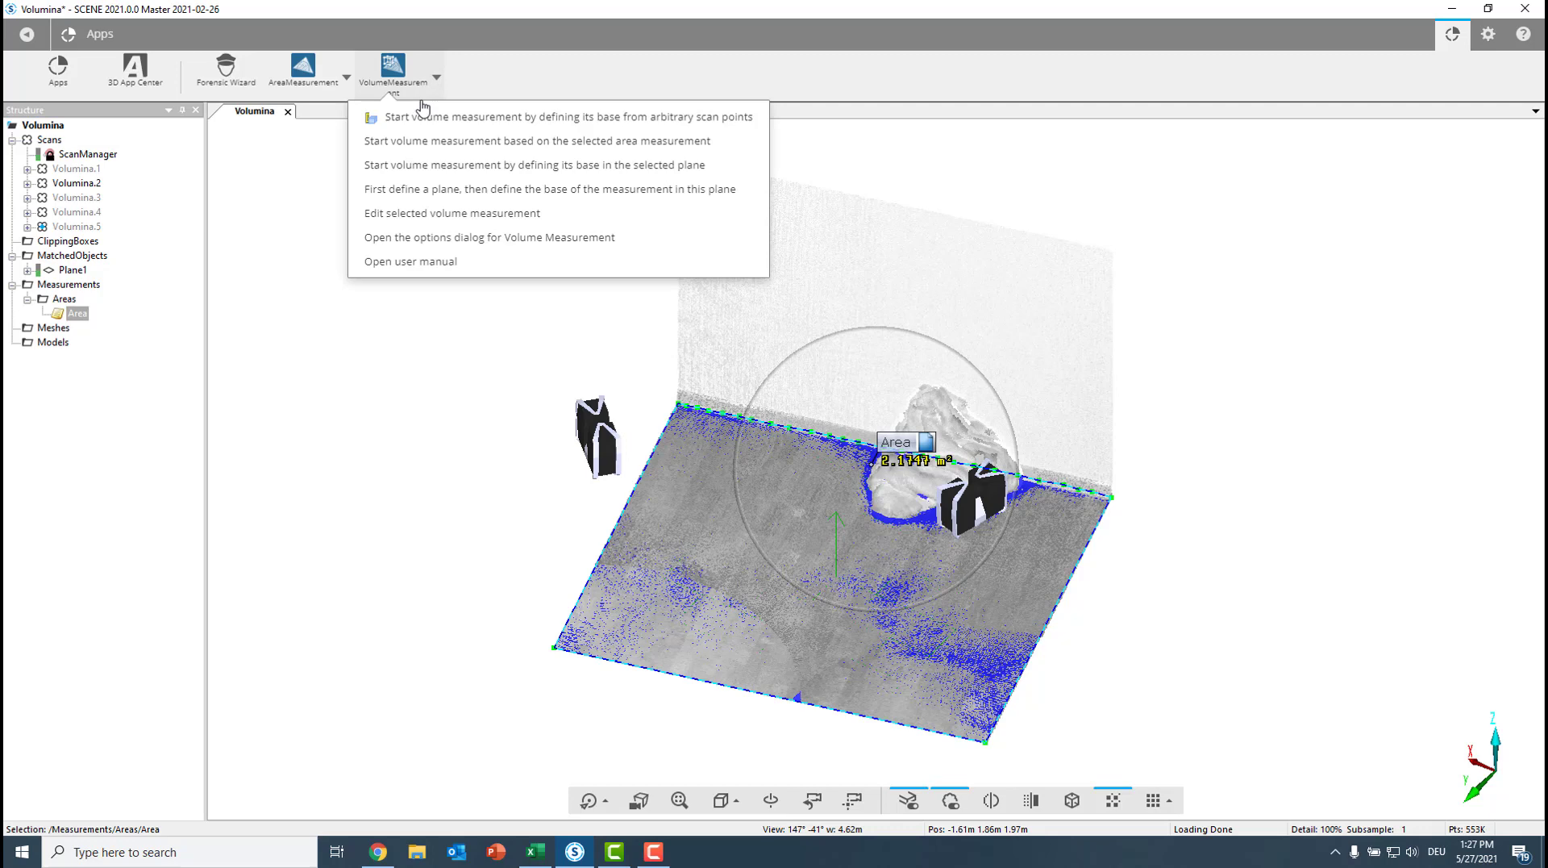
mouse_move(445, 140)
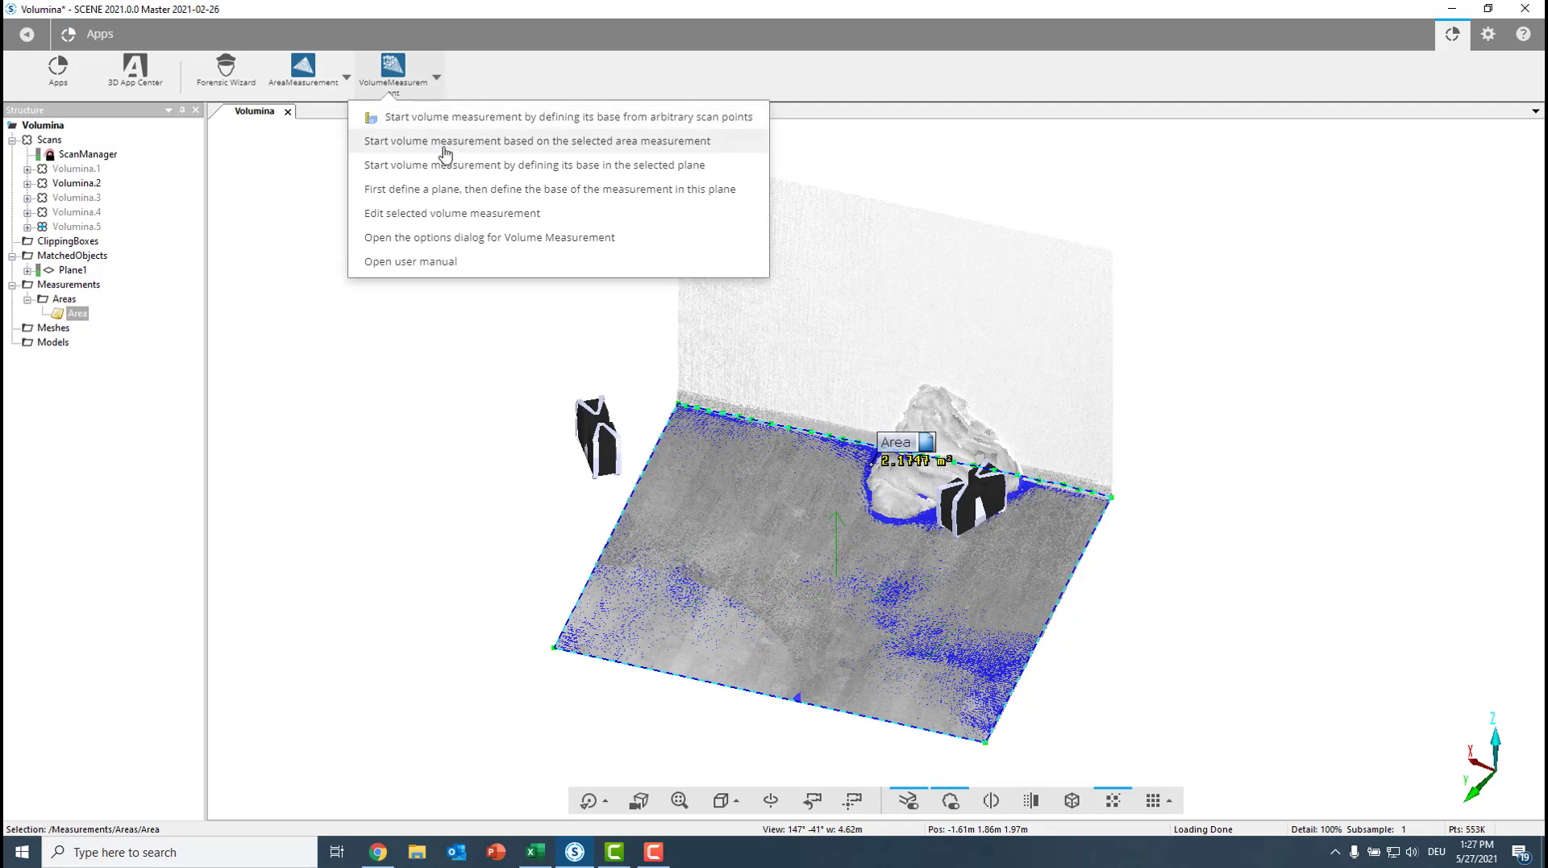
click(534, 140)
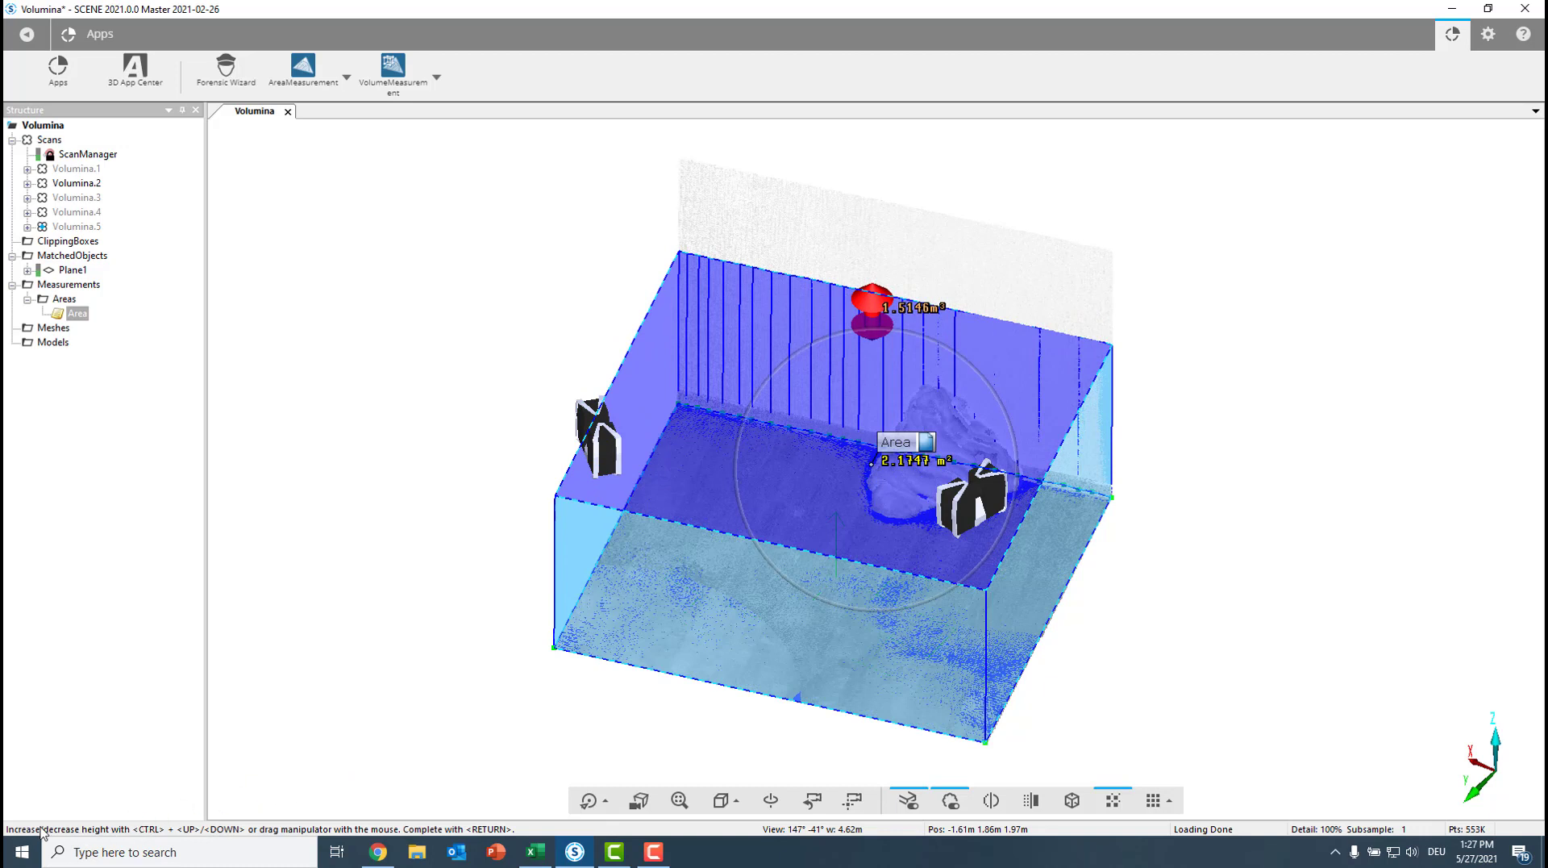
mouse_move(958, 332)
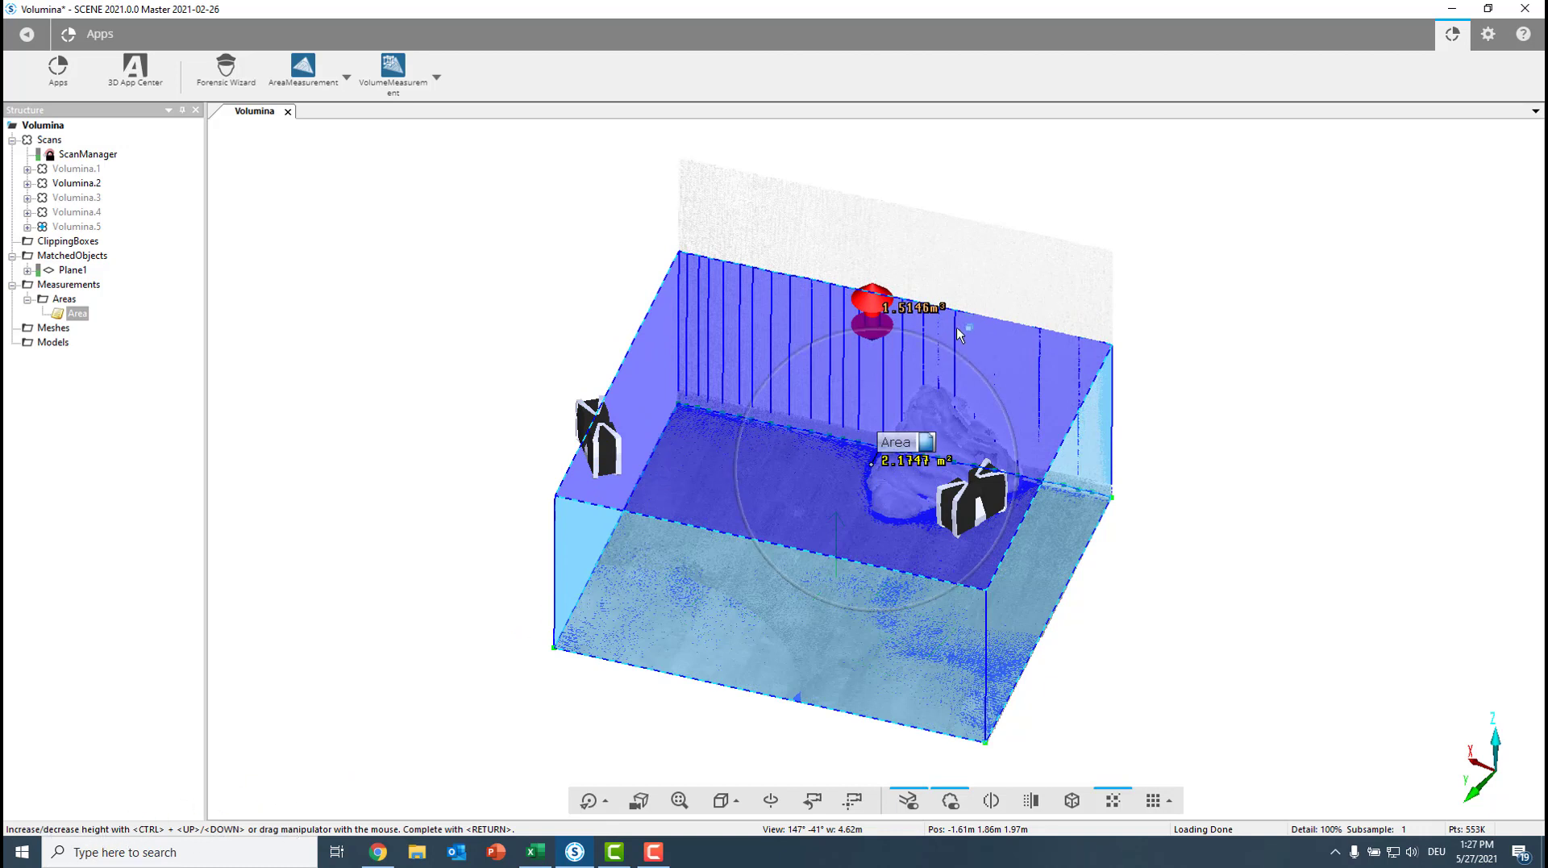
click(393, 71)
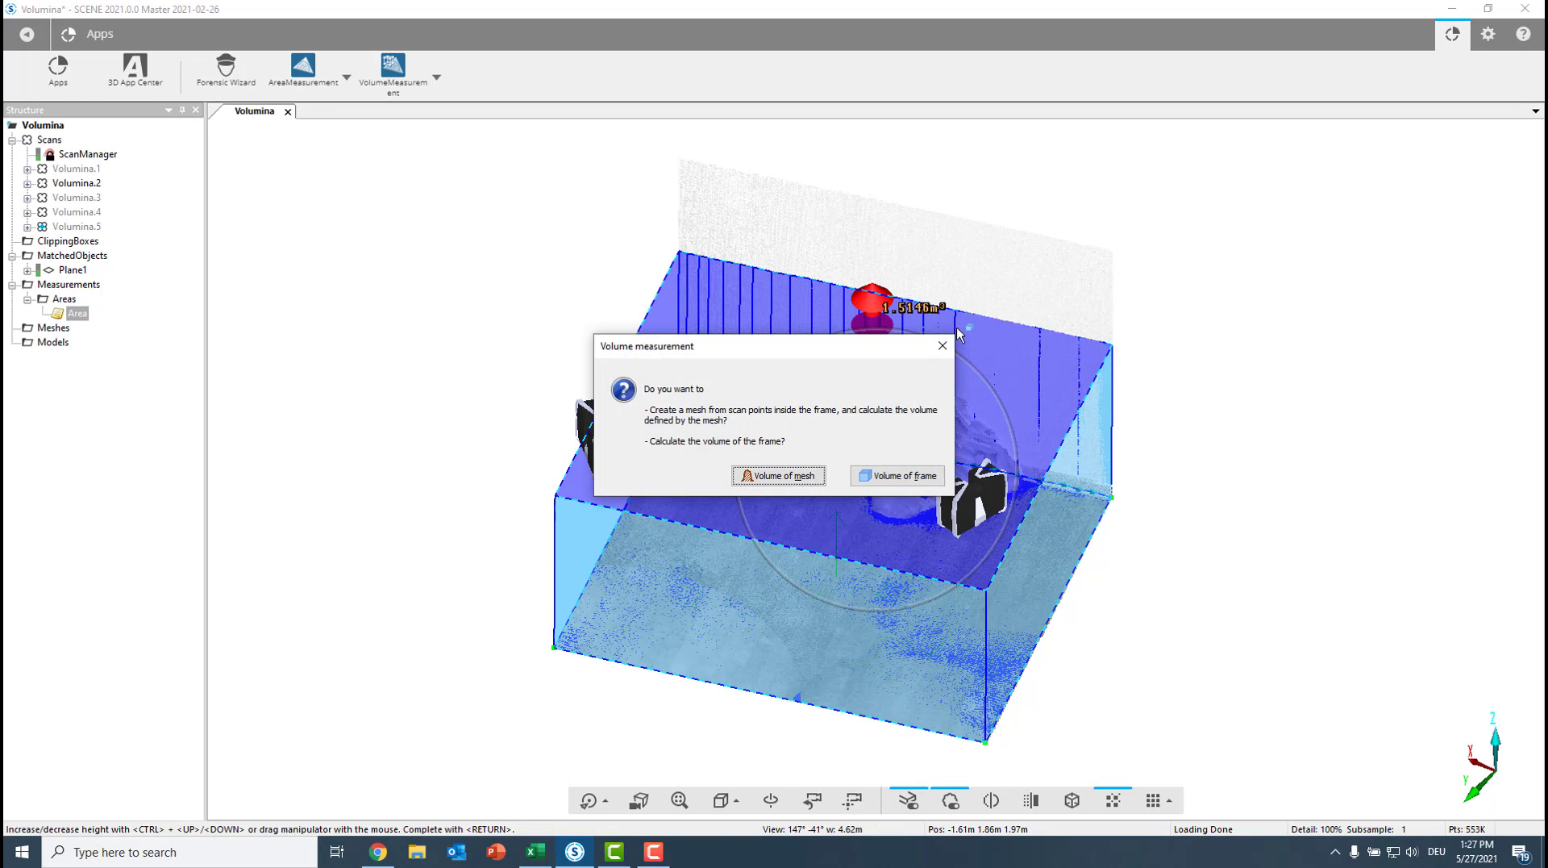
mouse_move(698, 369)
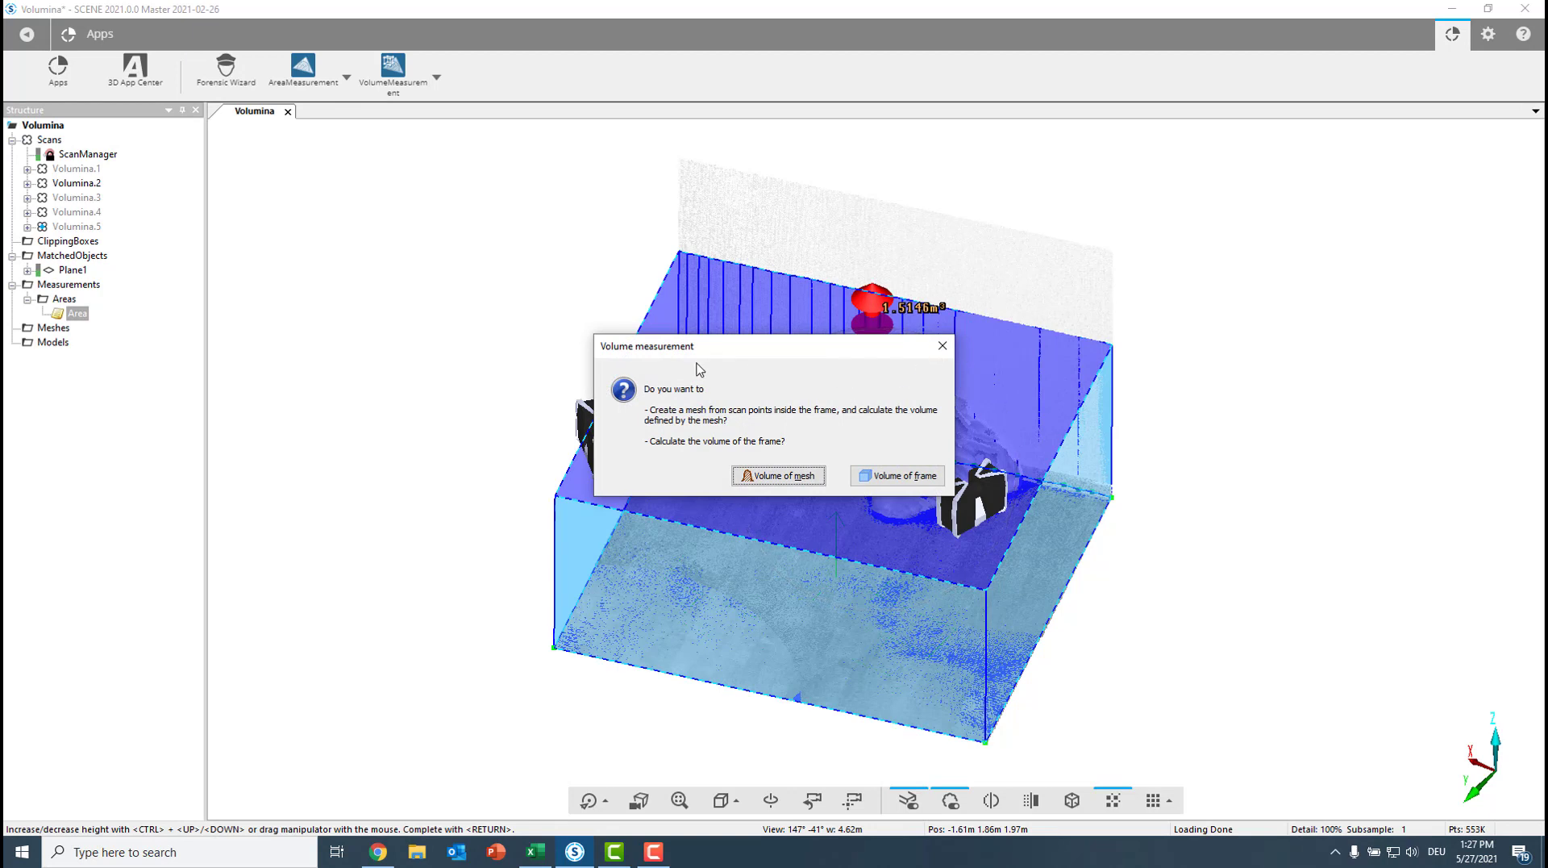
mouse_move(875, 481)
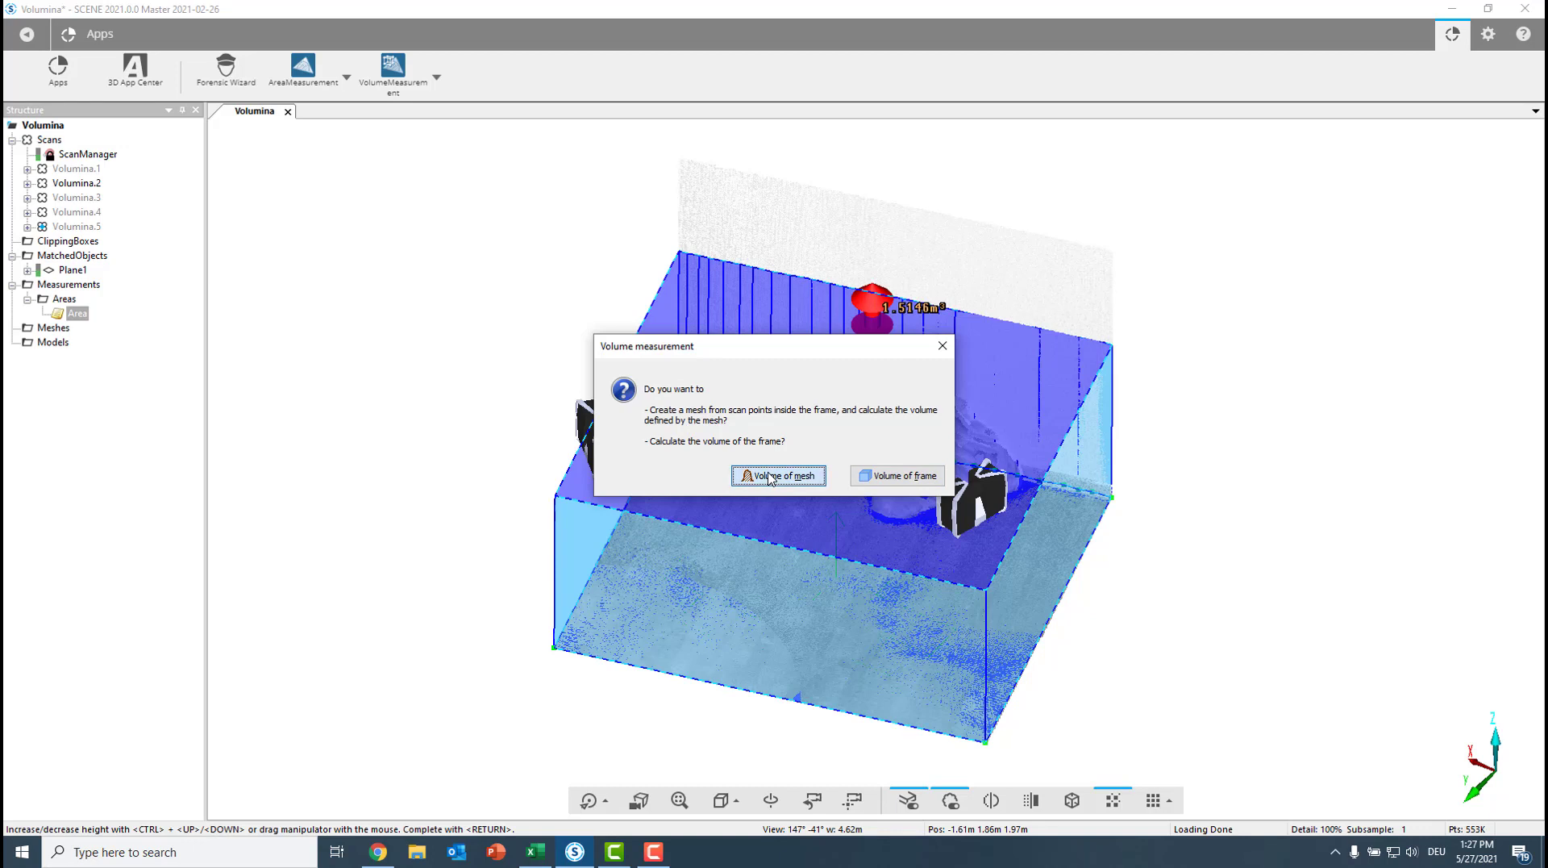
Choose 'Volume of mesh', which fails because no scan is visible
click(777, 474)
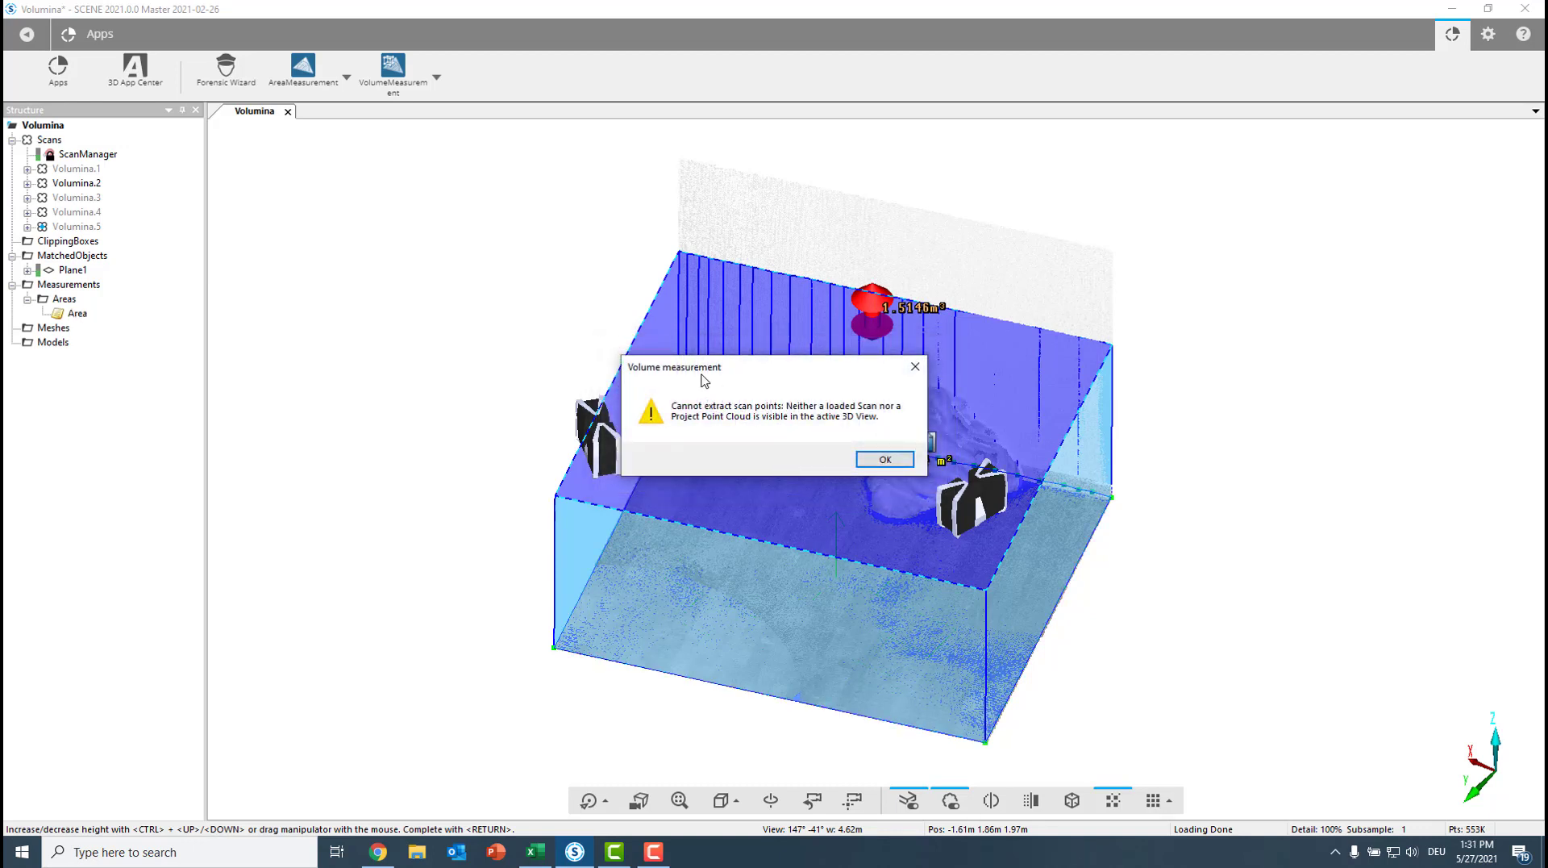
mouse_move(808, 412)
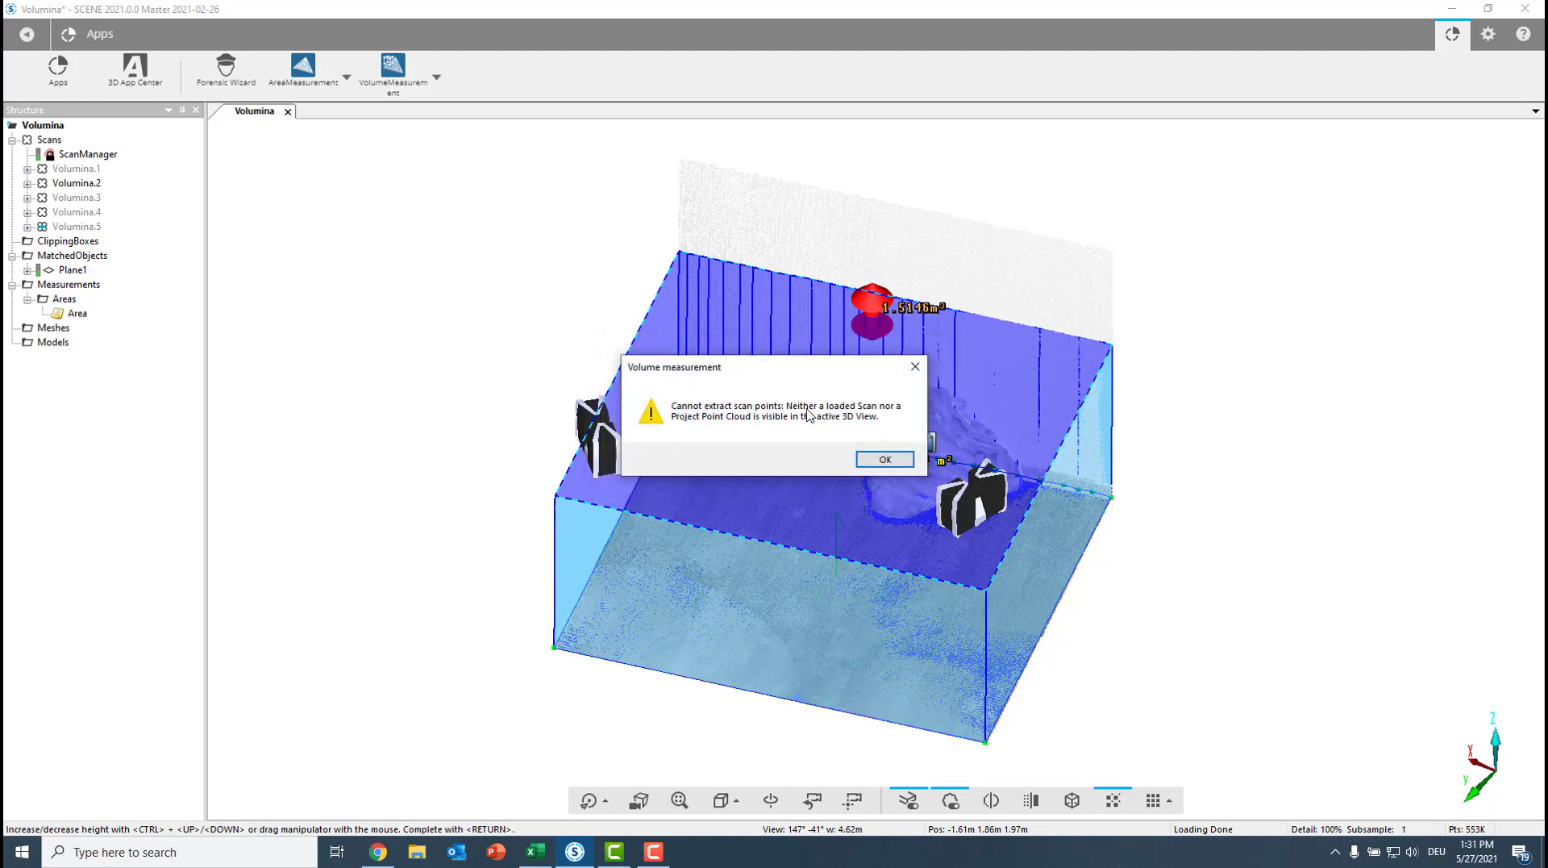
mouse_move(734, 383)
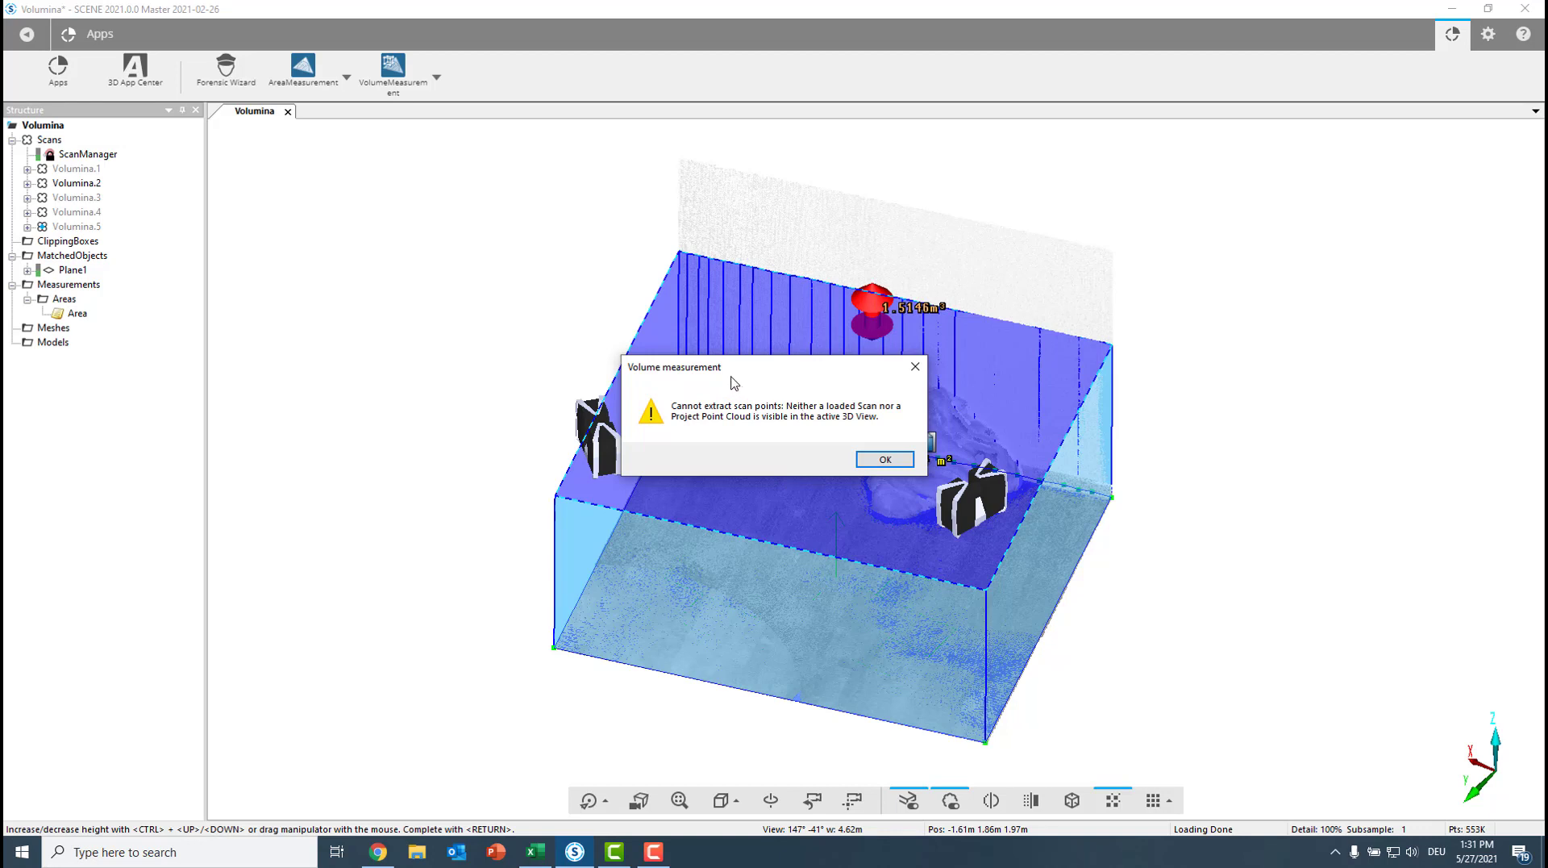
mouse_move(99, 299)
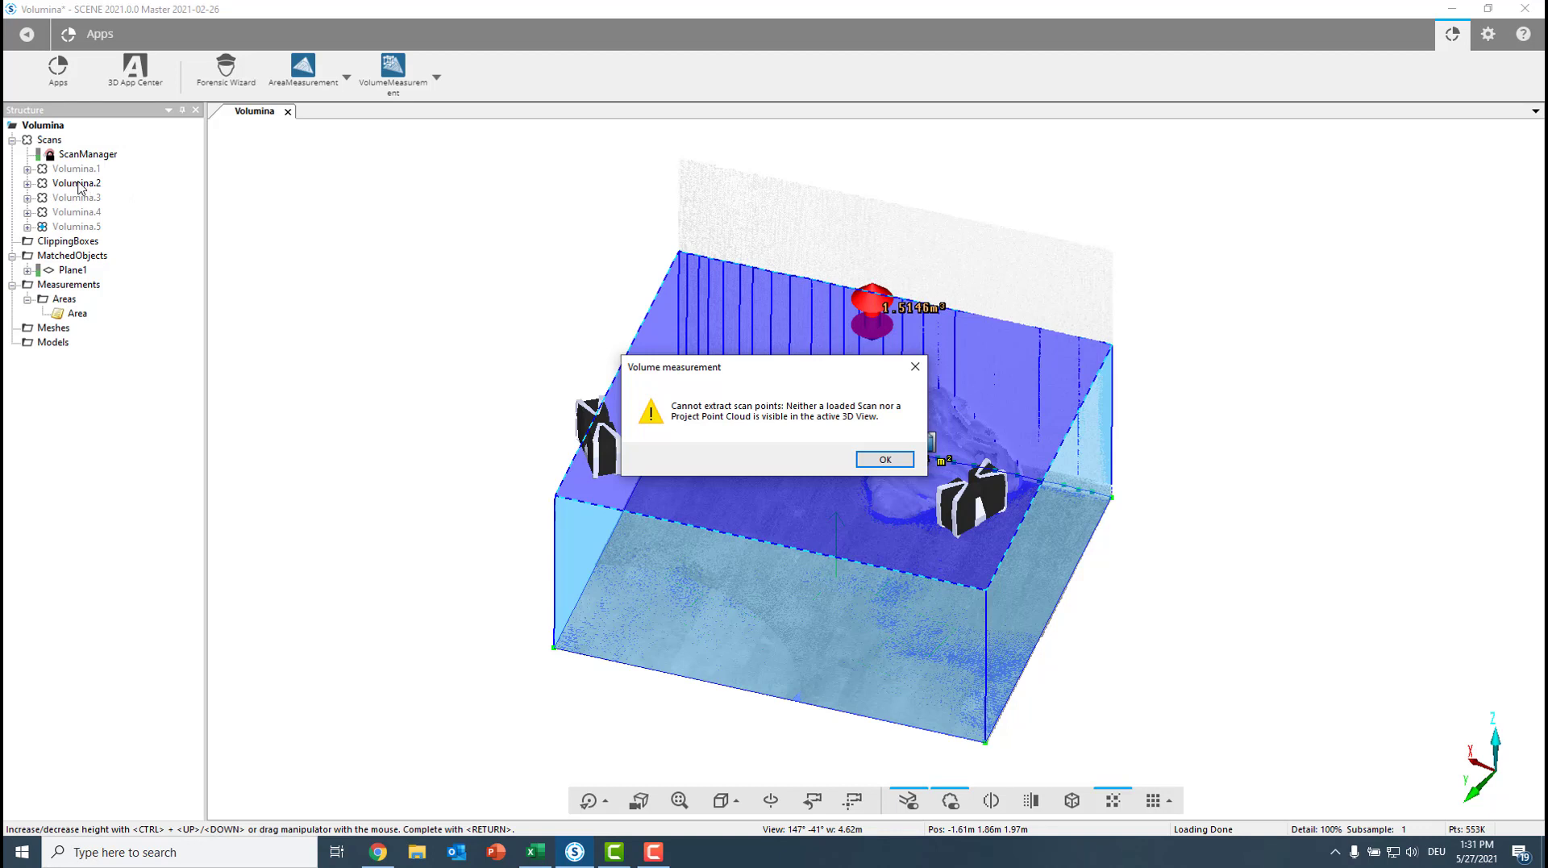
mouse_move(63, 231)
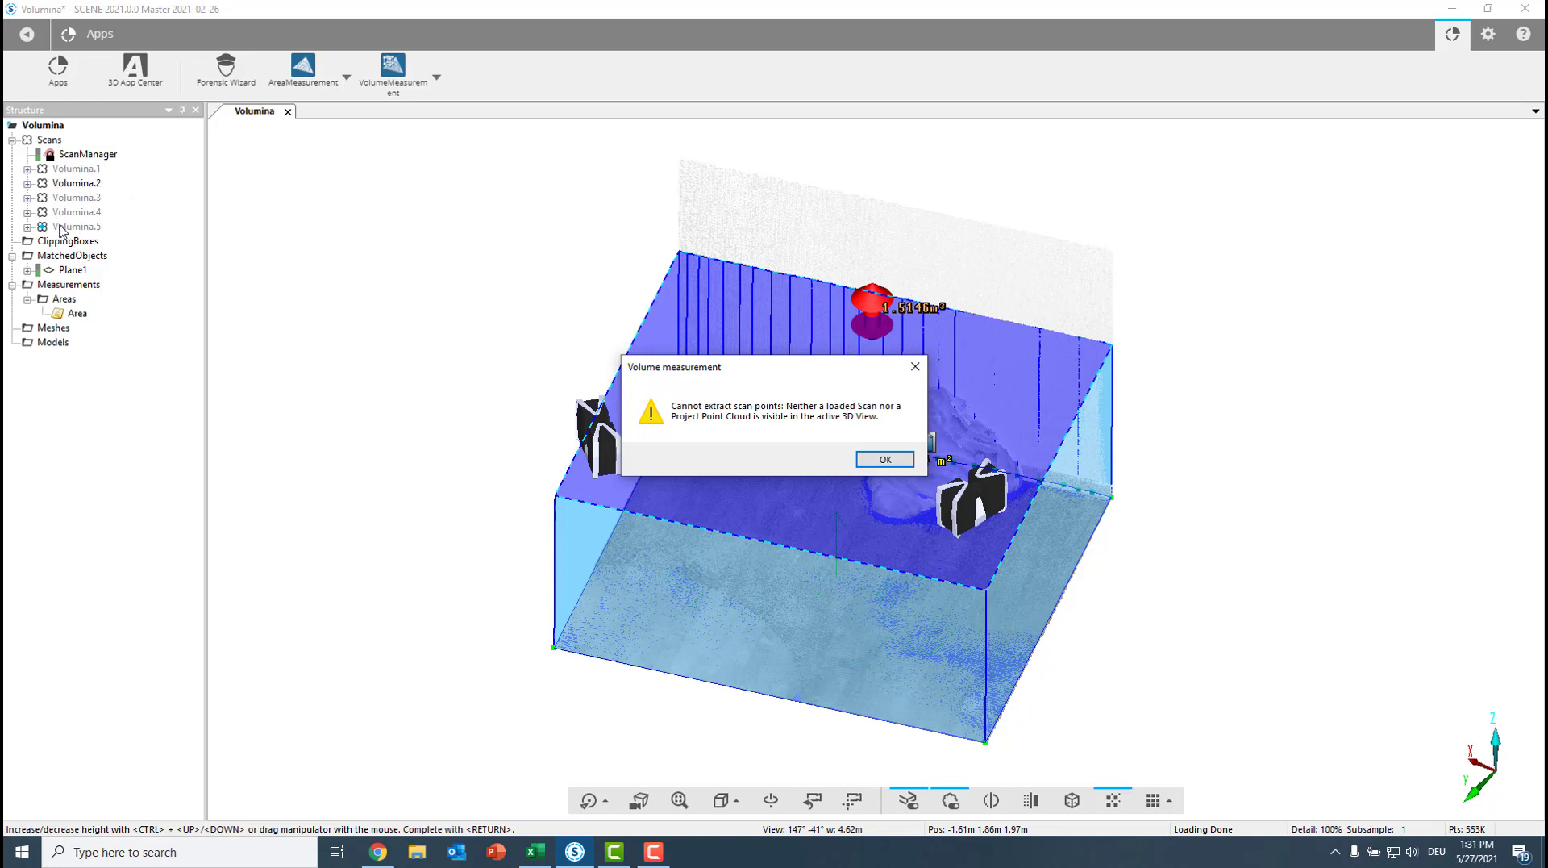
mouse_move(236, 190)
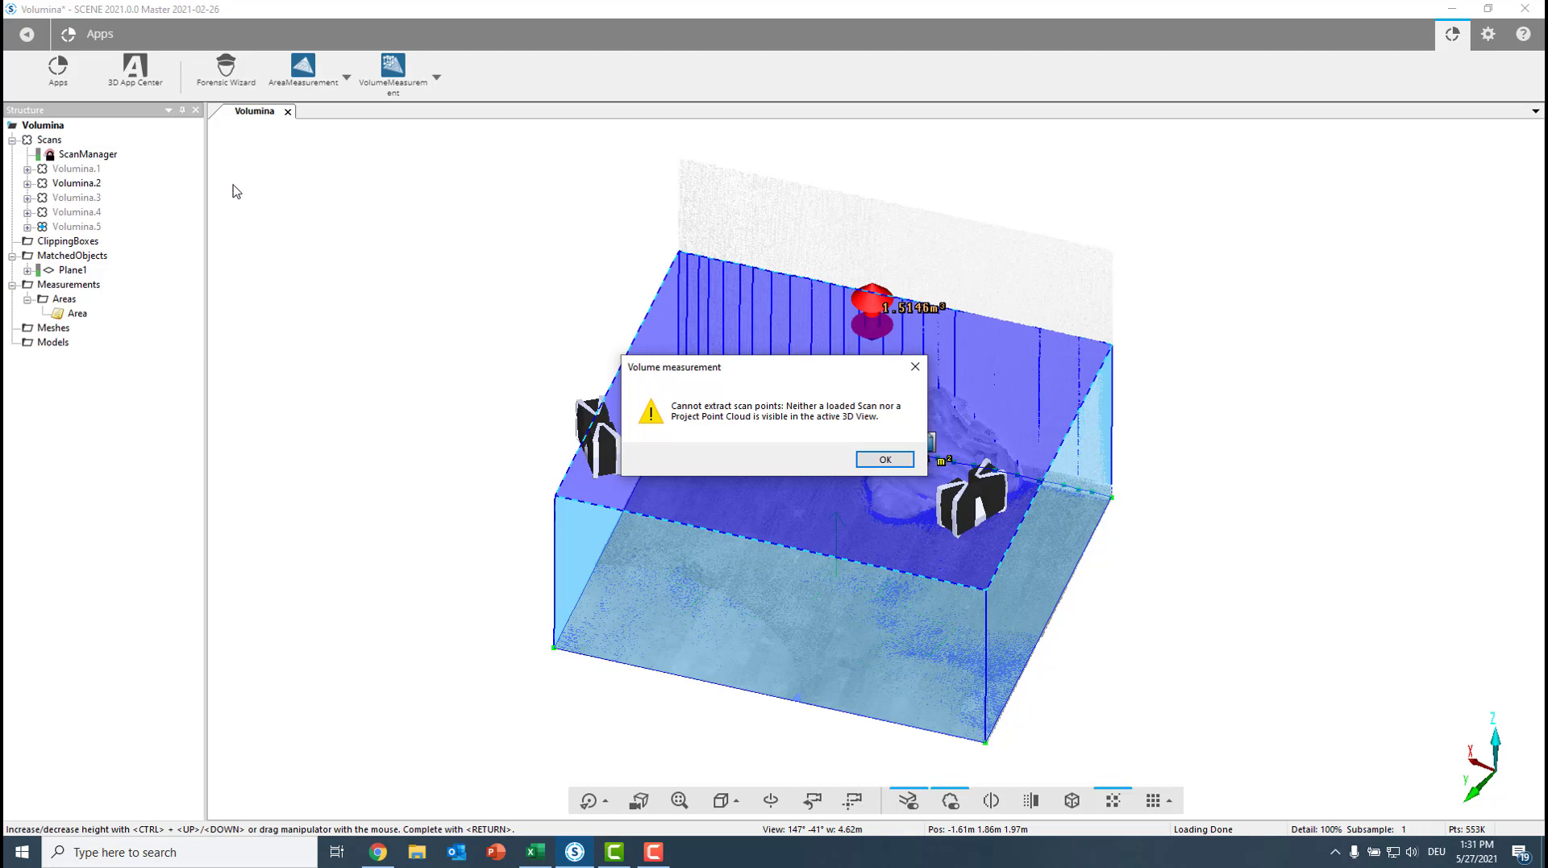
mouse_move(747, 337)
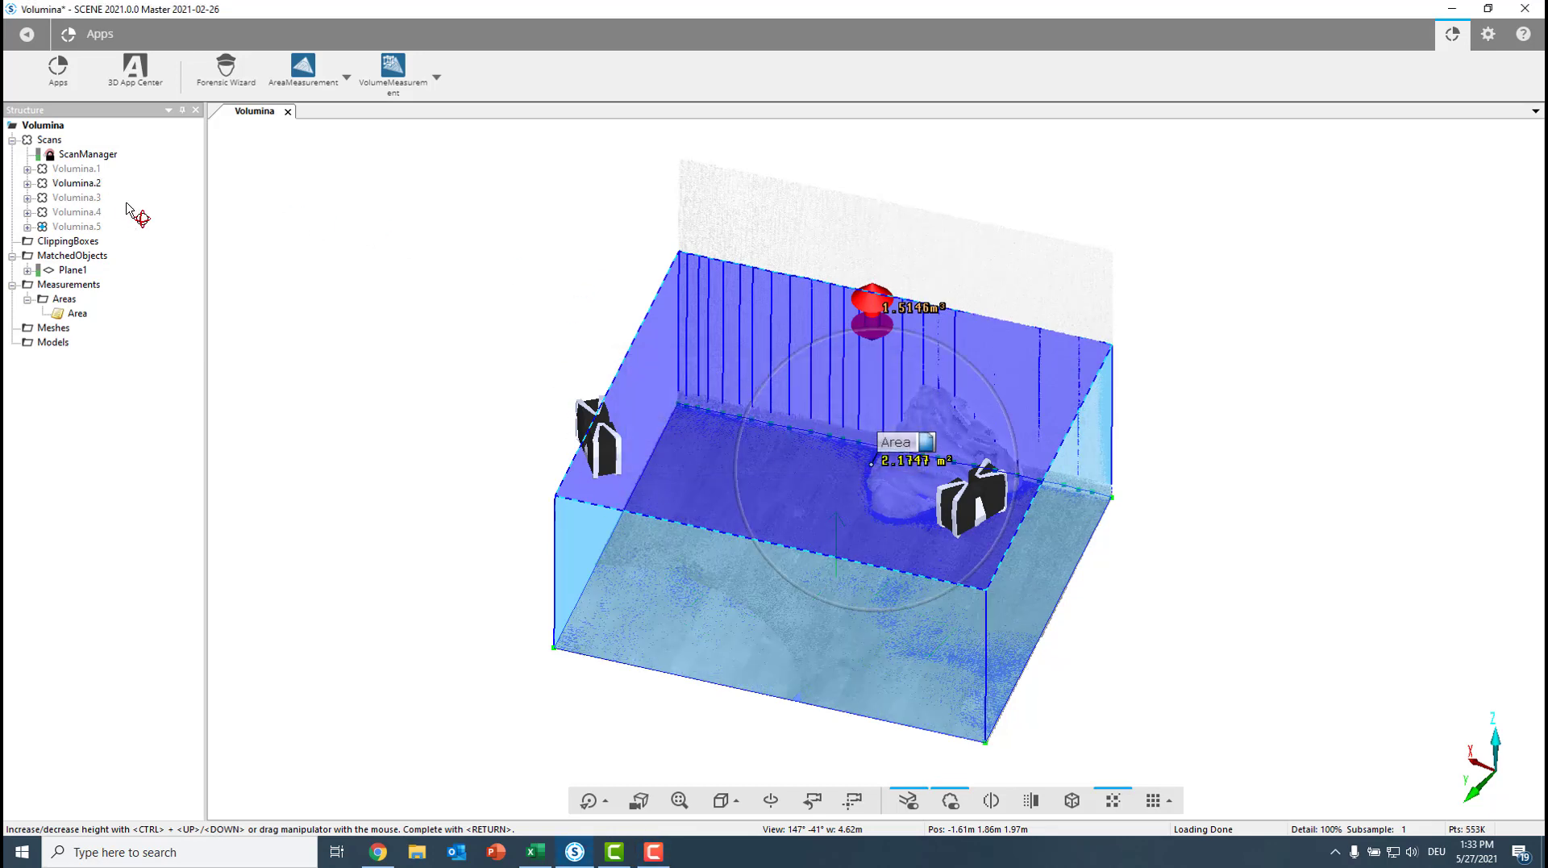
Make Volumina.2 visible and rerun the mesh volume calculation, giving about 0.03 m³
right_click(76, 182)
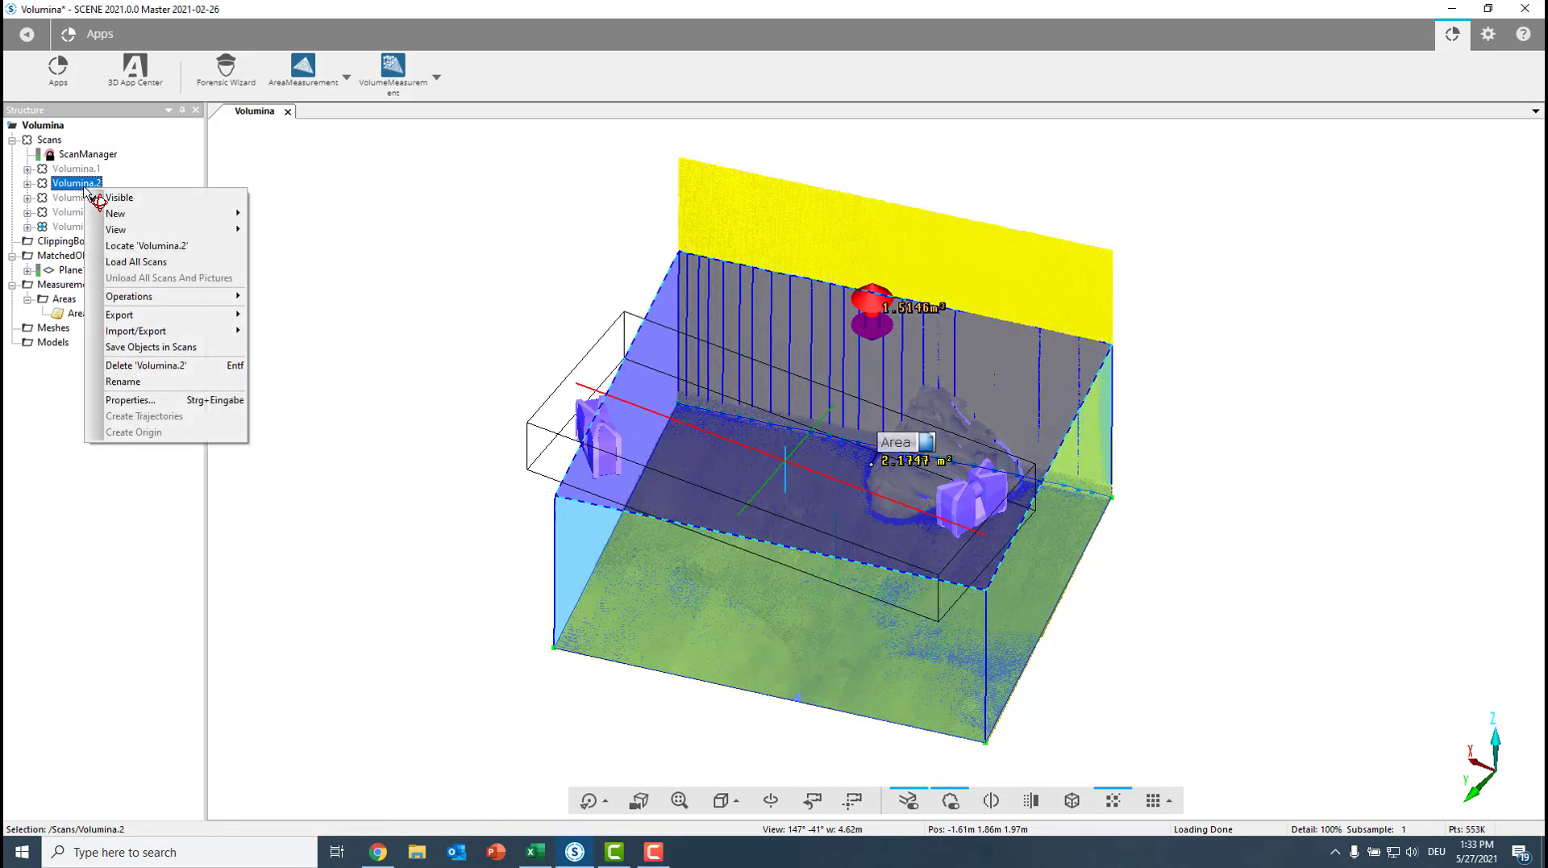
click(135, 261)
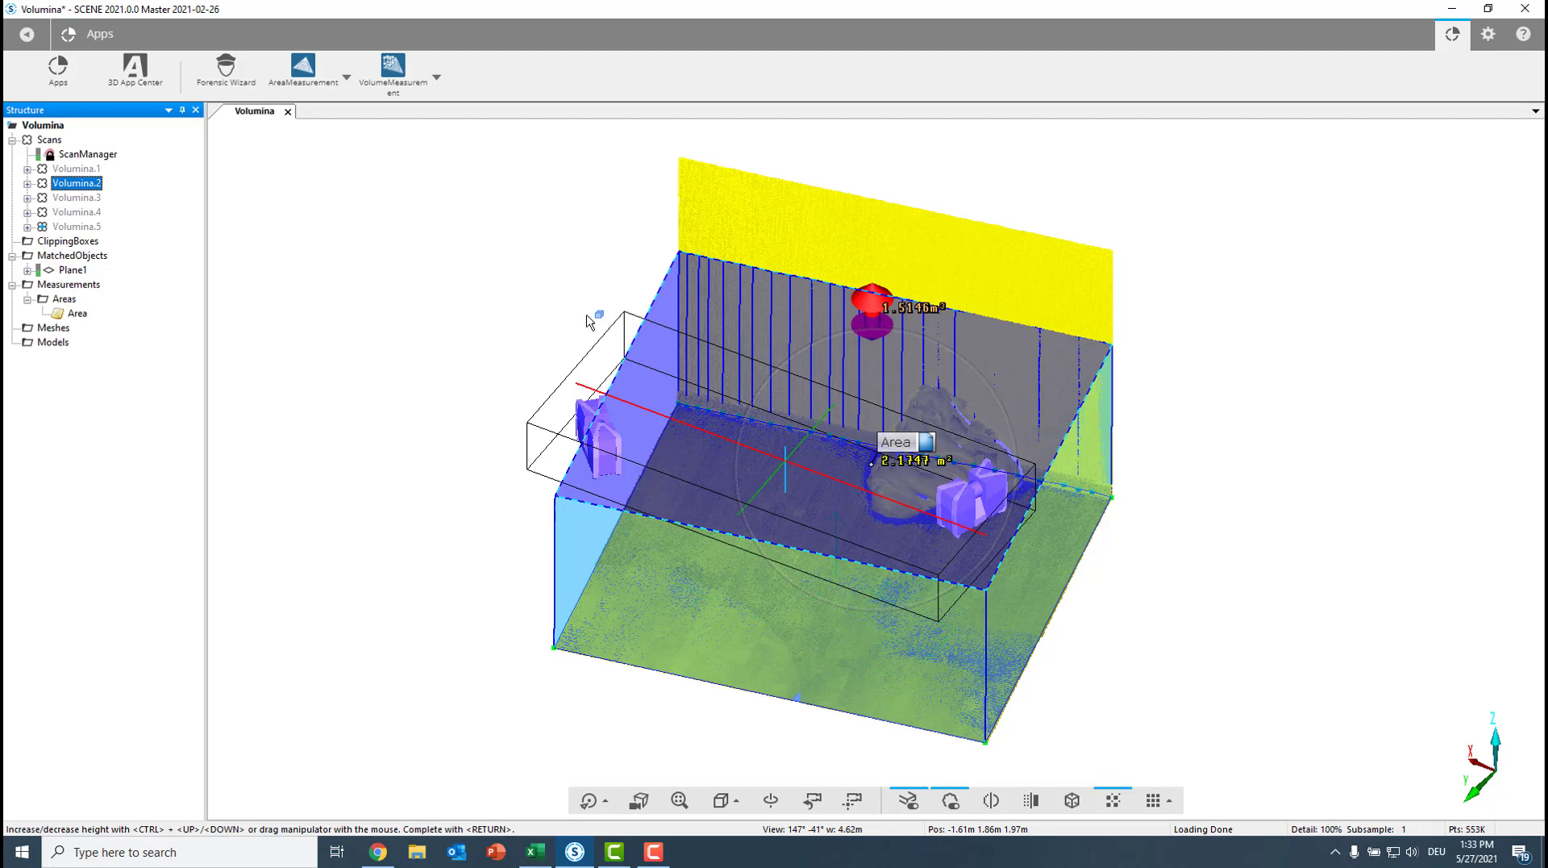
click(392, 64)
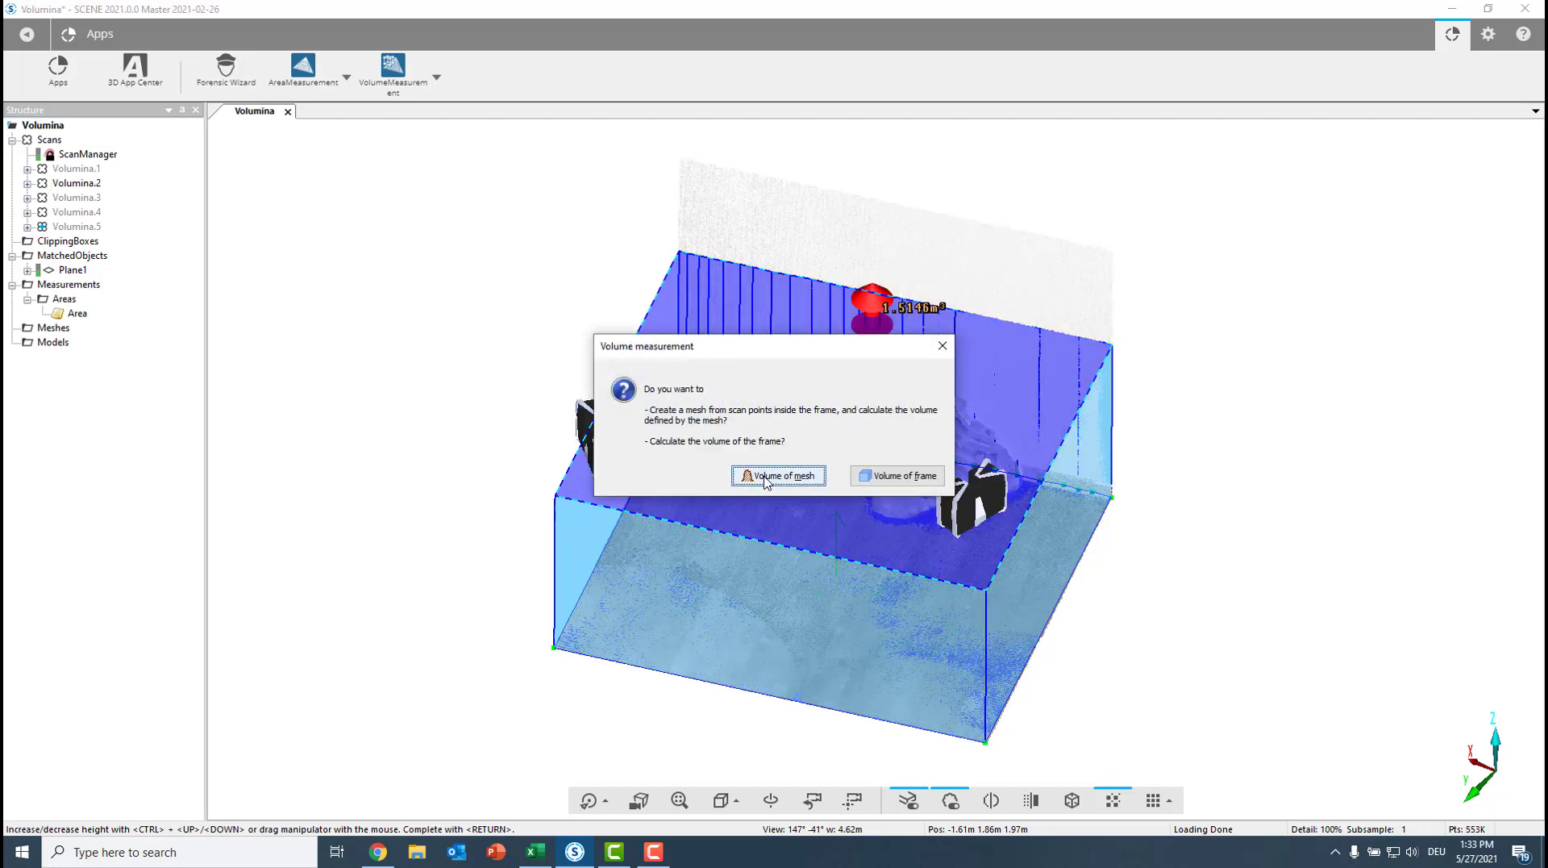
click(777, 476)
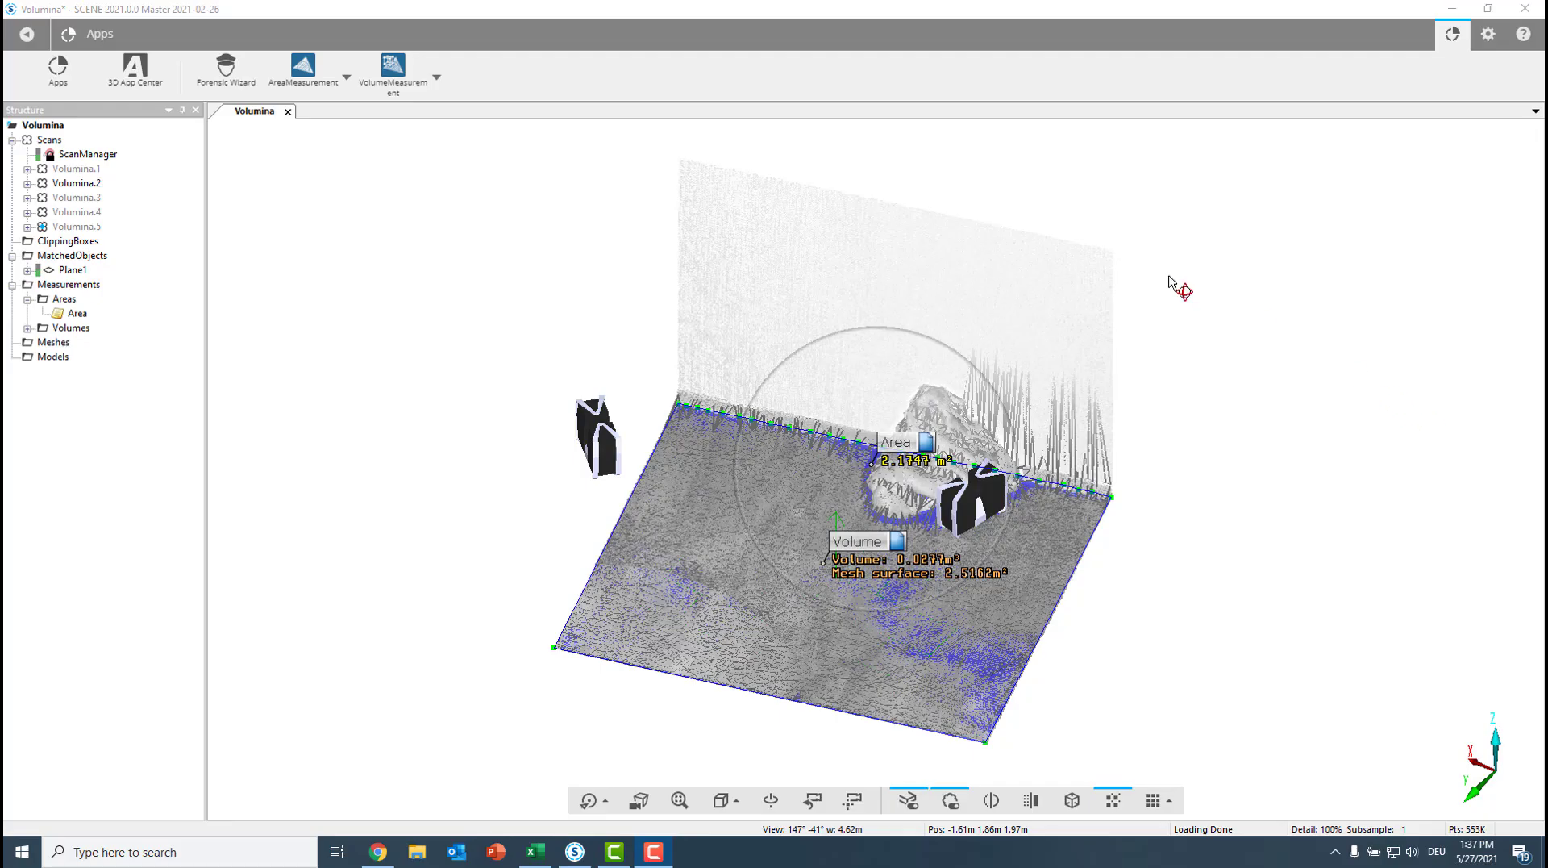
mouse_move(1055, 365)
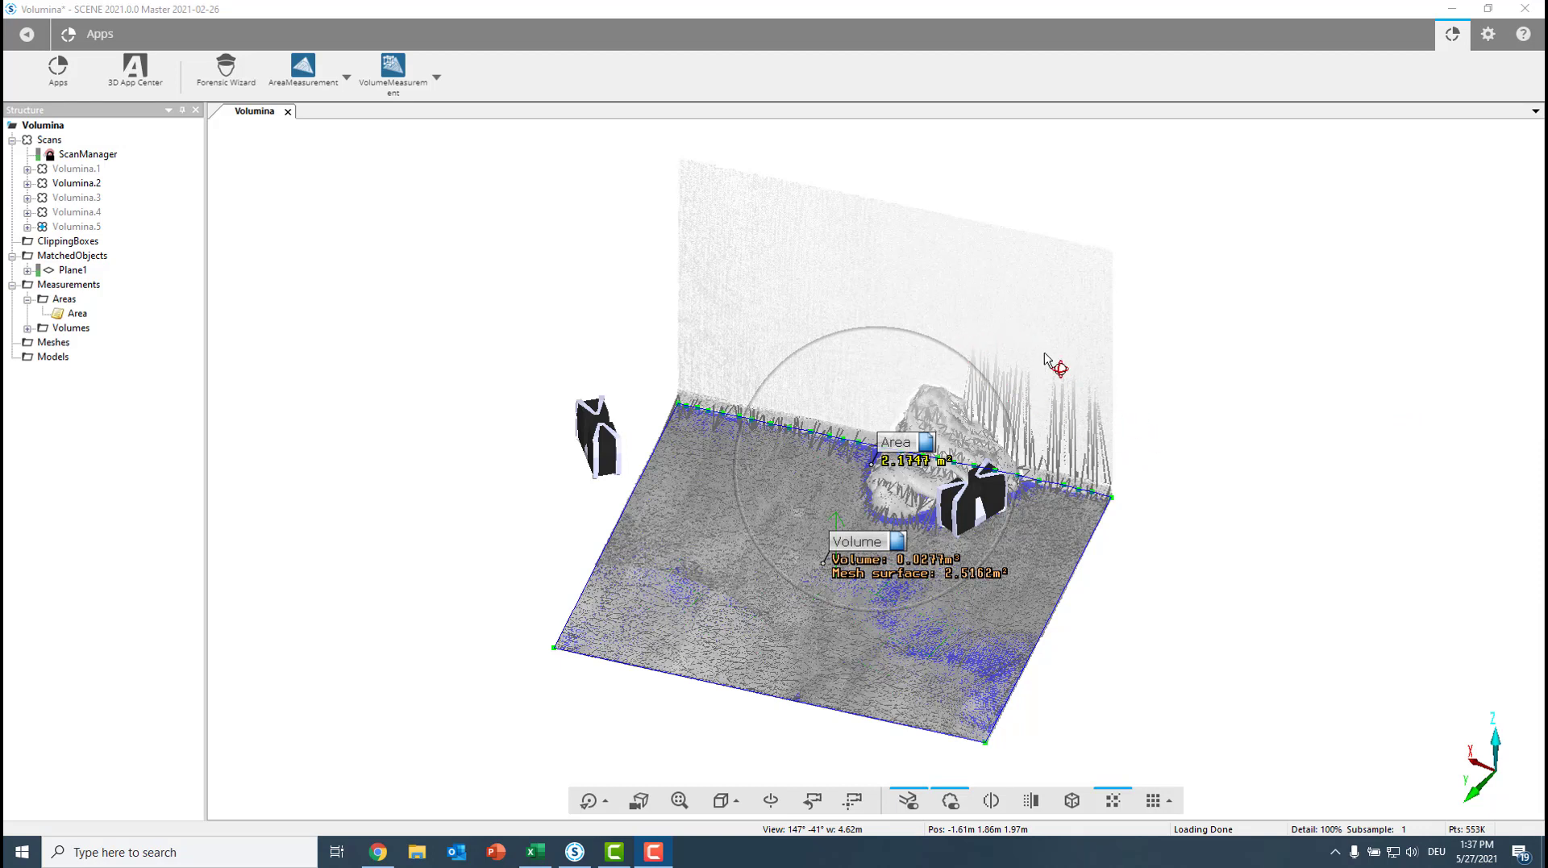
mouse_move(1011, 413)
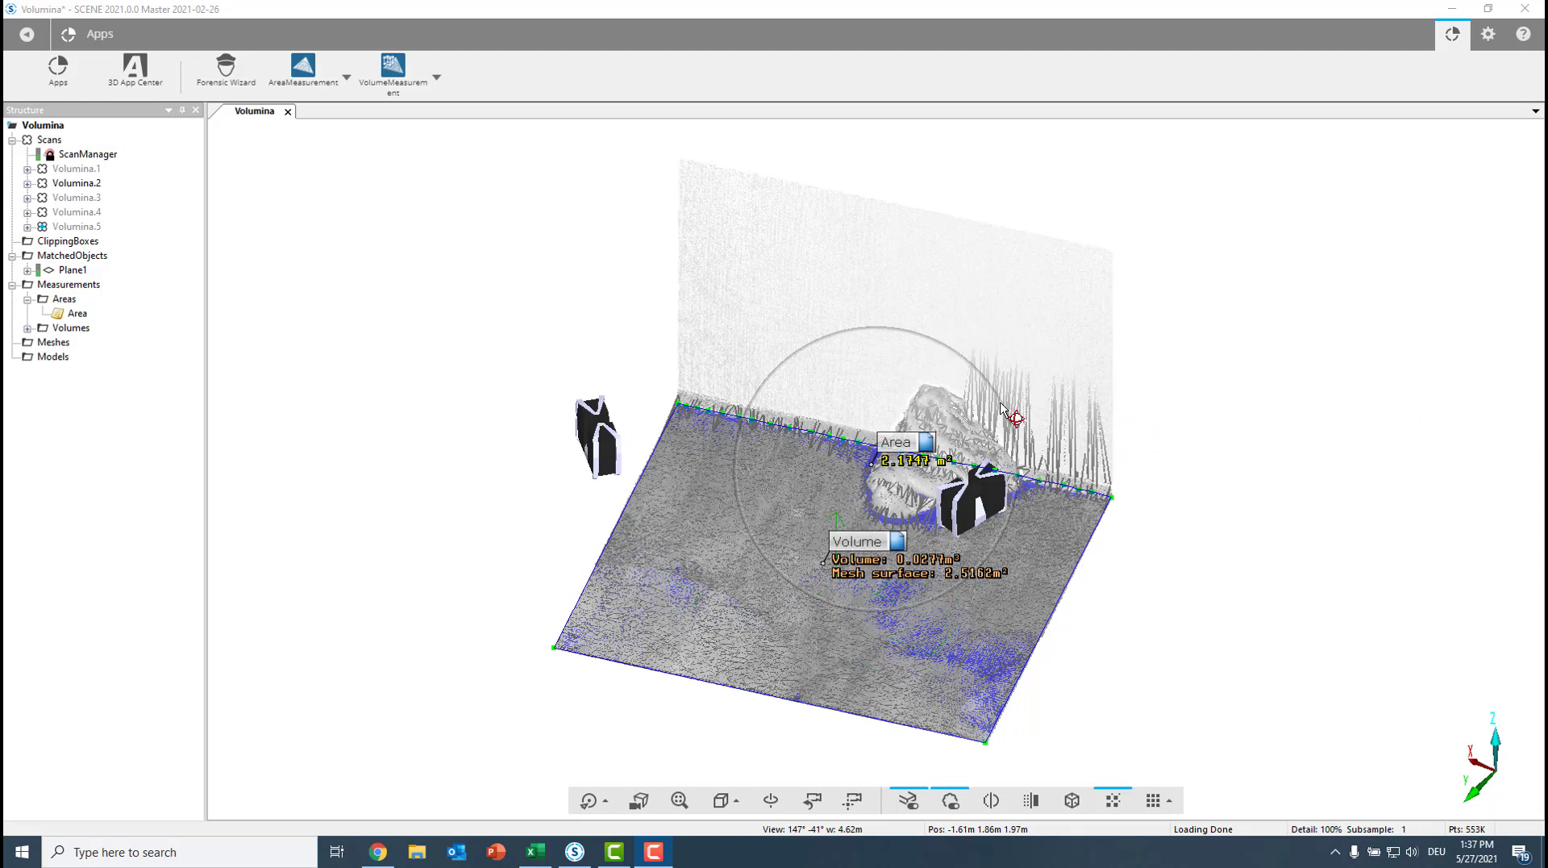
mouse_move(726, 292)
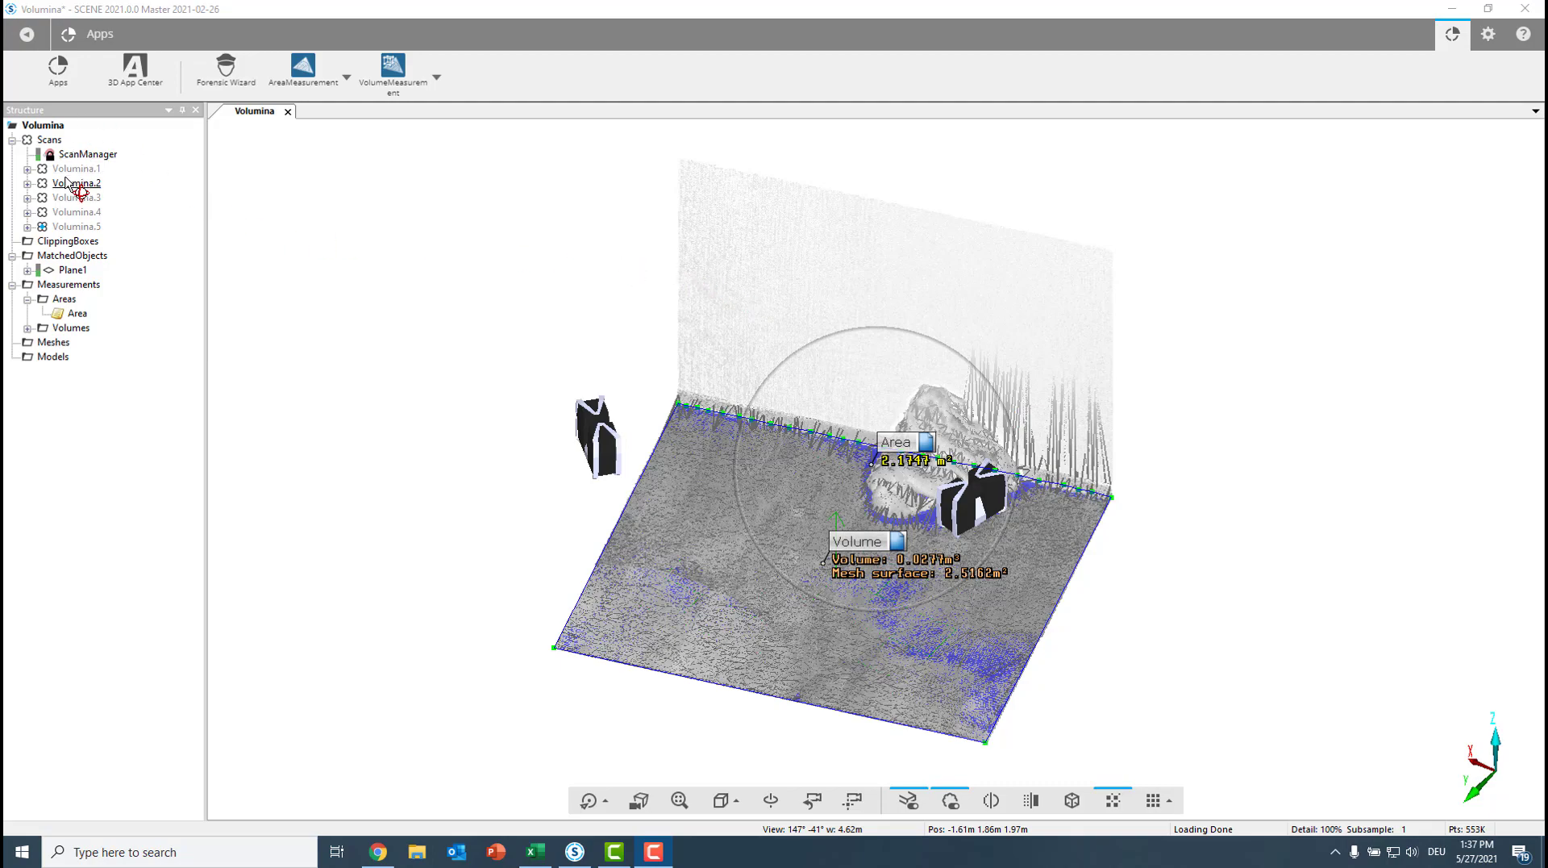
Hide Volumina.2 to show only the mesh and select the new Volume measurement for further options
click(76, 184)
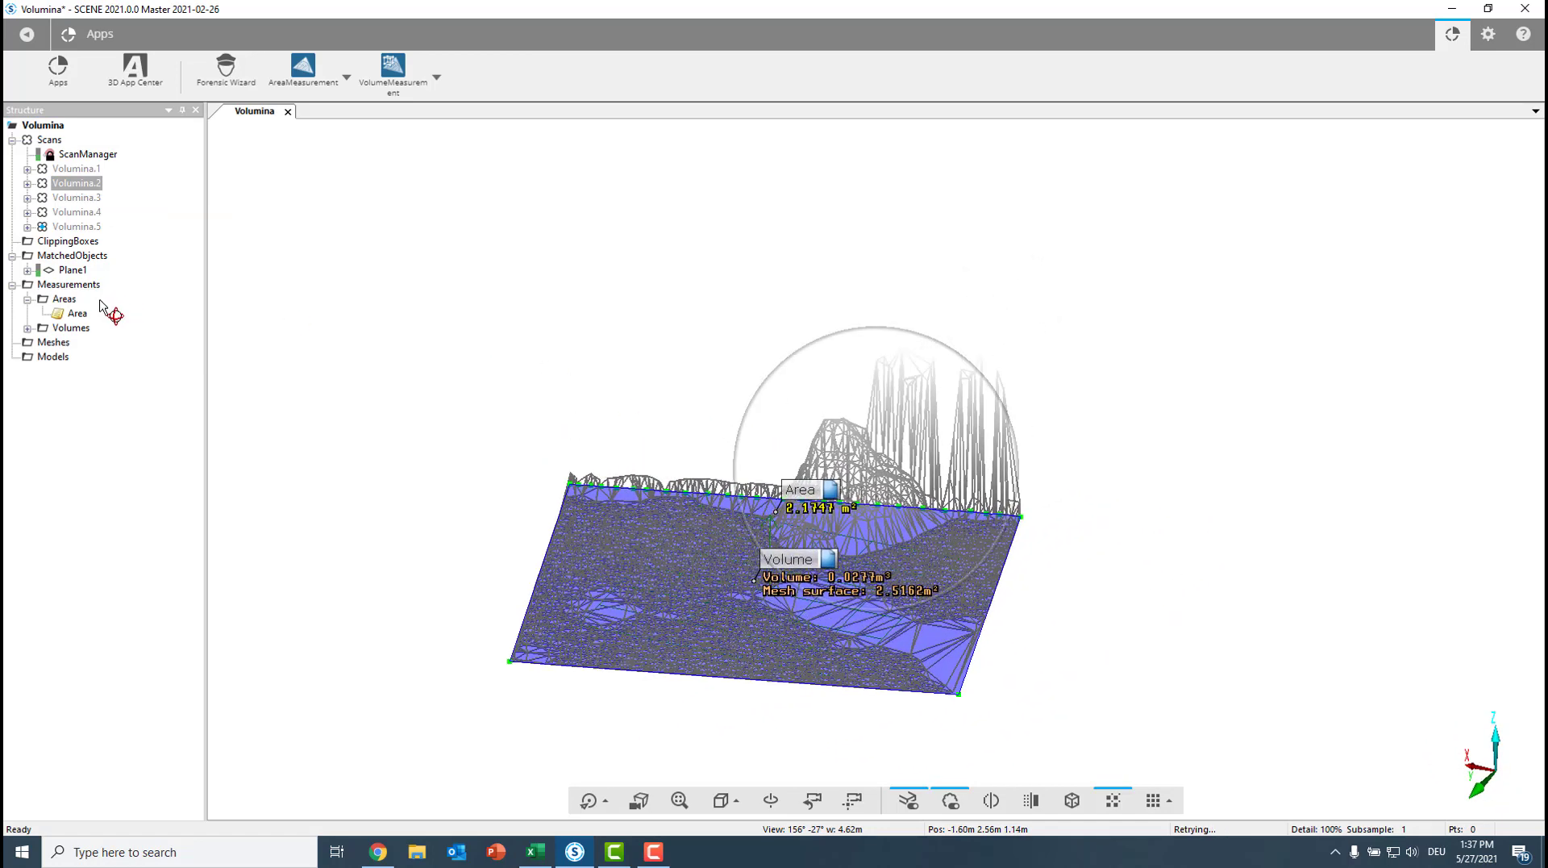
click(82, 342)
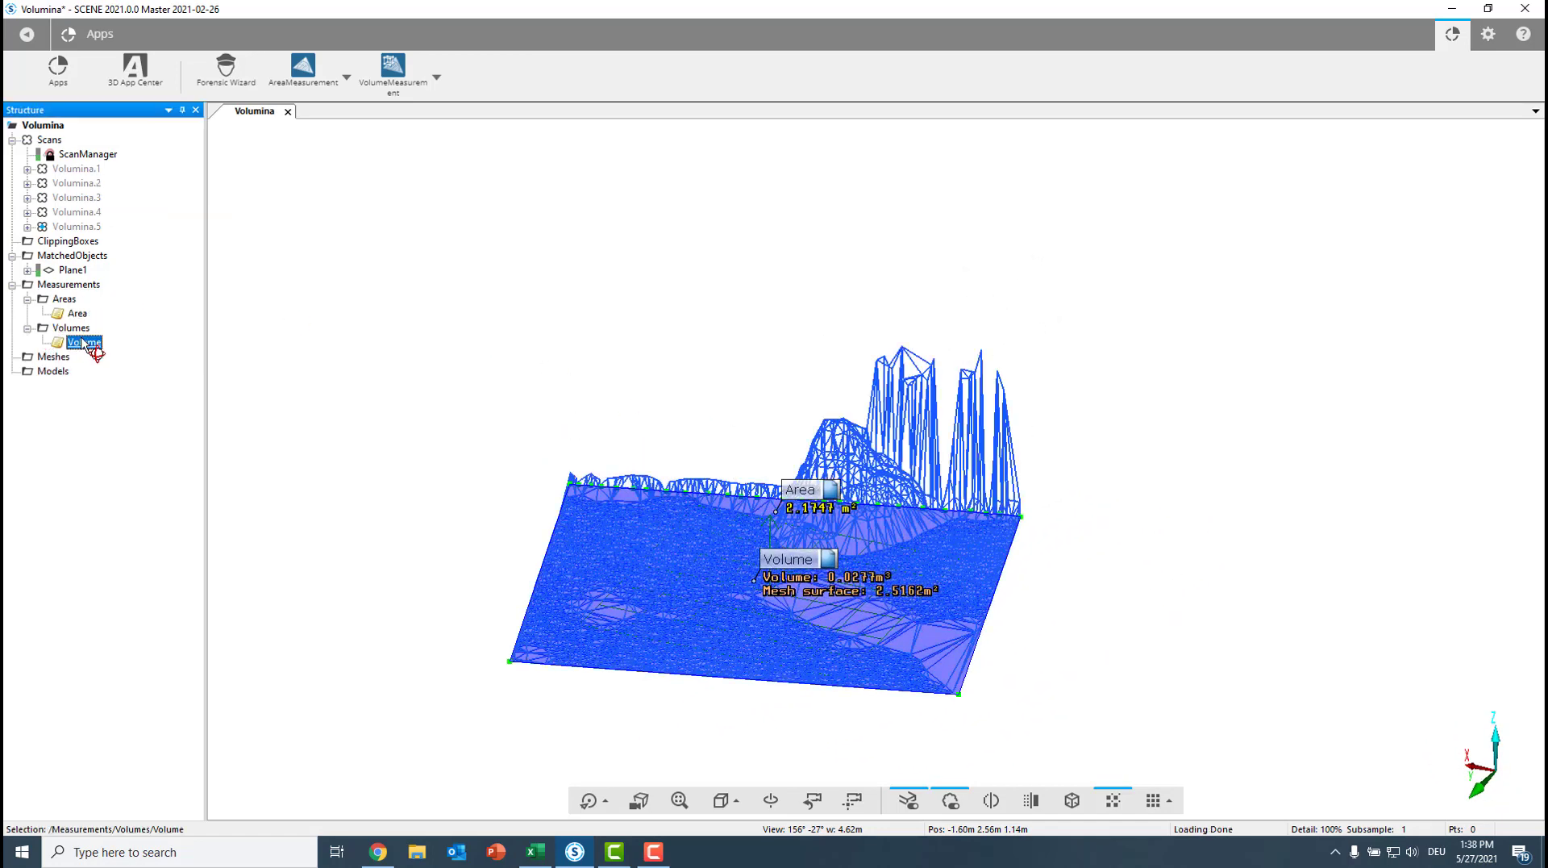
click(435, 74)
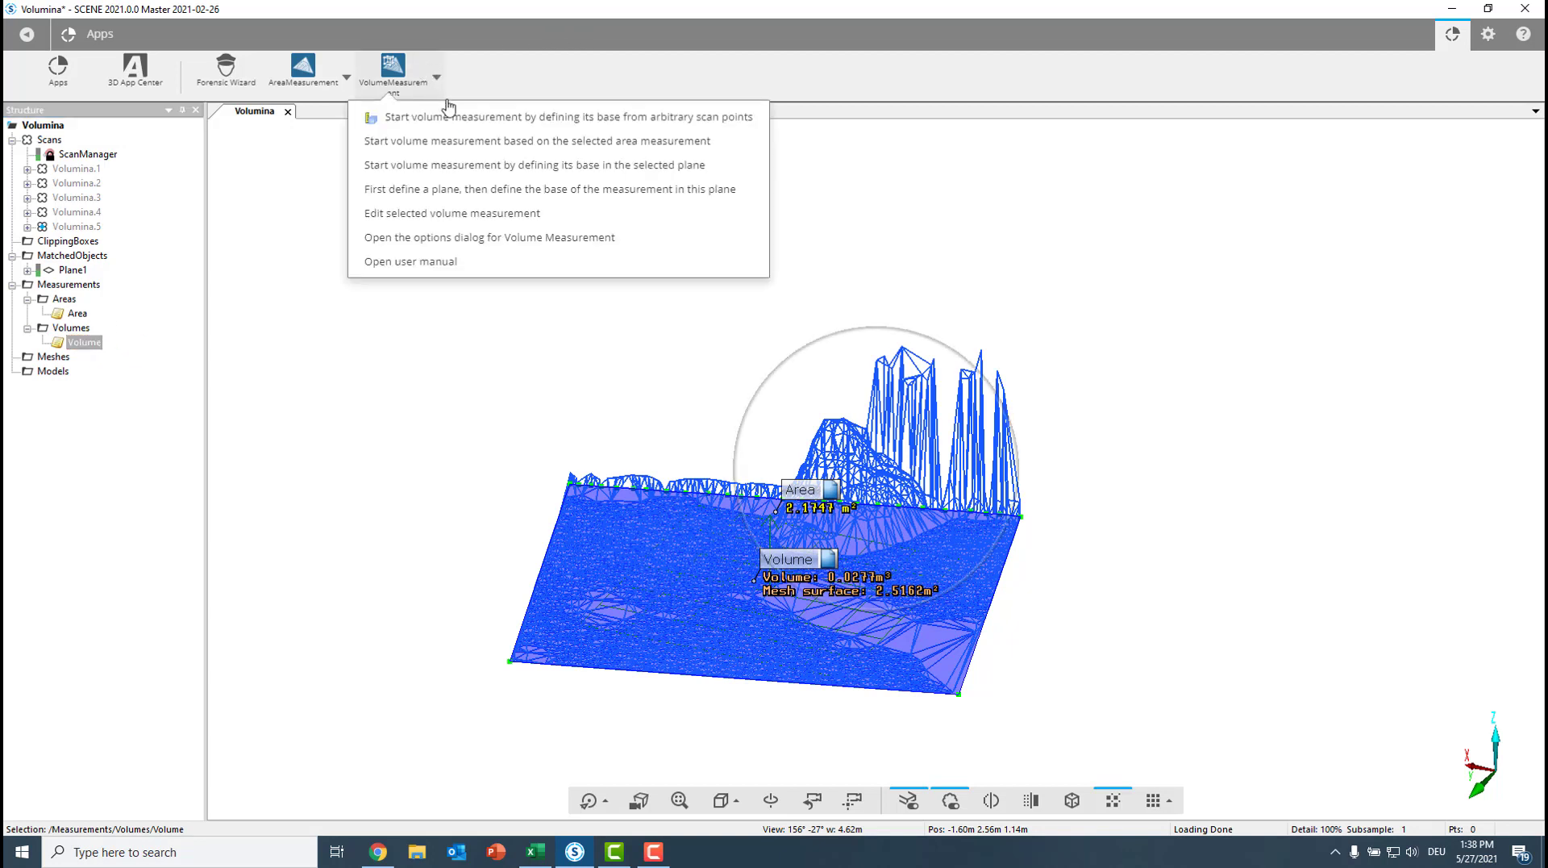
mouse_move(412, 63)
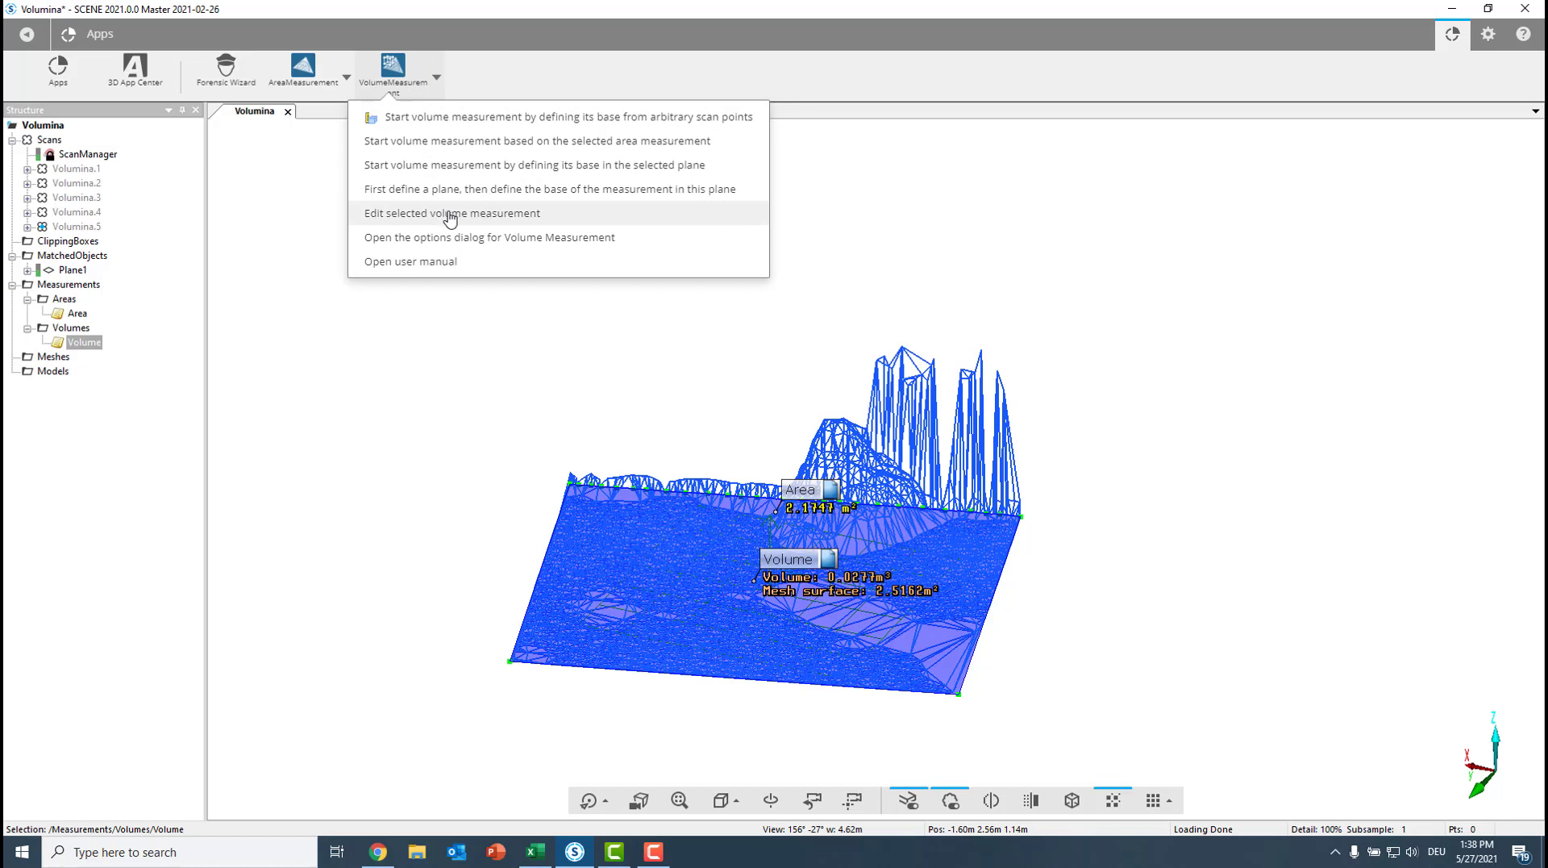
mouse_move(450, 220)
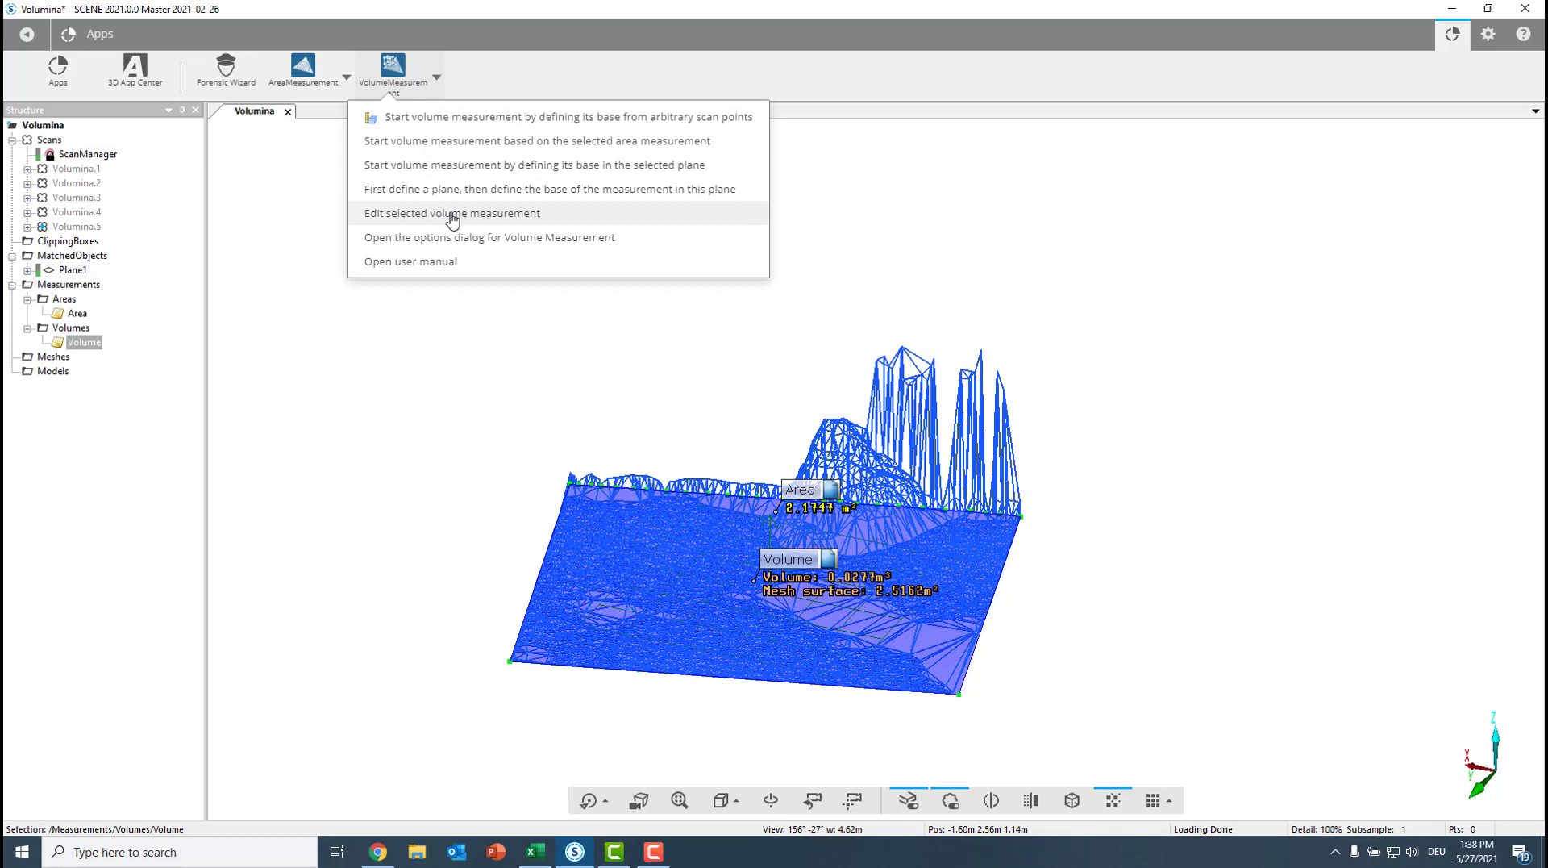
Edit the volume measurement, removing the tall spike points and smoothing that region to about 0.026 m³
click(452, 213)
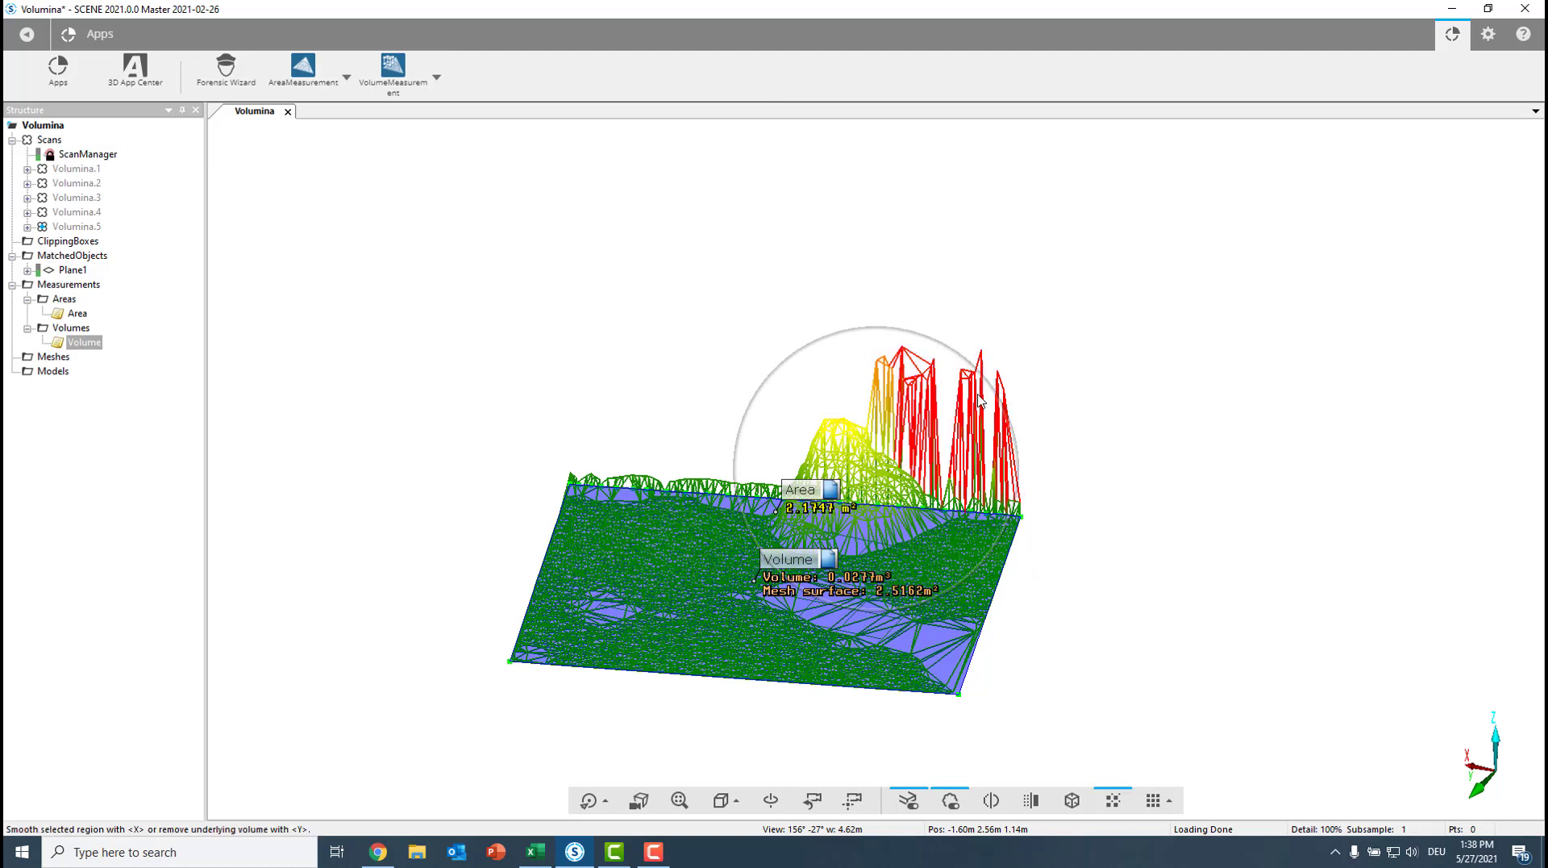
right_click(982, 409)
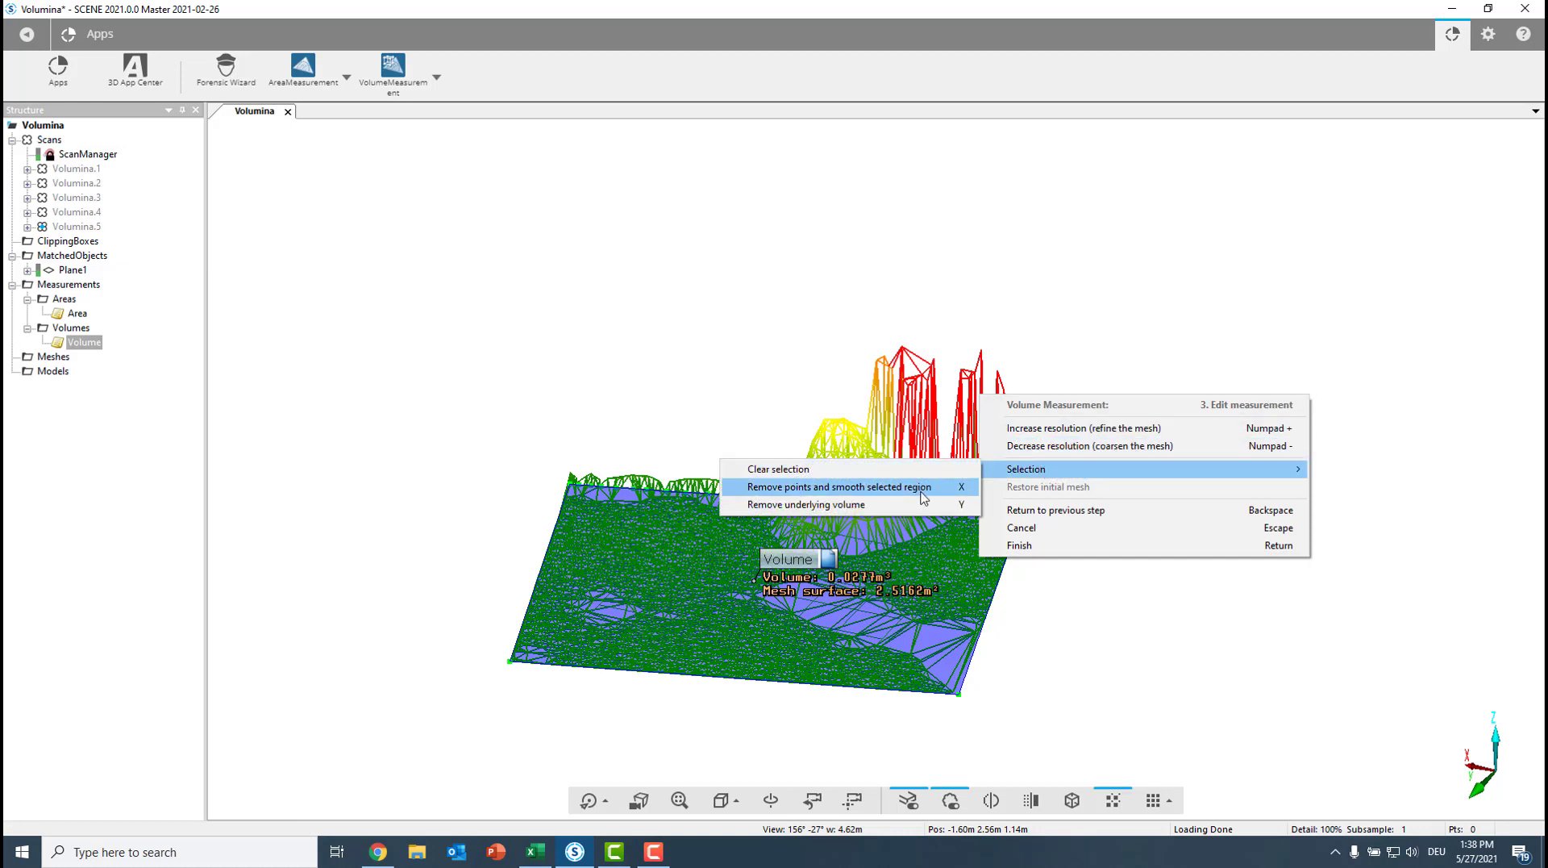
click(837, 485)
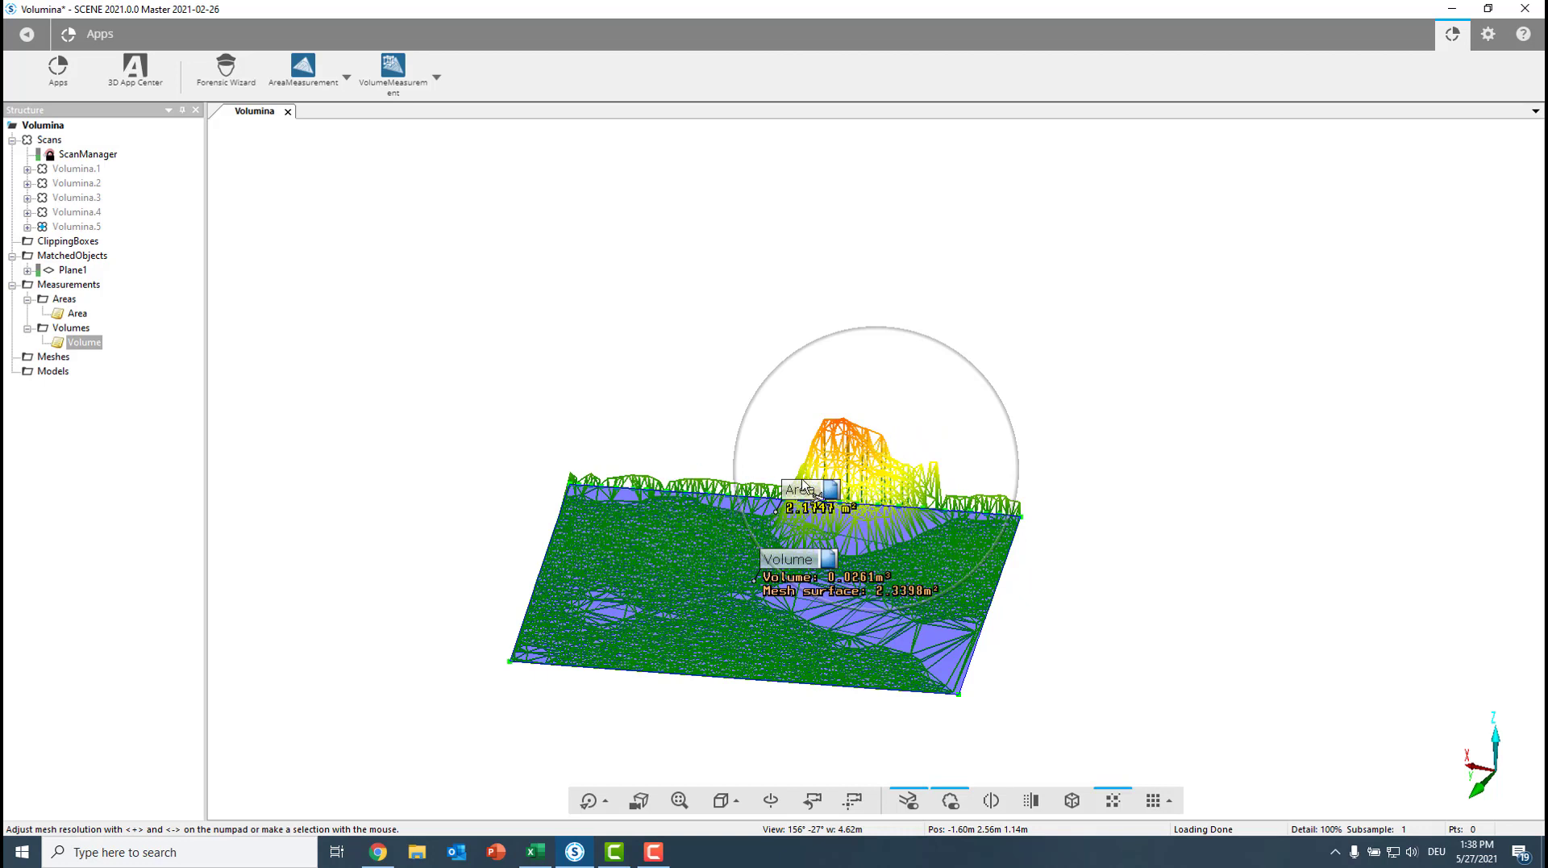
Refine the volume mesh to higher resolution twice via the mesh editing options
right_click(865, 465)
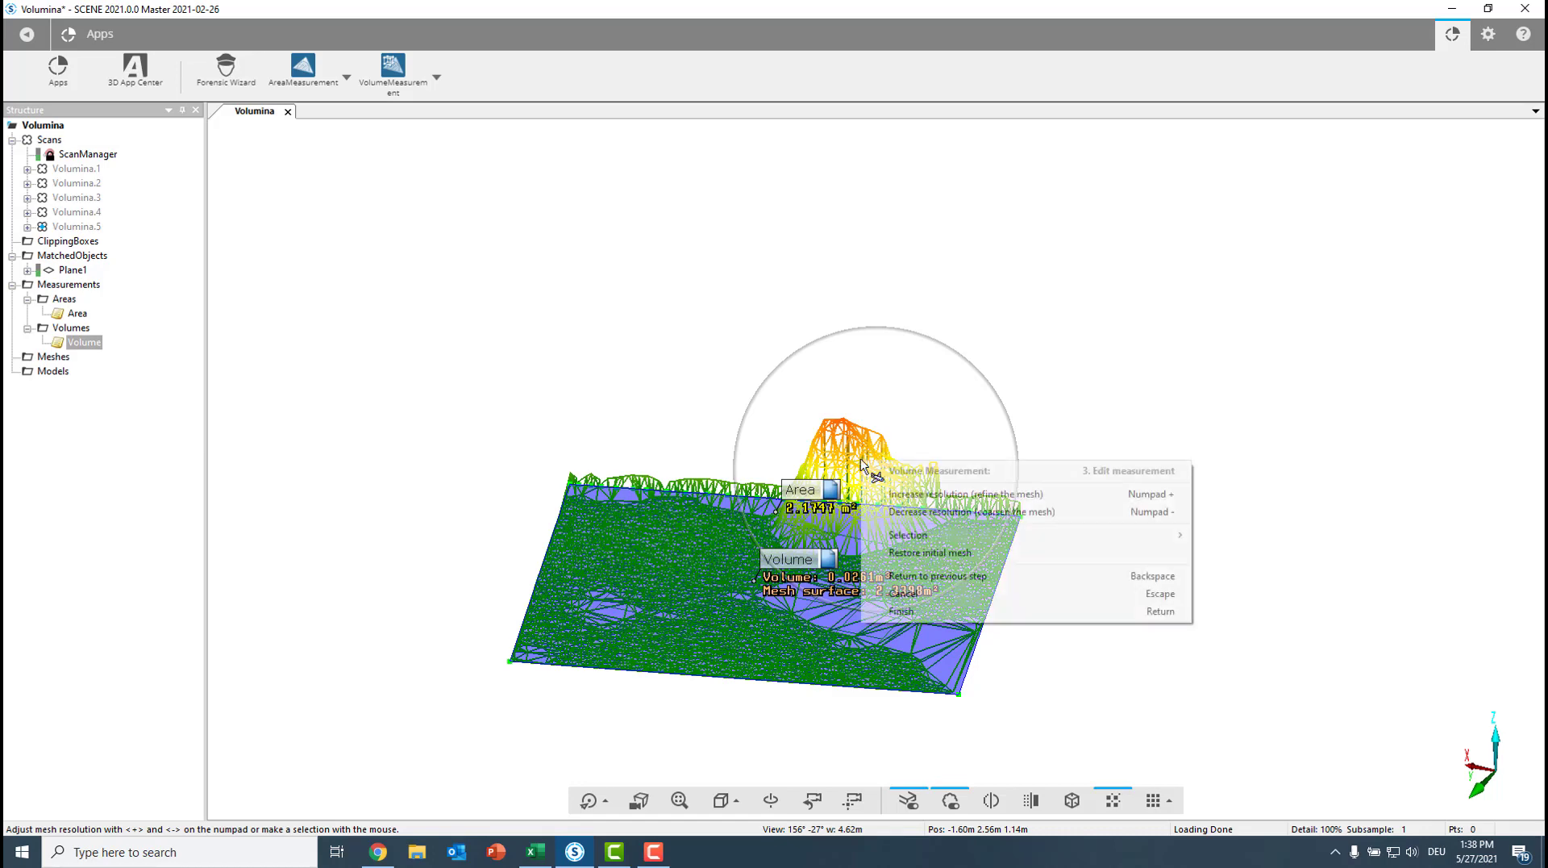
click(939, 493)
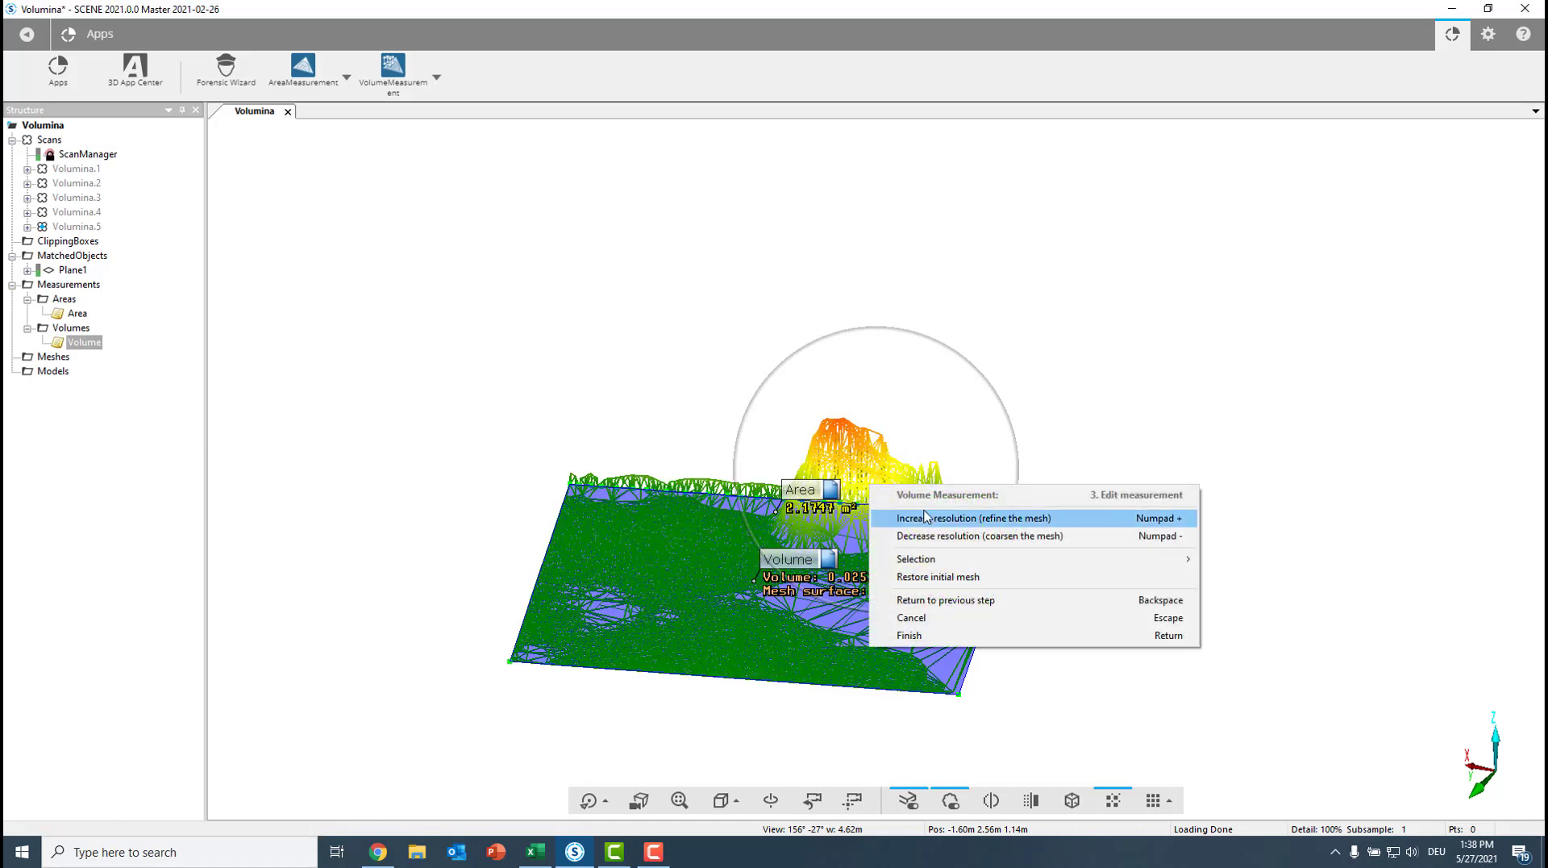
click(978, 518)
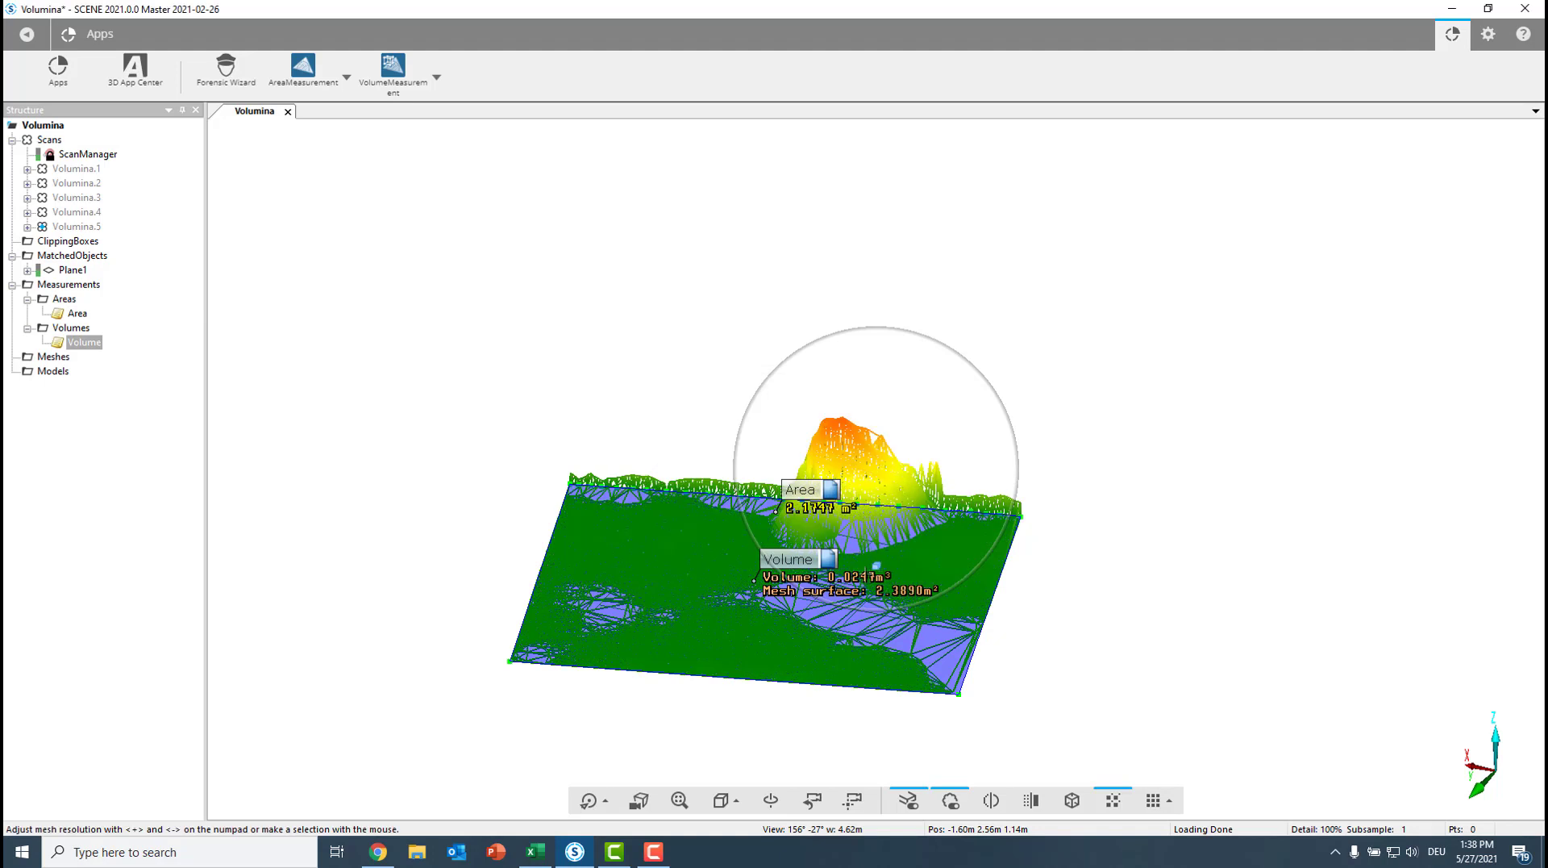
mouse_move(869, 505)
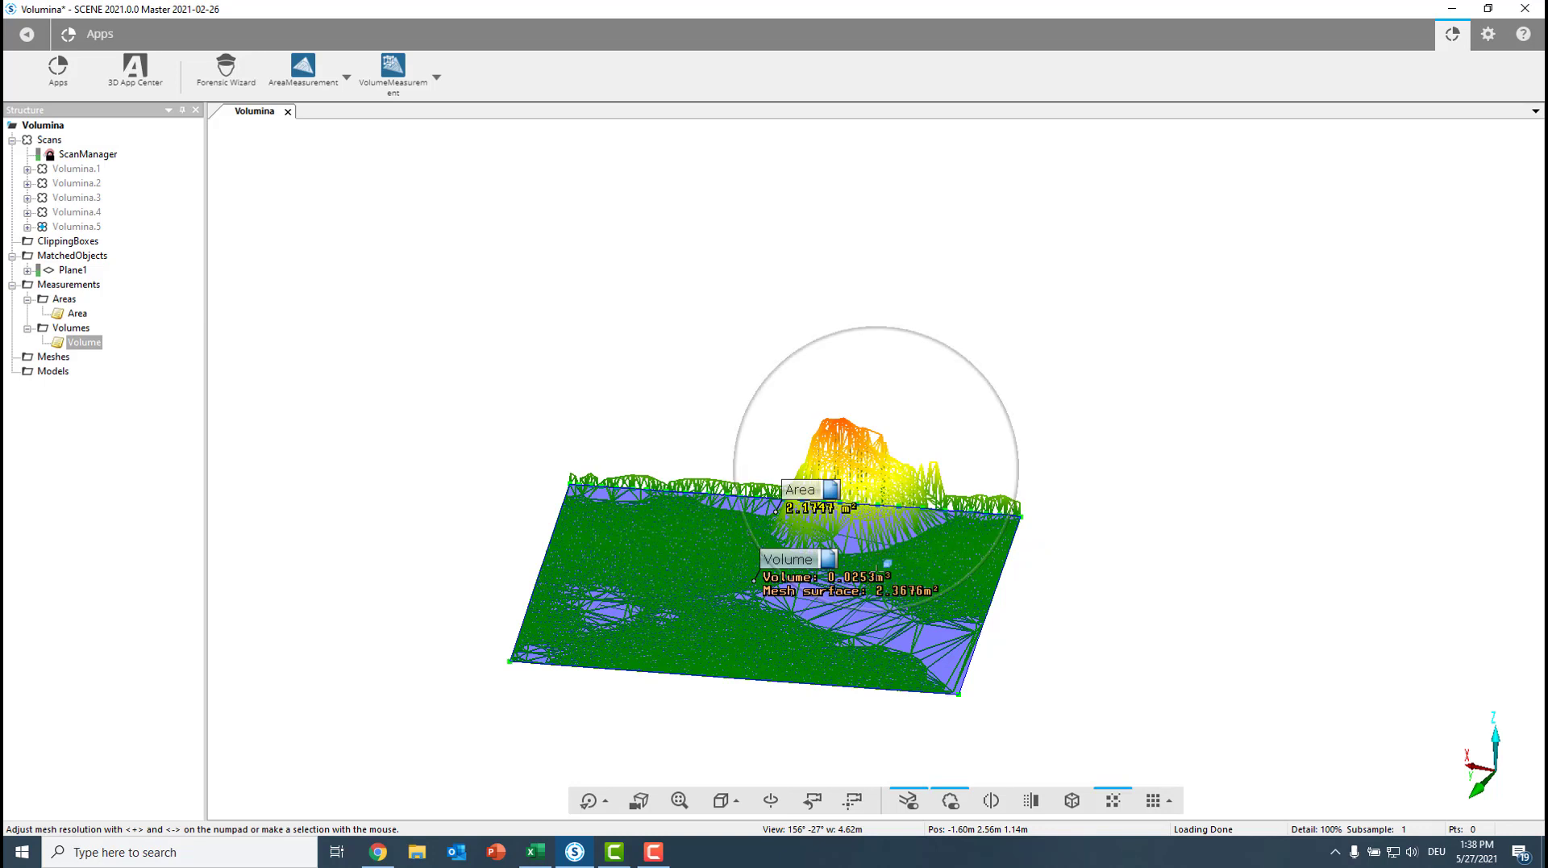
right_click(879, 573)
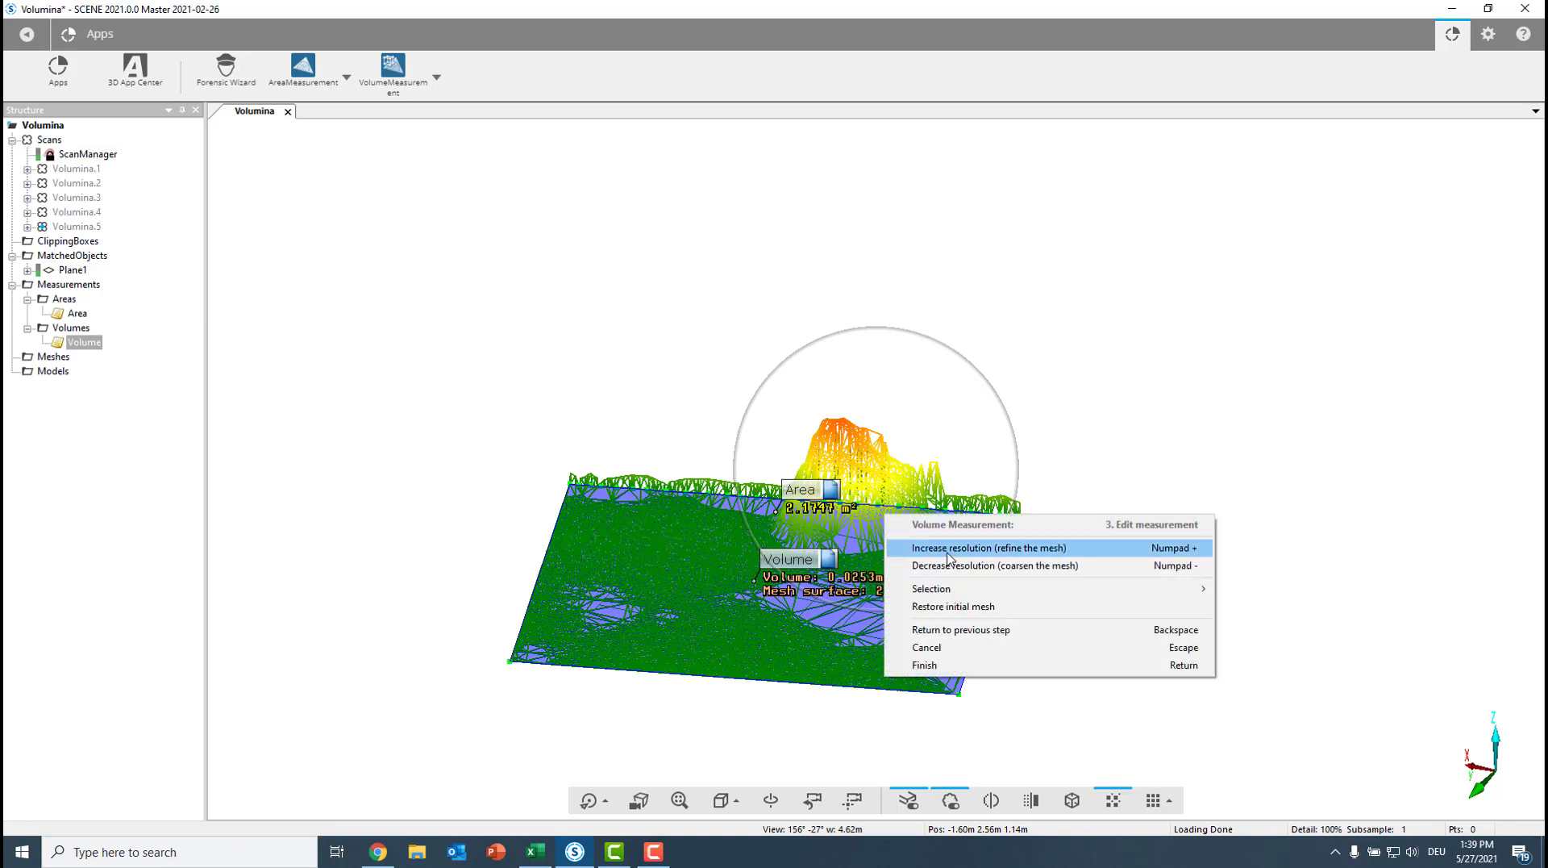
click(992, 549)
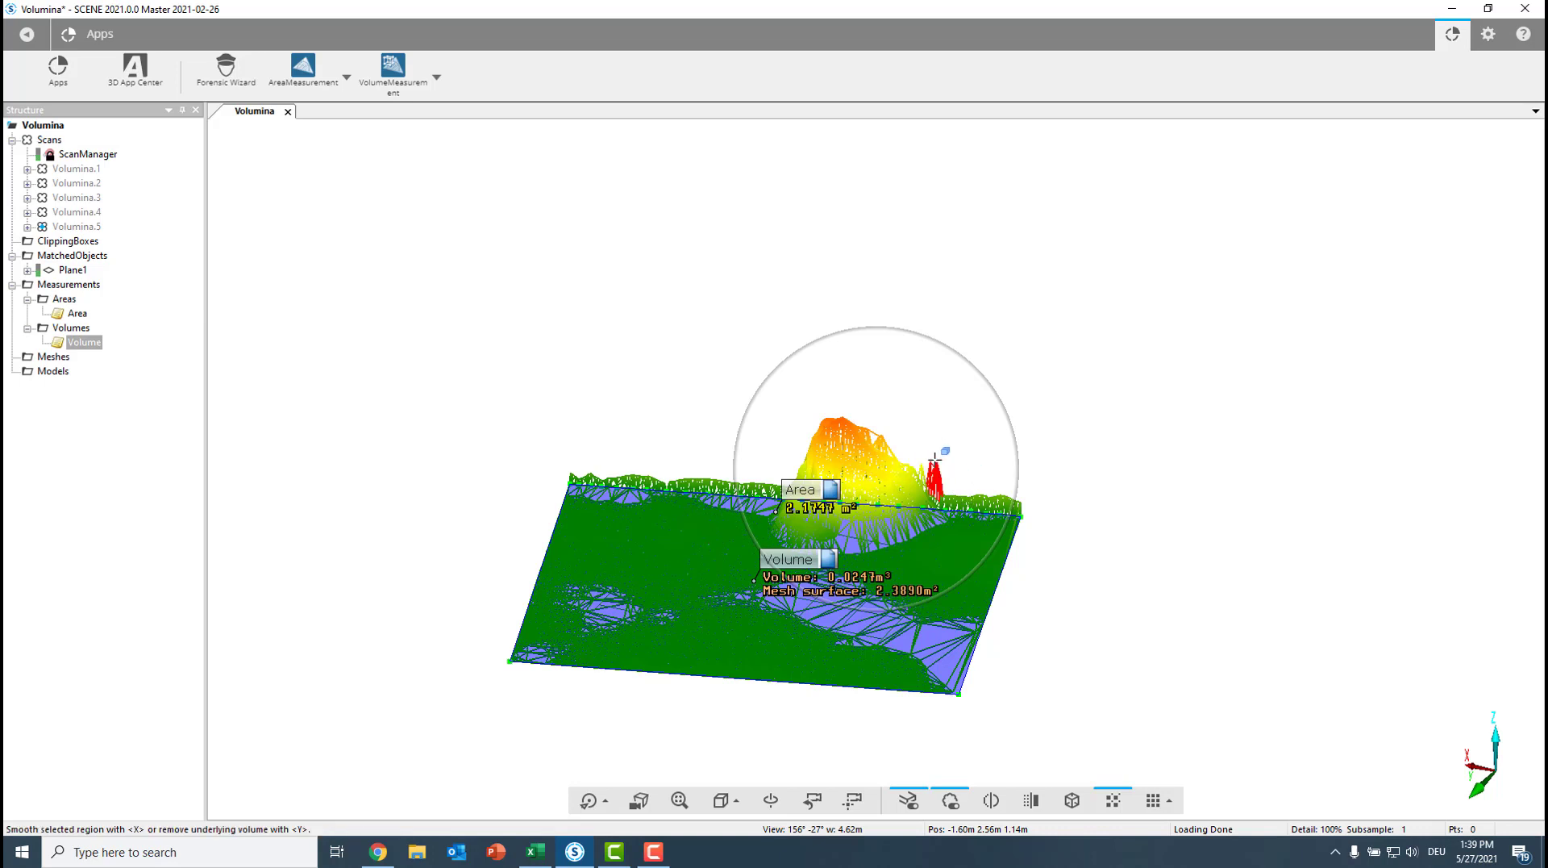
Remove the stray points and smooth the selected region, giving about 0.0247 m³
right_click(934, 456)
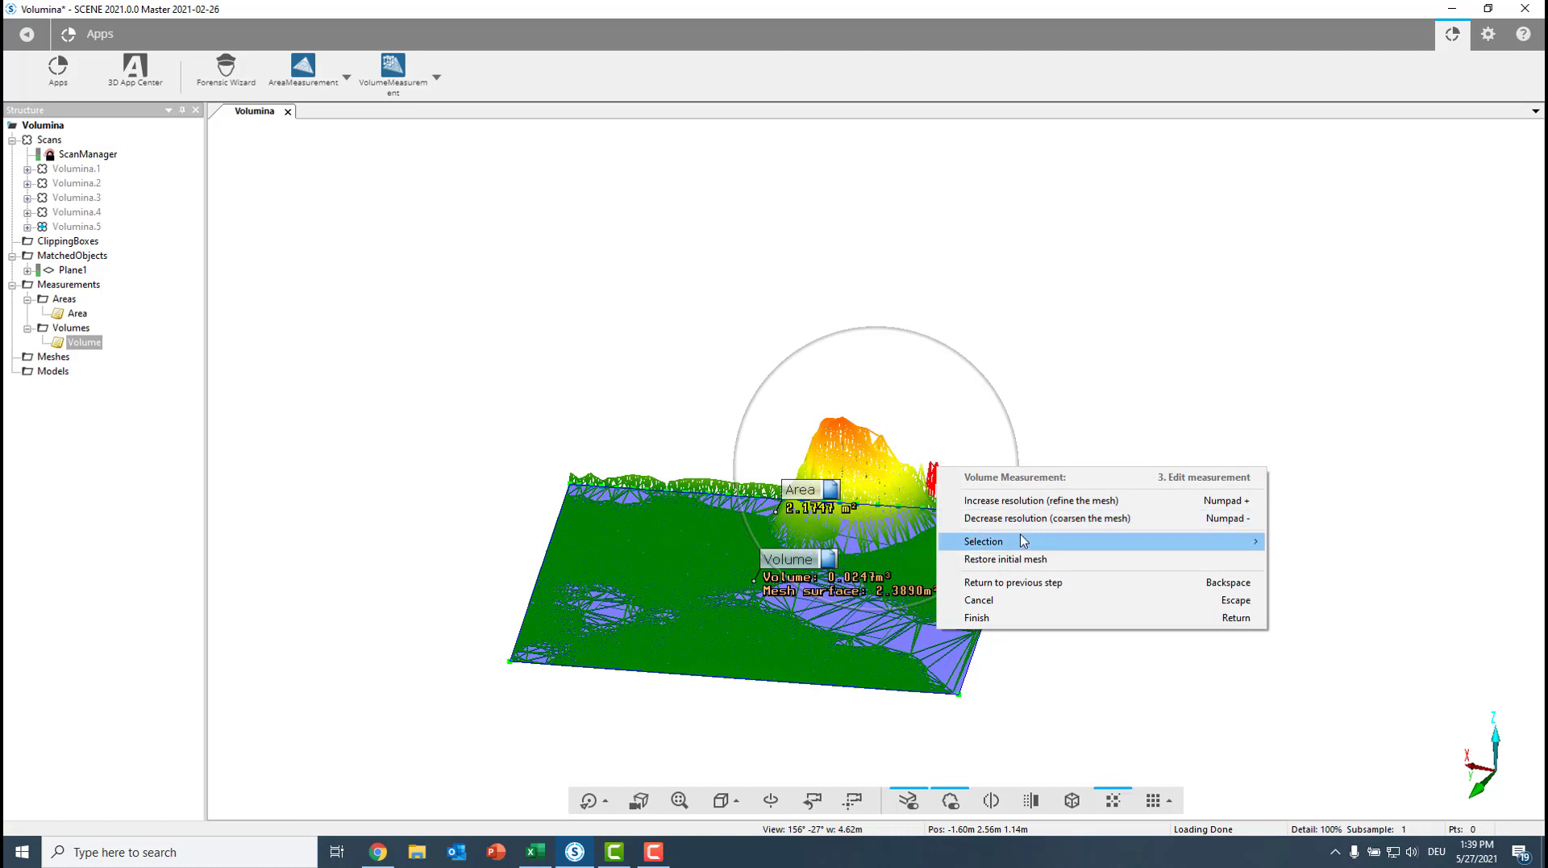
mouse_move(982, 540)
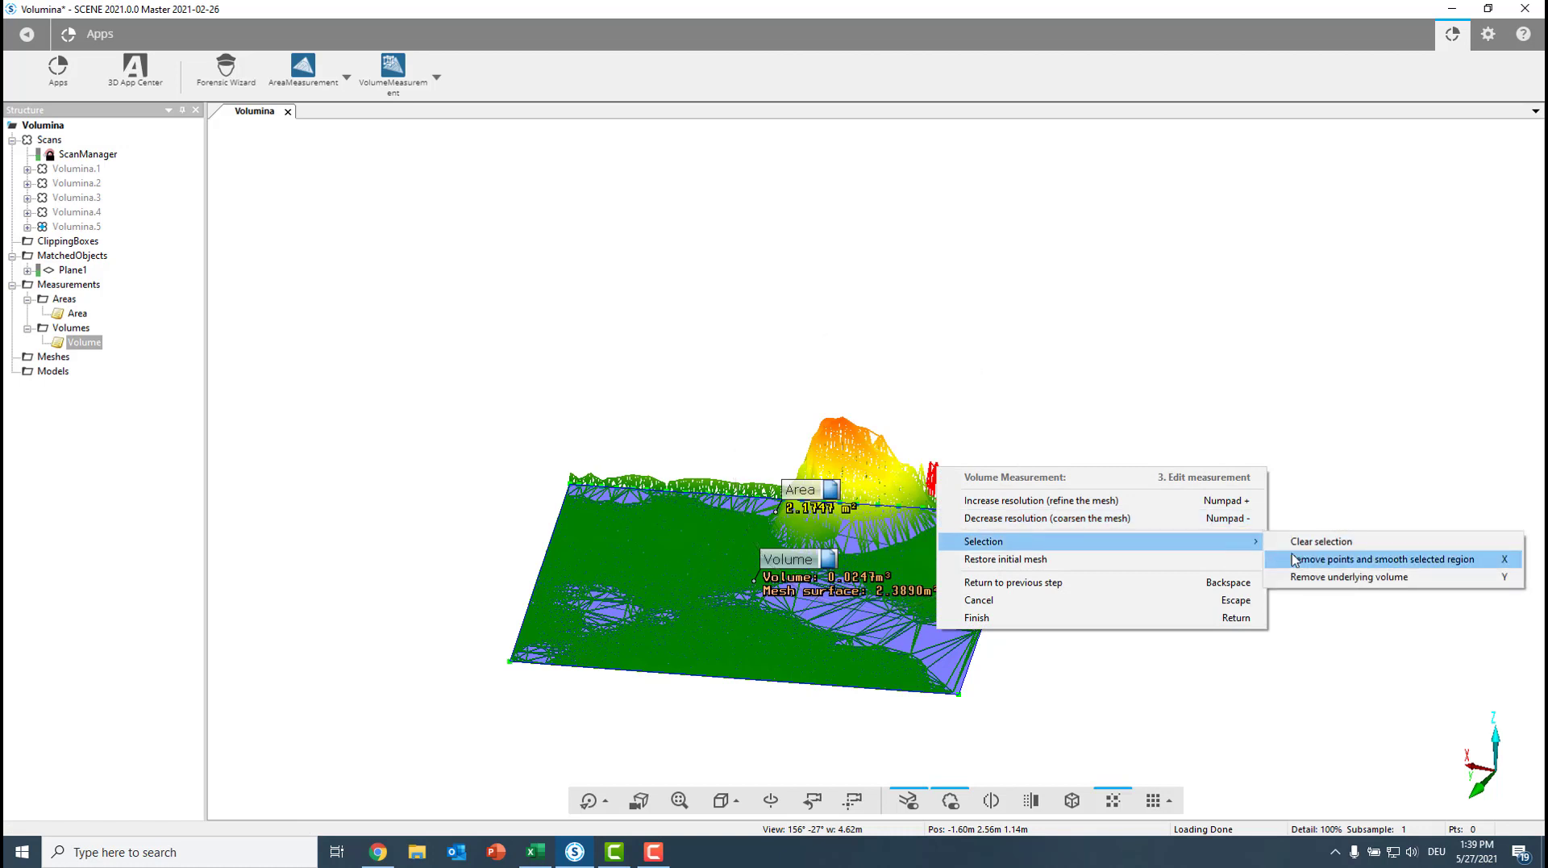
click(1384, 558)
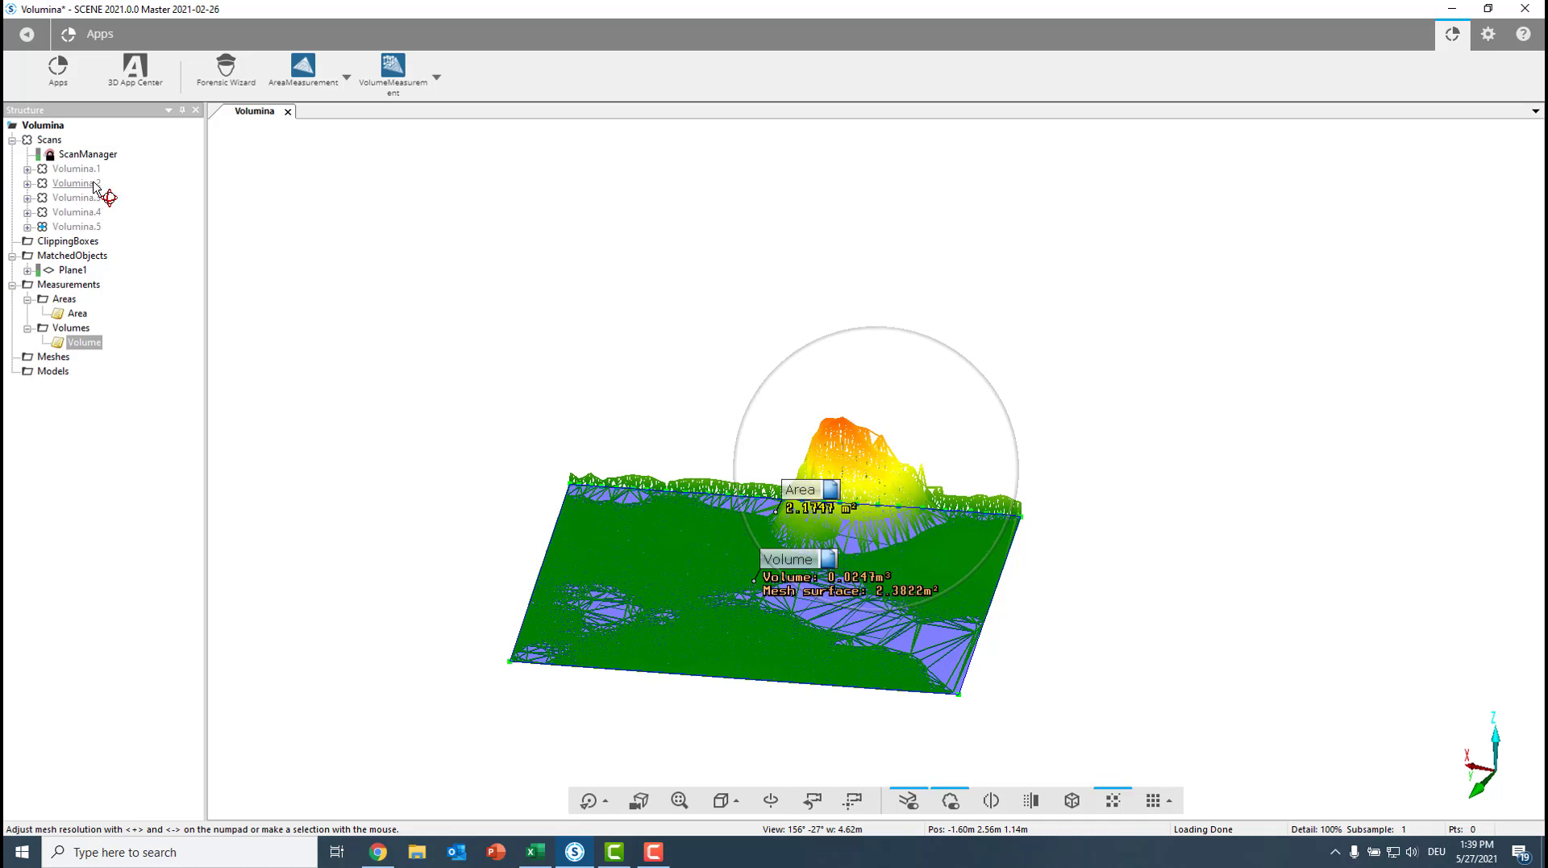
Make the Volumina.2 scan visible and rename the cleaned volume measurement to V2
click(76, 183)
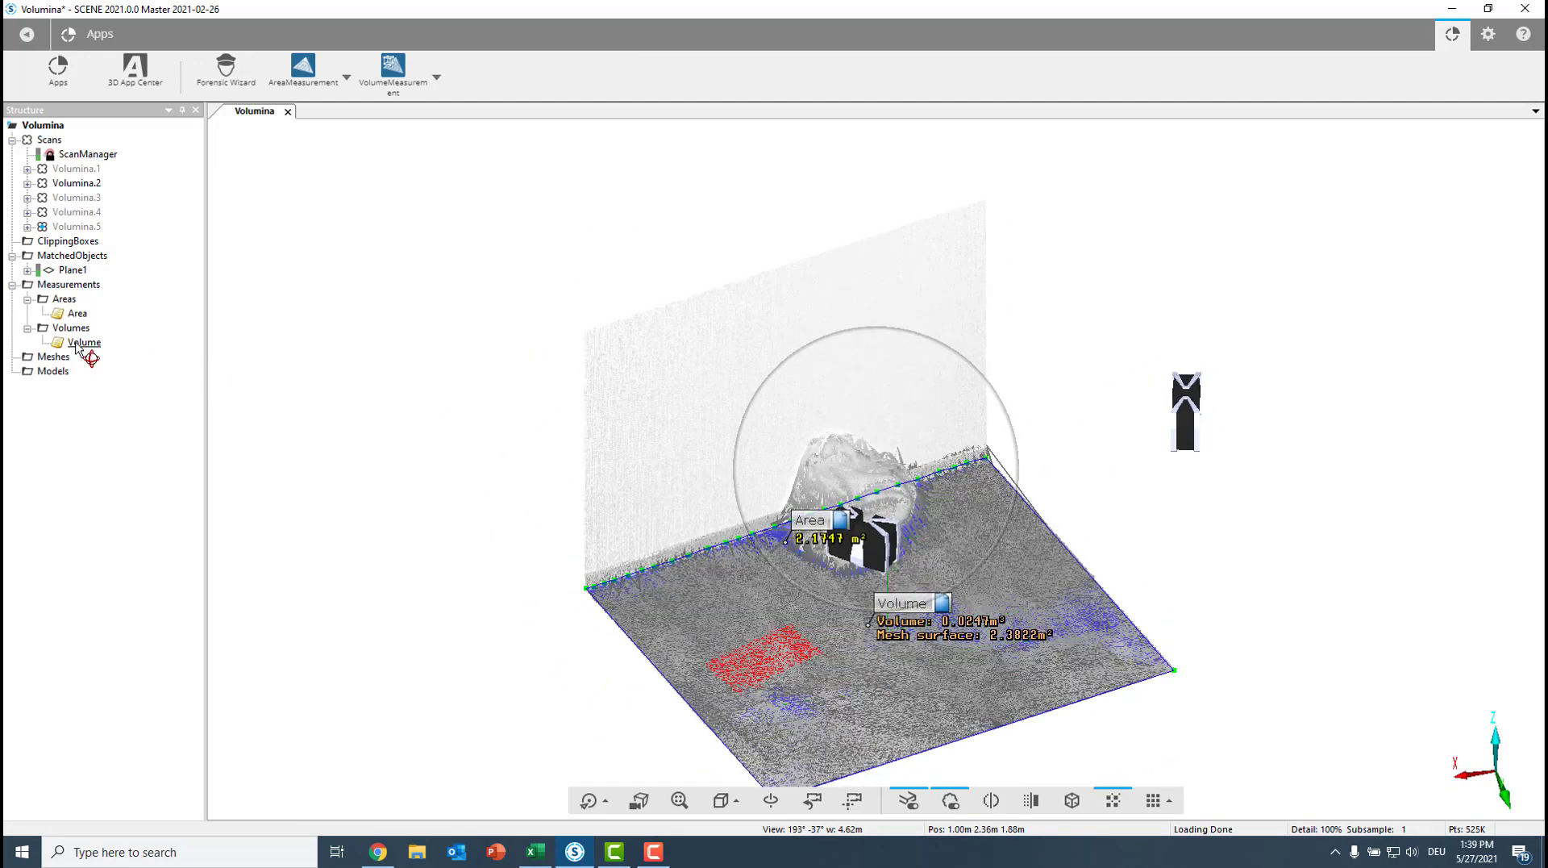
right_click(84, 342)
text(V2)
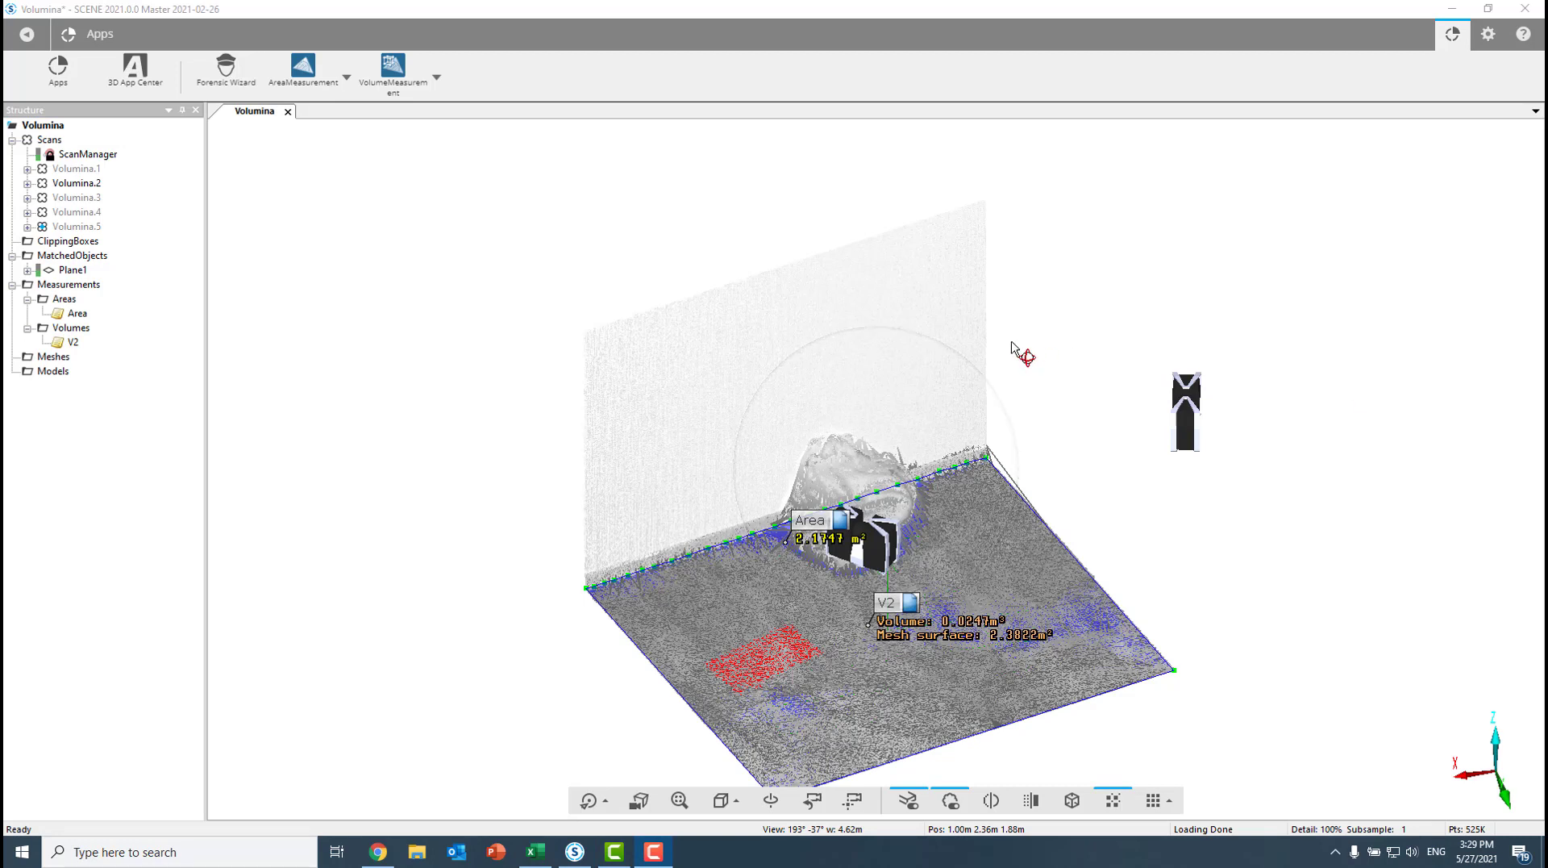
Hide Volumina.2 and run VolumeMeasurement on Volumina.3, .4 and .5 to create V3, V4 and V5
right_click(76, 183)
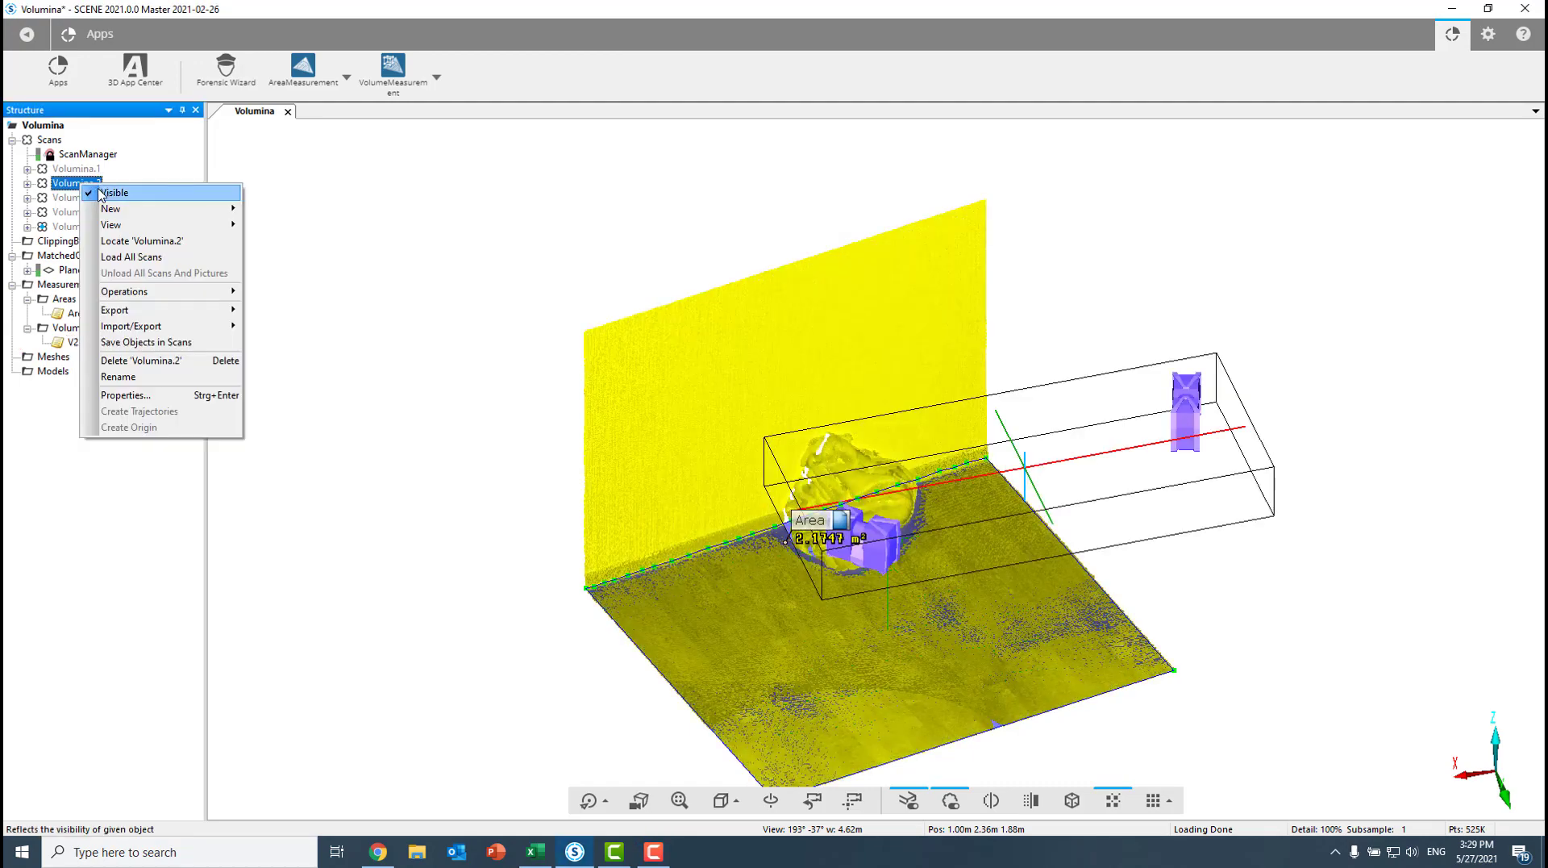
click(116, 191)
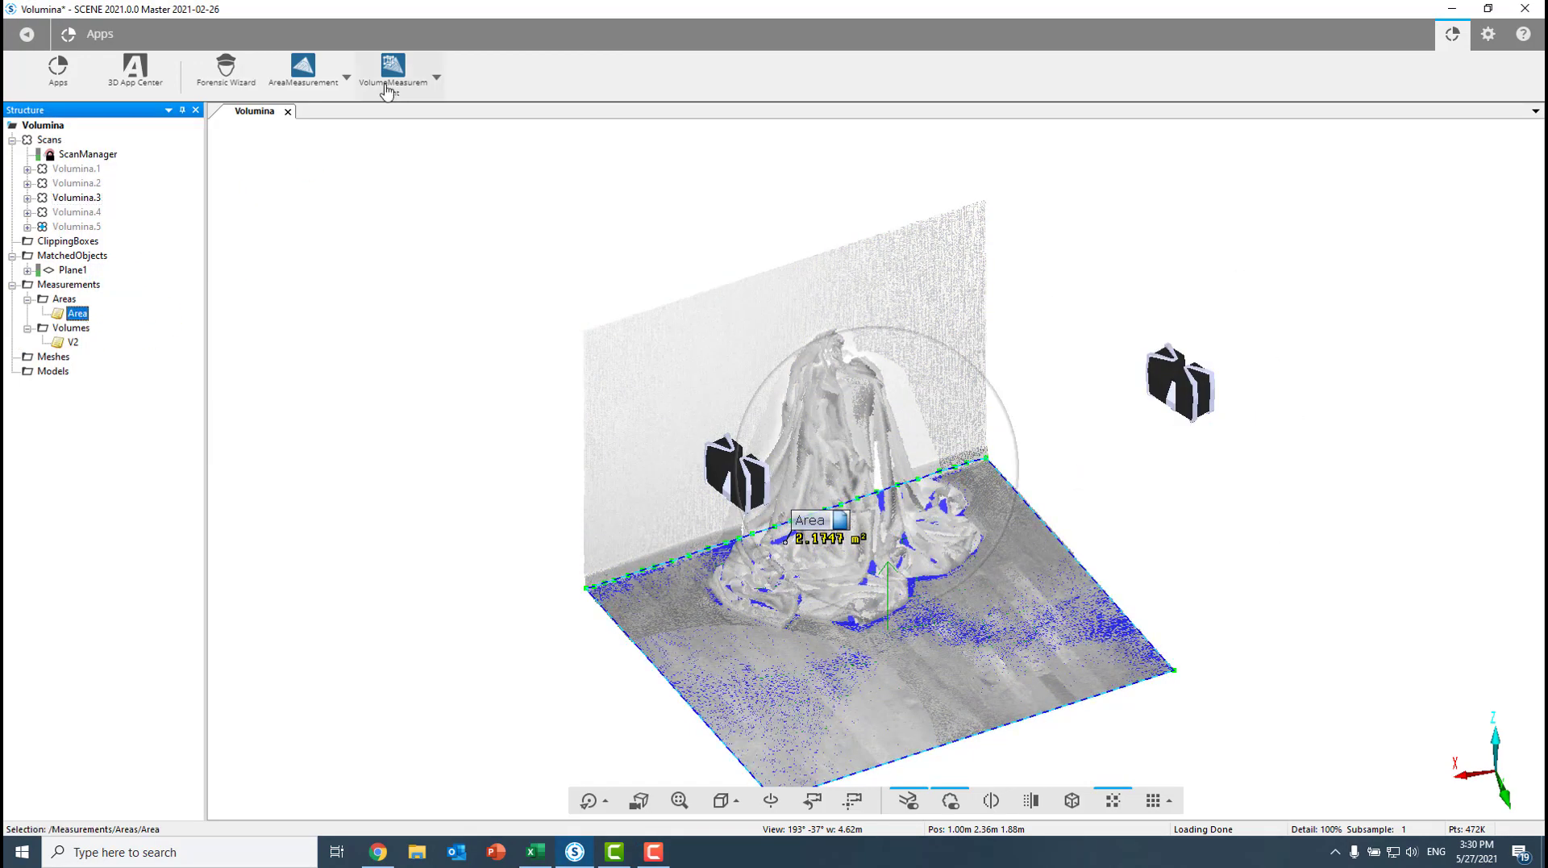
right_click(86, 355)
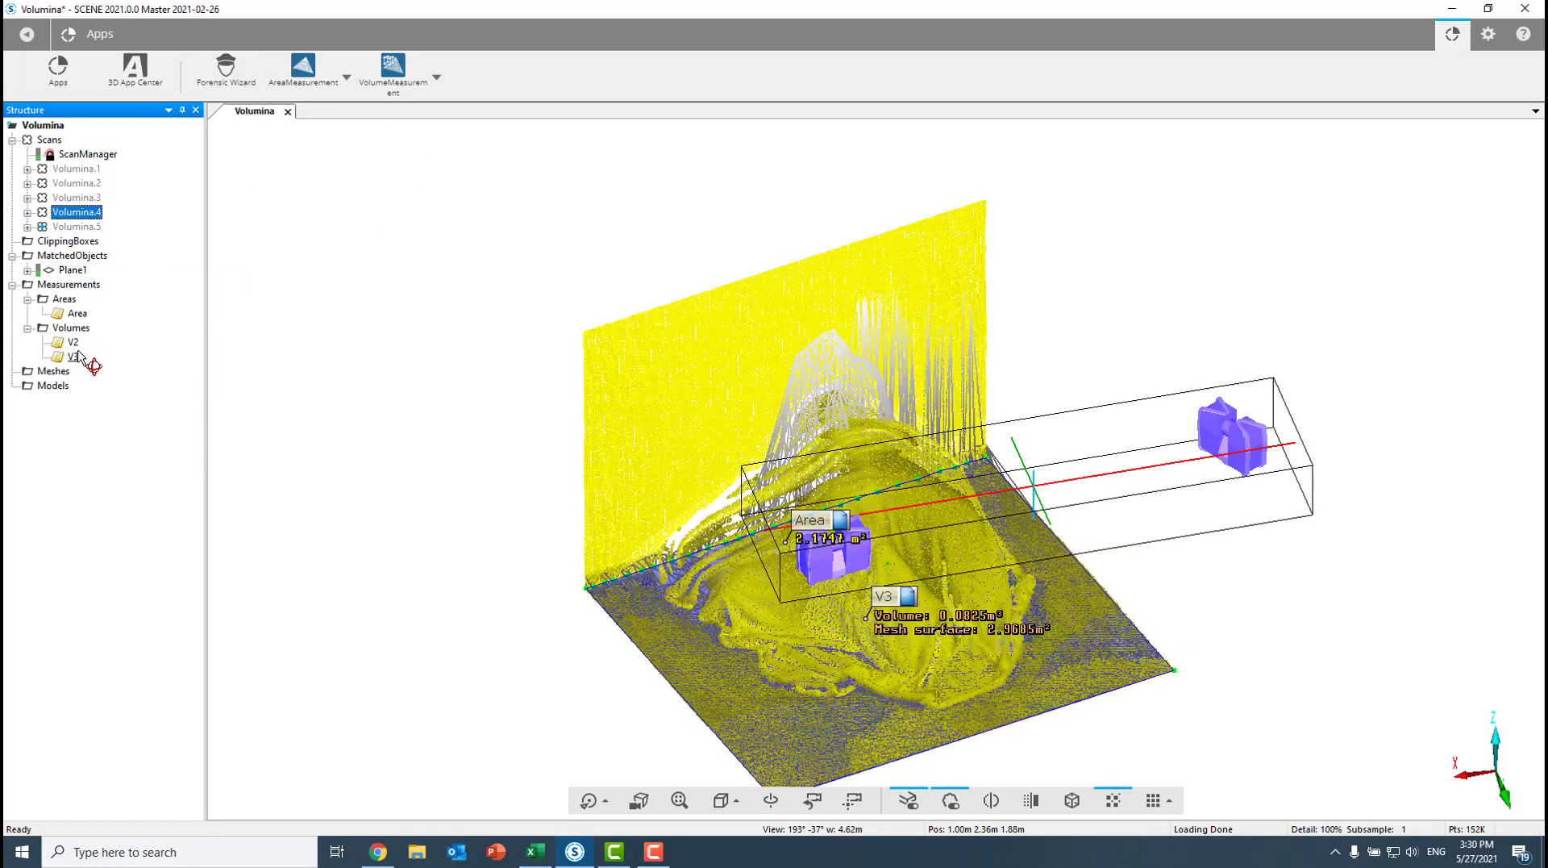
click(84, 370)
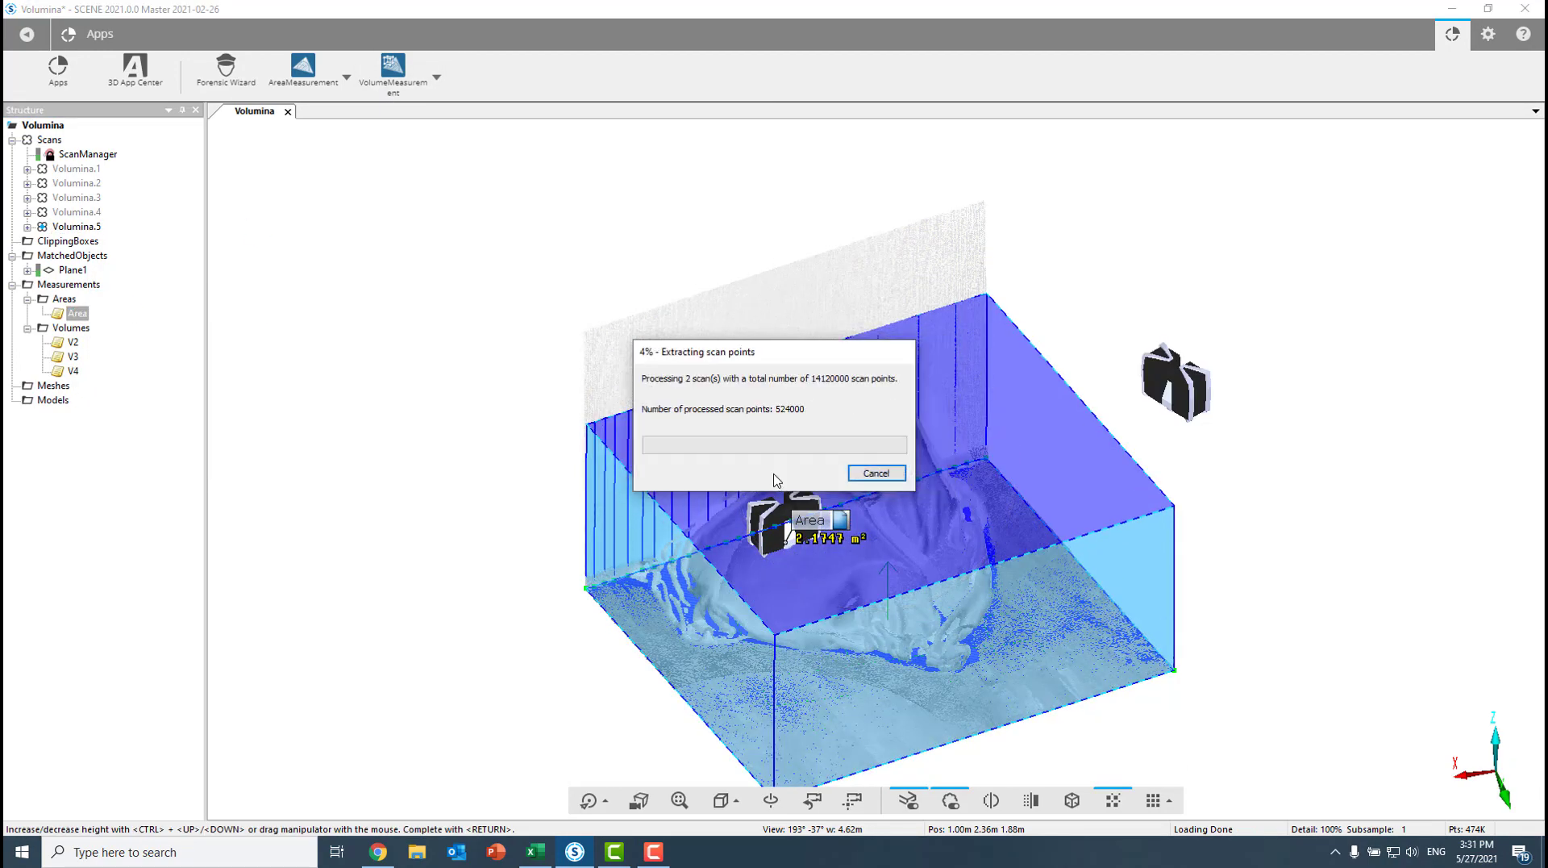
click(72, 385)
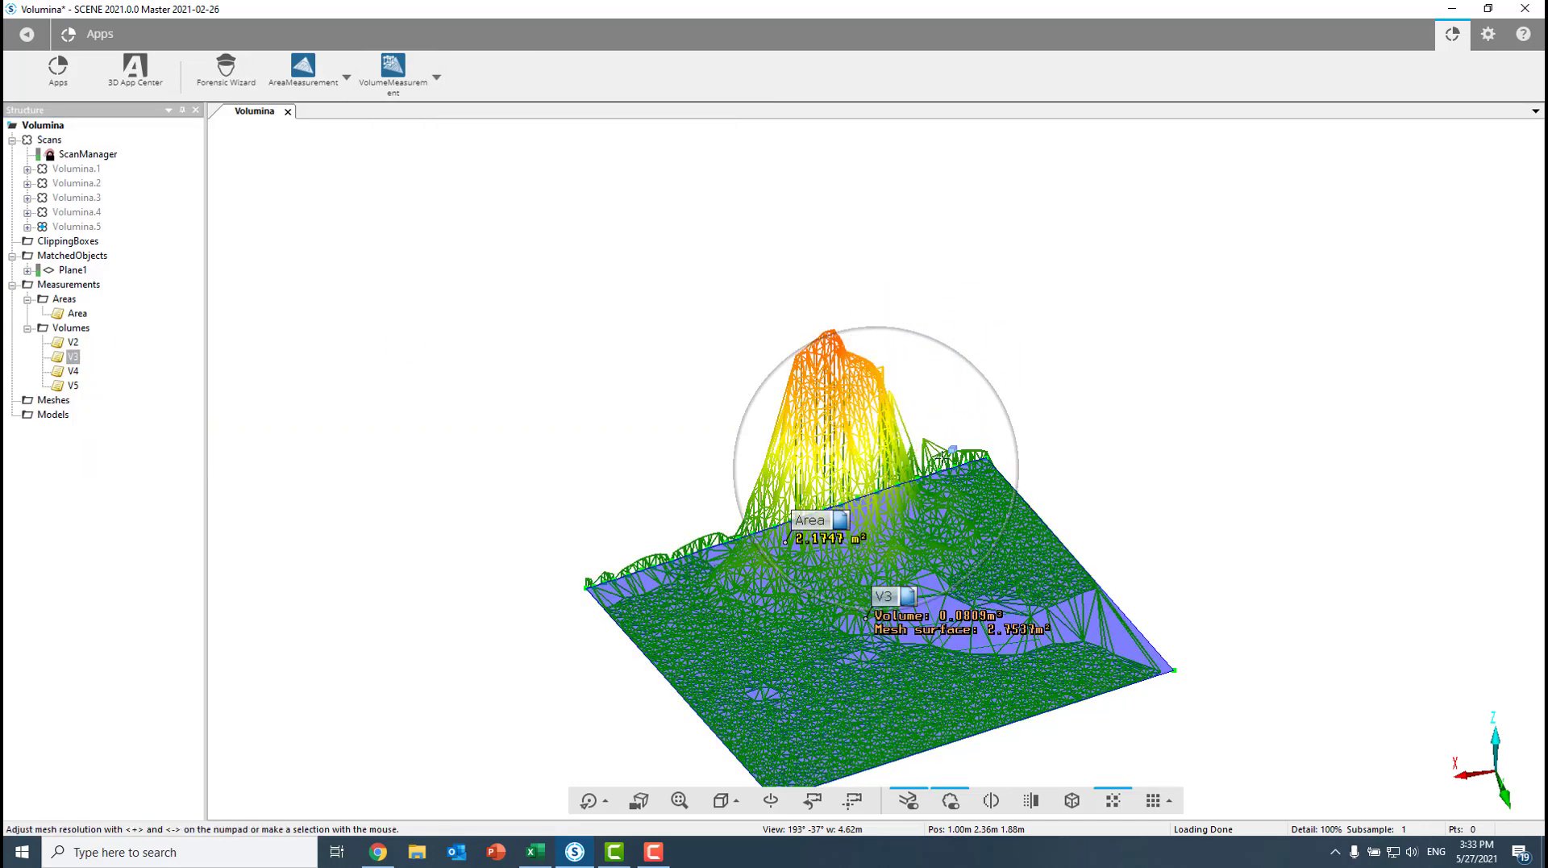
click(72, 342)
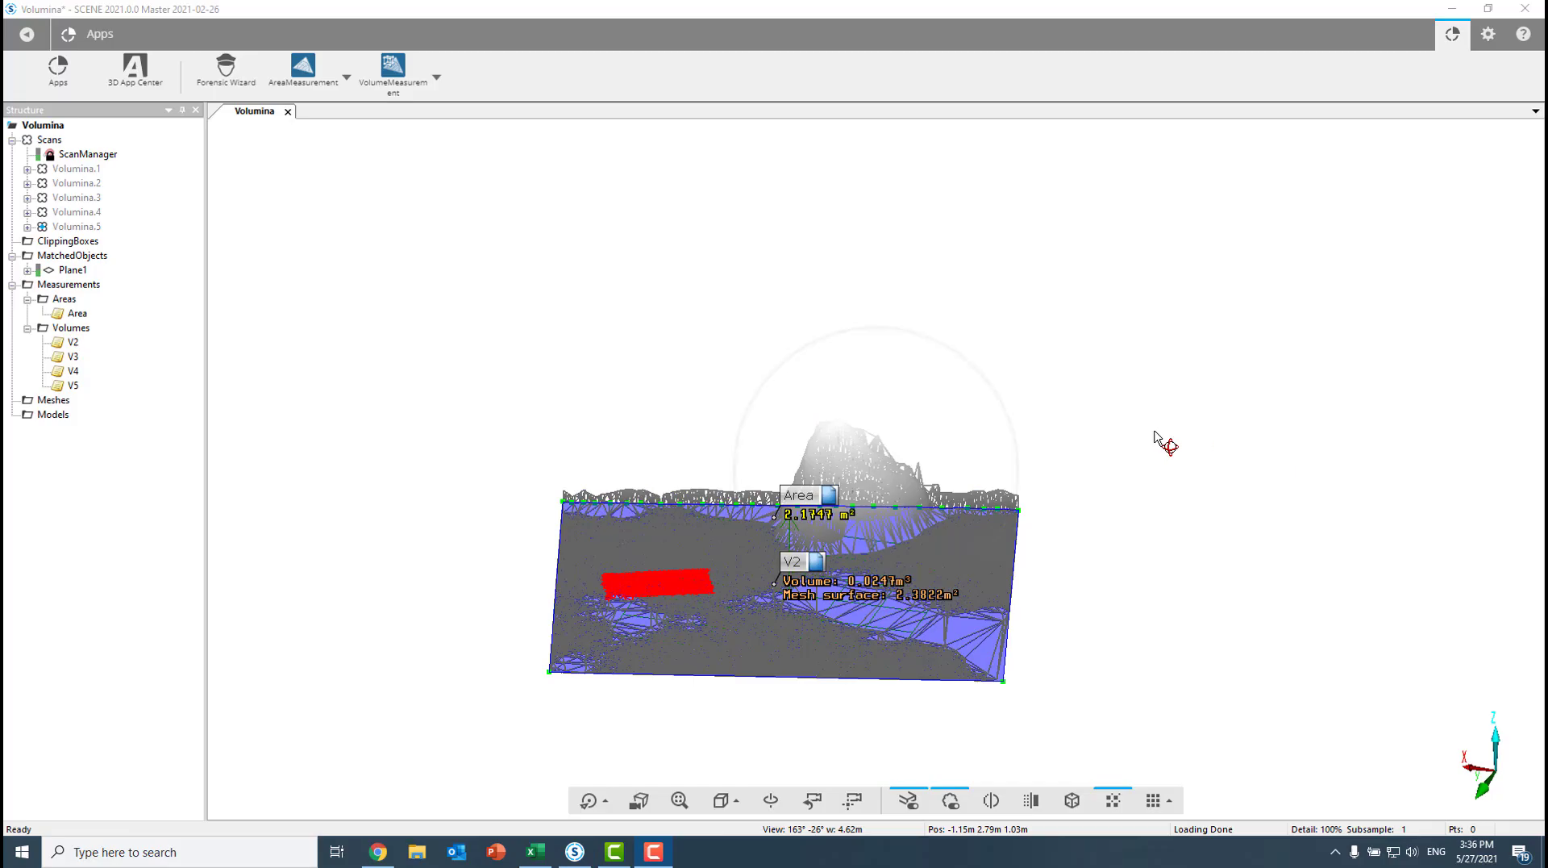
mouse_move(1170, 432)
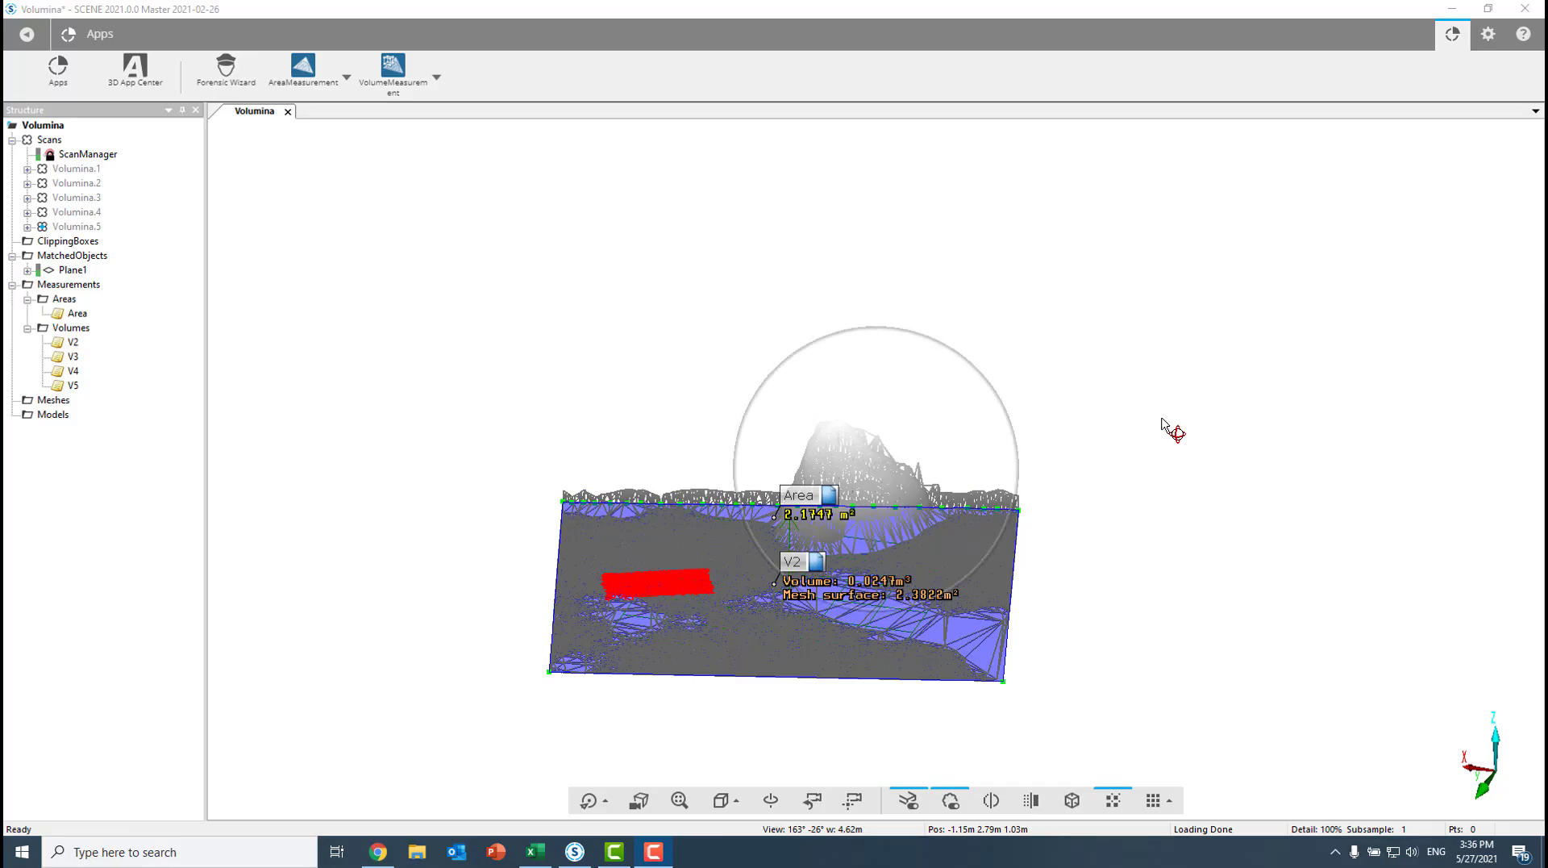
mouse_move(1023, 345)
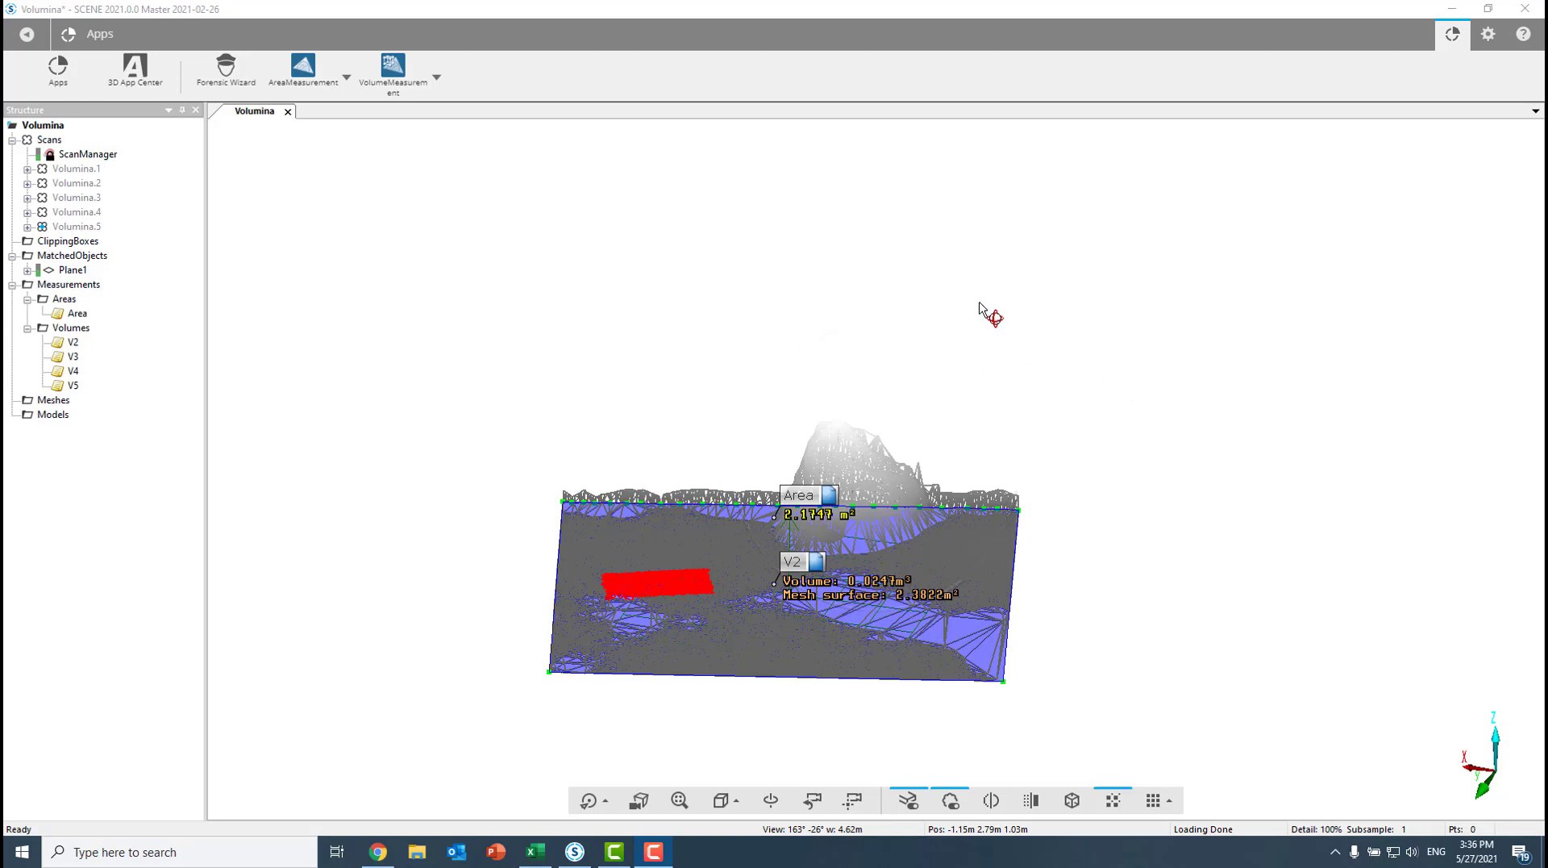
Show the Properties of V2–V5, revealing calculated volumes 0.0782, 0.2284 and 0.1645 m³
click(73, 342)
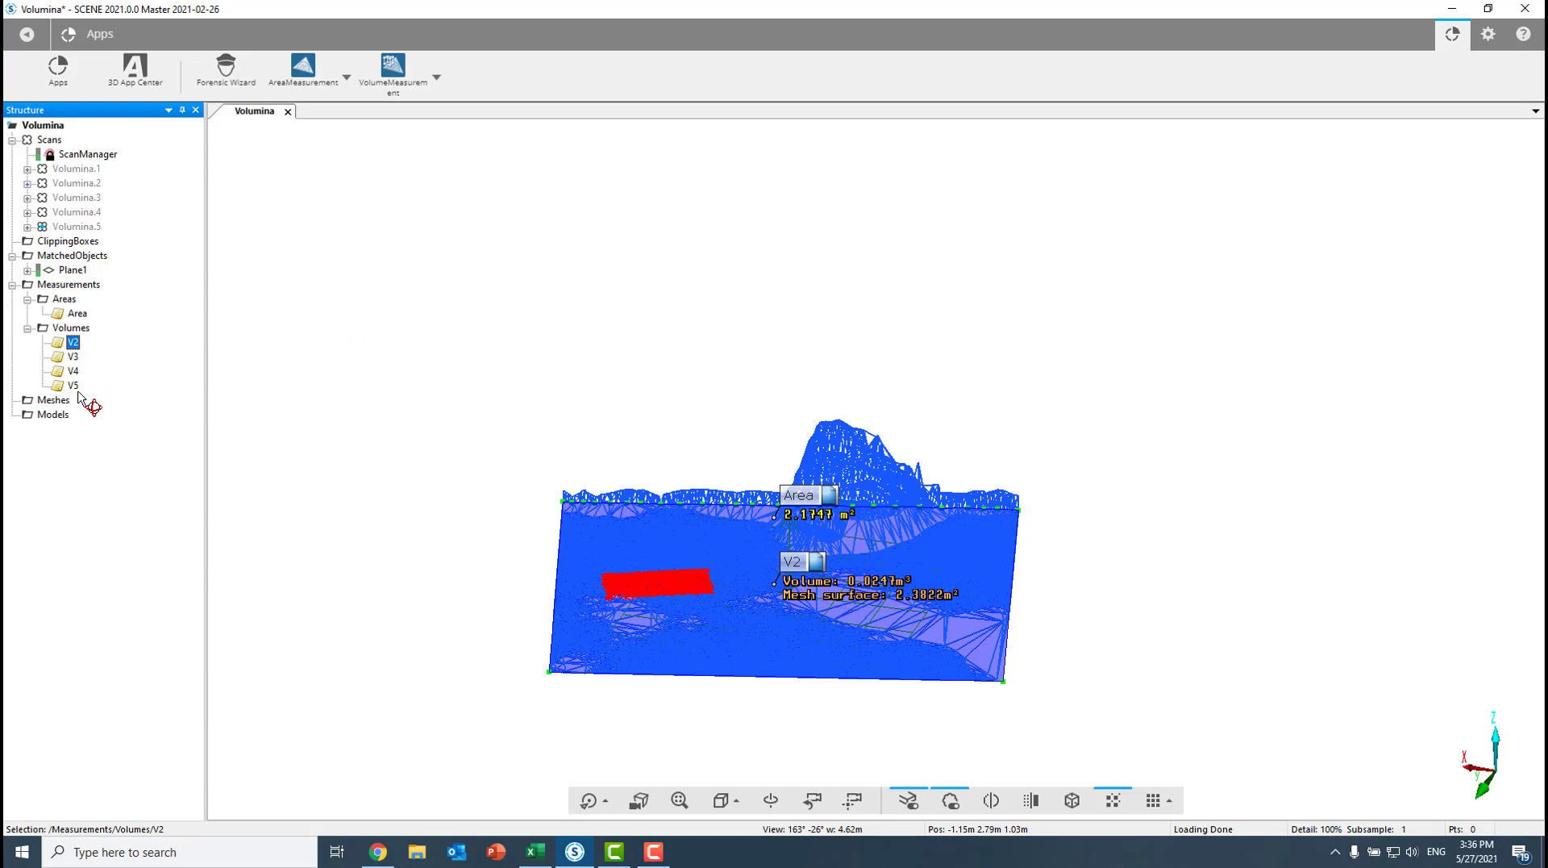
right_click(66, 341)
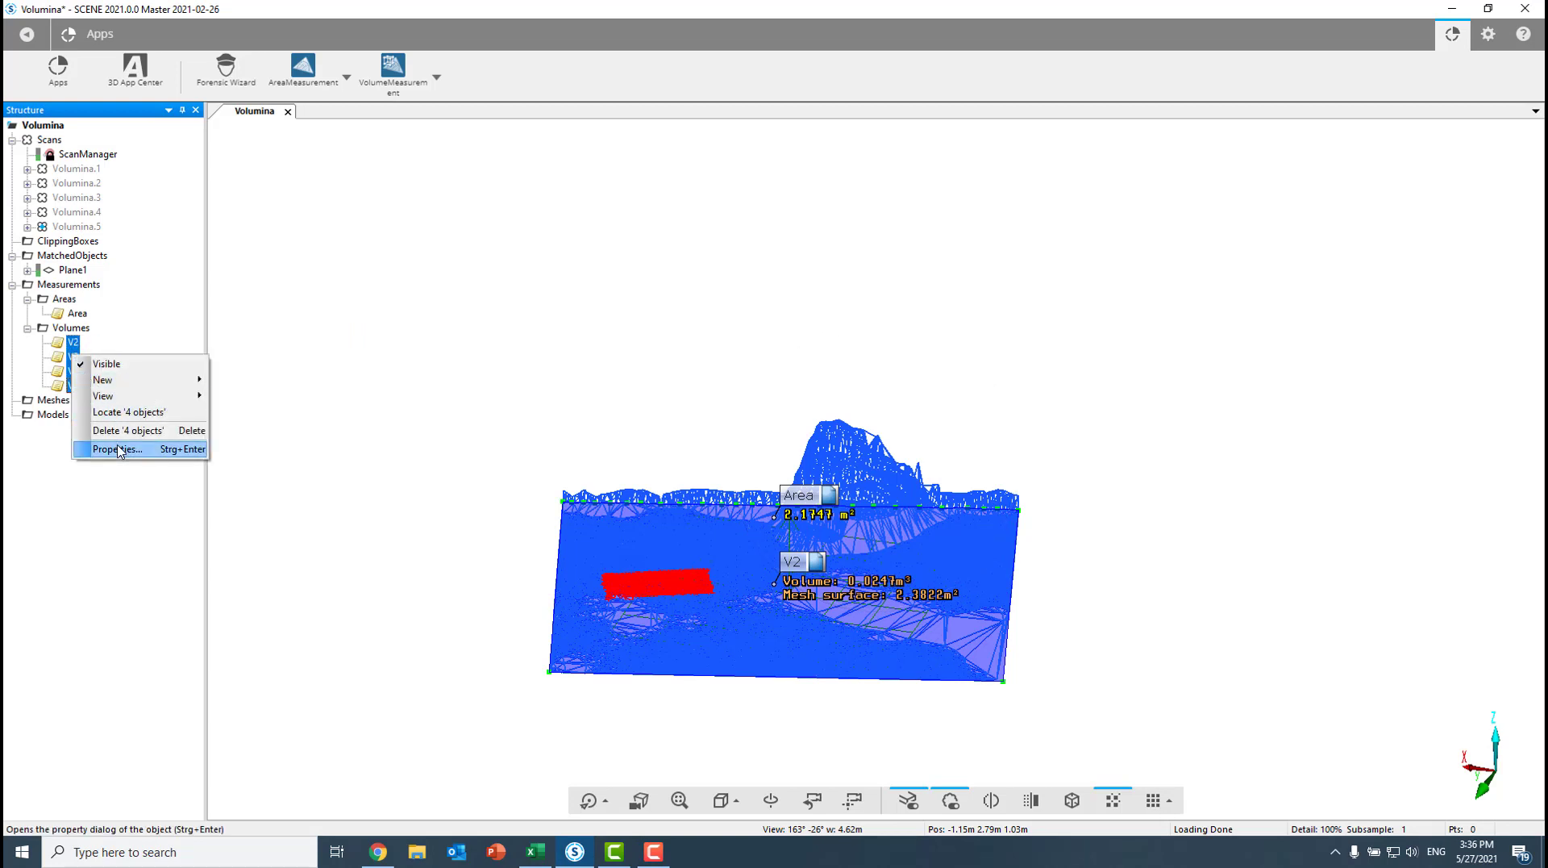
click(117, 448)
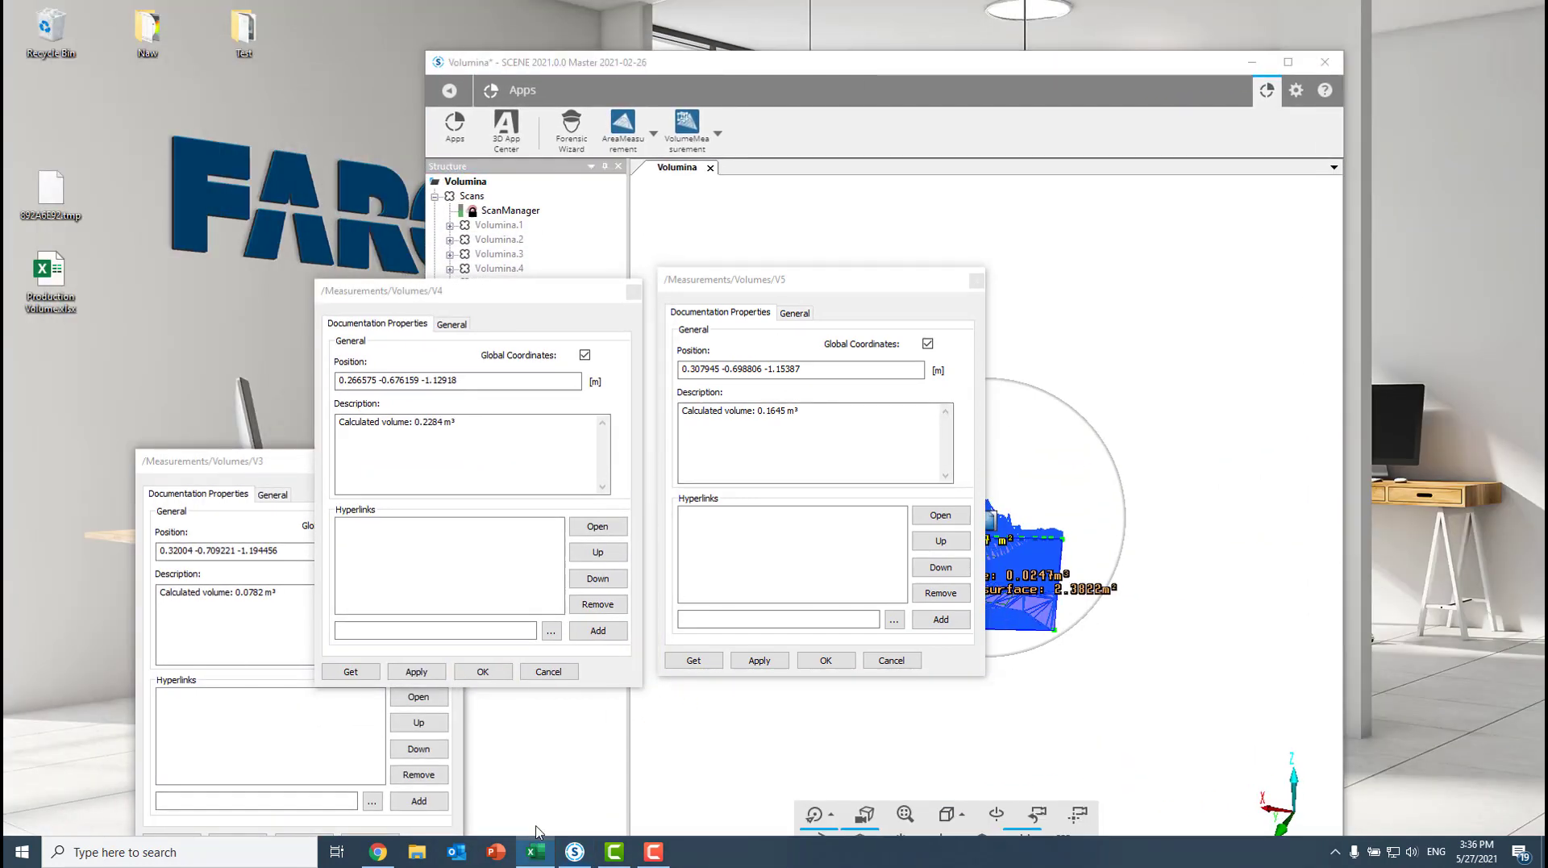
Enter 0 for Day 1 and the volumes 0.0247, 0.0782, 0.2284, 0.1645 m³ for Days 2–5 in column C
click(535, 852)
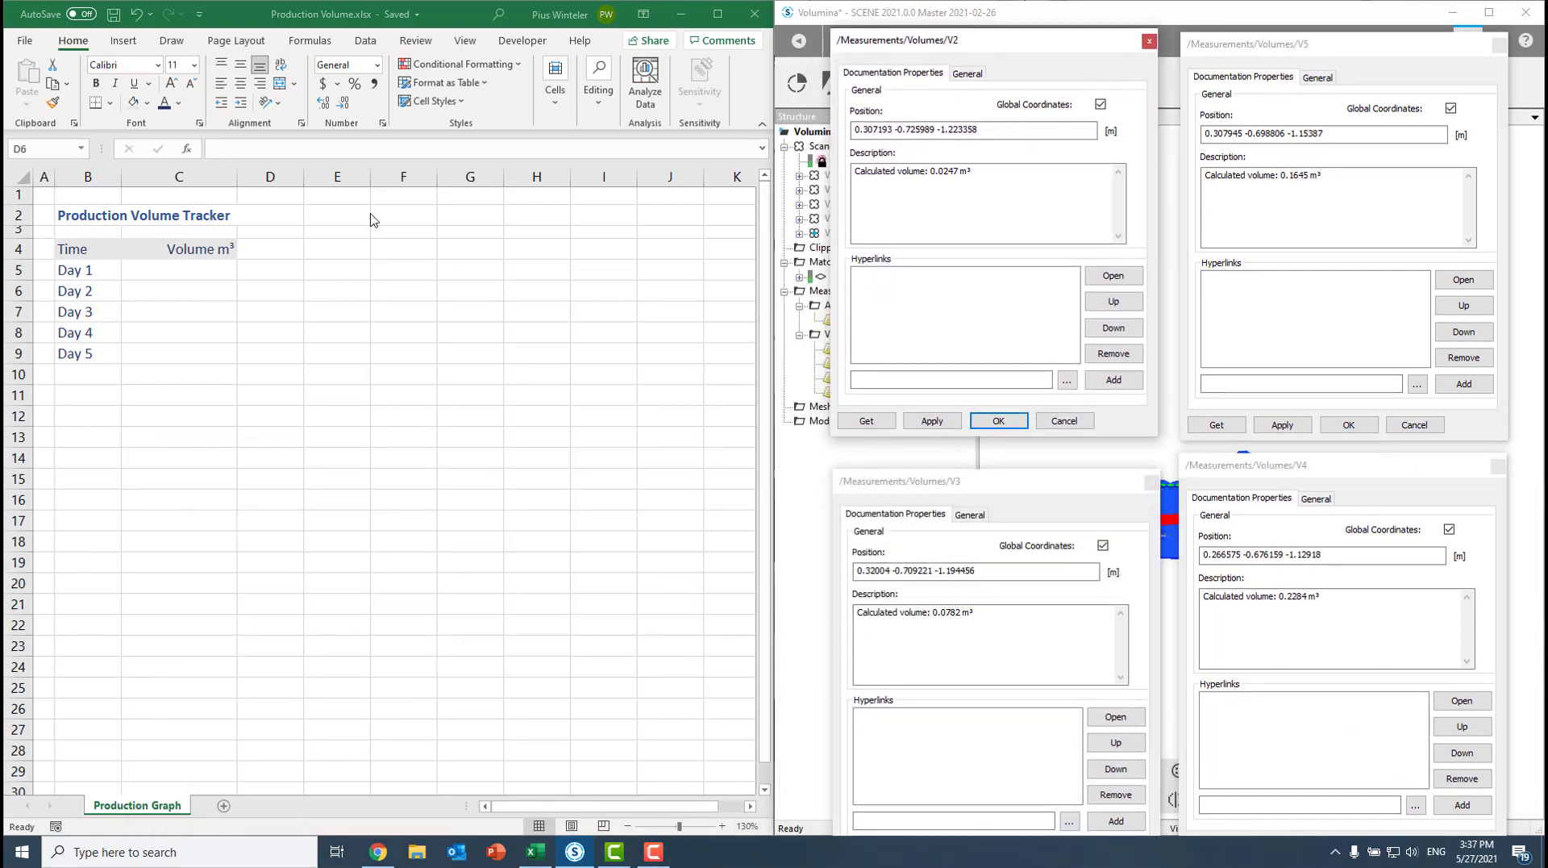
click(179, 270)
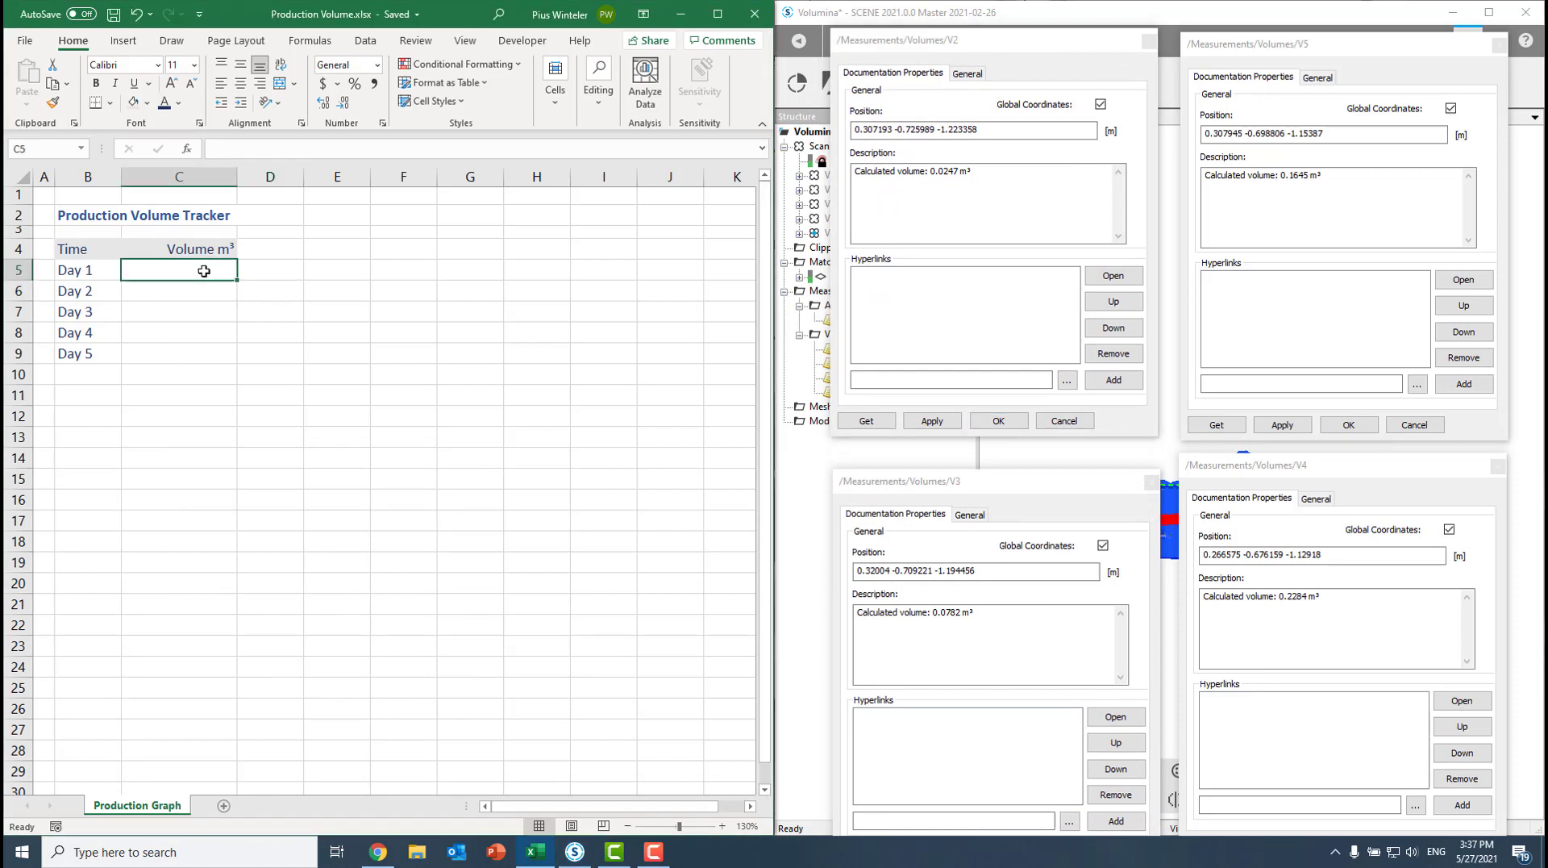
text(0)
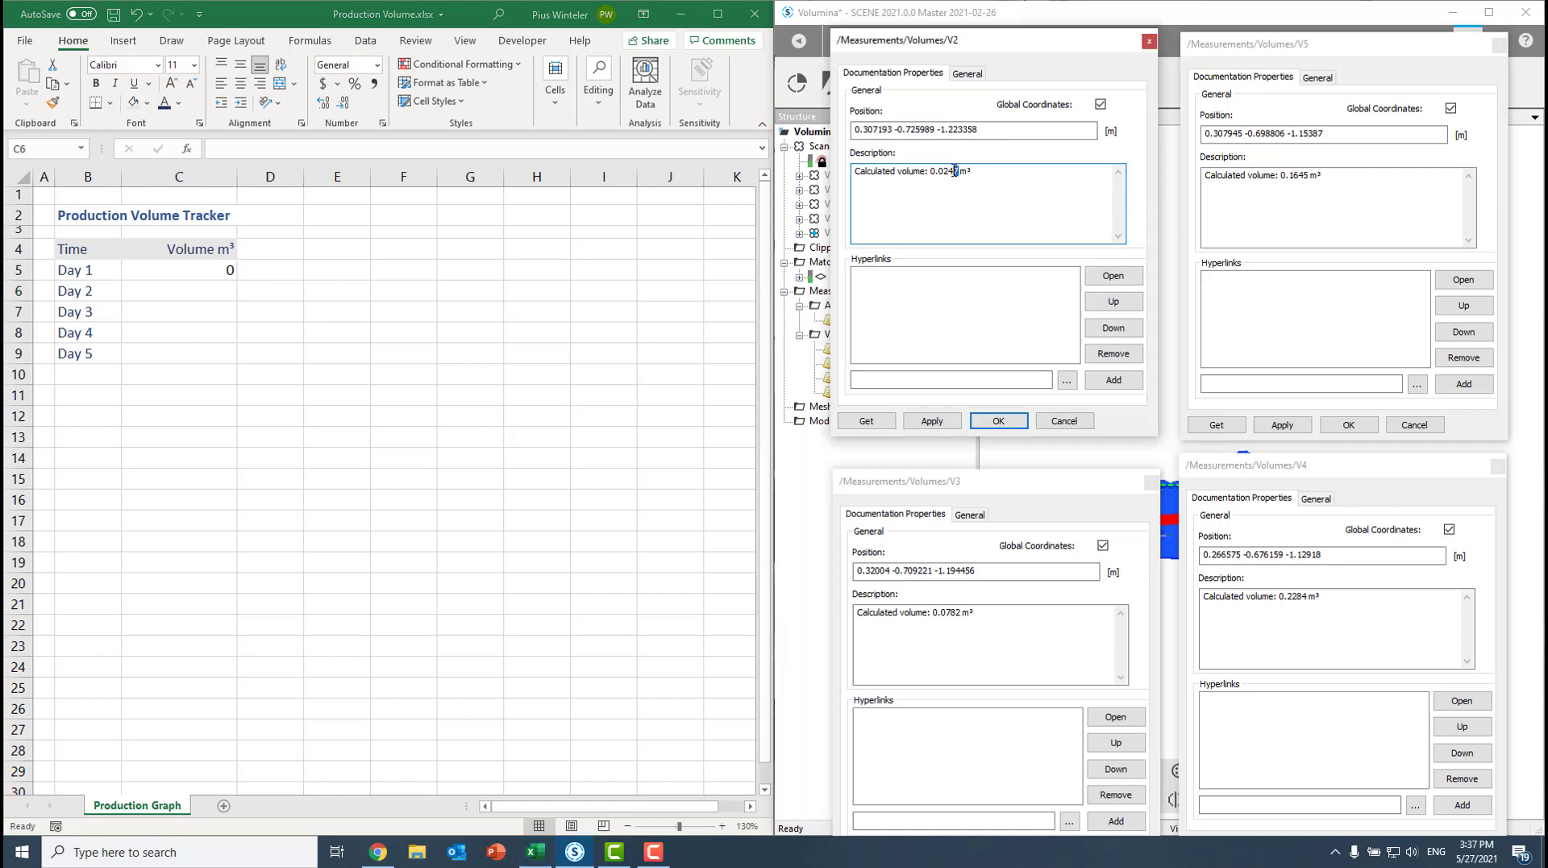
click(179, 291)
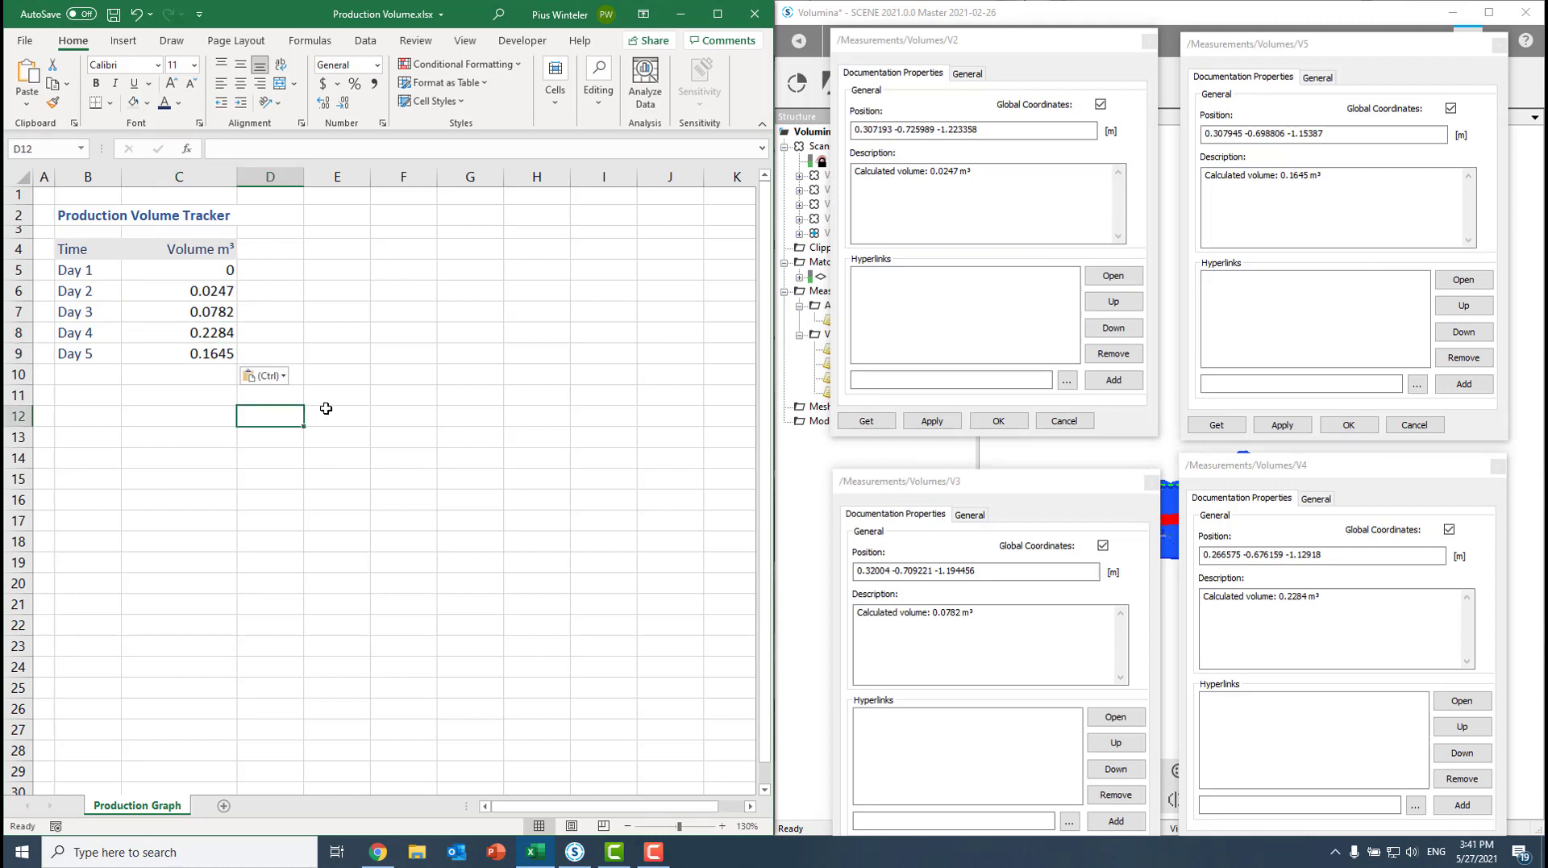
mouse_move(326, 334)
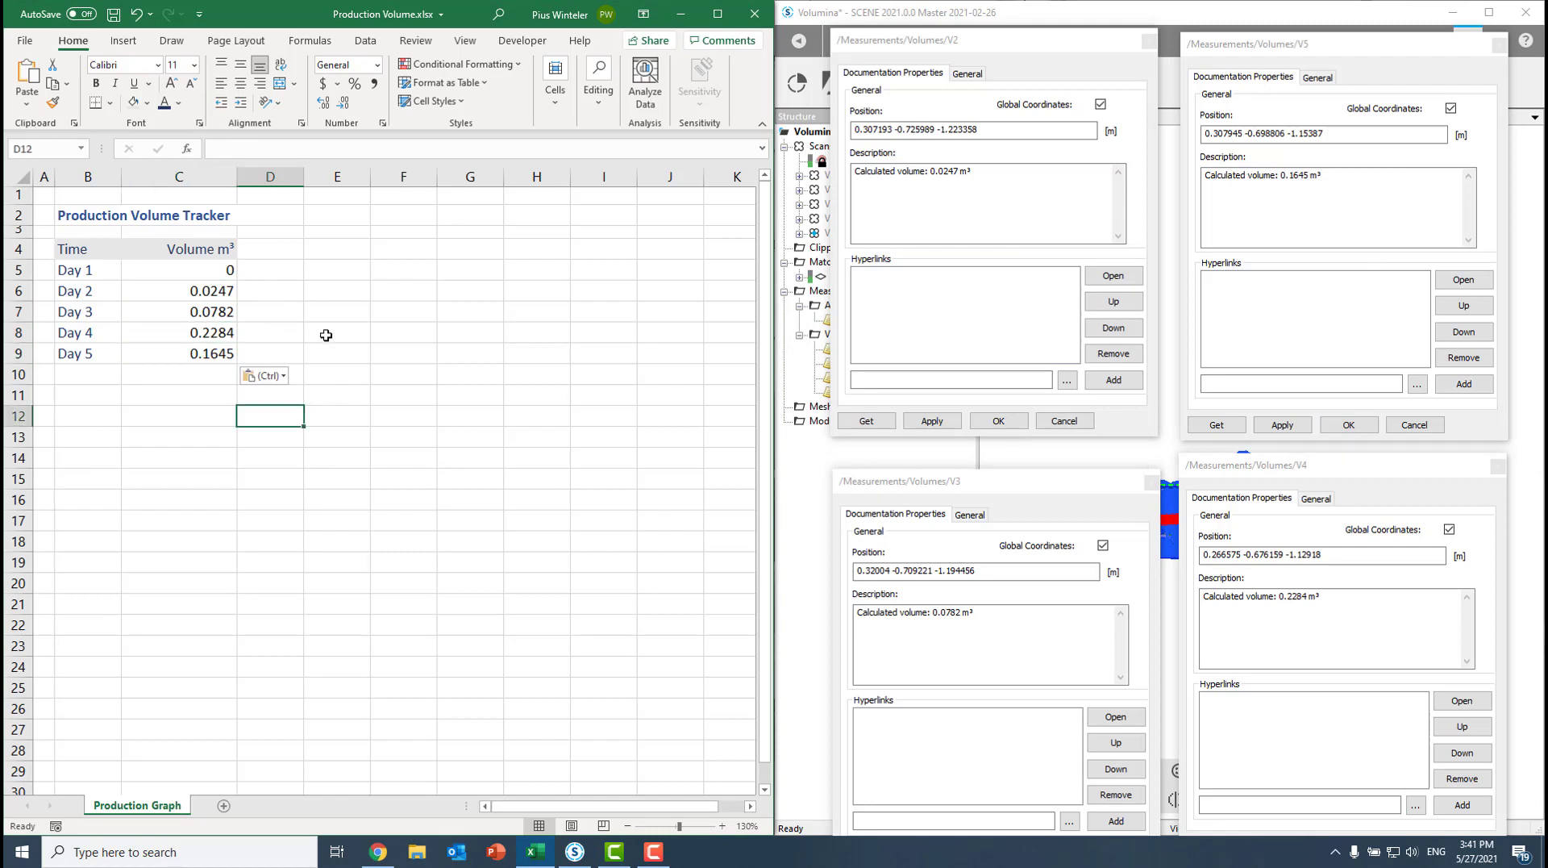
mouse_move(169, 40)
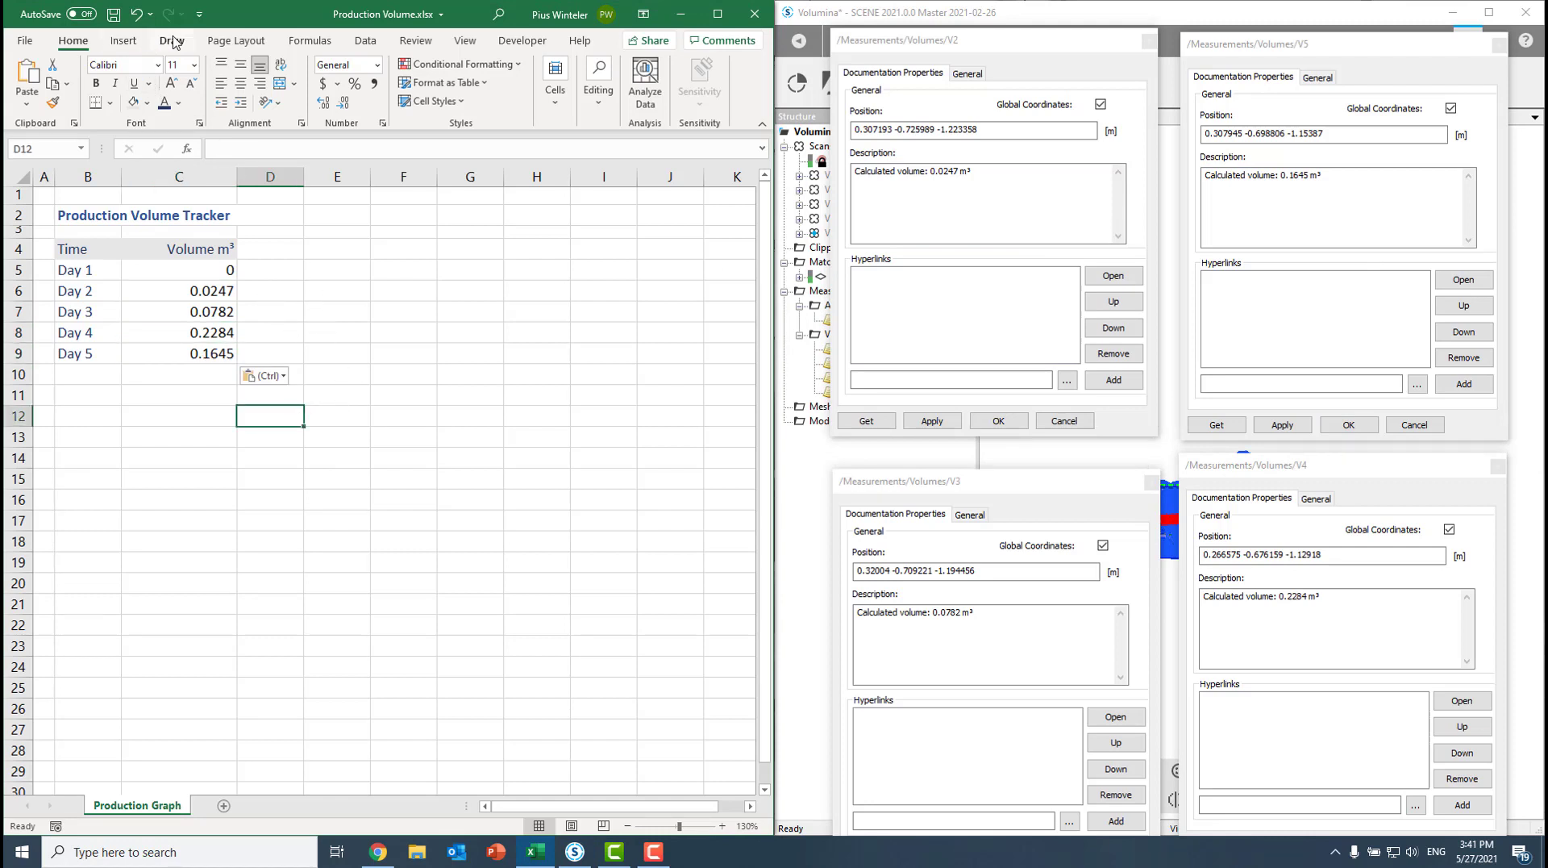
Insert a line chart titled 'Volume m³' plotting Days 1–5 from the B4:C9 table
click(123, 40)
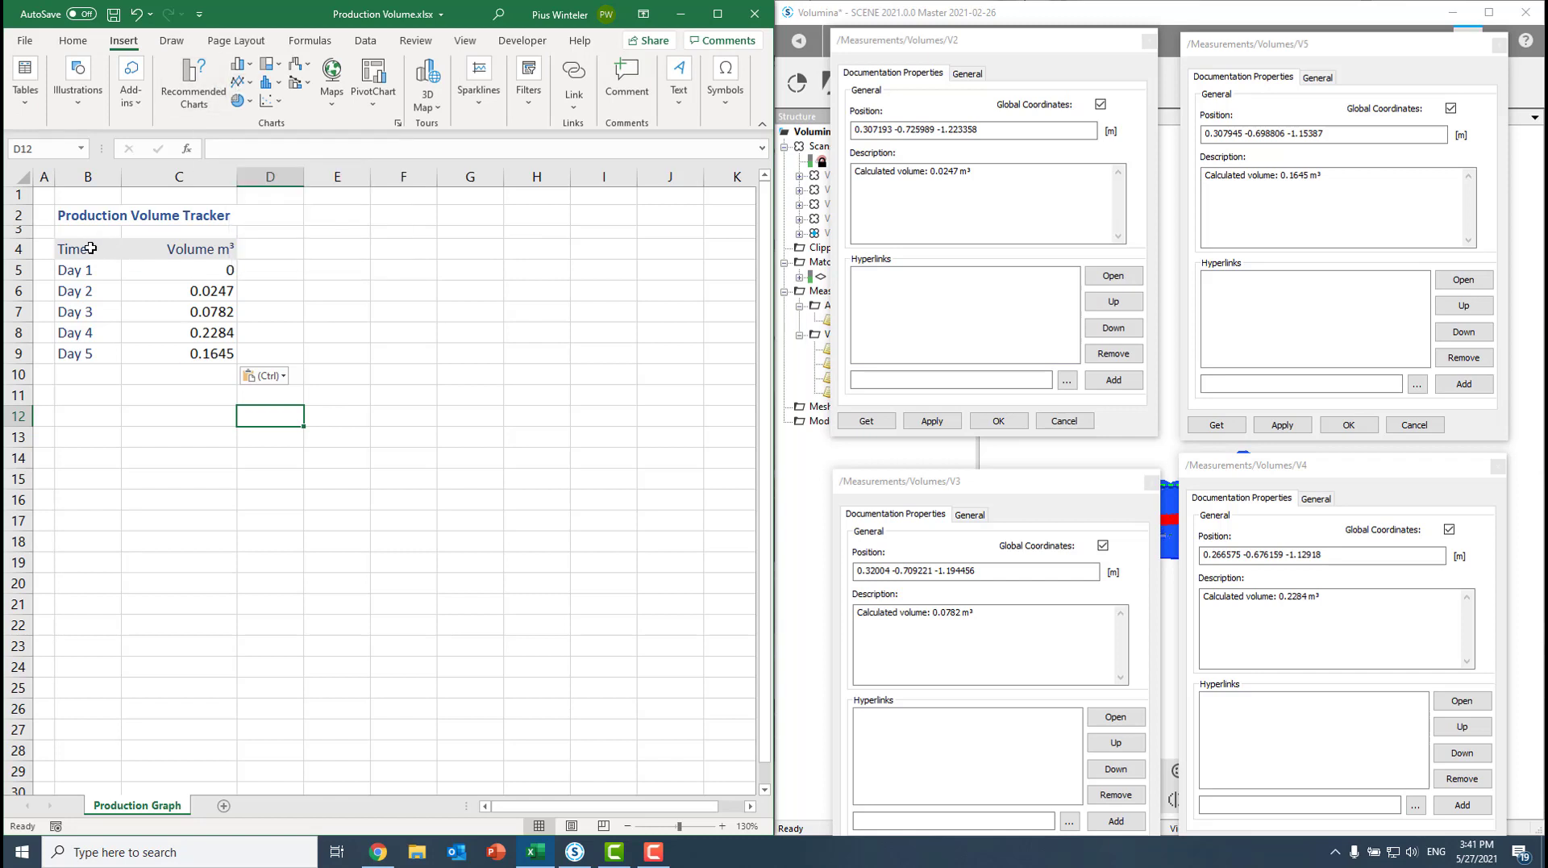
click(237, 81)
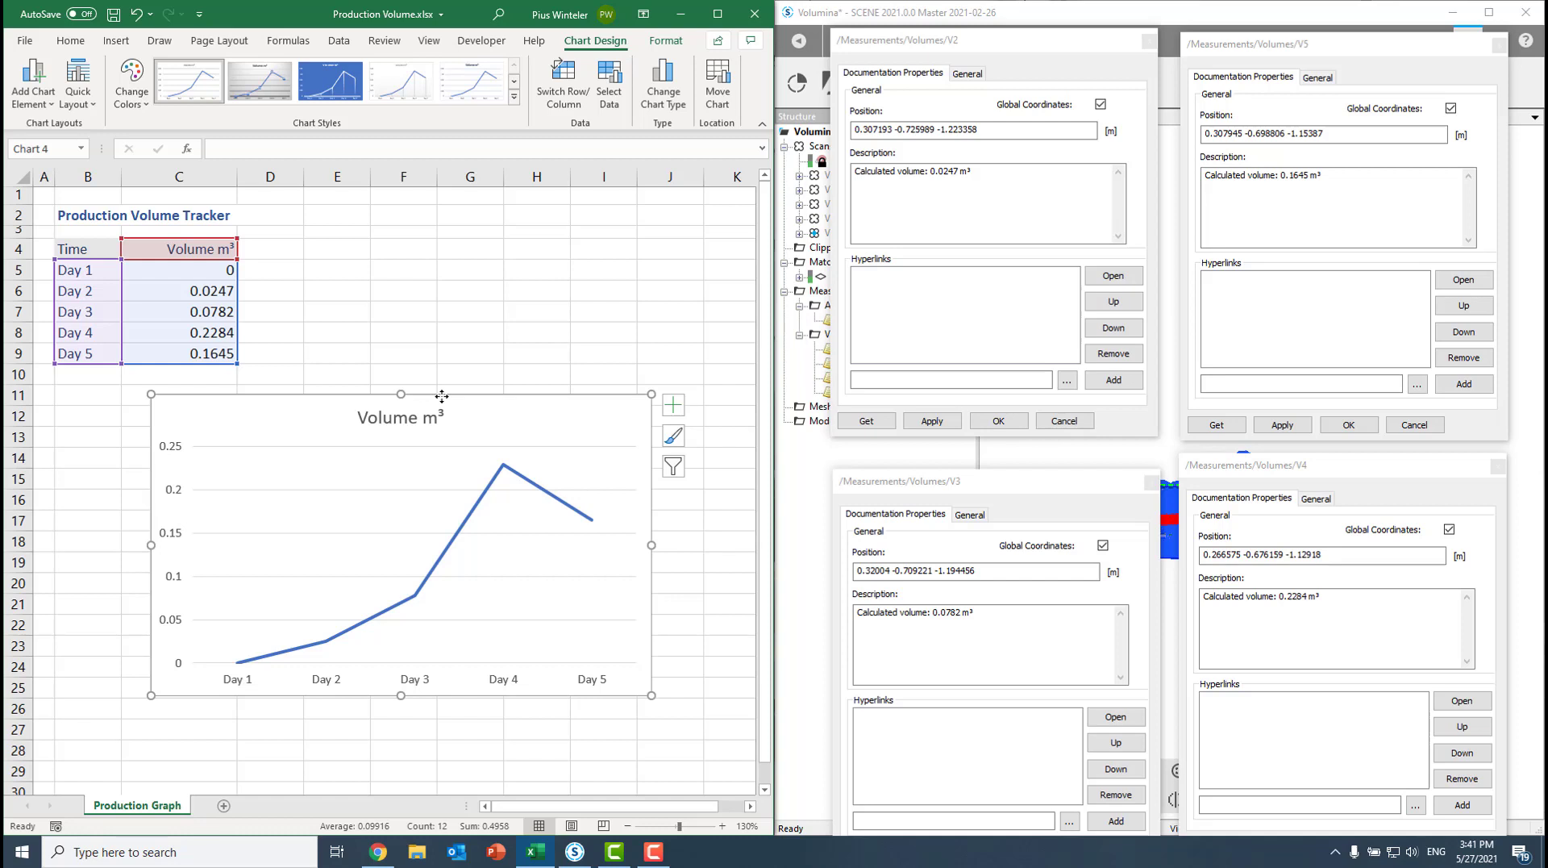
mouse_move(382, 437)
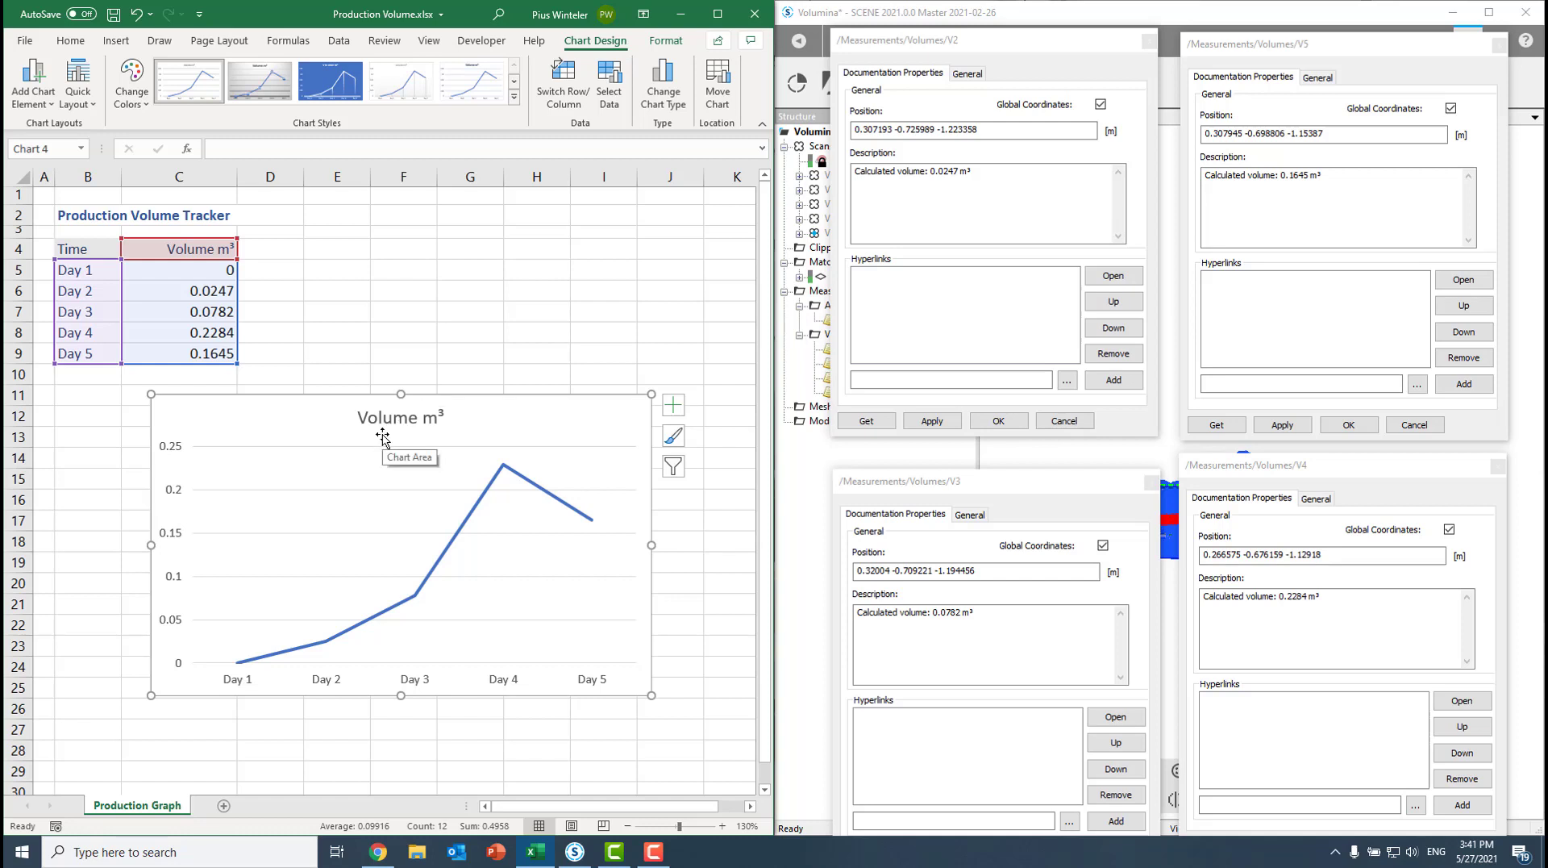
mouse_move(536, 475)
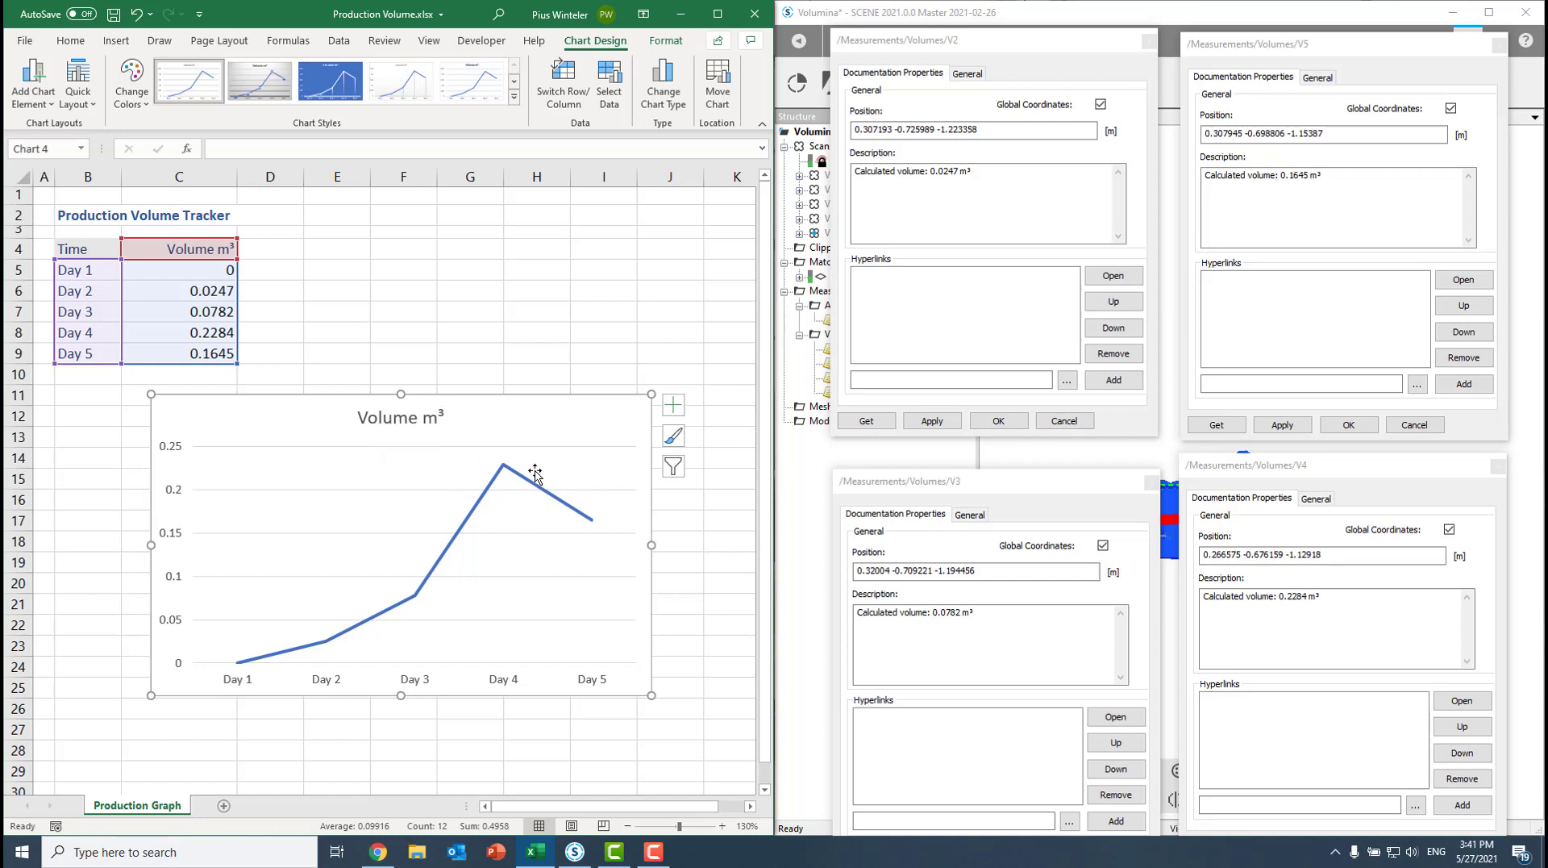
mouse_move(533, 474)
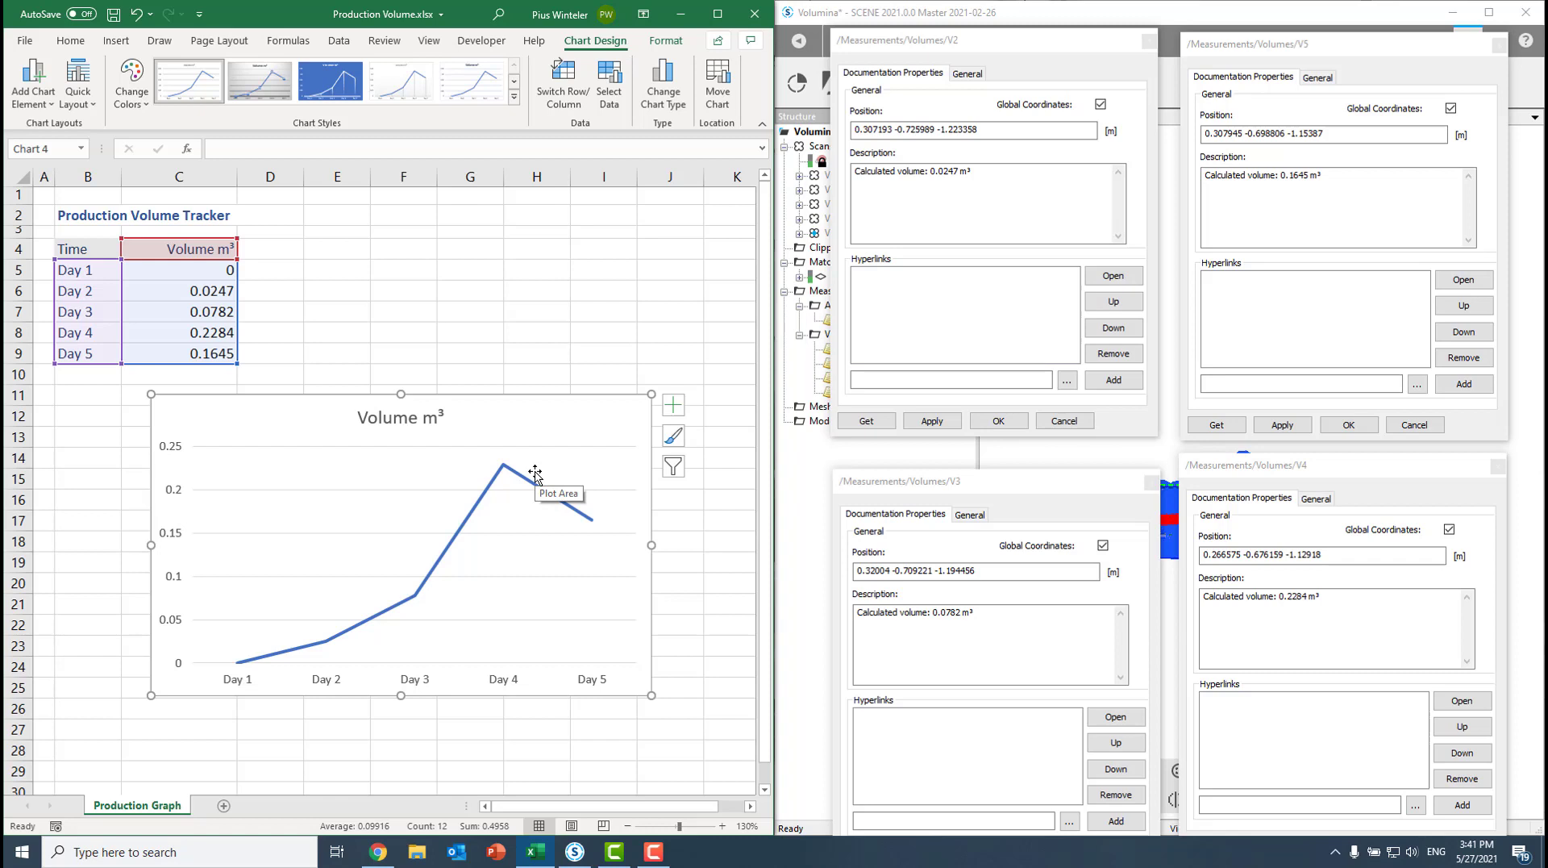